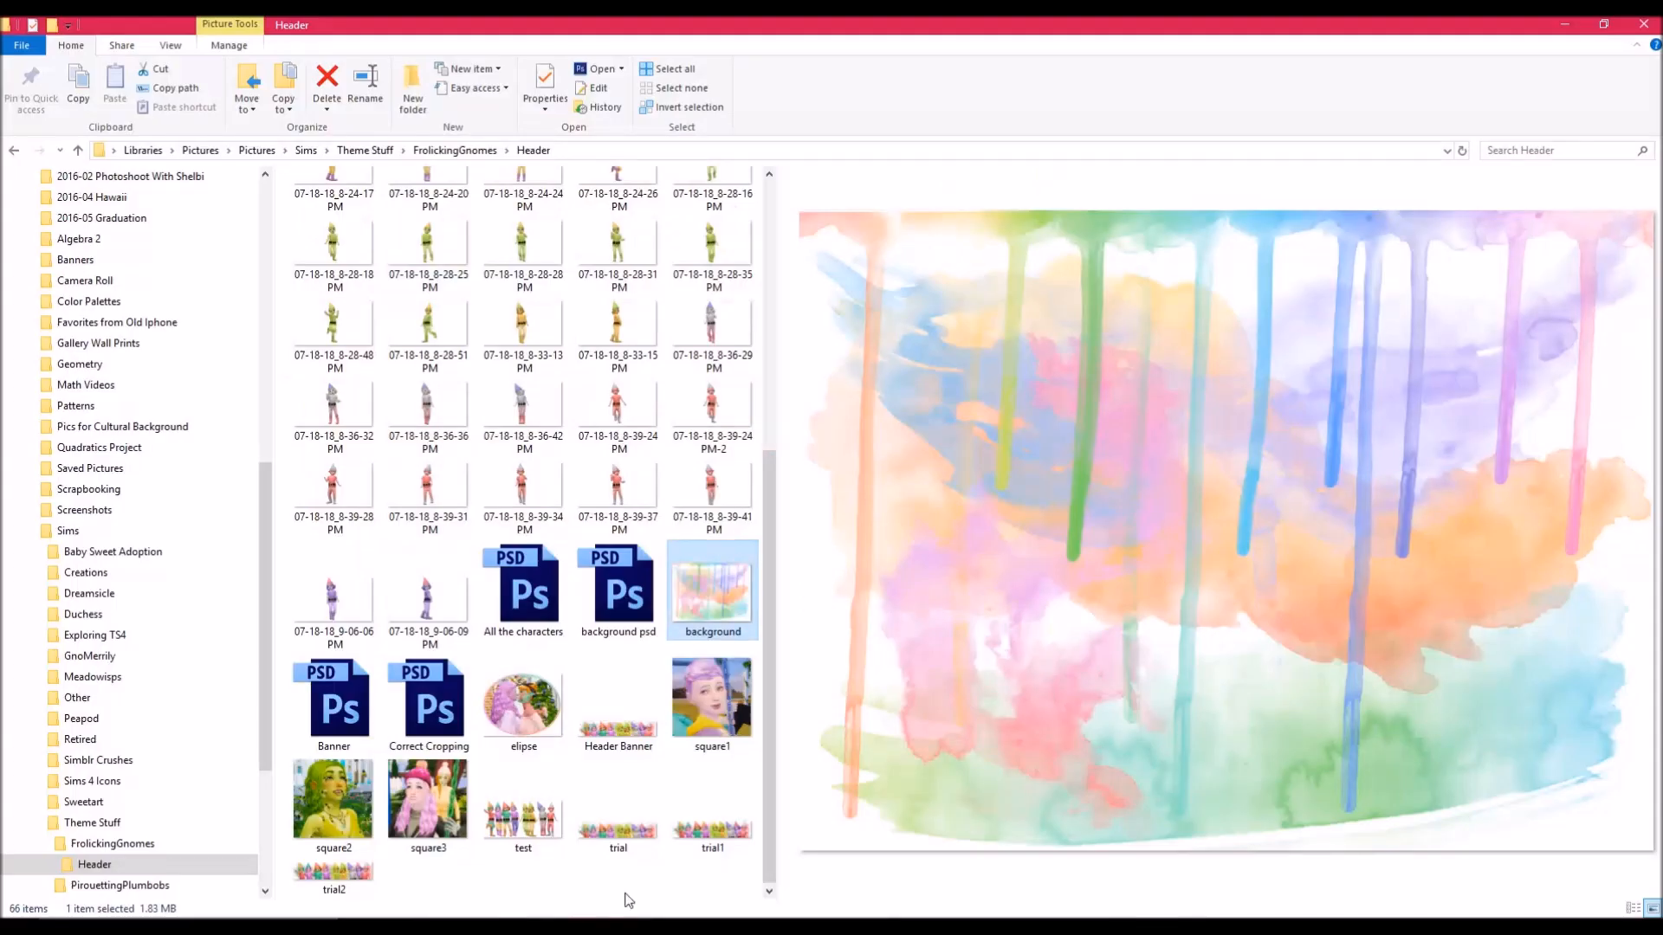
pyautogui.moveTo(383, 871)
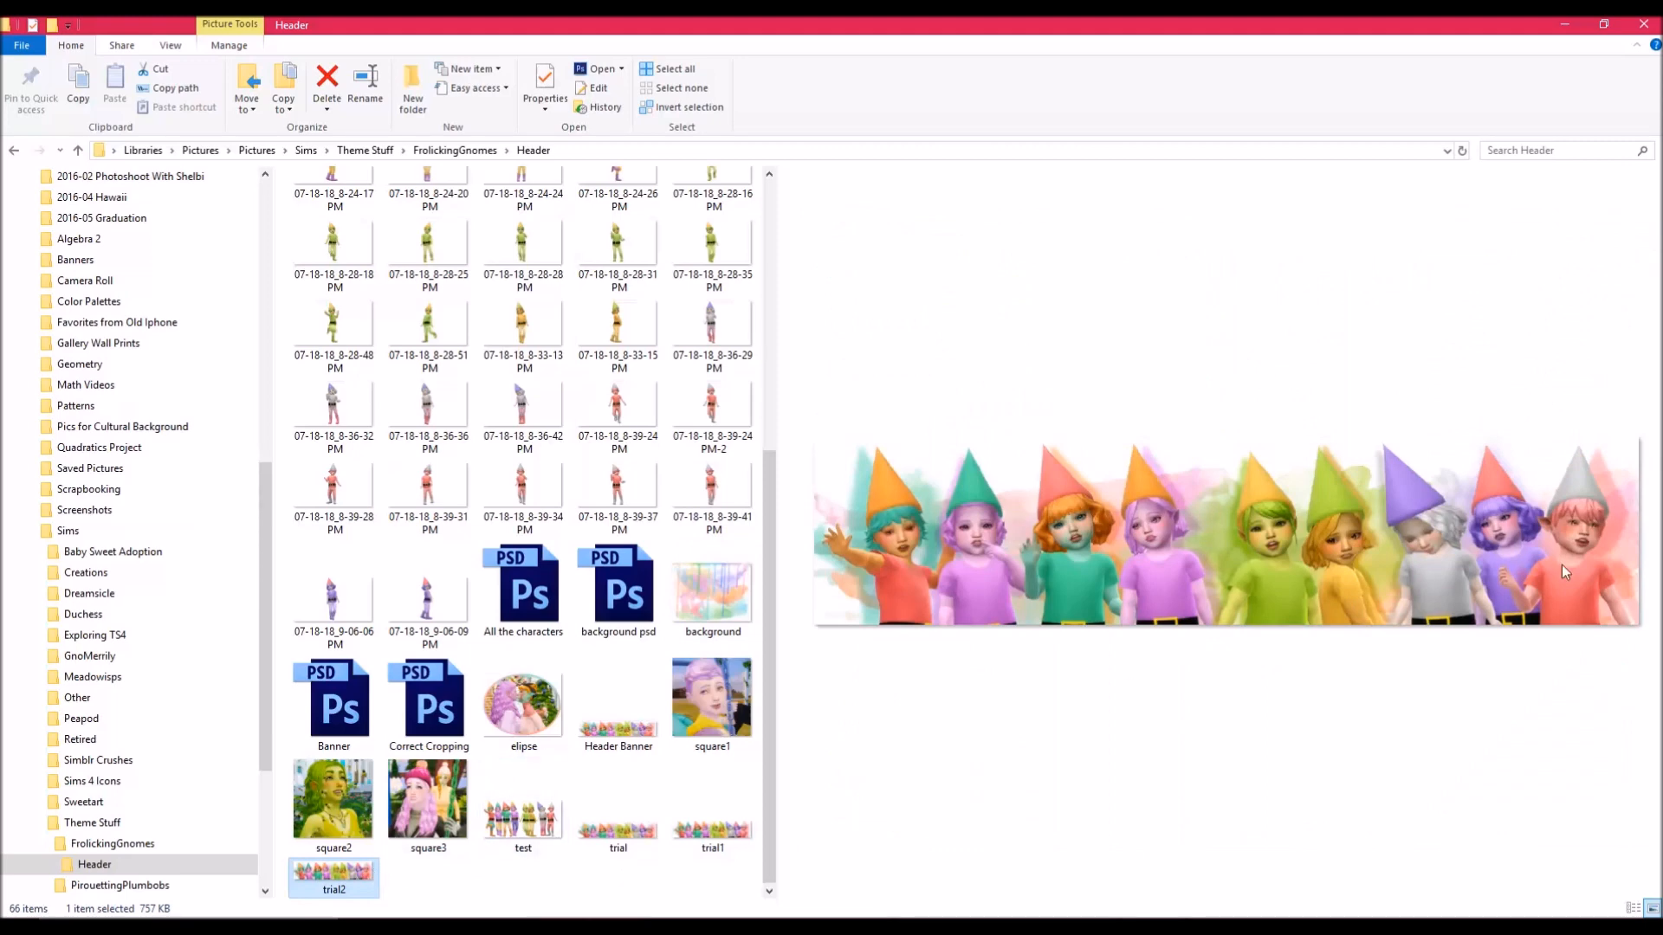
pyautogui.moveTo(1216, 558)
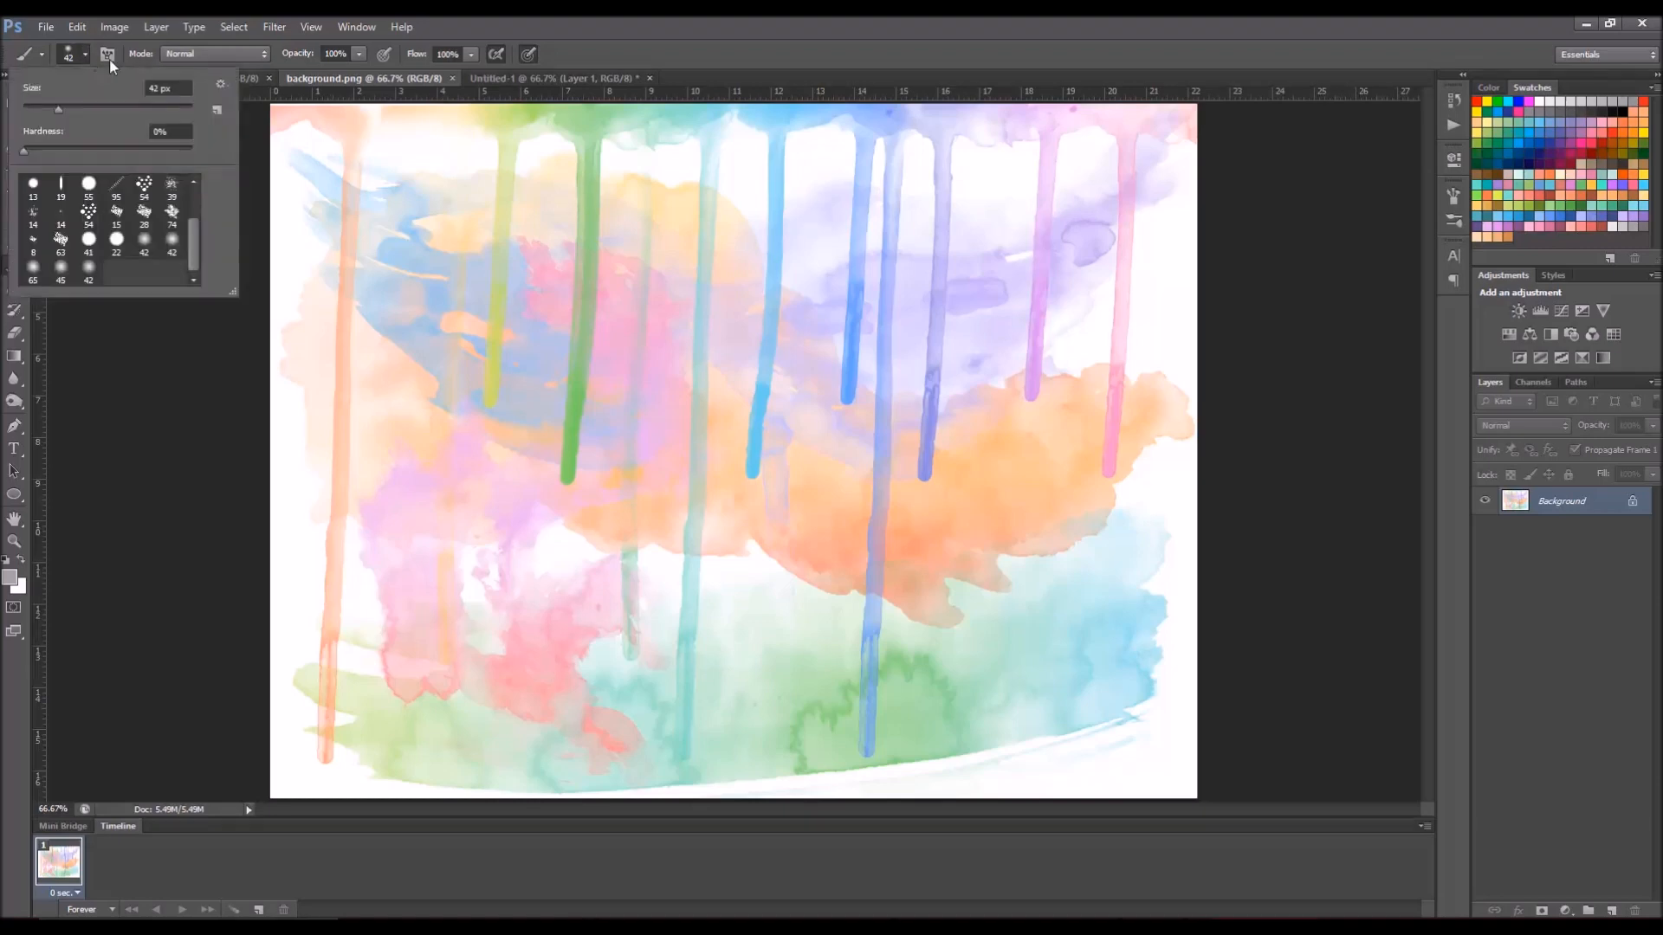
pyautogui.moveTo(222, 90)
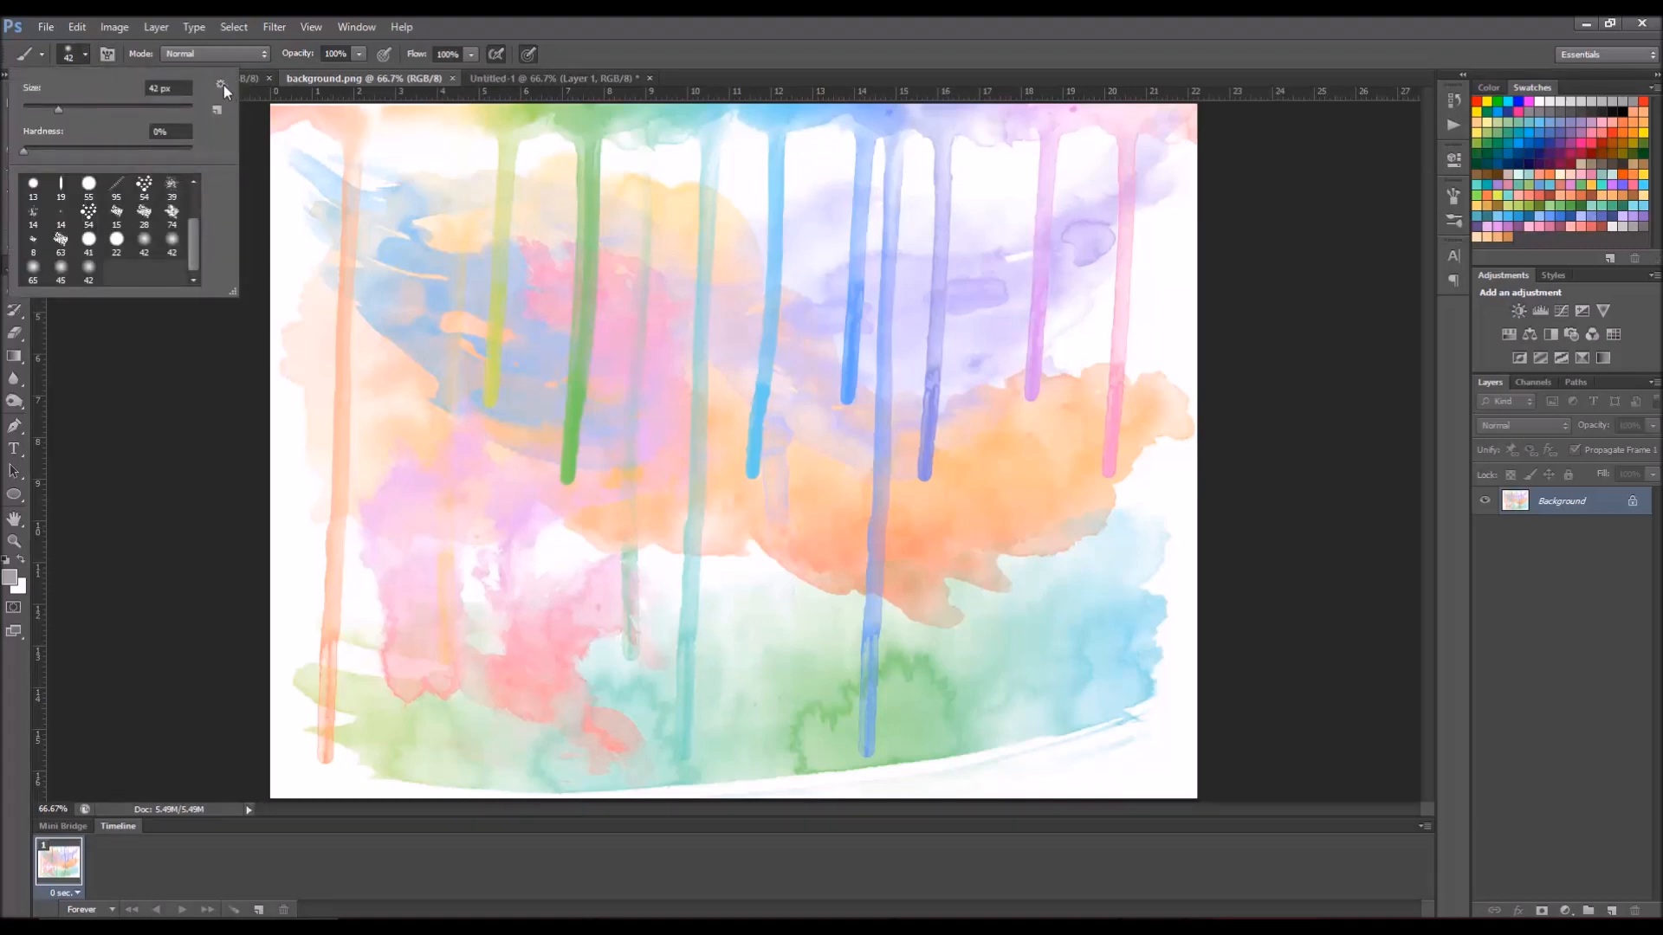
# Step: Load the WG_Watercolor_1 brush set from the brush set list
pyautogui.click(217, 90)
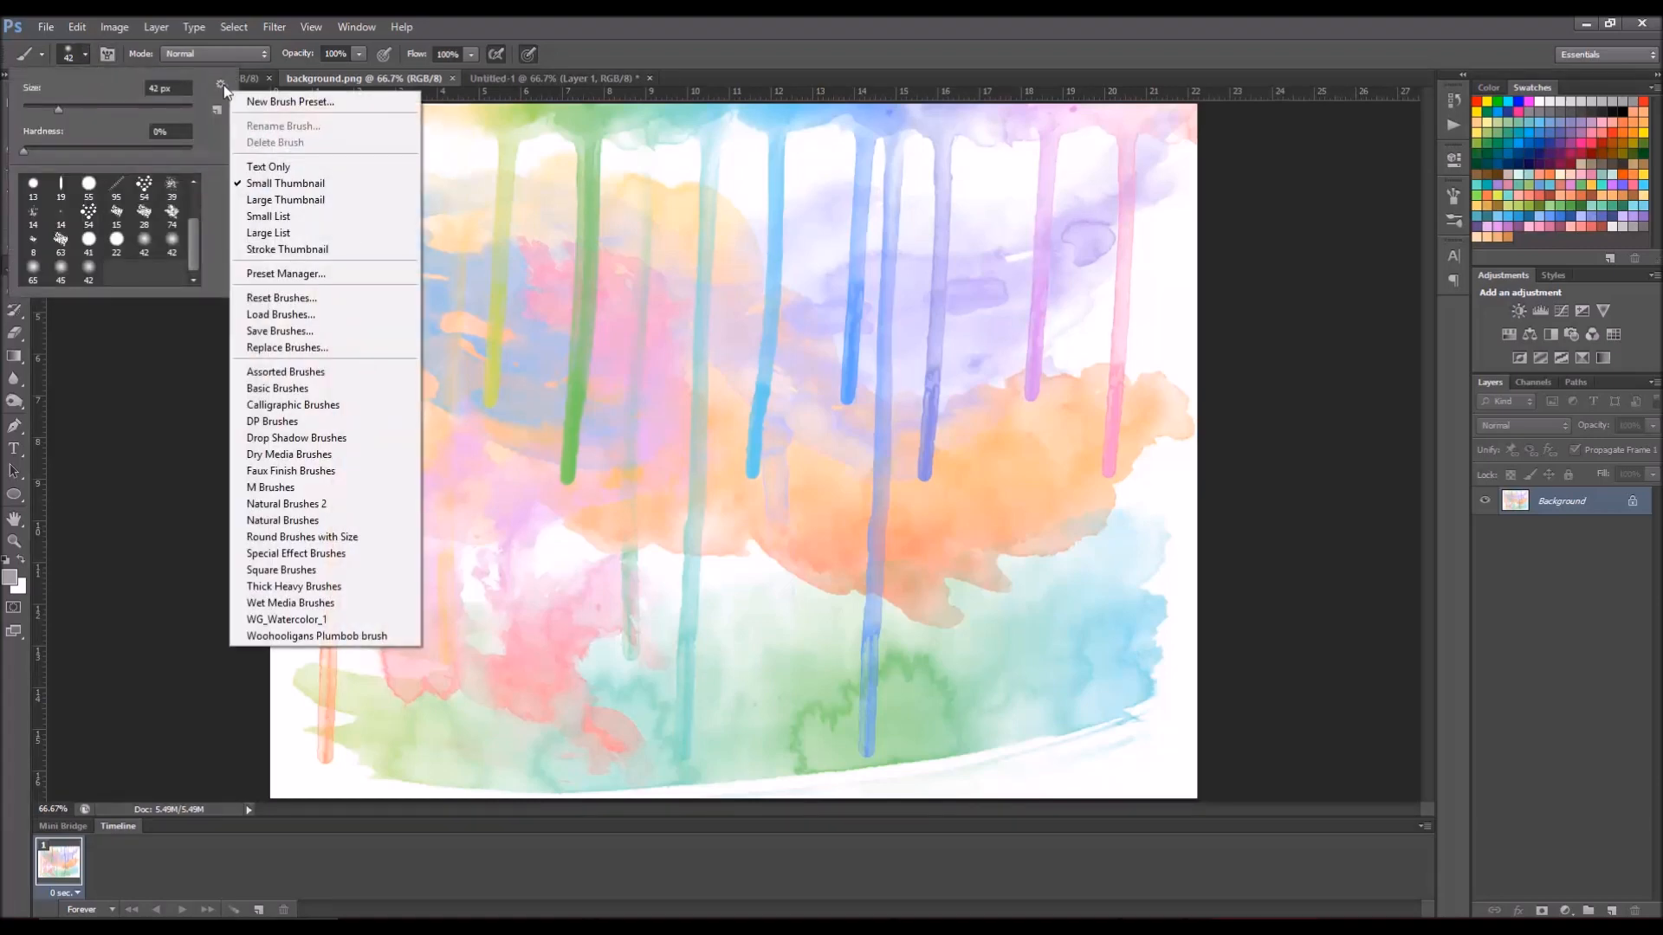
pyautogui.moveTo(291, 602)
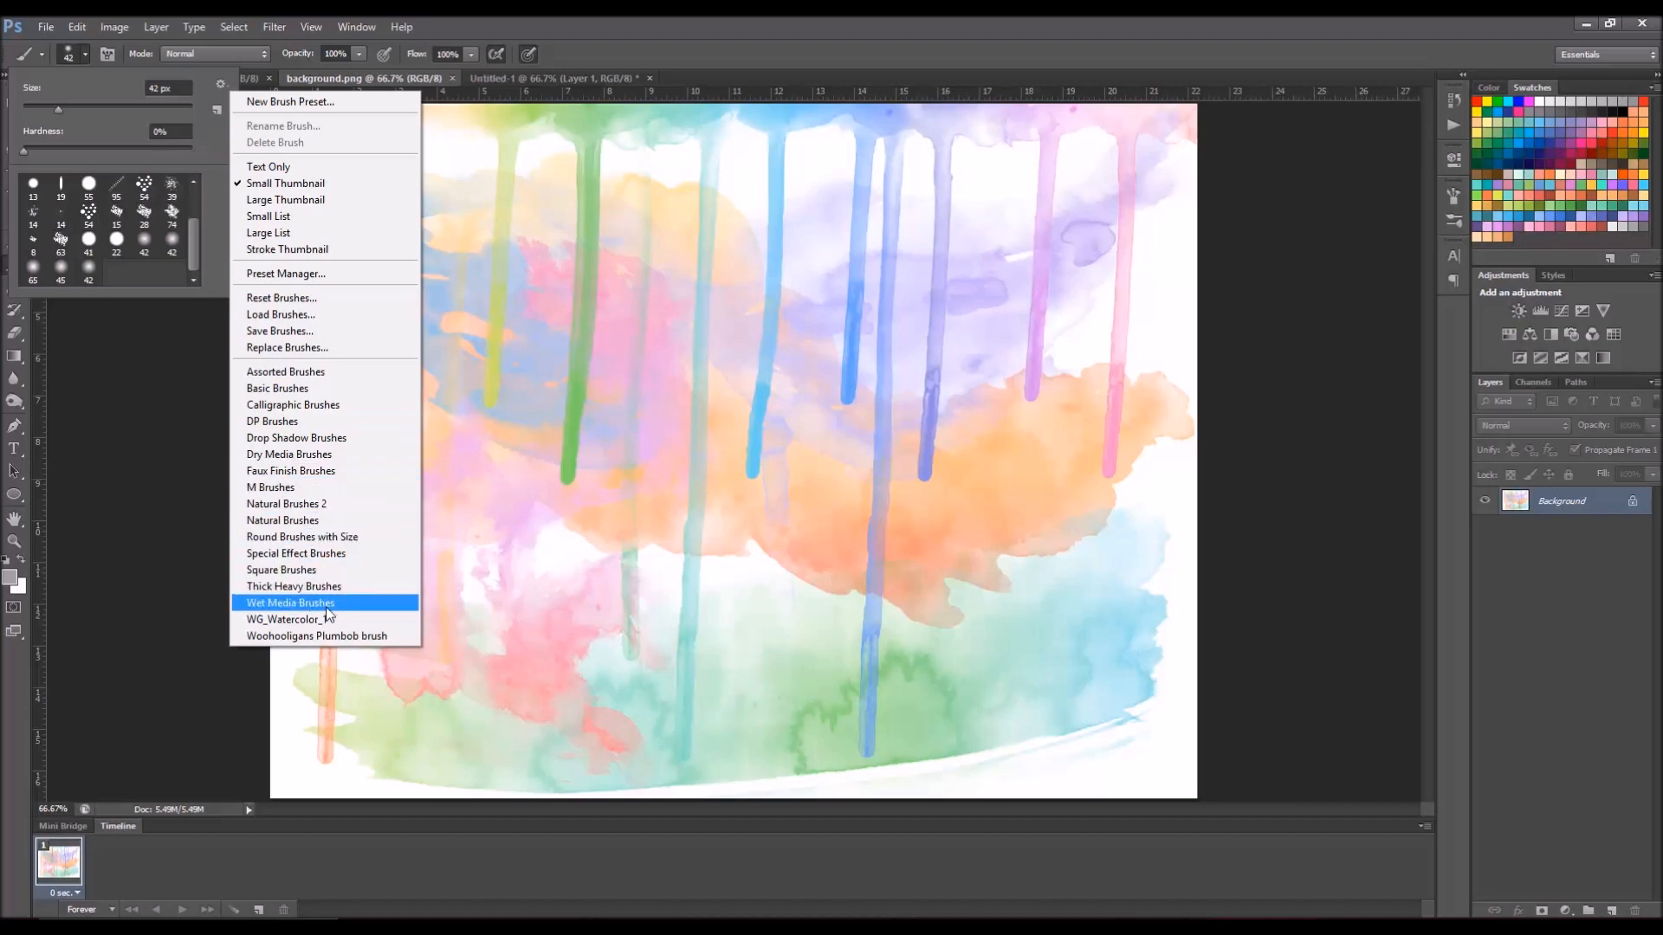
pyautogui.click(291, 602)
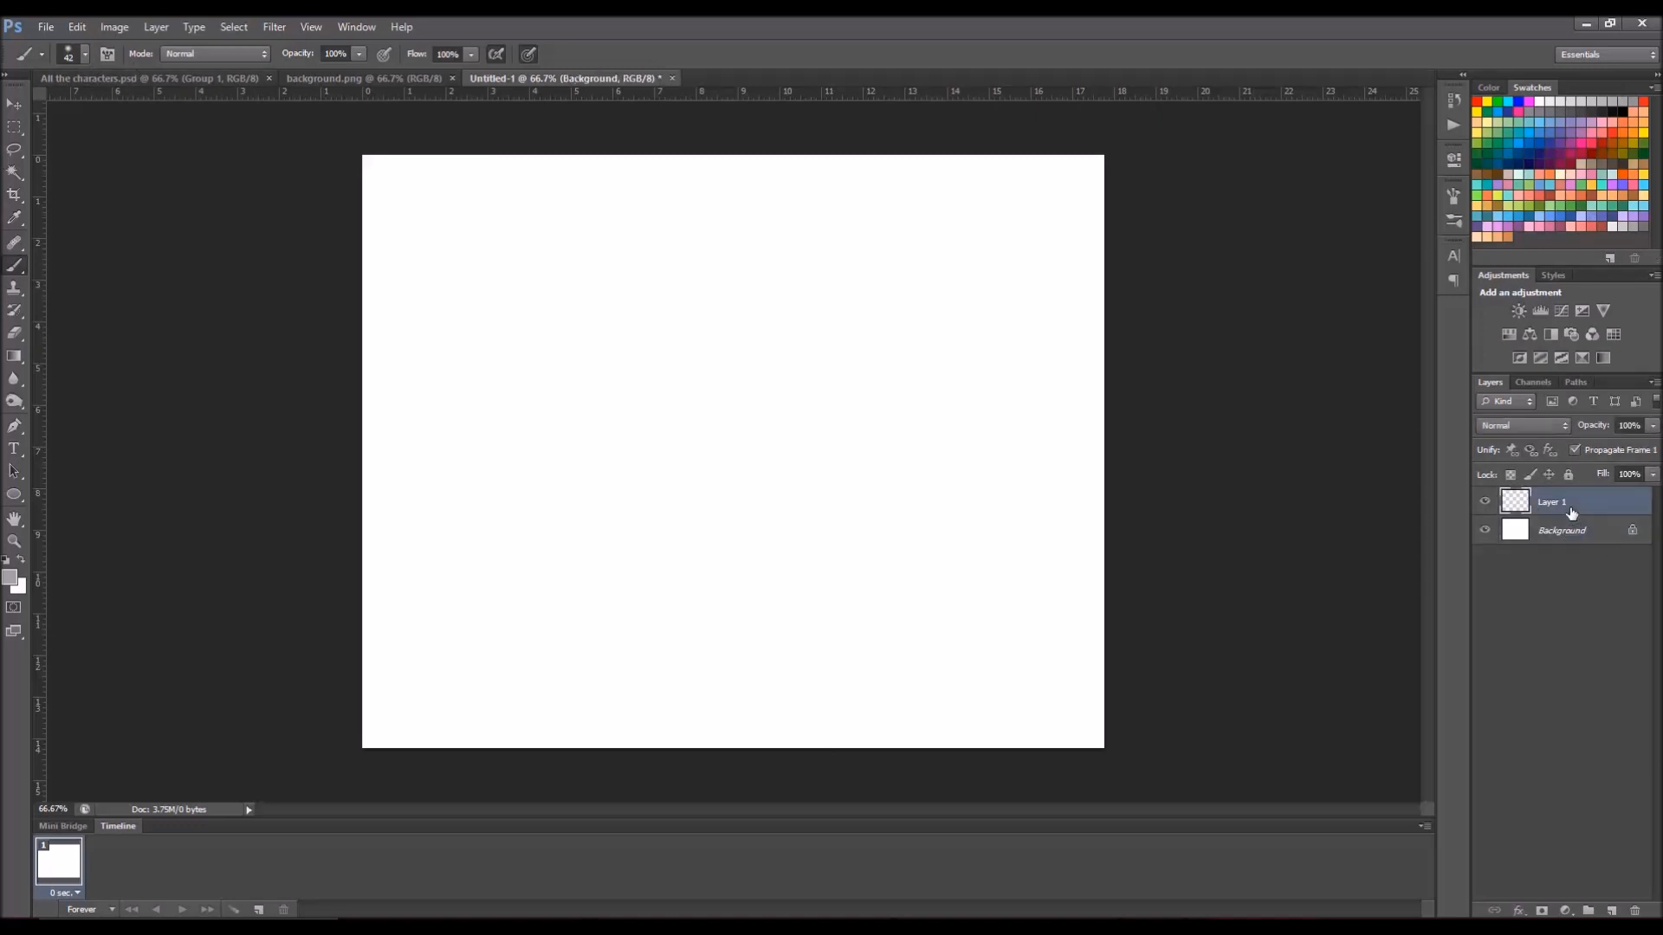
# Step: On Layer 1, paint a soft round gray test stroke and undo it
pyautogui.click(1578, 530)
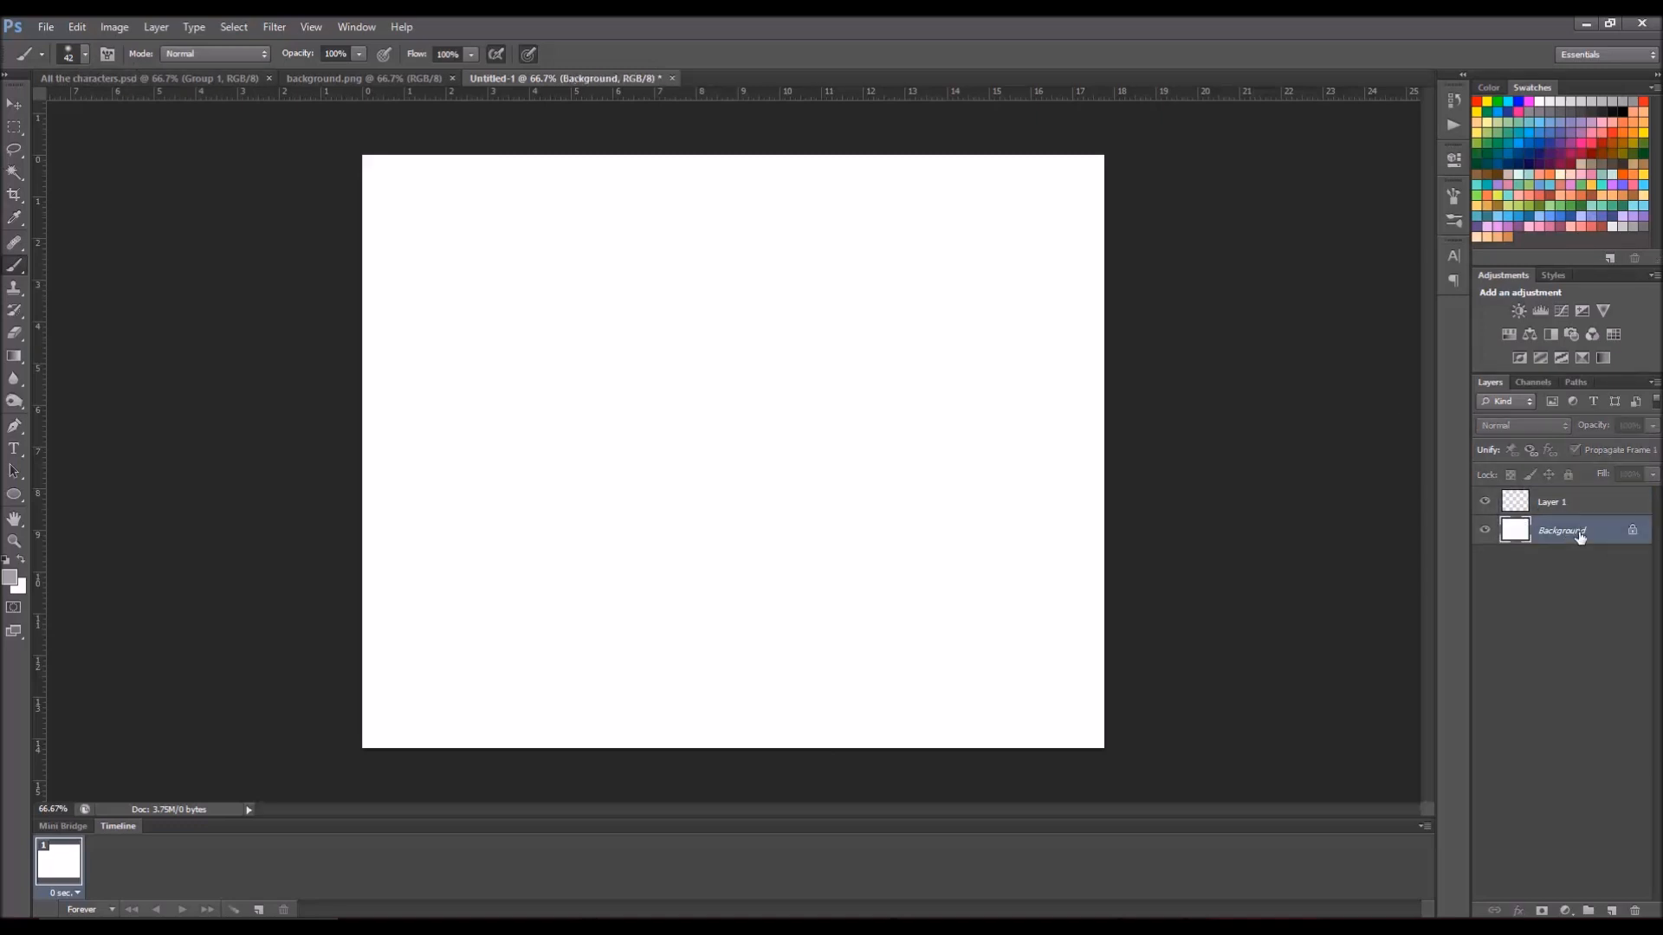
pyautogui.click(1550, 502)
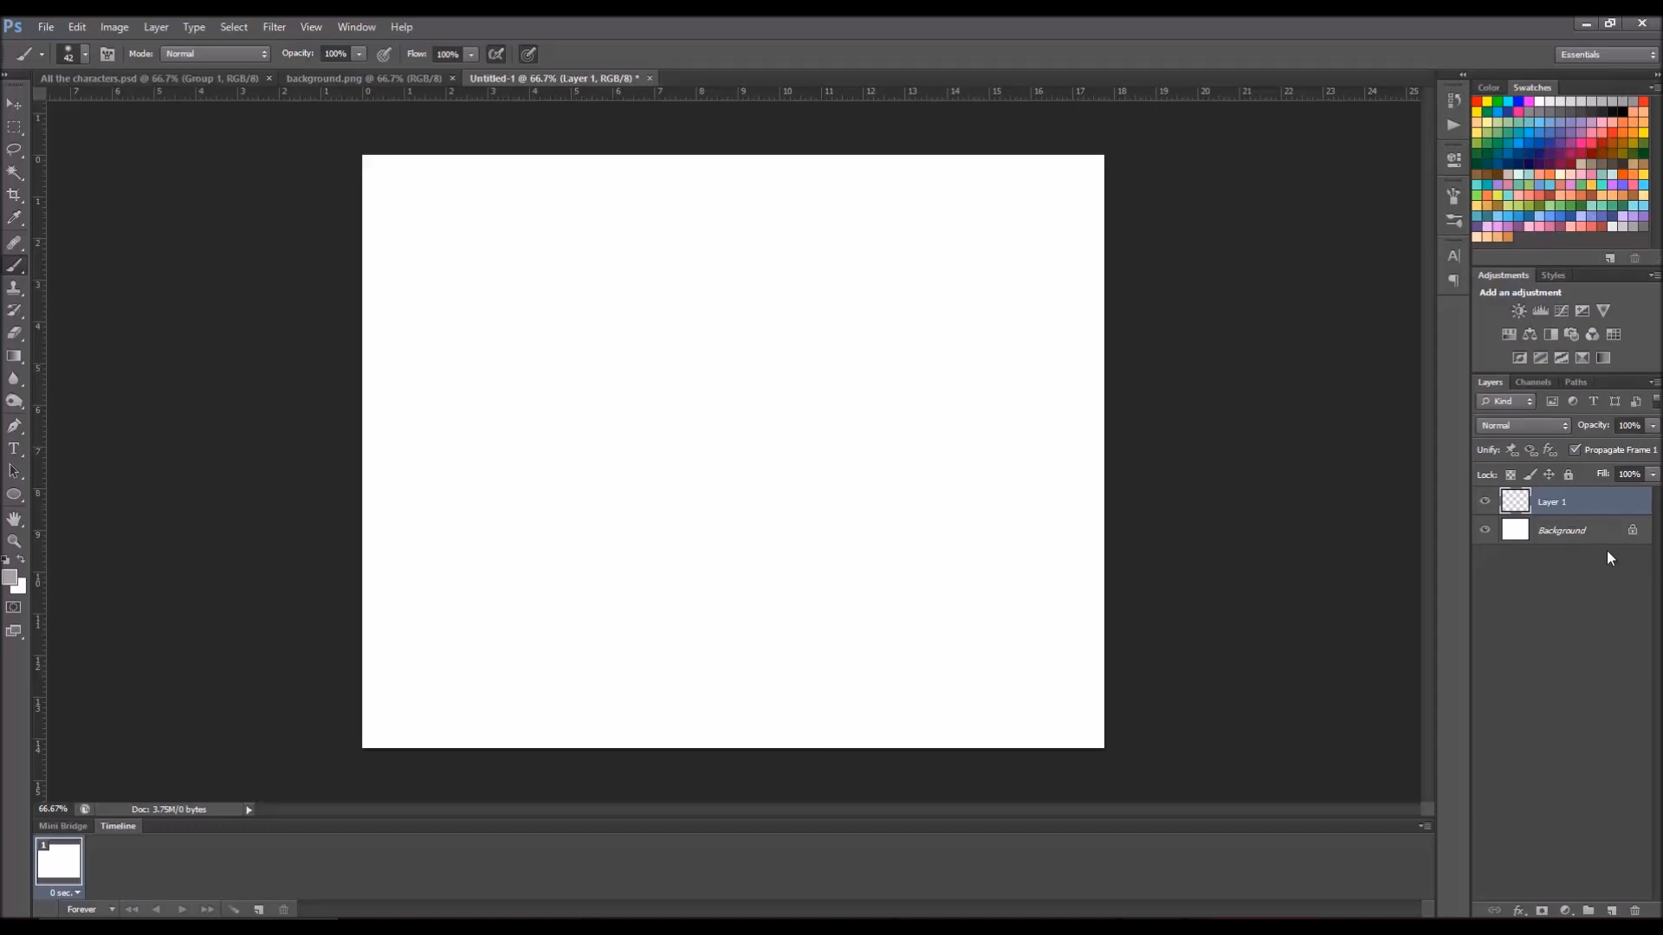
pyautogui.moveTo(1597, 523)
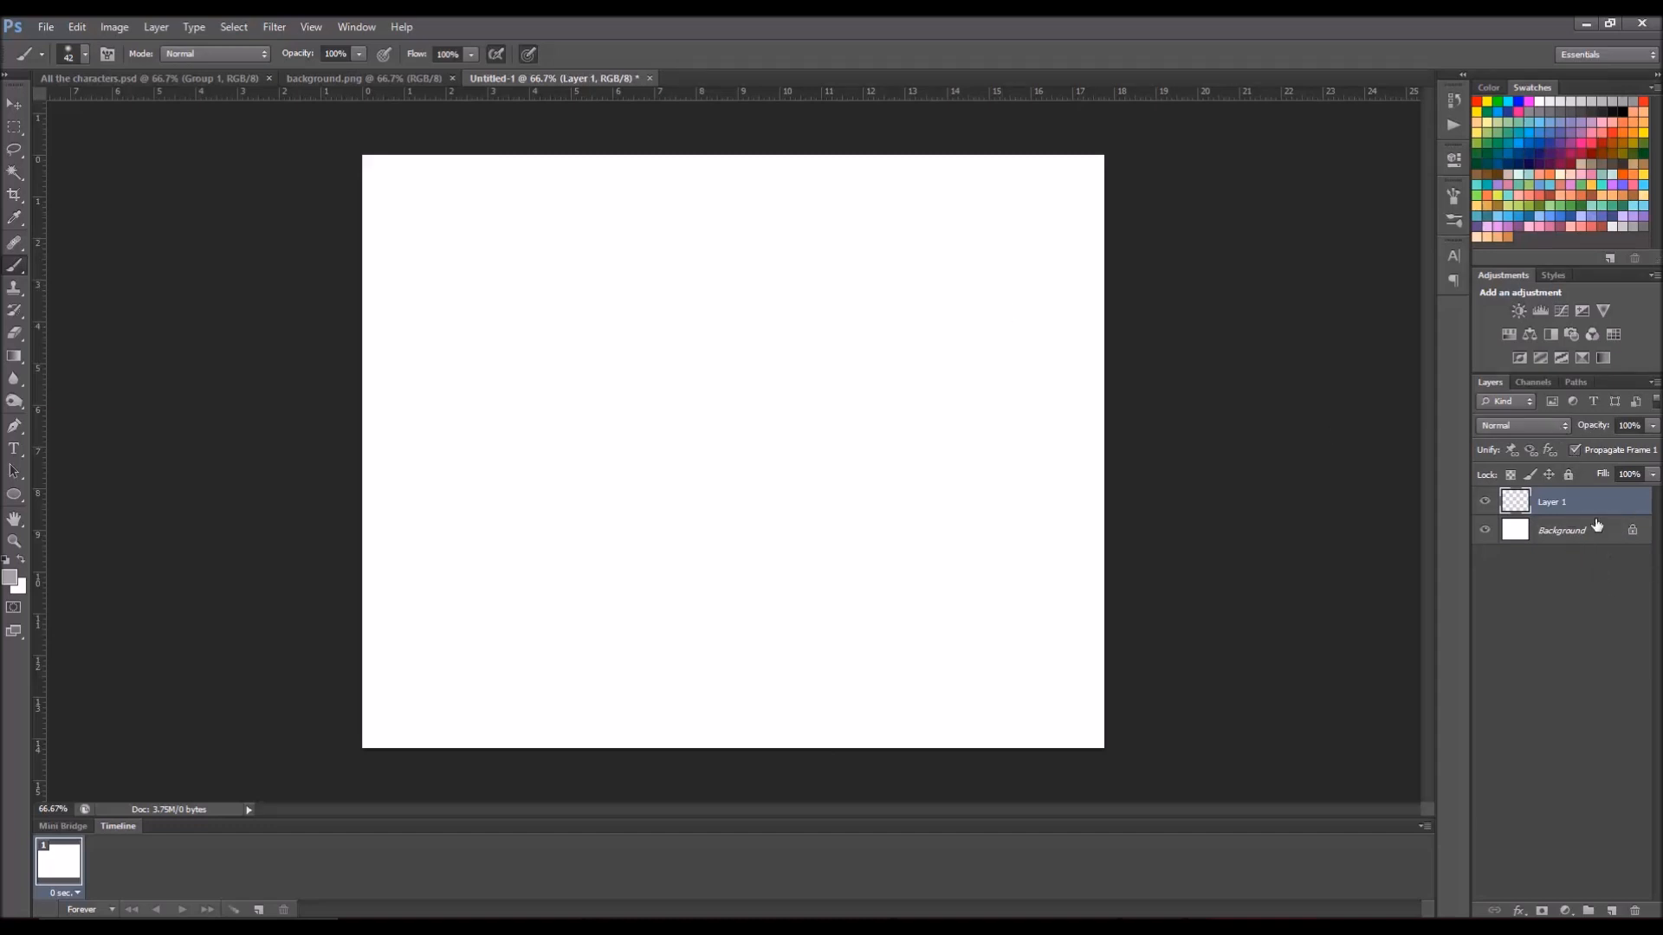
pyautogui.click(84, 50)
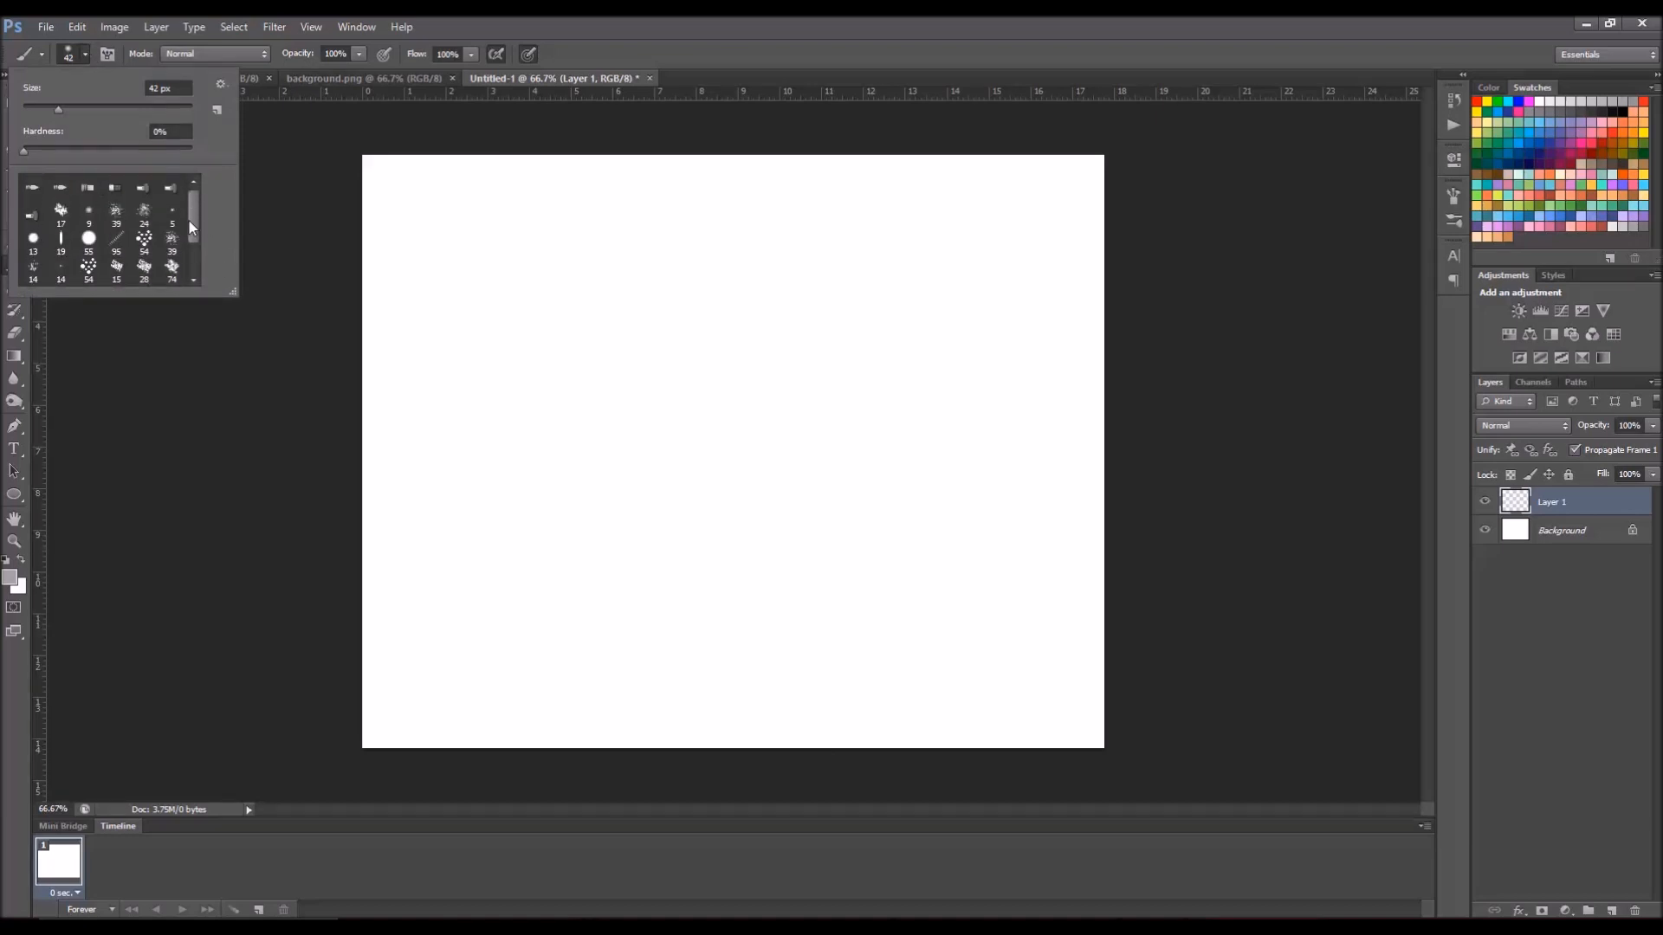
pyautogui.scroll(-3)
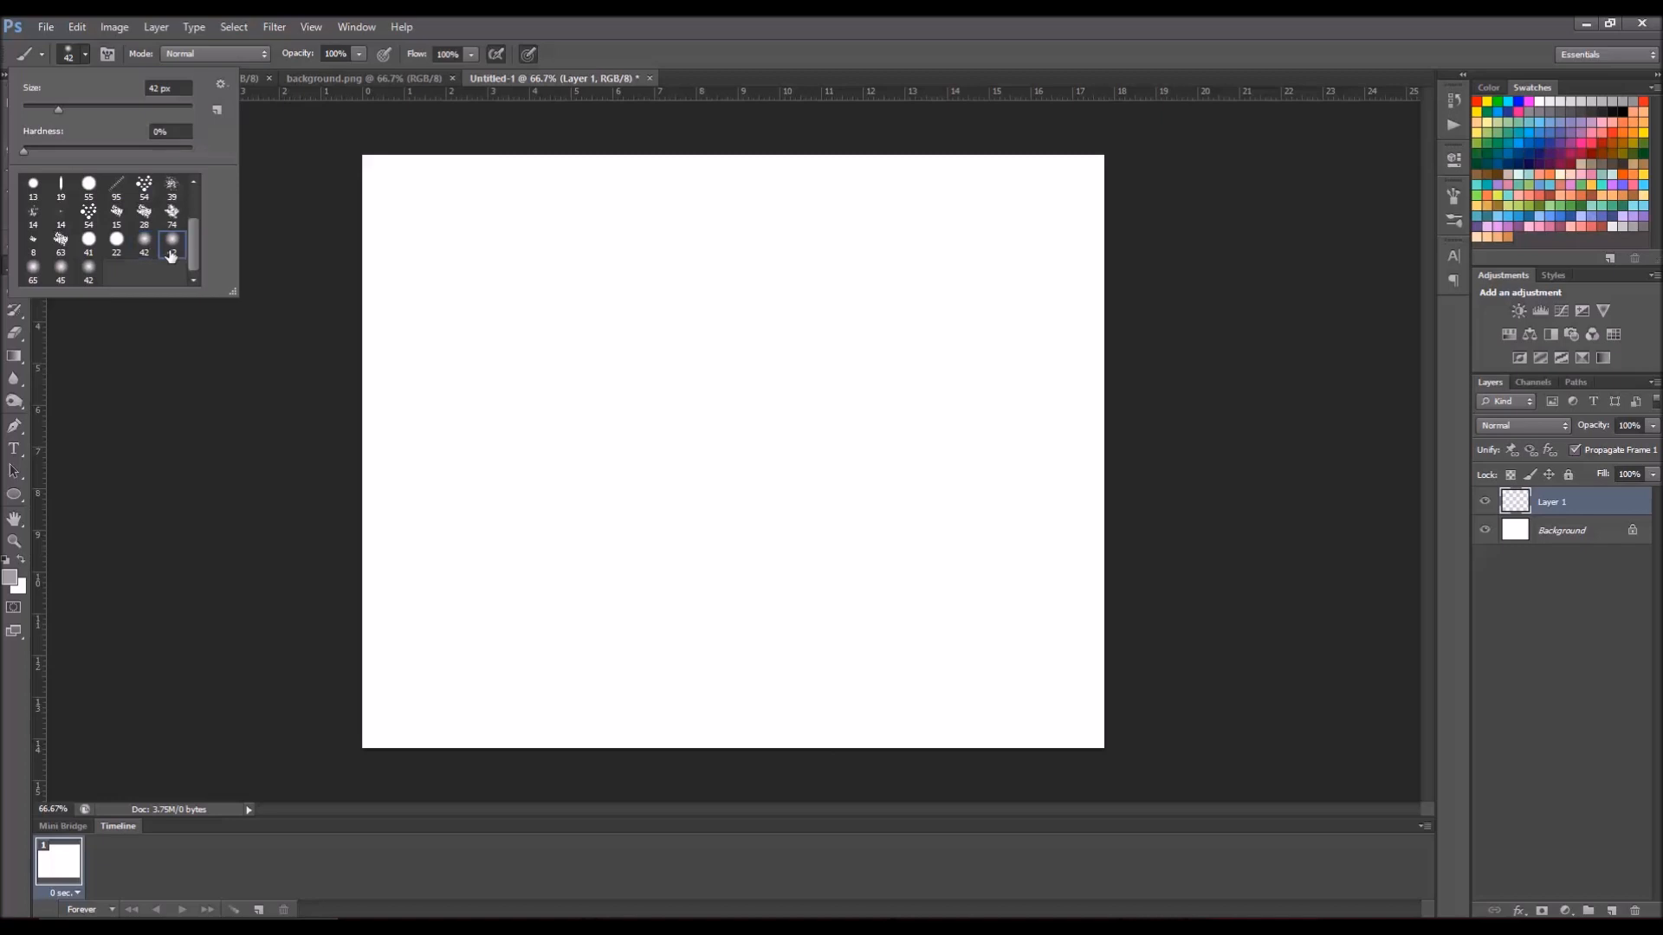
pyautogui.click(585, 296)
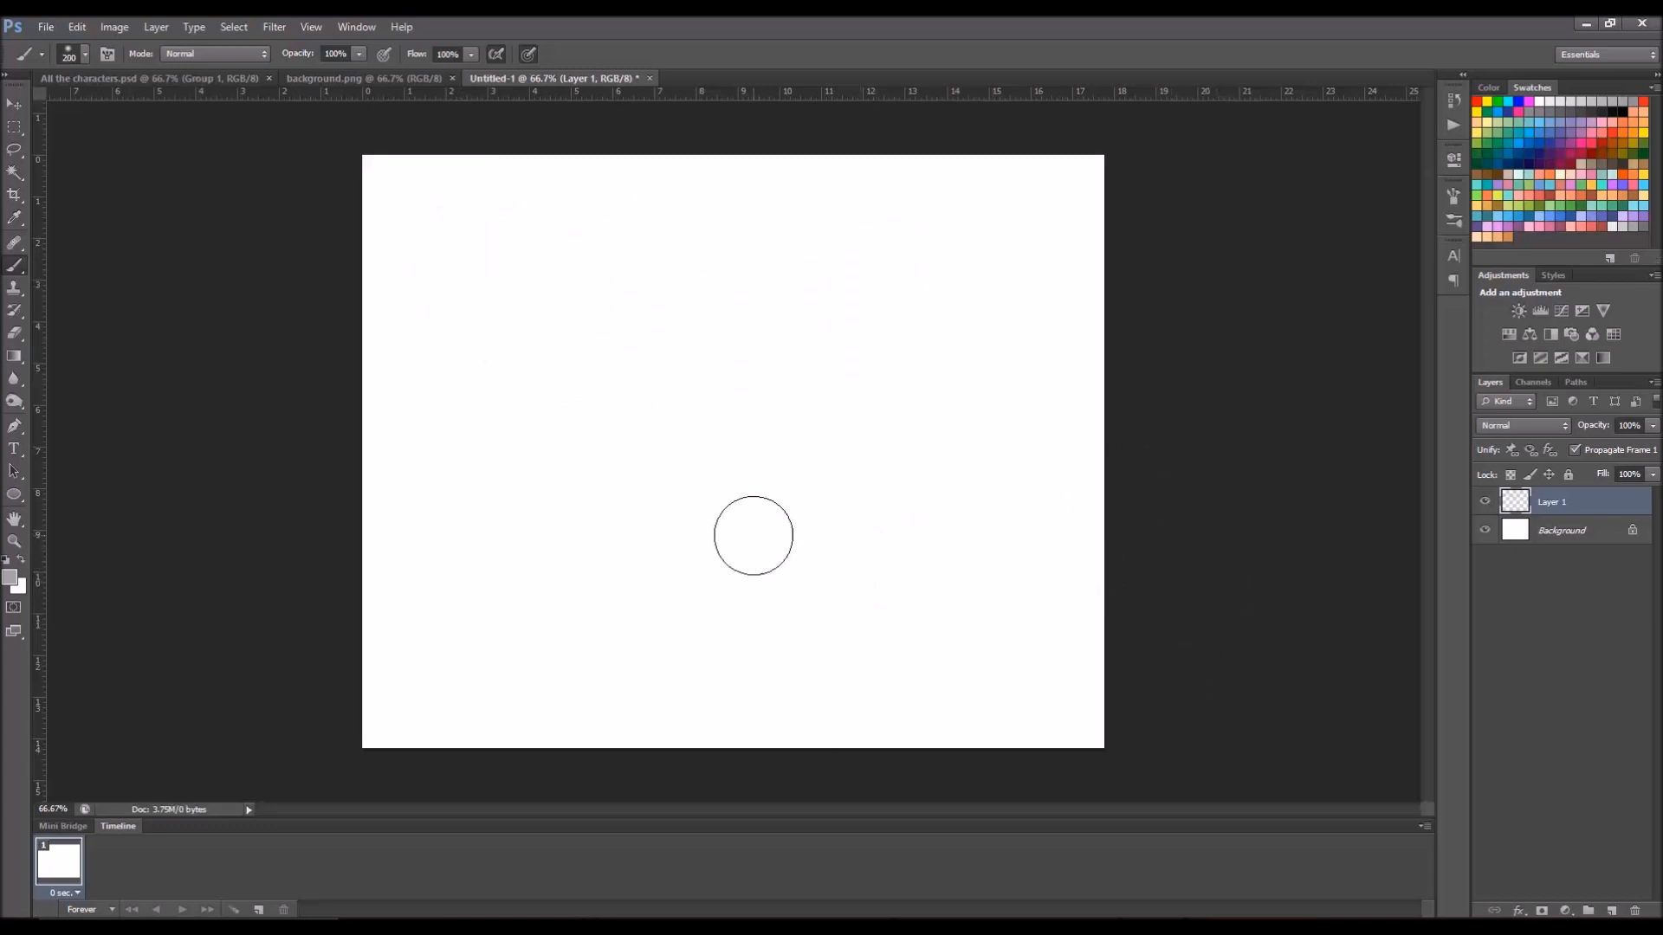
pyautogui.moveTo(509, 314); pyautogui.dragTo(1061, 244)
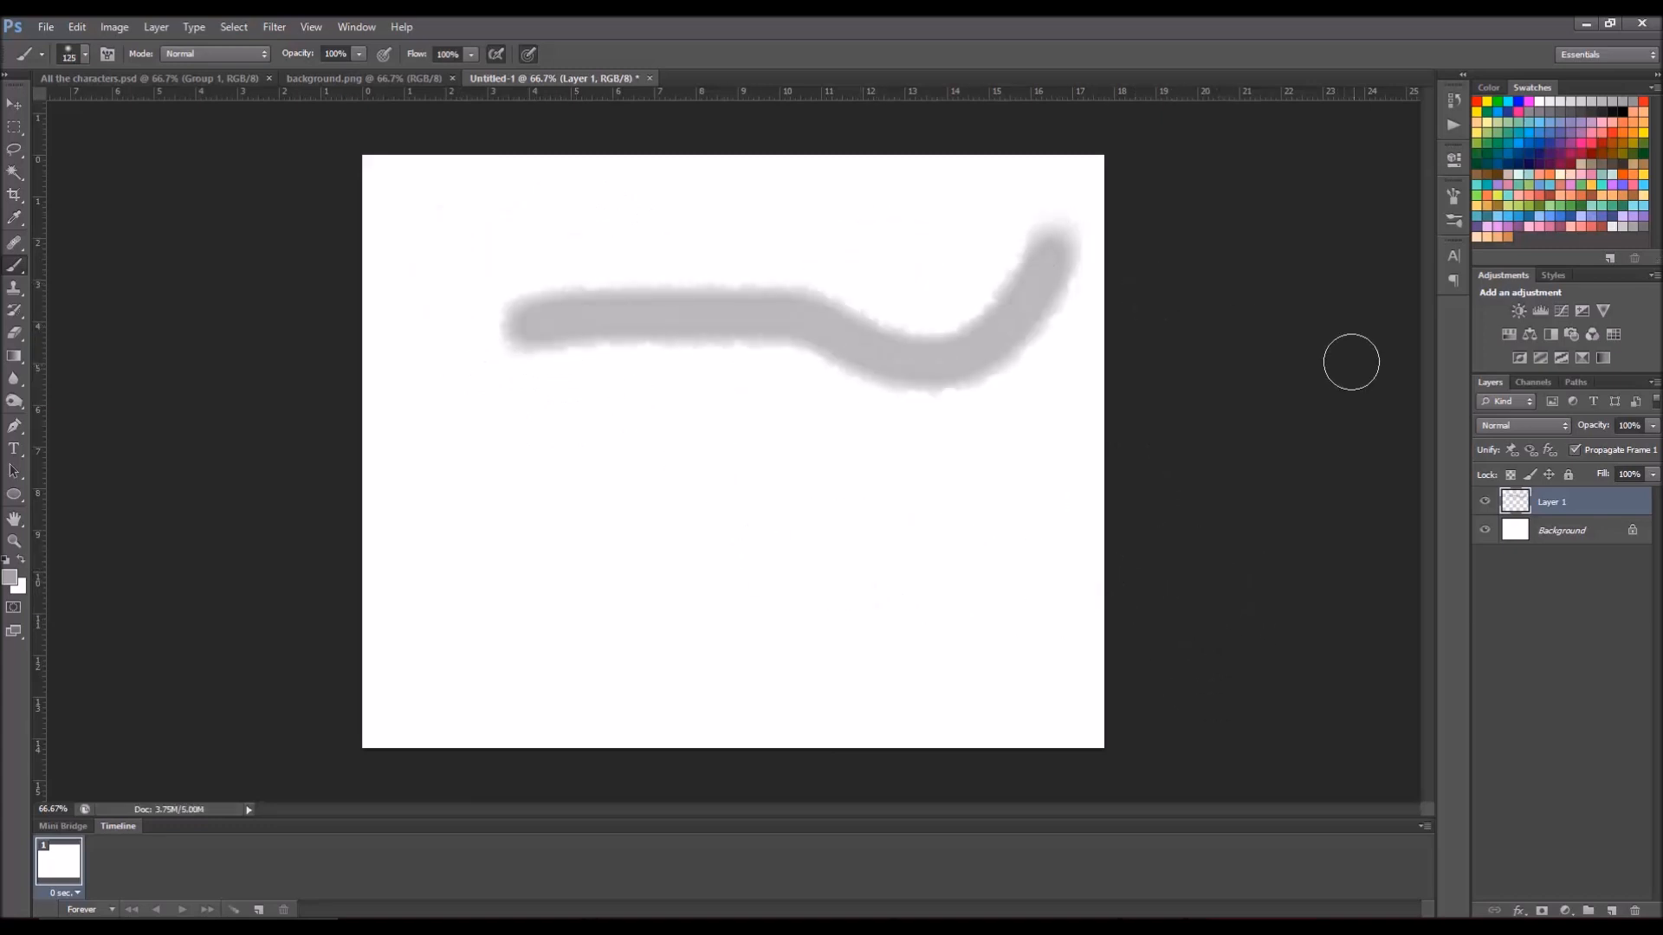
pyautogui.press('Ctrl+Z')
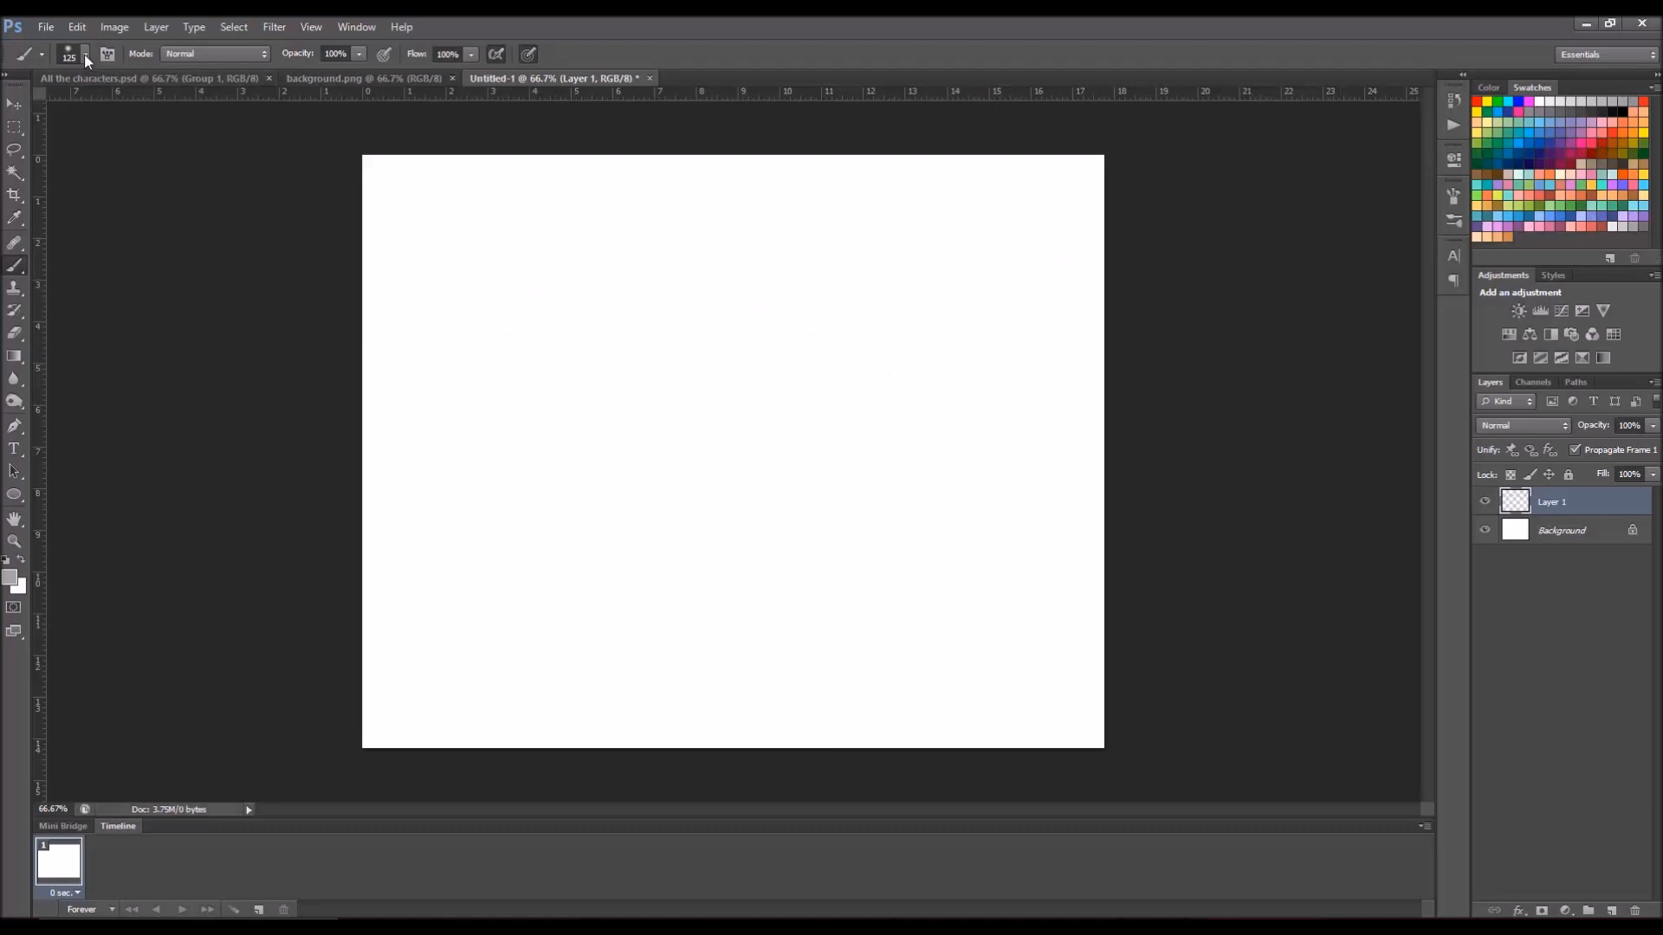
# Step: Paint test marks near the canvas top with the 95 px brush tip
pyautogui.click(84, 52)
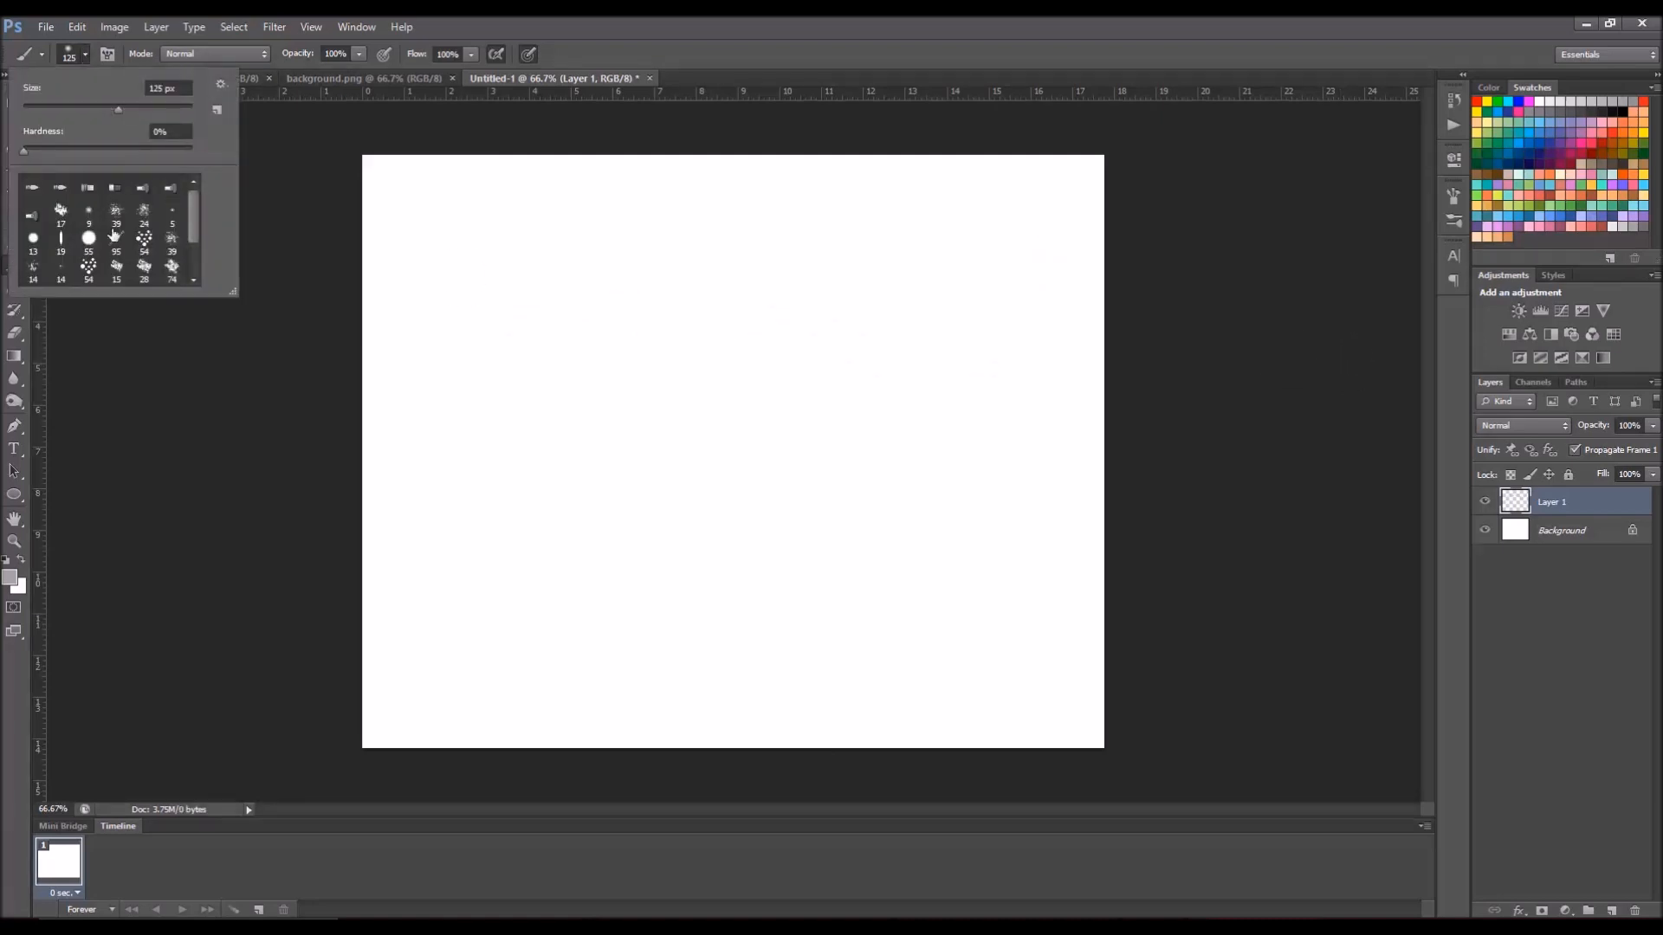
pyautogui.click(118, 241)
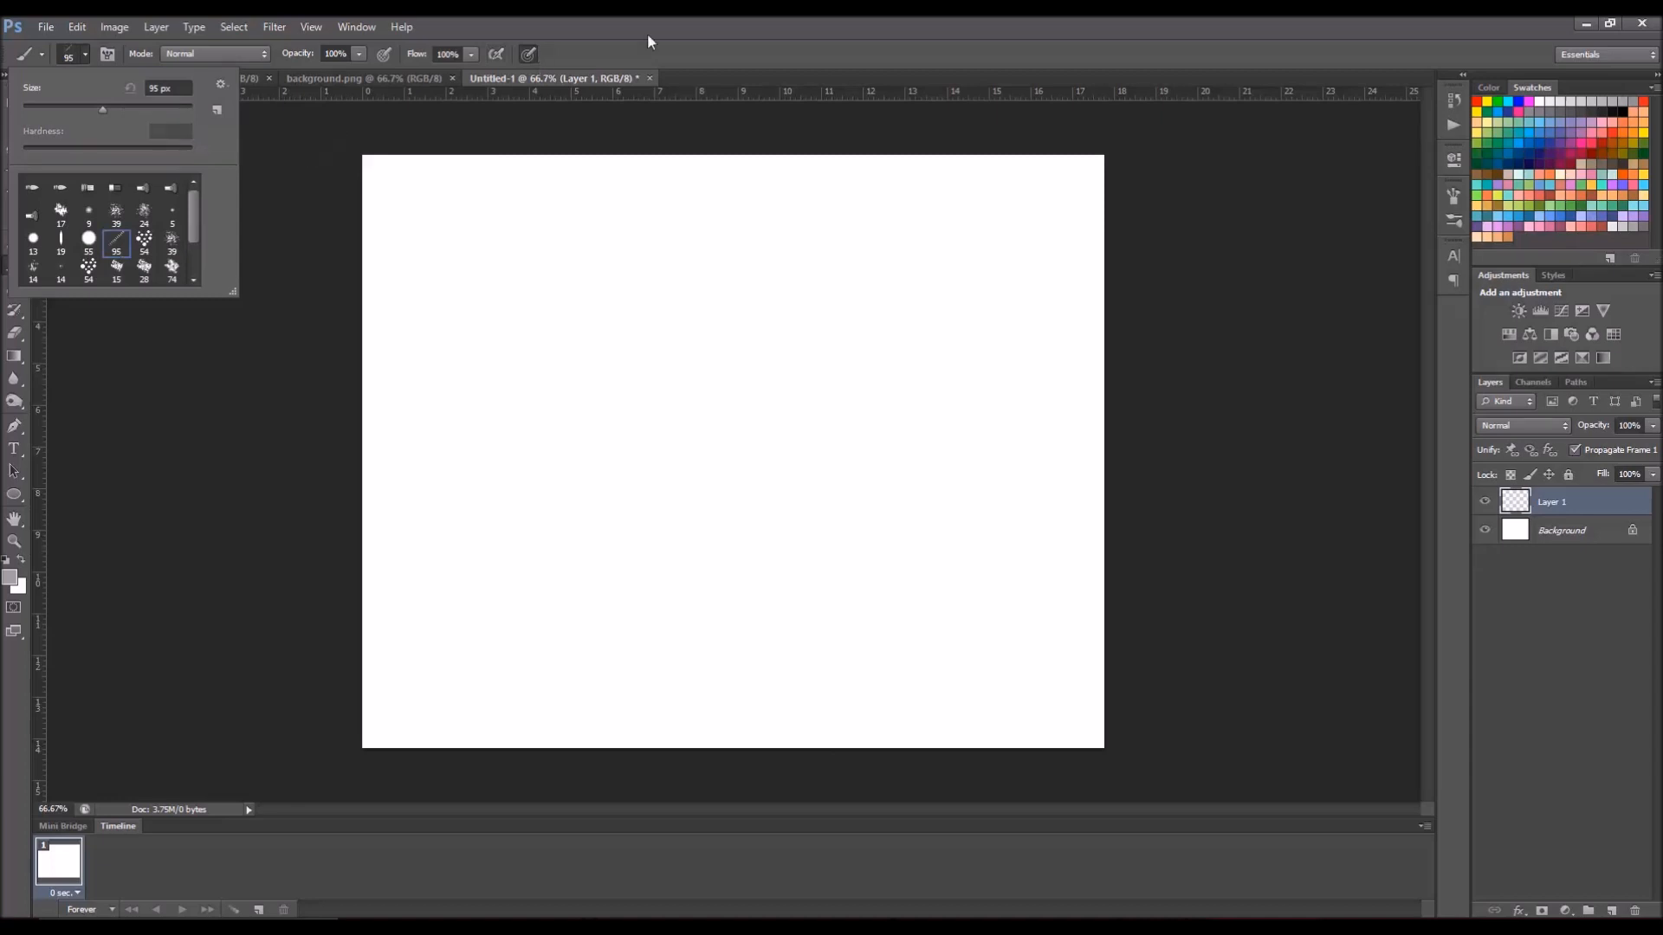
pyautogui.moveTo(499, 265); pyautogui.dragTo(838, 699)
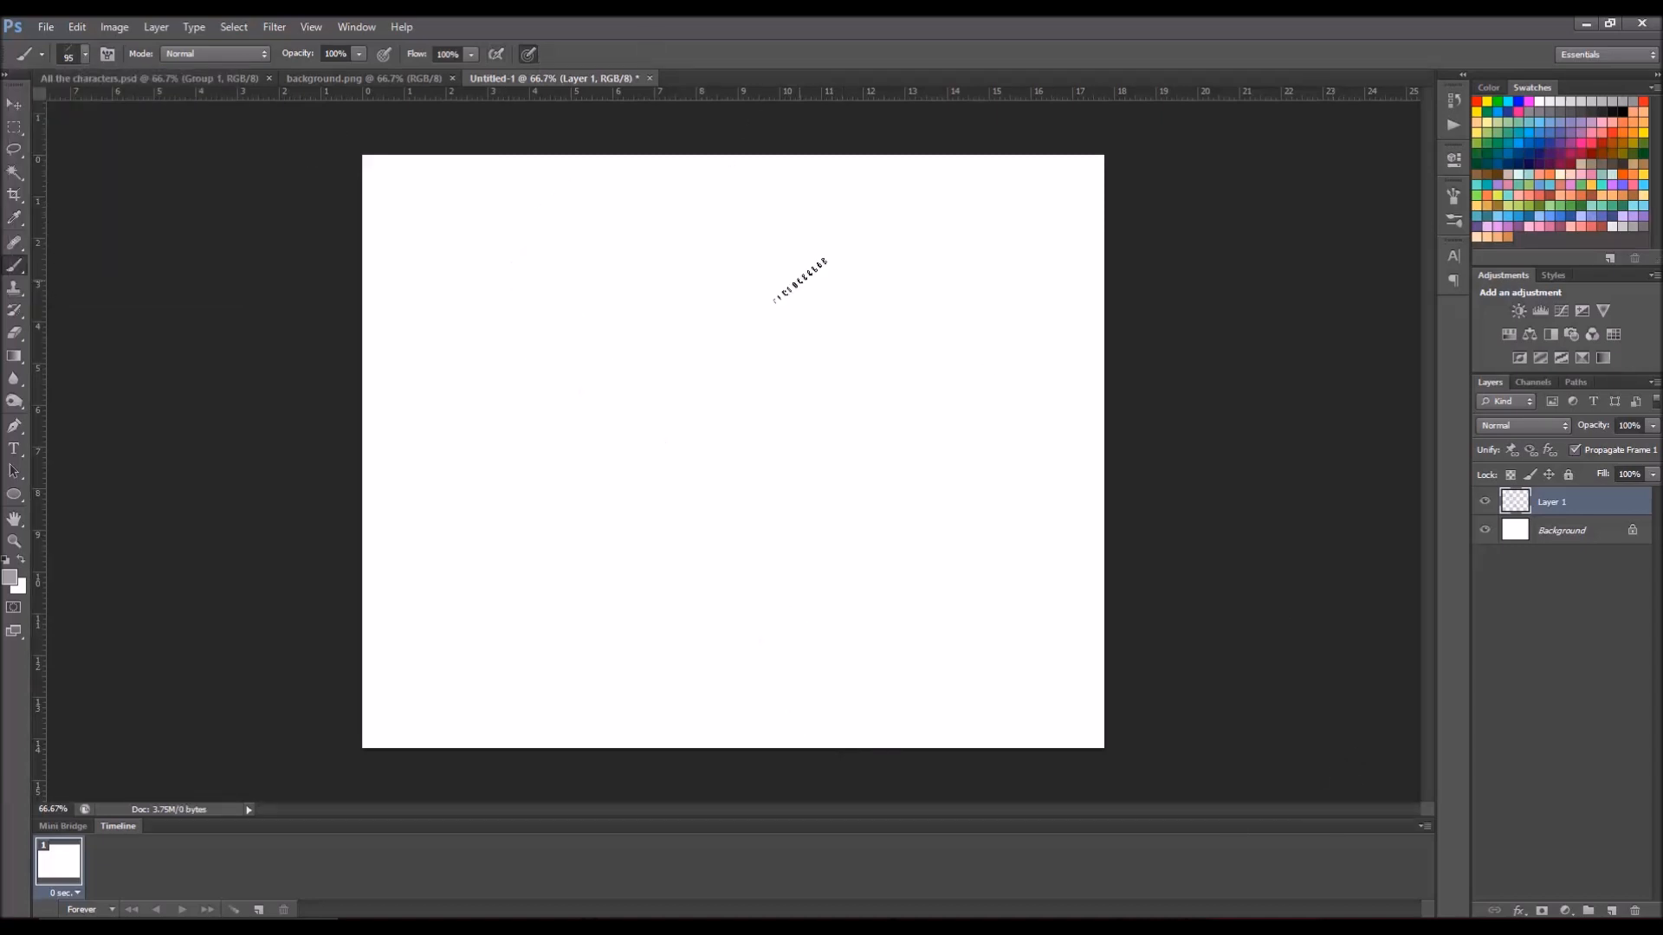
pyautogui.moveTo(801, 281); pyautogui.dragTo(583, 465)
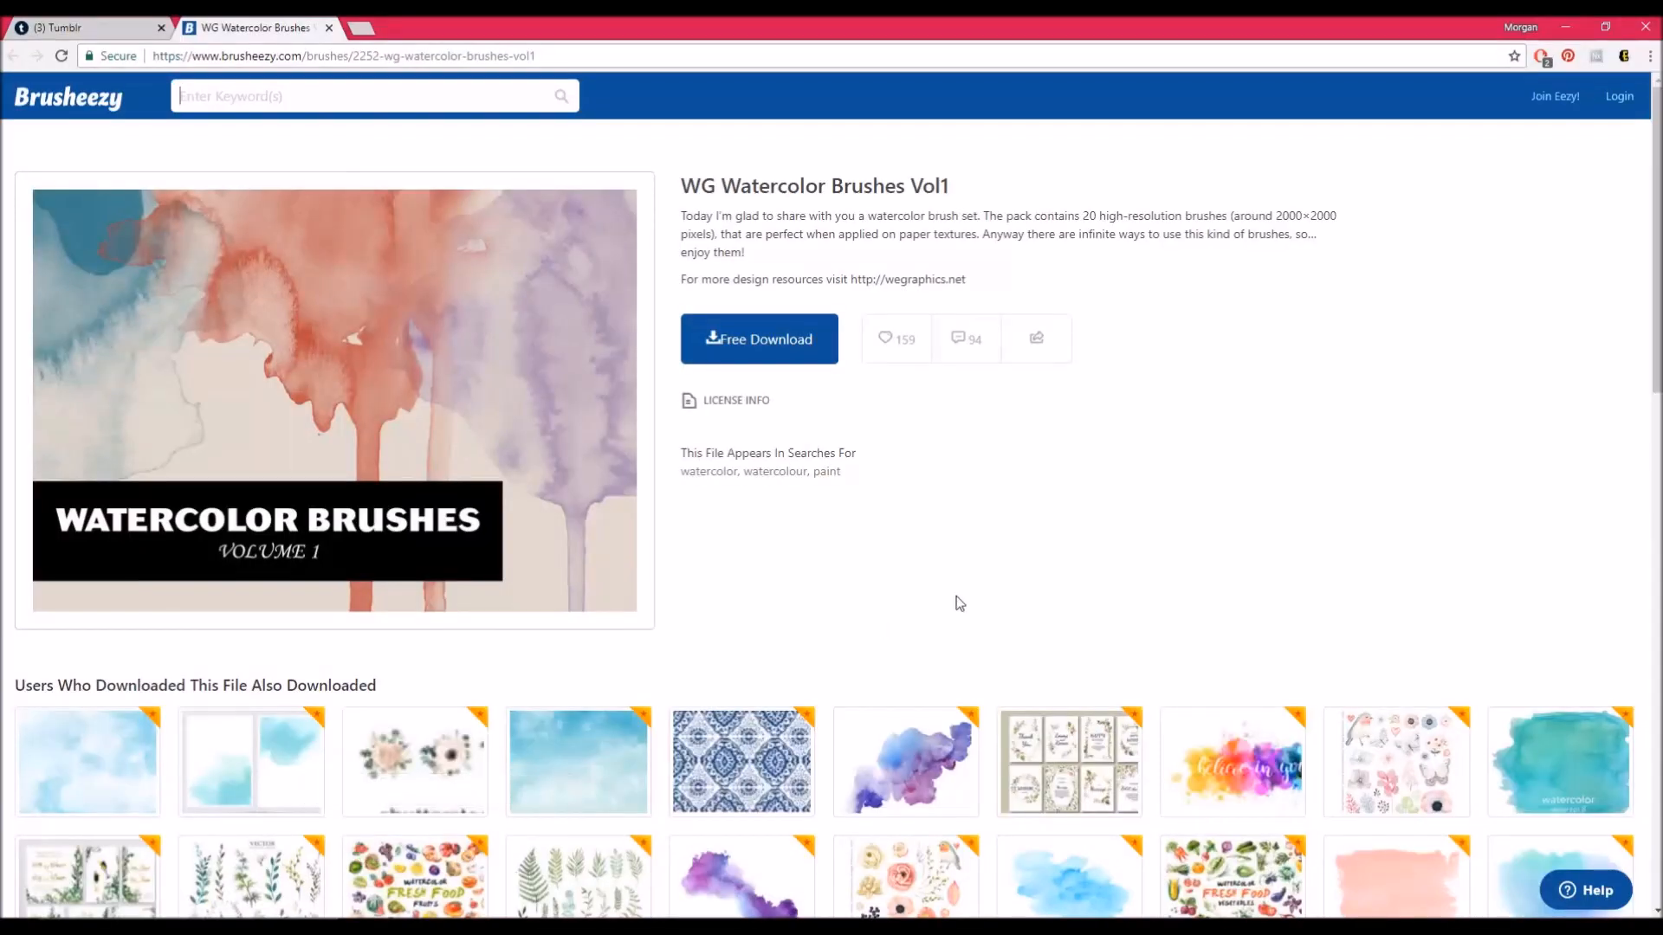
pyautogui.moveTo(1082, 172)
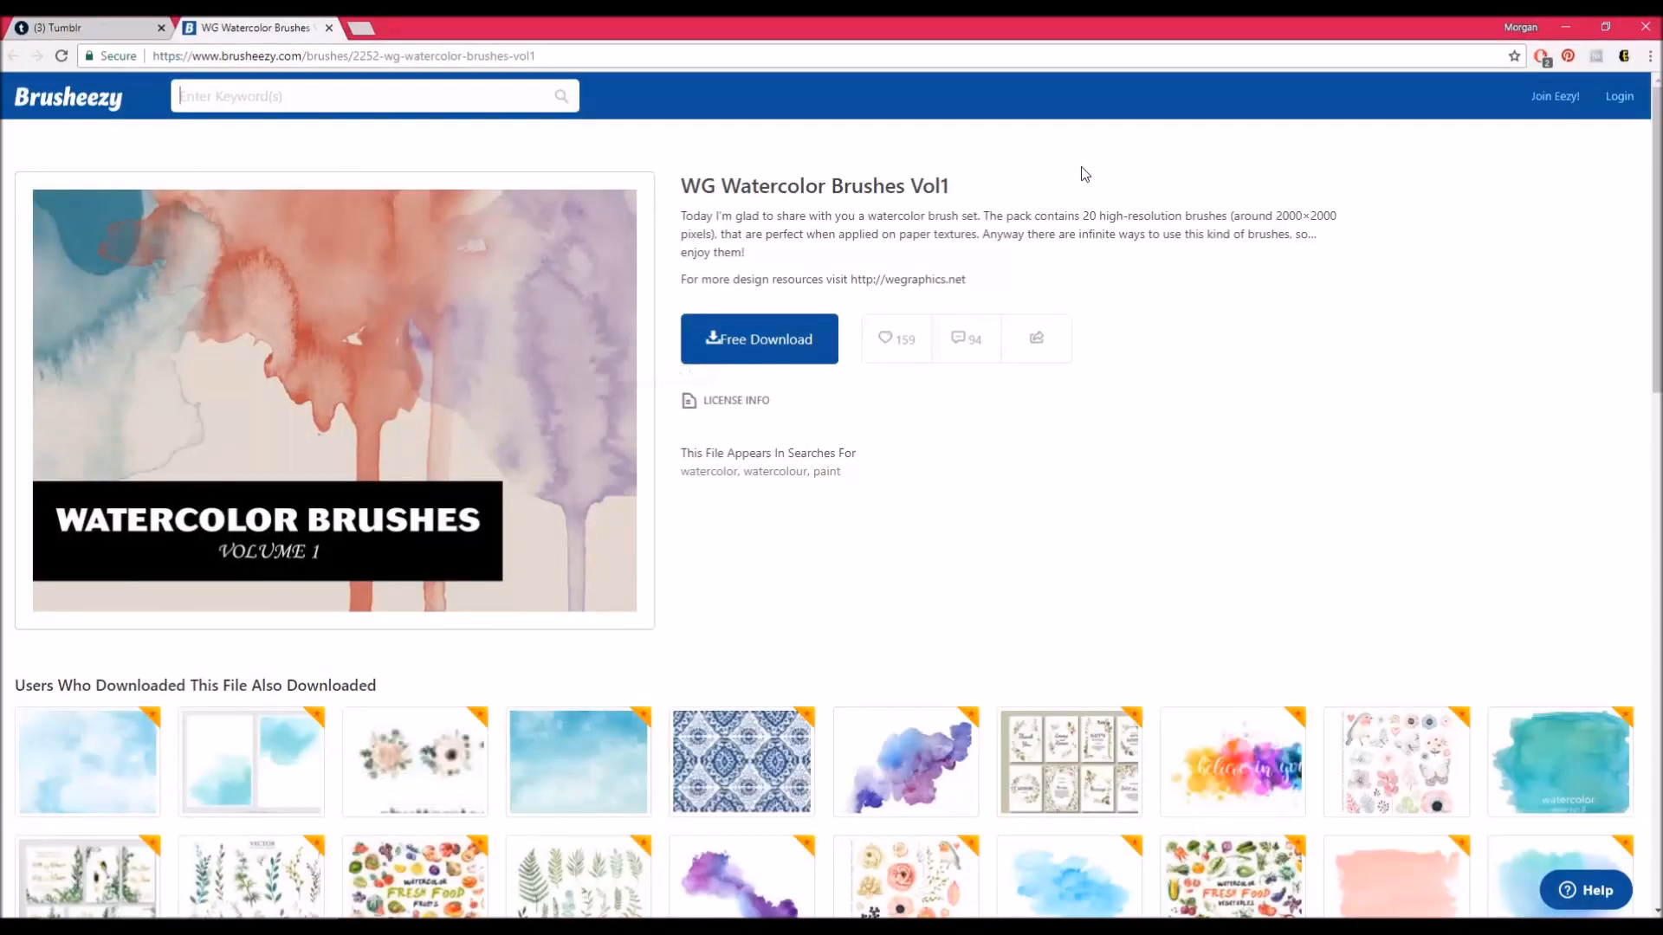
pyautogui.moveTo(1097, 166)
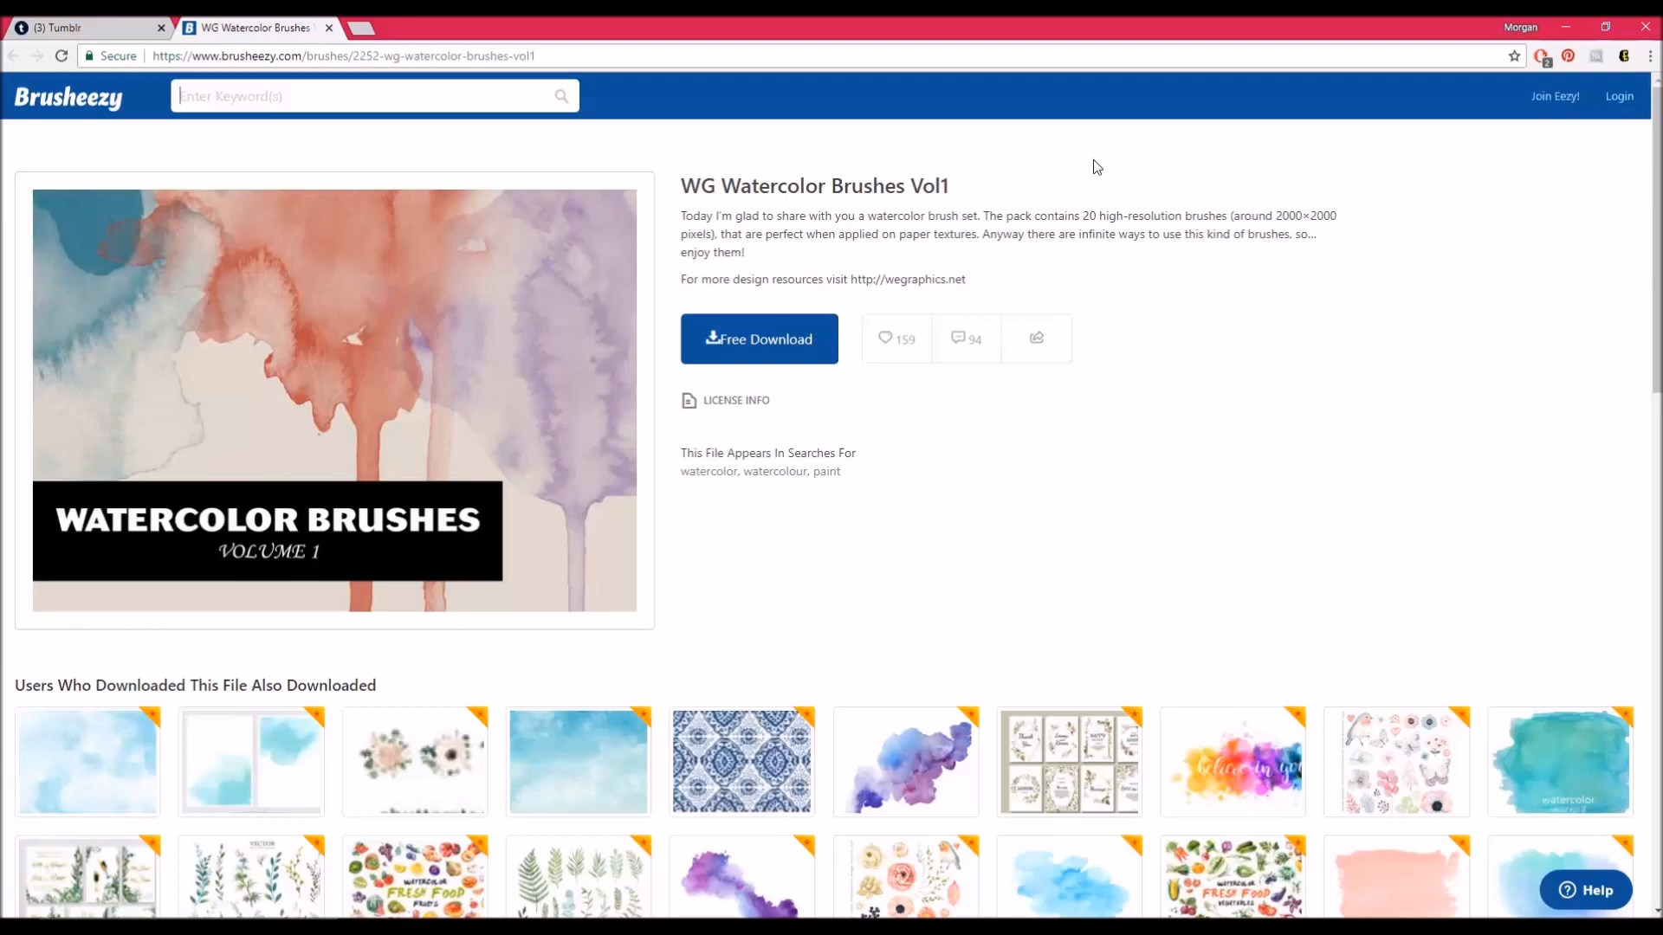
# Step: Start the free download of the WG Watercolor Brushes Vol1 pack
pyautogui.click(758, 339)
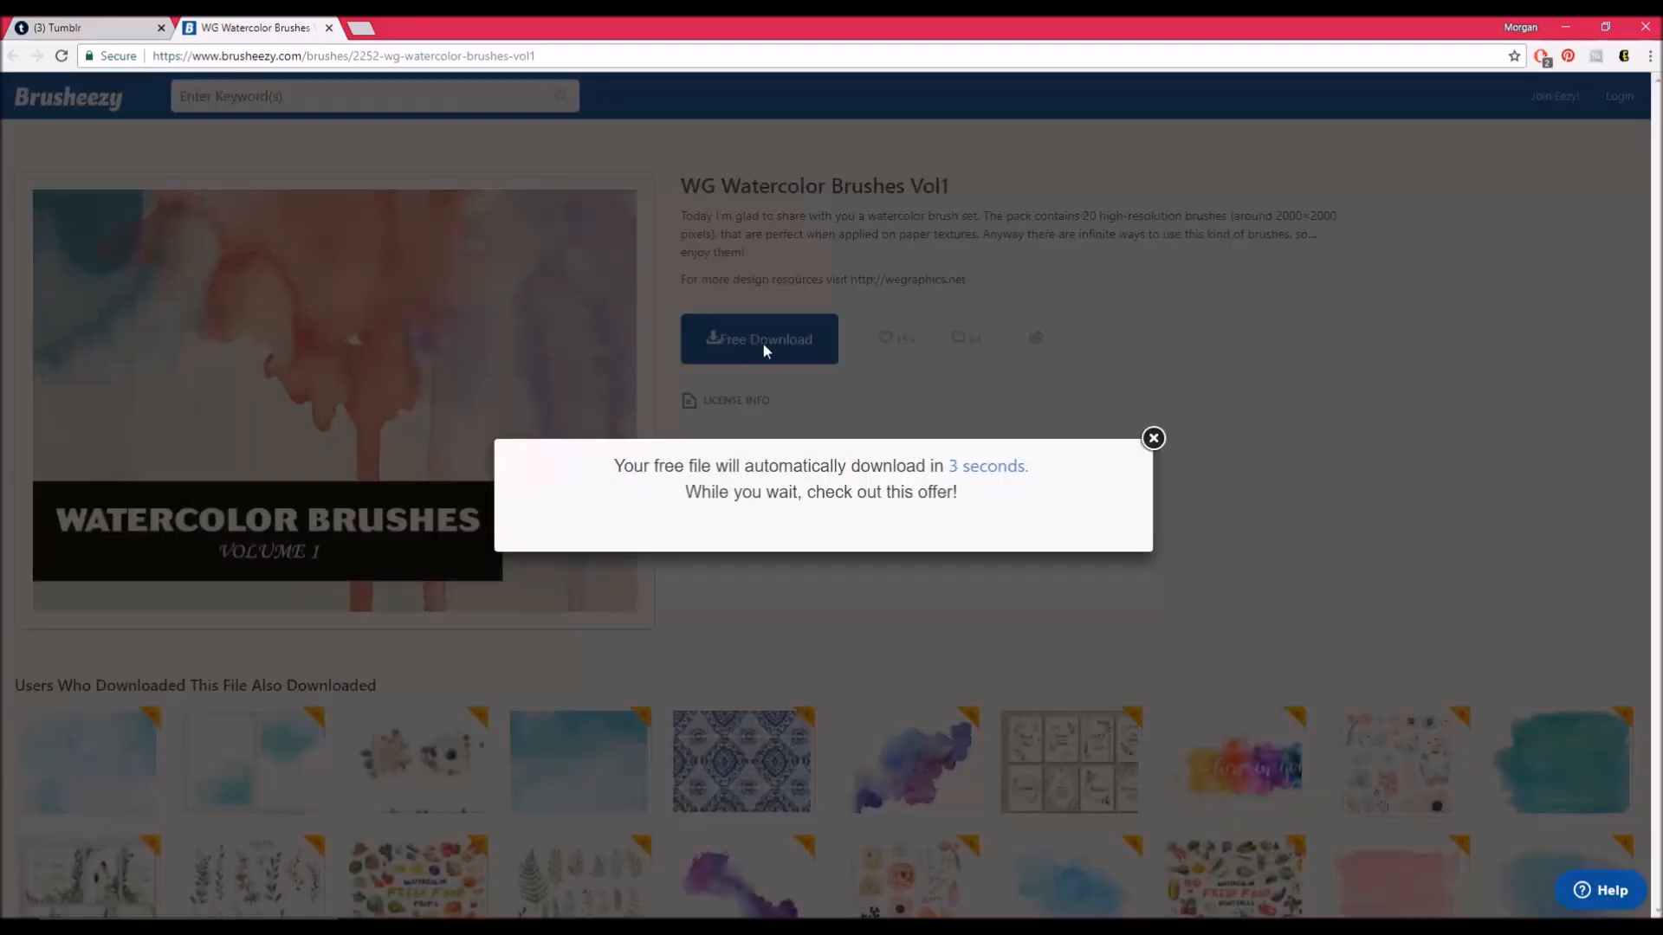
pyautogui.moveTo(1043, 526)
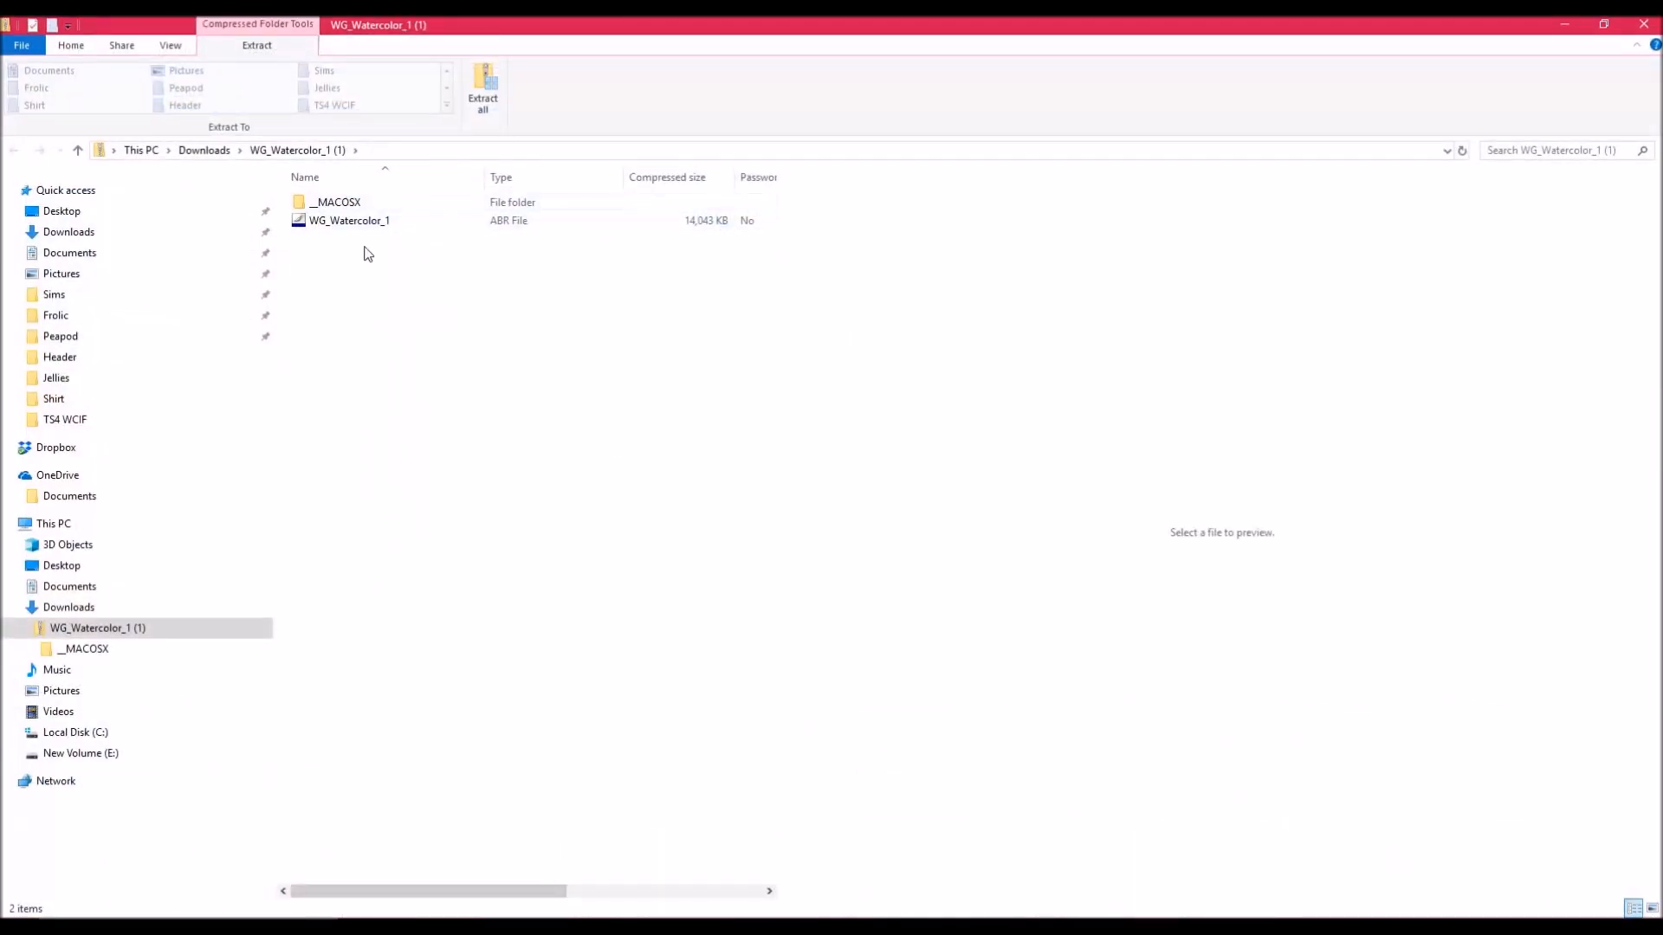
# Step: Open the WG_Watercolor_1 ABR brush file from the downloaded zip
pyautogui.click(350, 220)
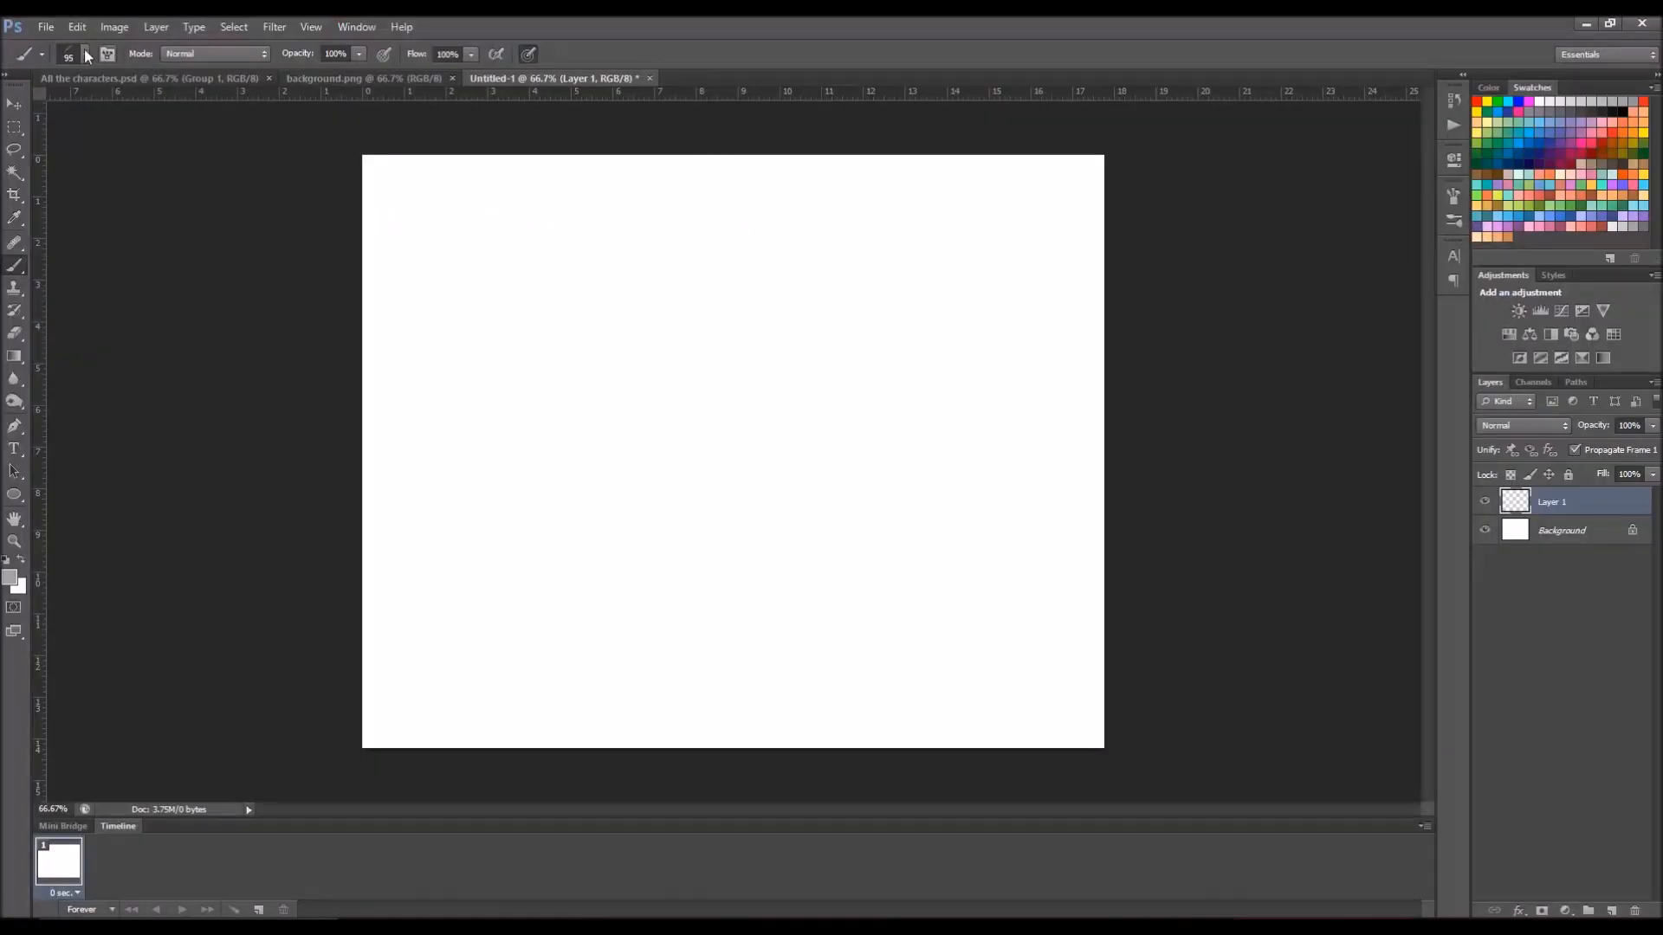
# Step: Browse the brush tip choices down to the large watercolor brushes
pyautogui.click(89, 52)
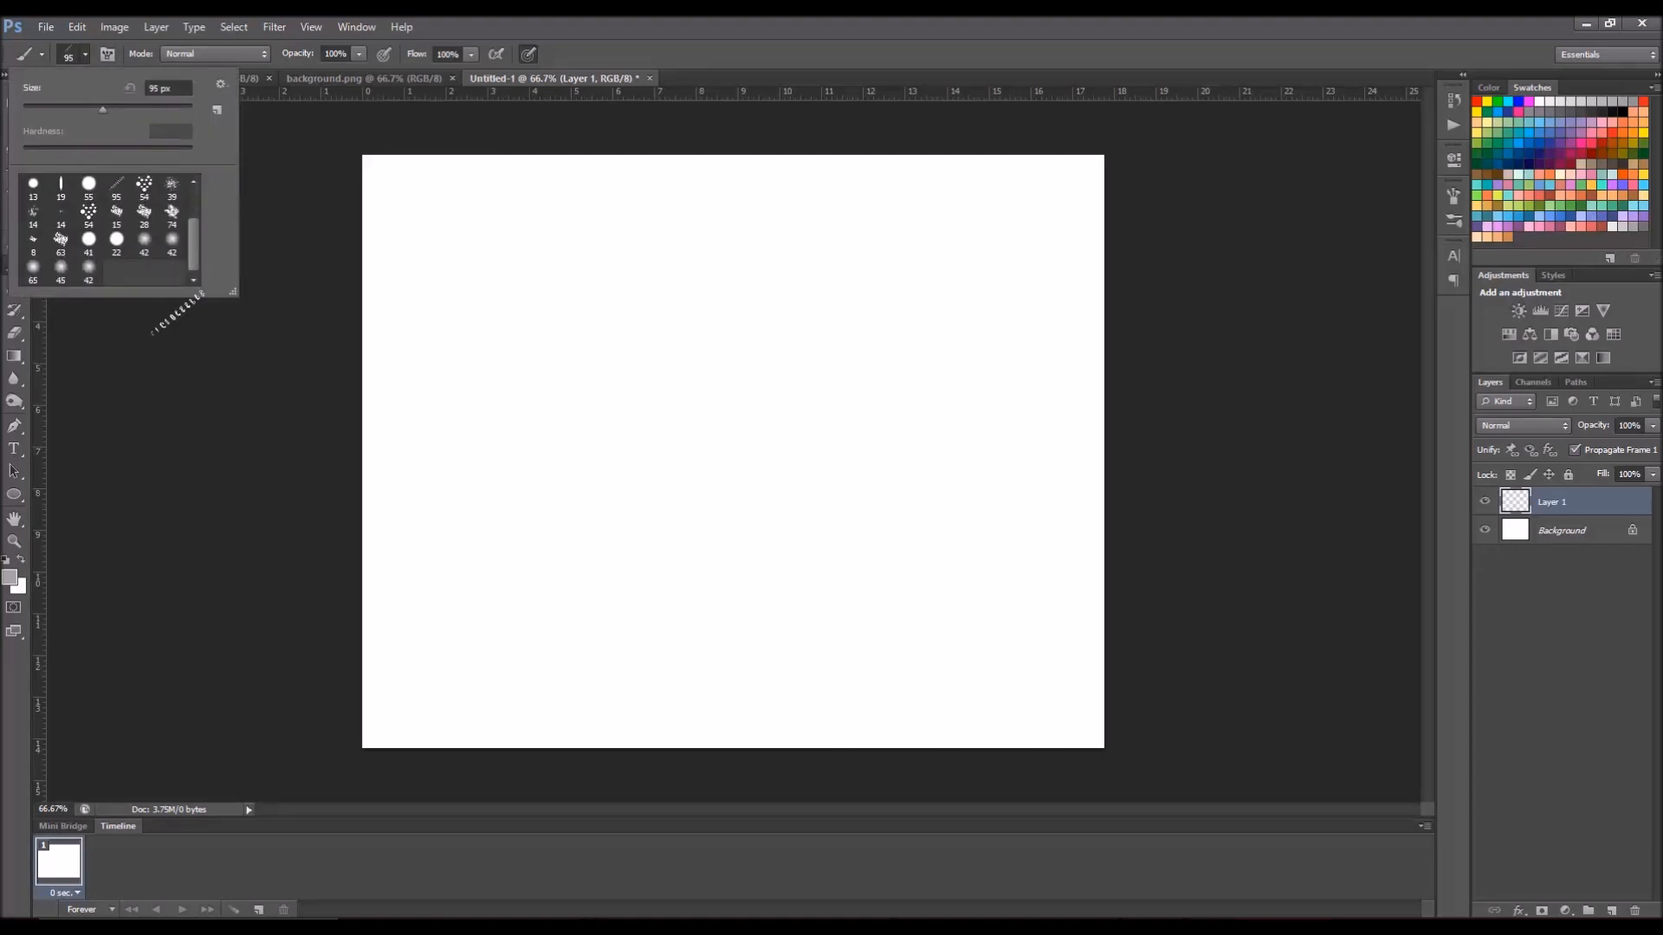
pyautogui.moveTo(627, 887)
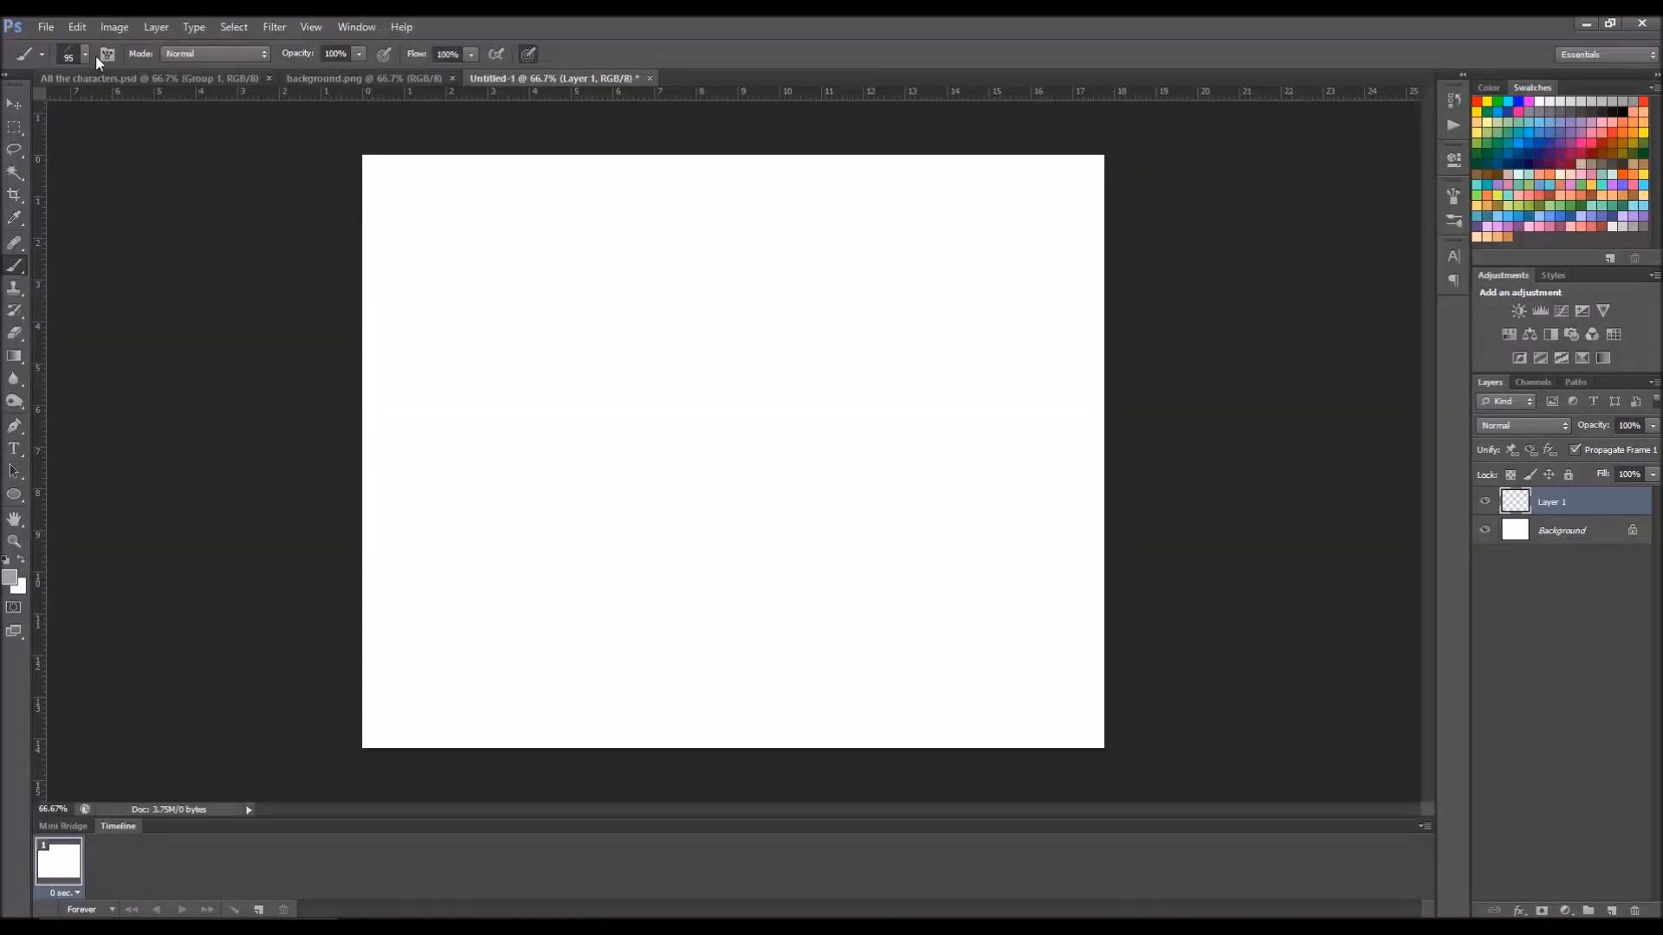
pyautogui.click(83, 54)
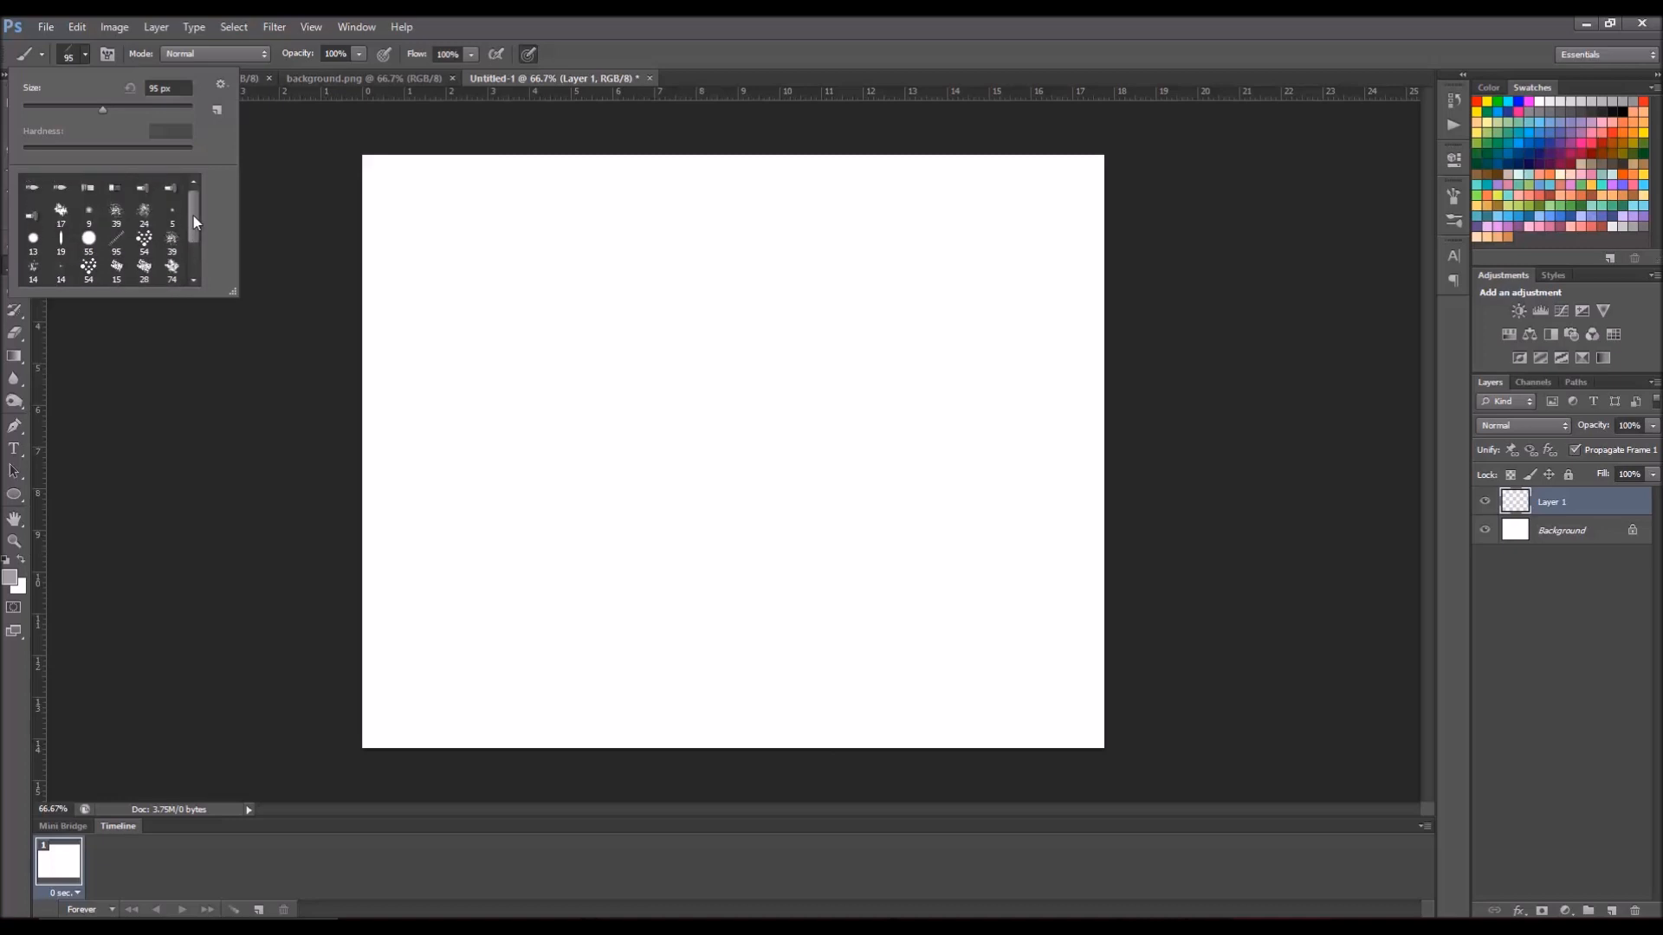
pyautogui.moveTo(206, 232)
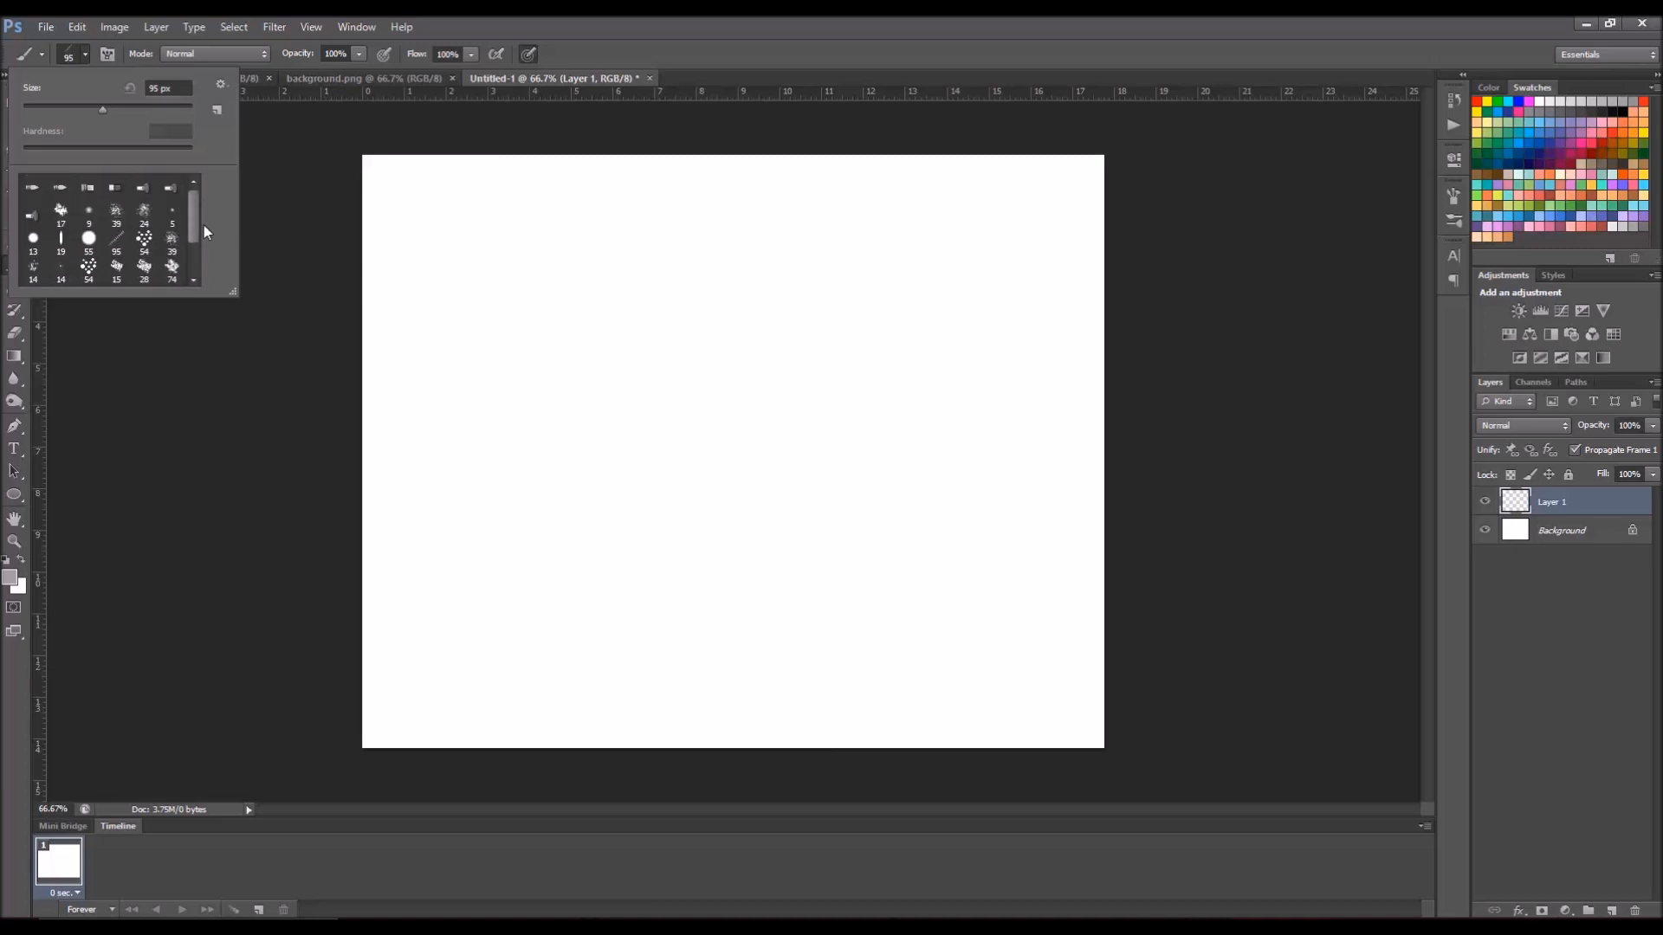
pyautogui.scroll(-3)
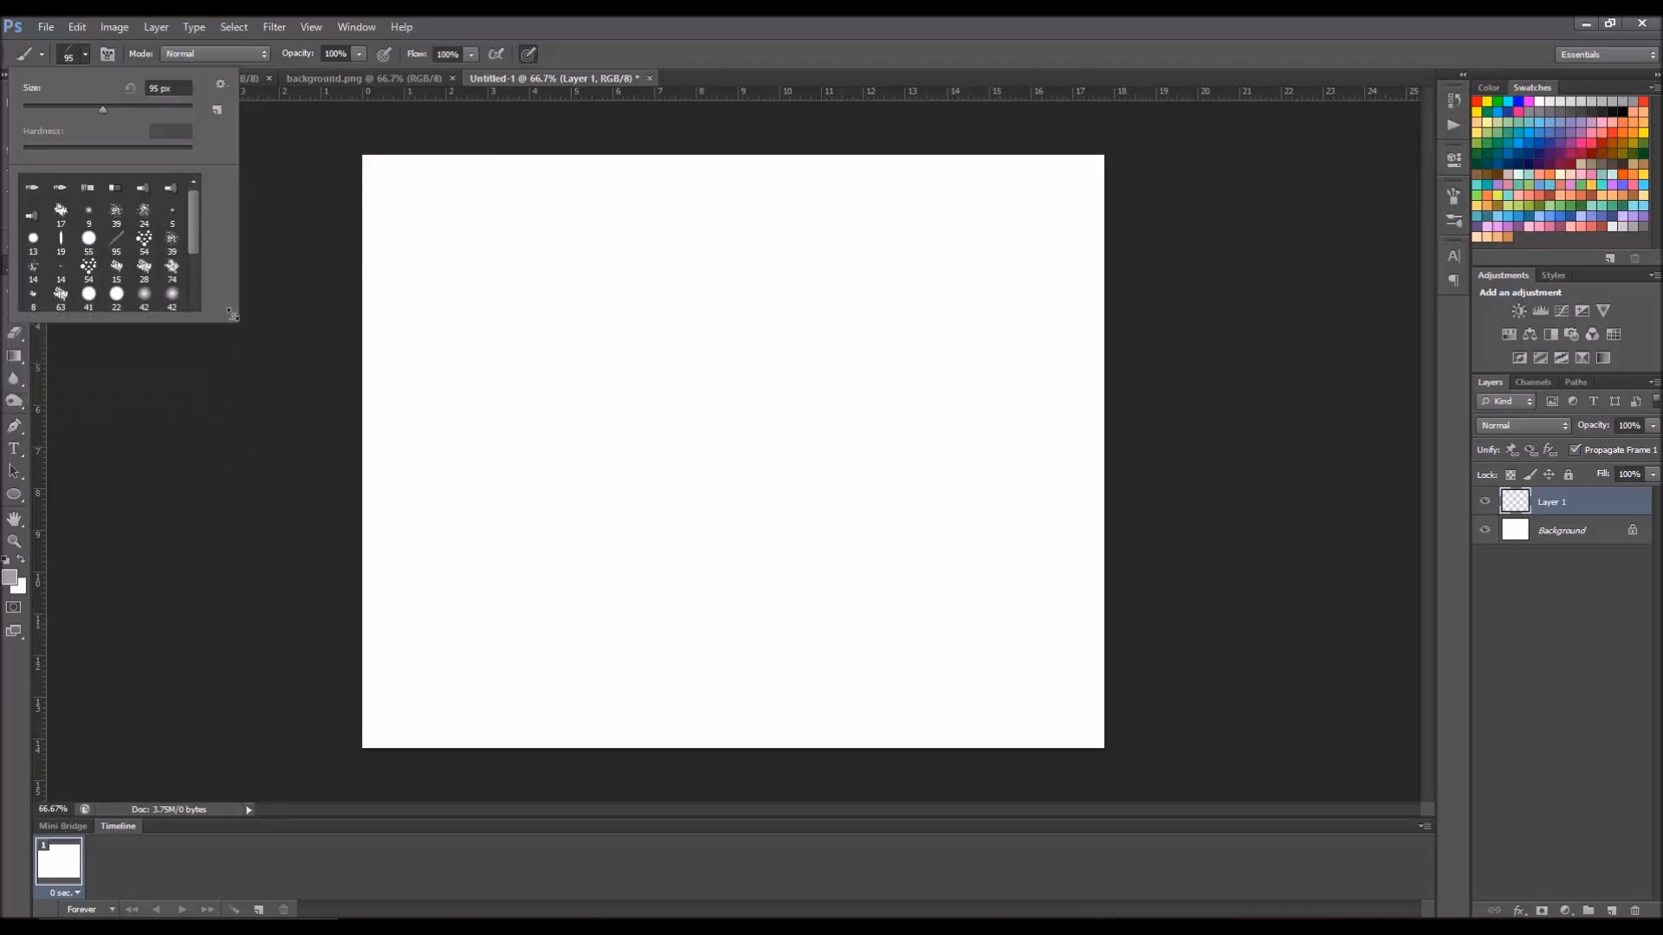
pyautogui.scroll(-3)
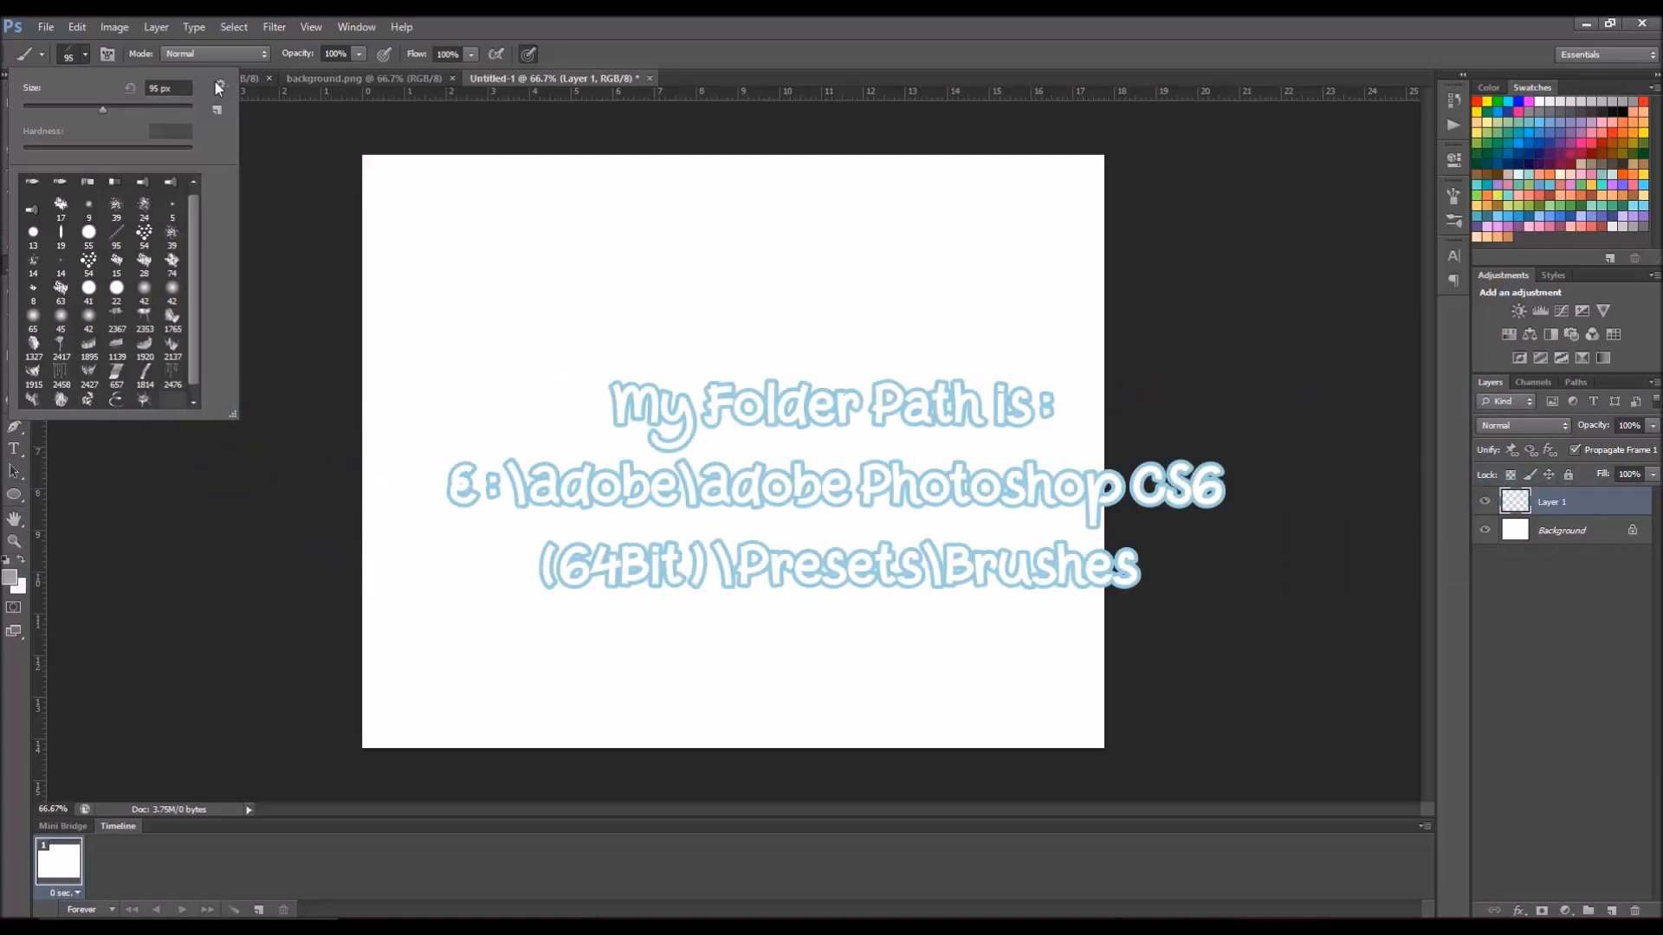
# Step: Replace the current brushes with the WG_Watercolor_1 set and return to Layer 1
pyautogui.click(215, 87)
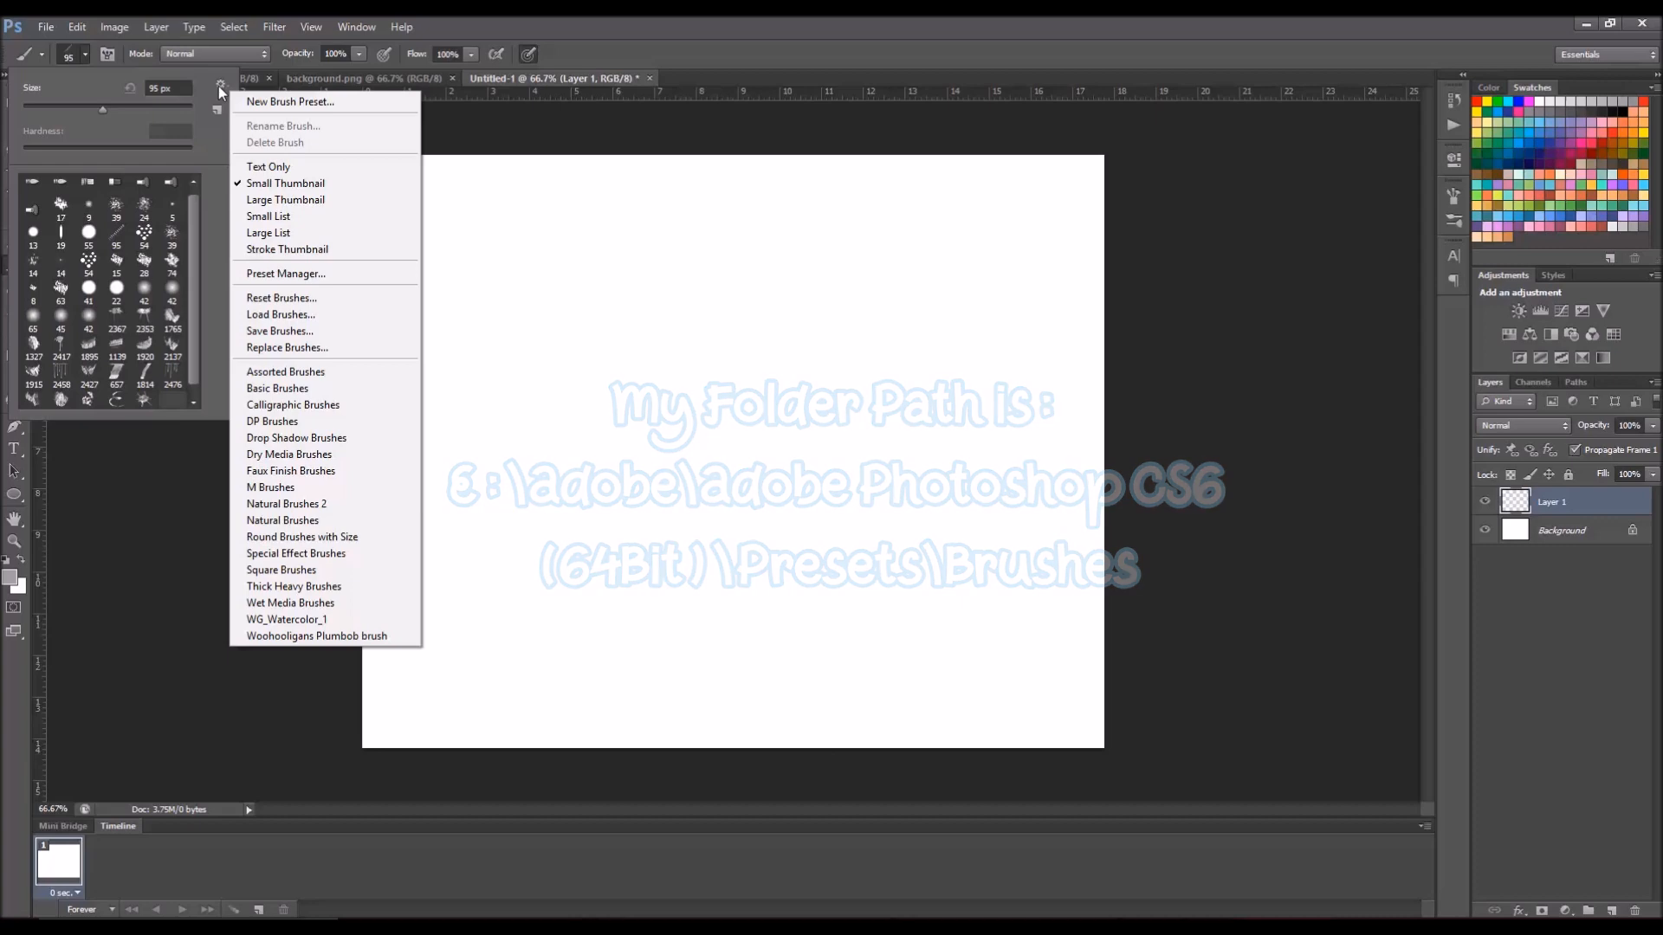
pyautogui.moveTo(287, 249)
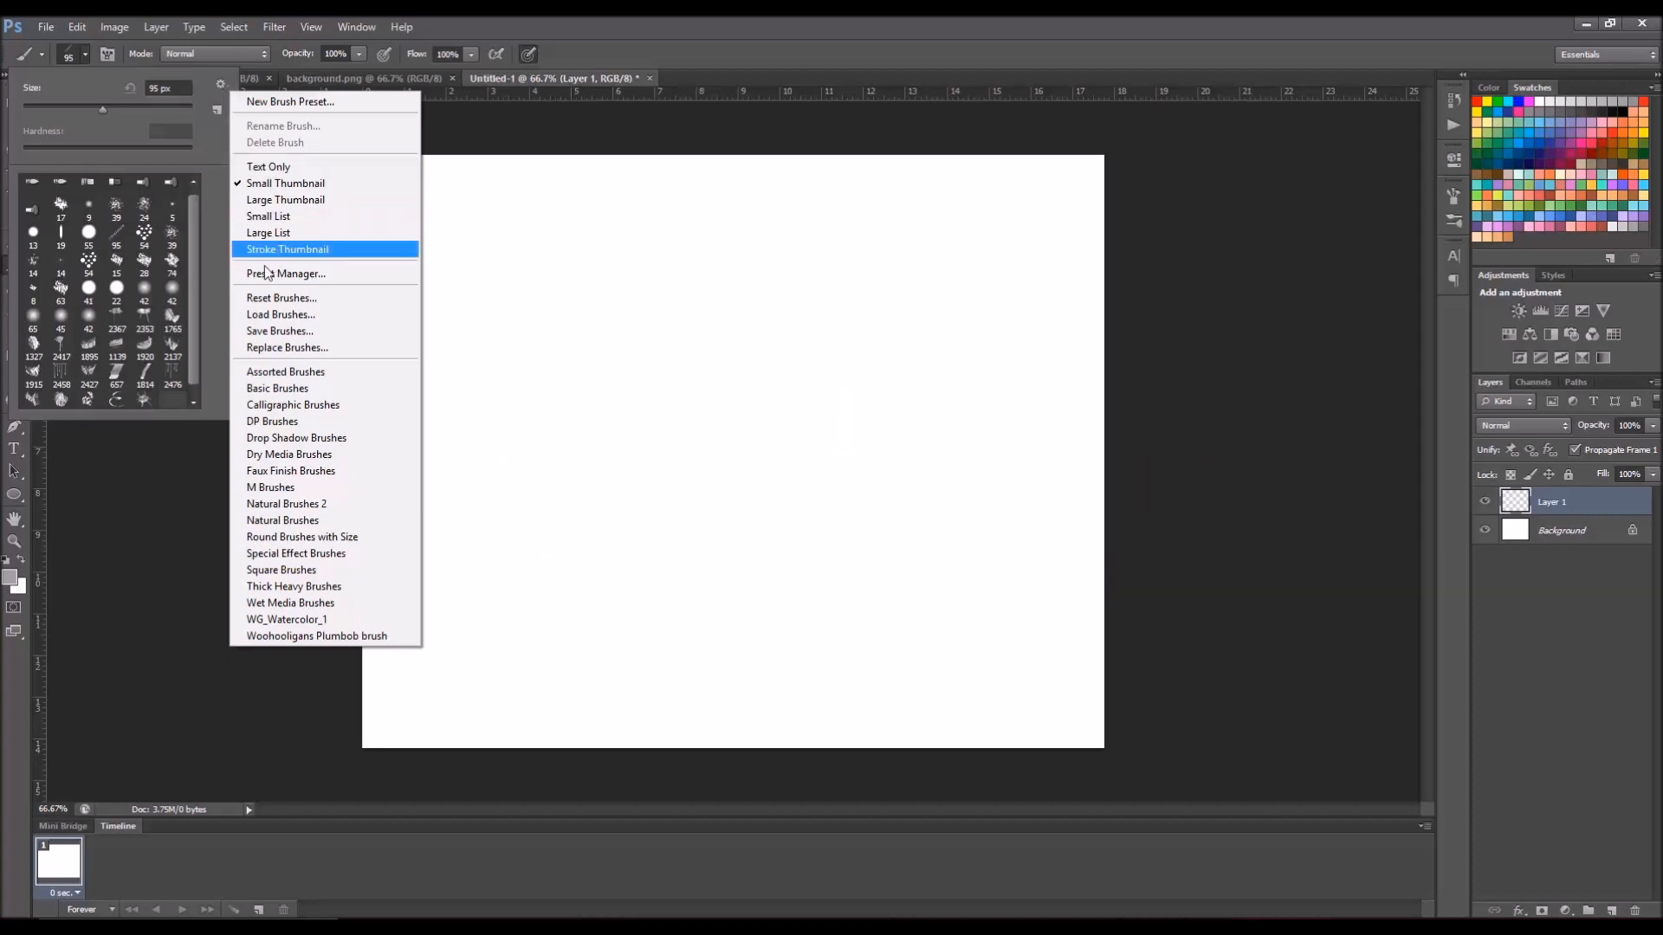
pyautogui.moveTo(321, 421)
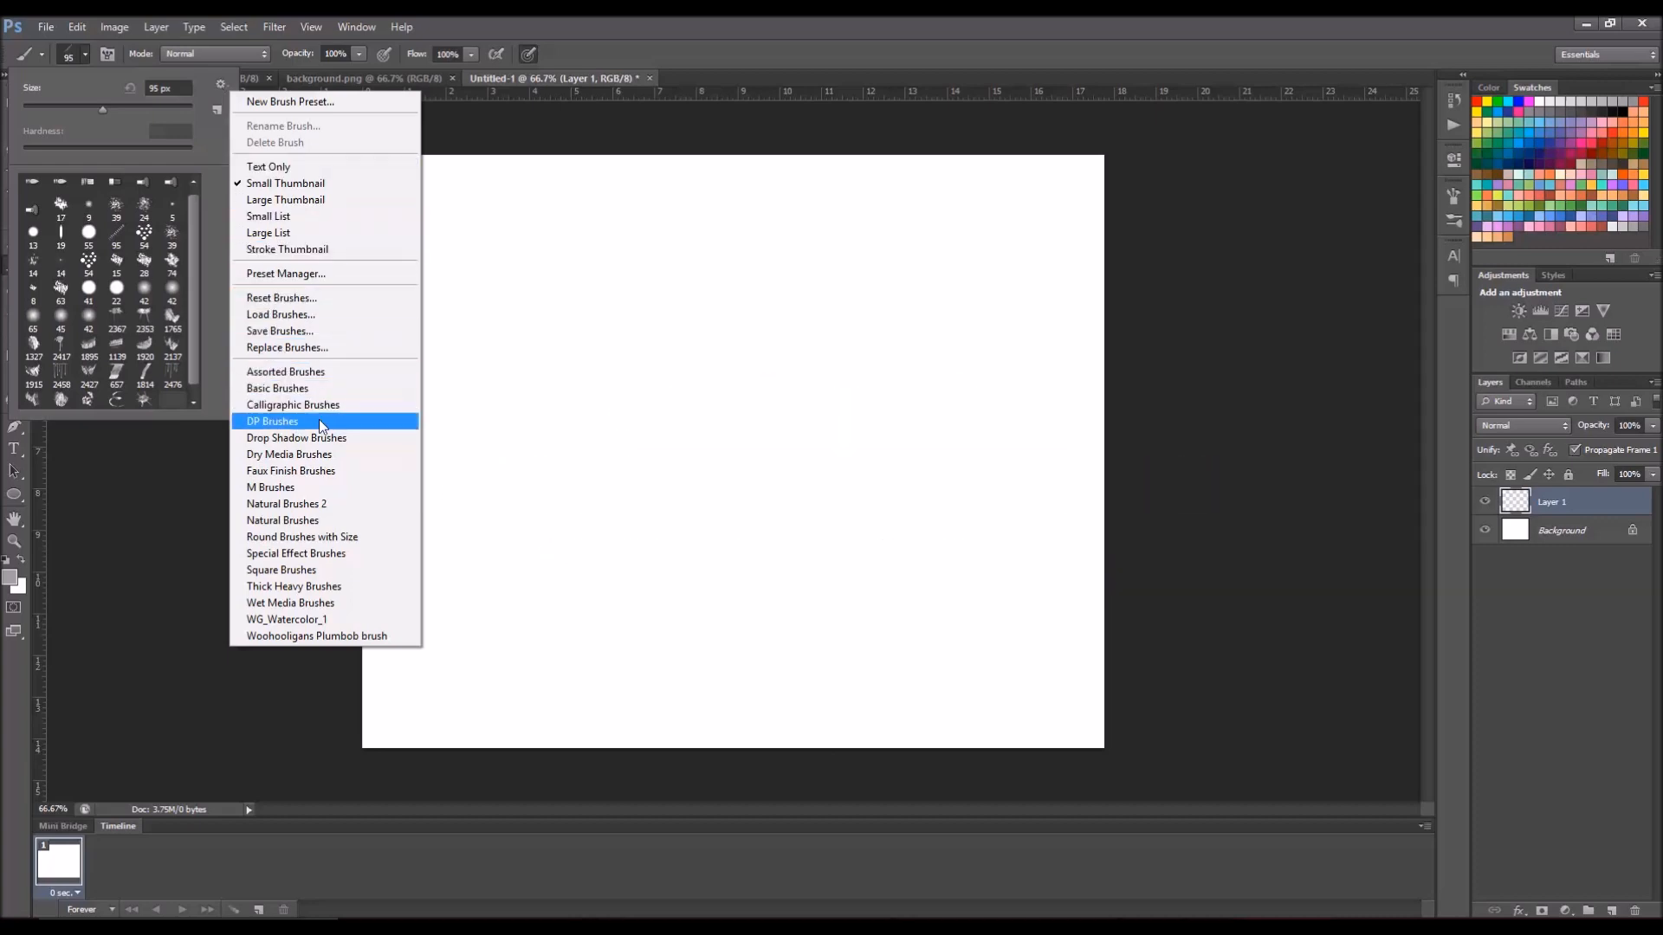
pyautogui.moveTo(333, 454)
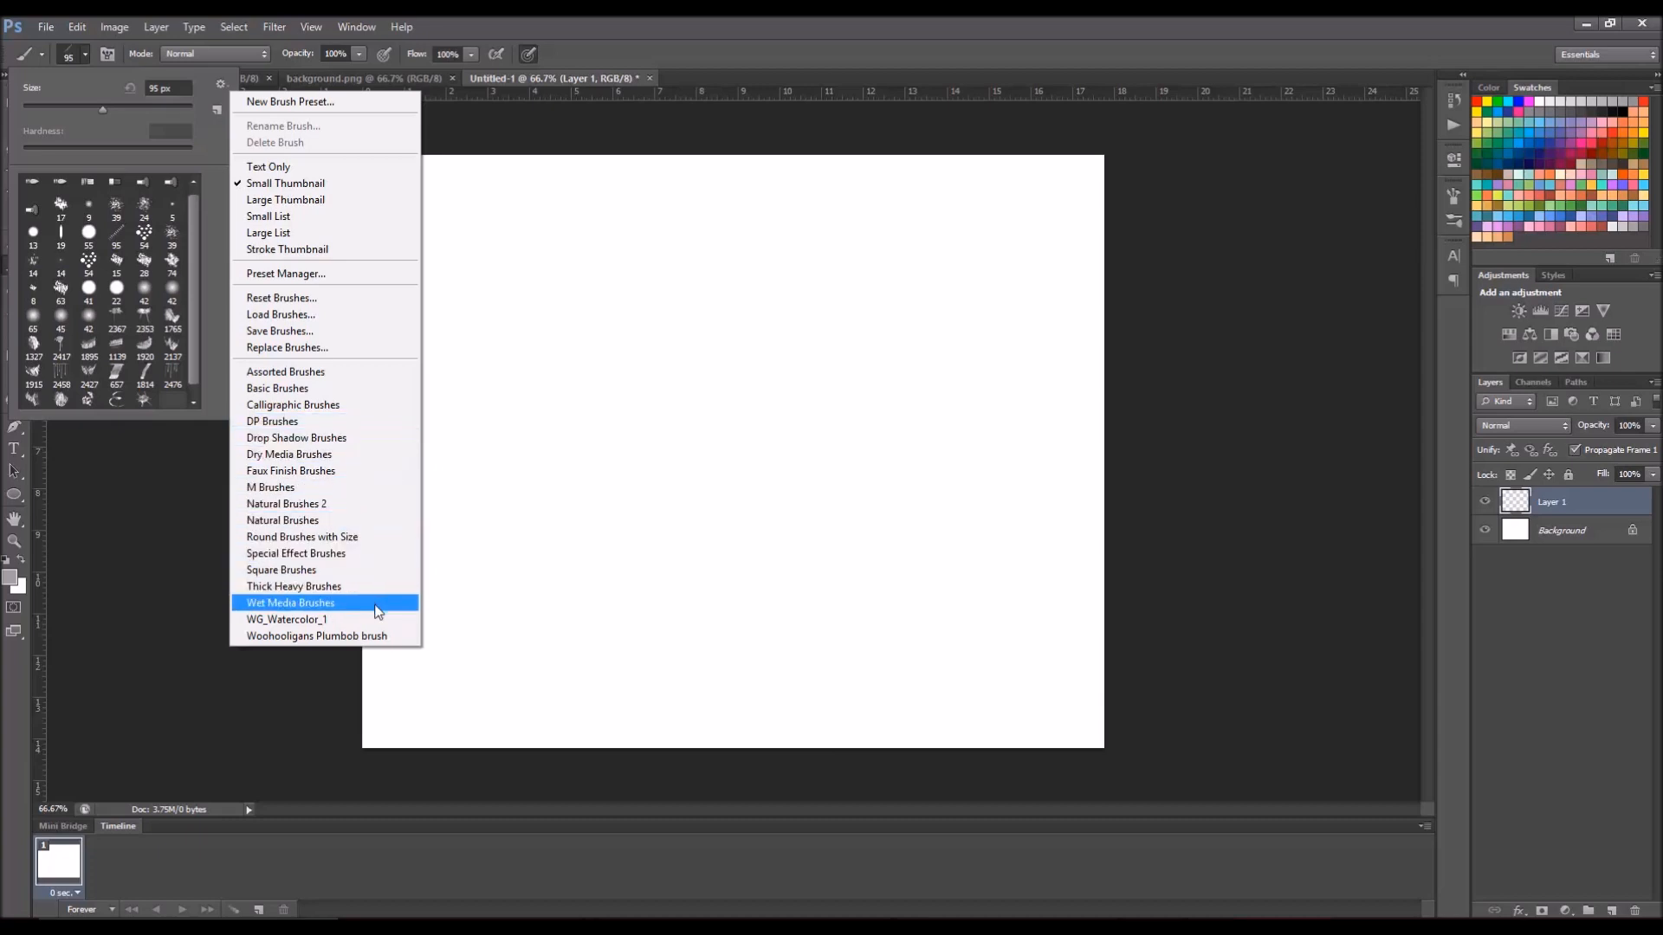
pyautogui.click(286, 619)
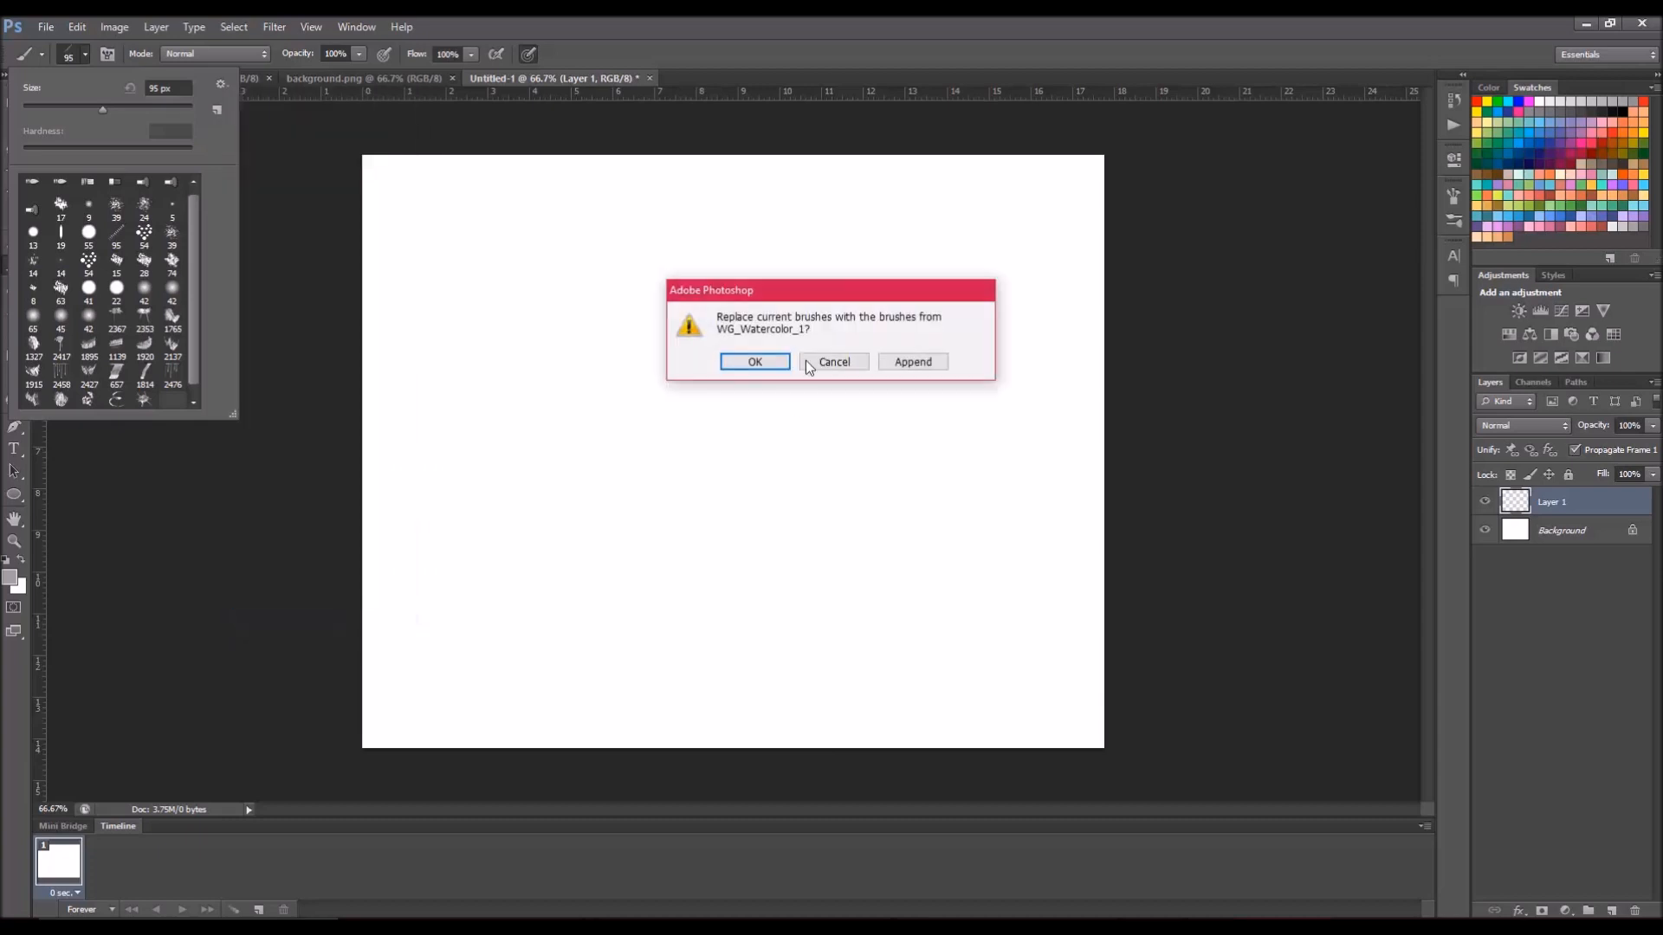
pyautogui.click(755, 362)
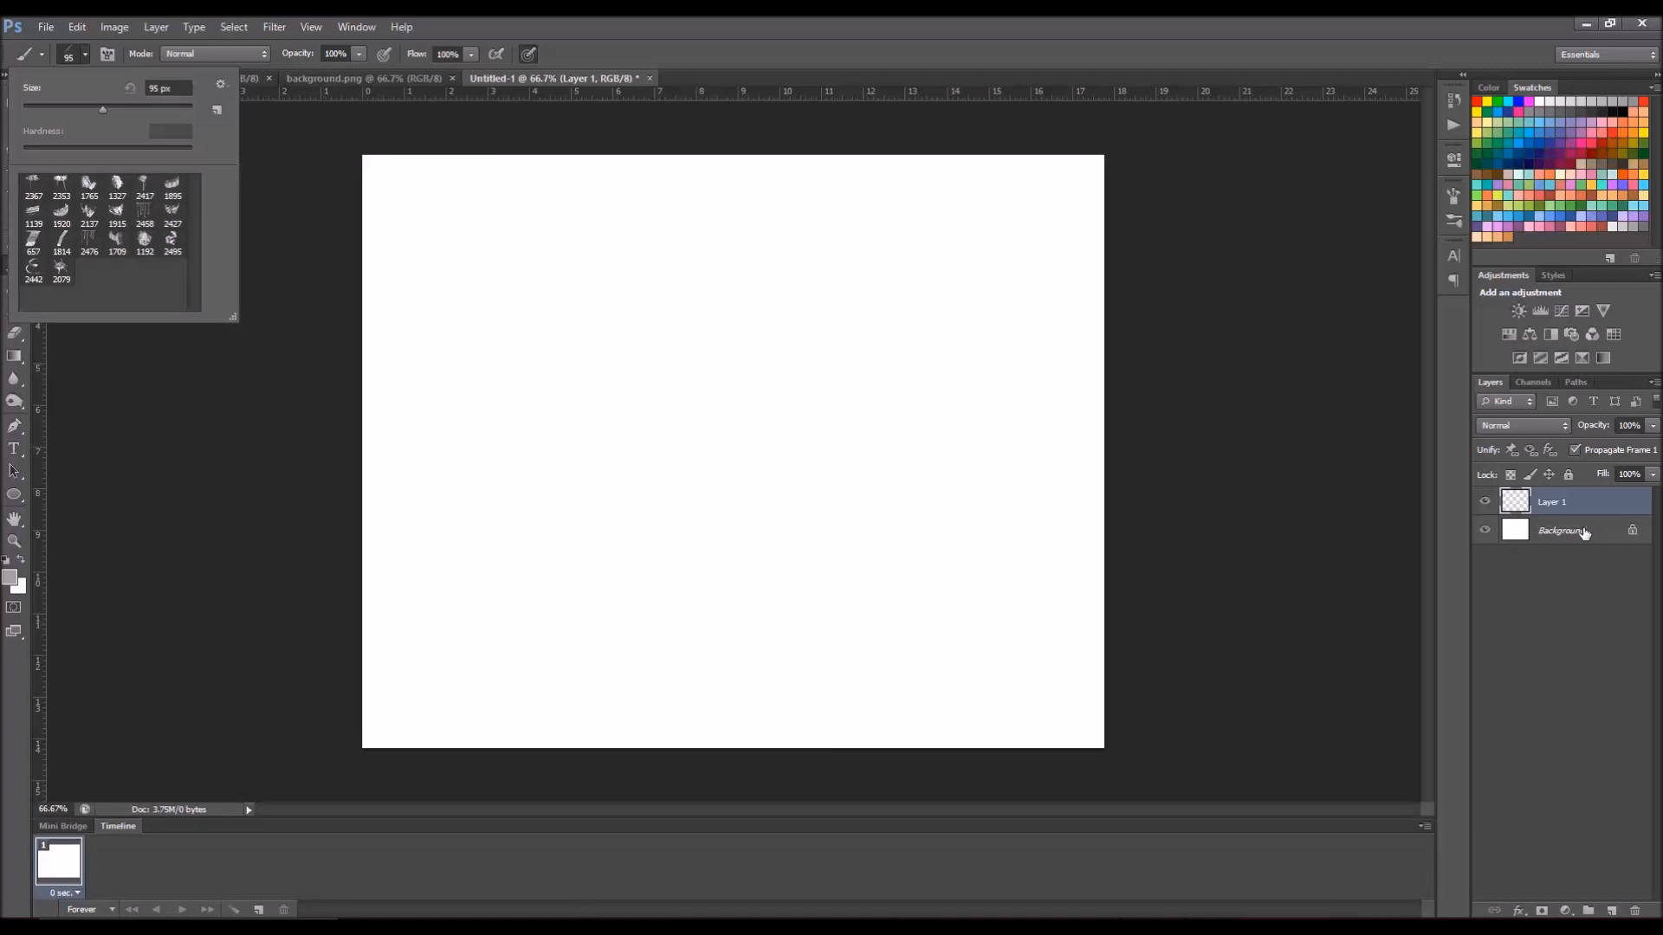
pyautogui.click(1568, 502)
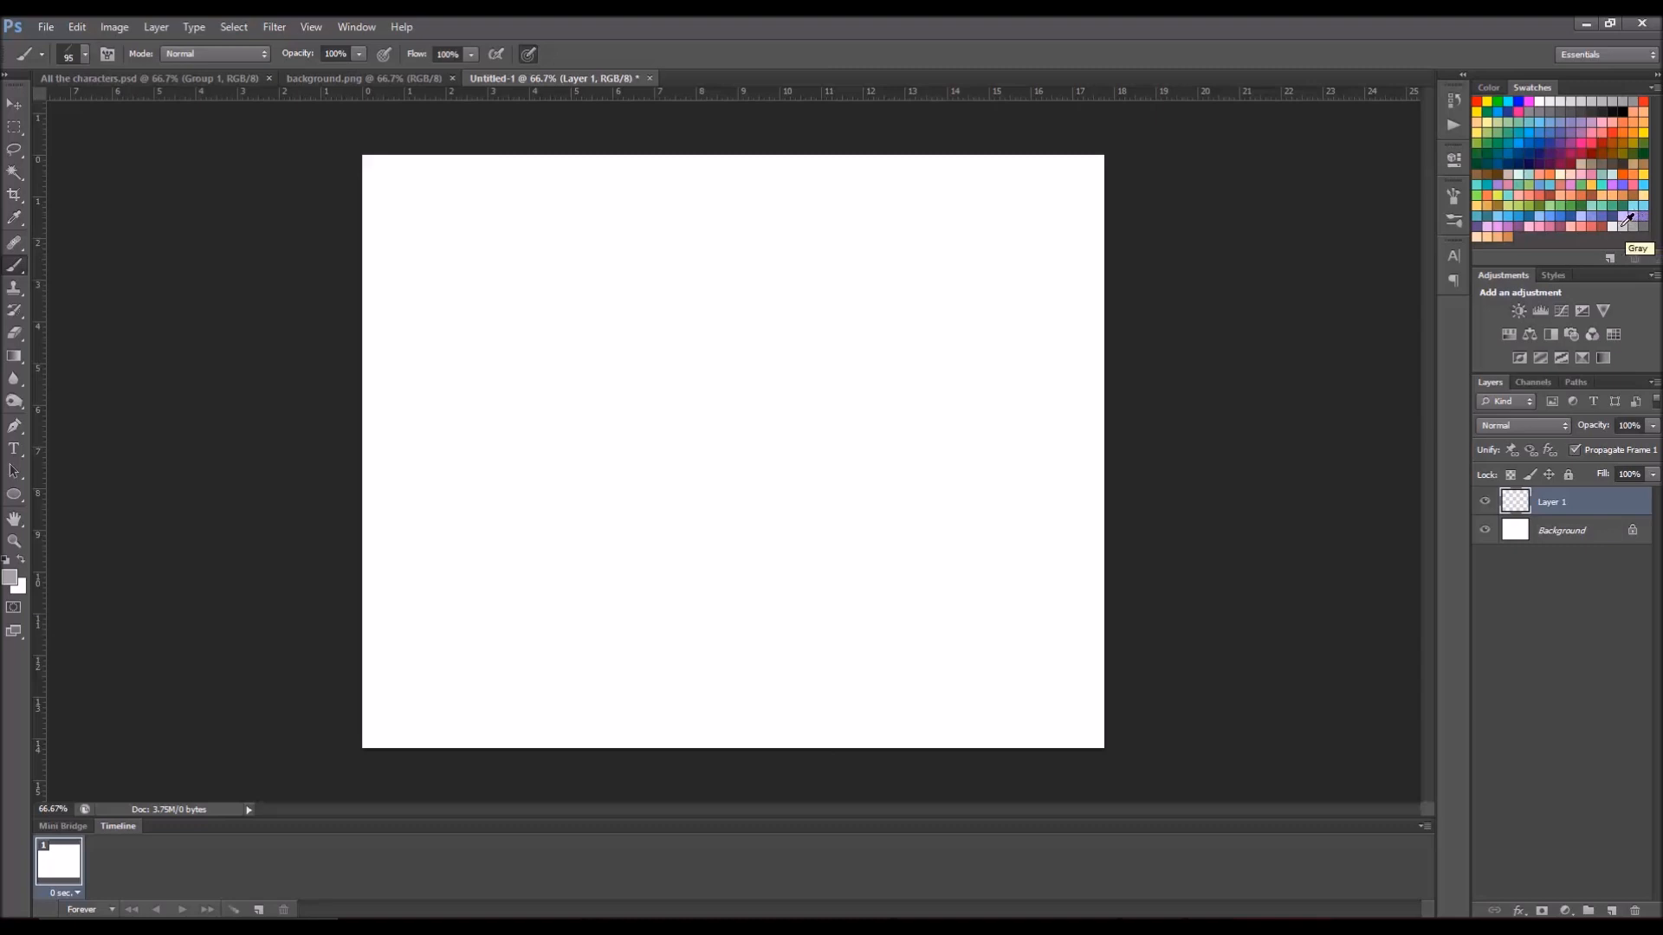
pyautogui.moveTo(1625, 225)
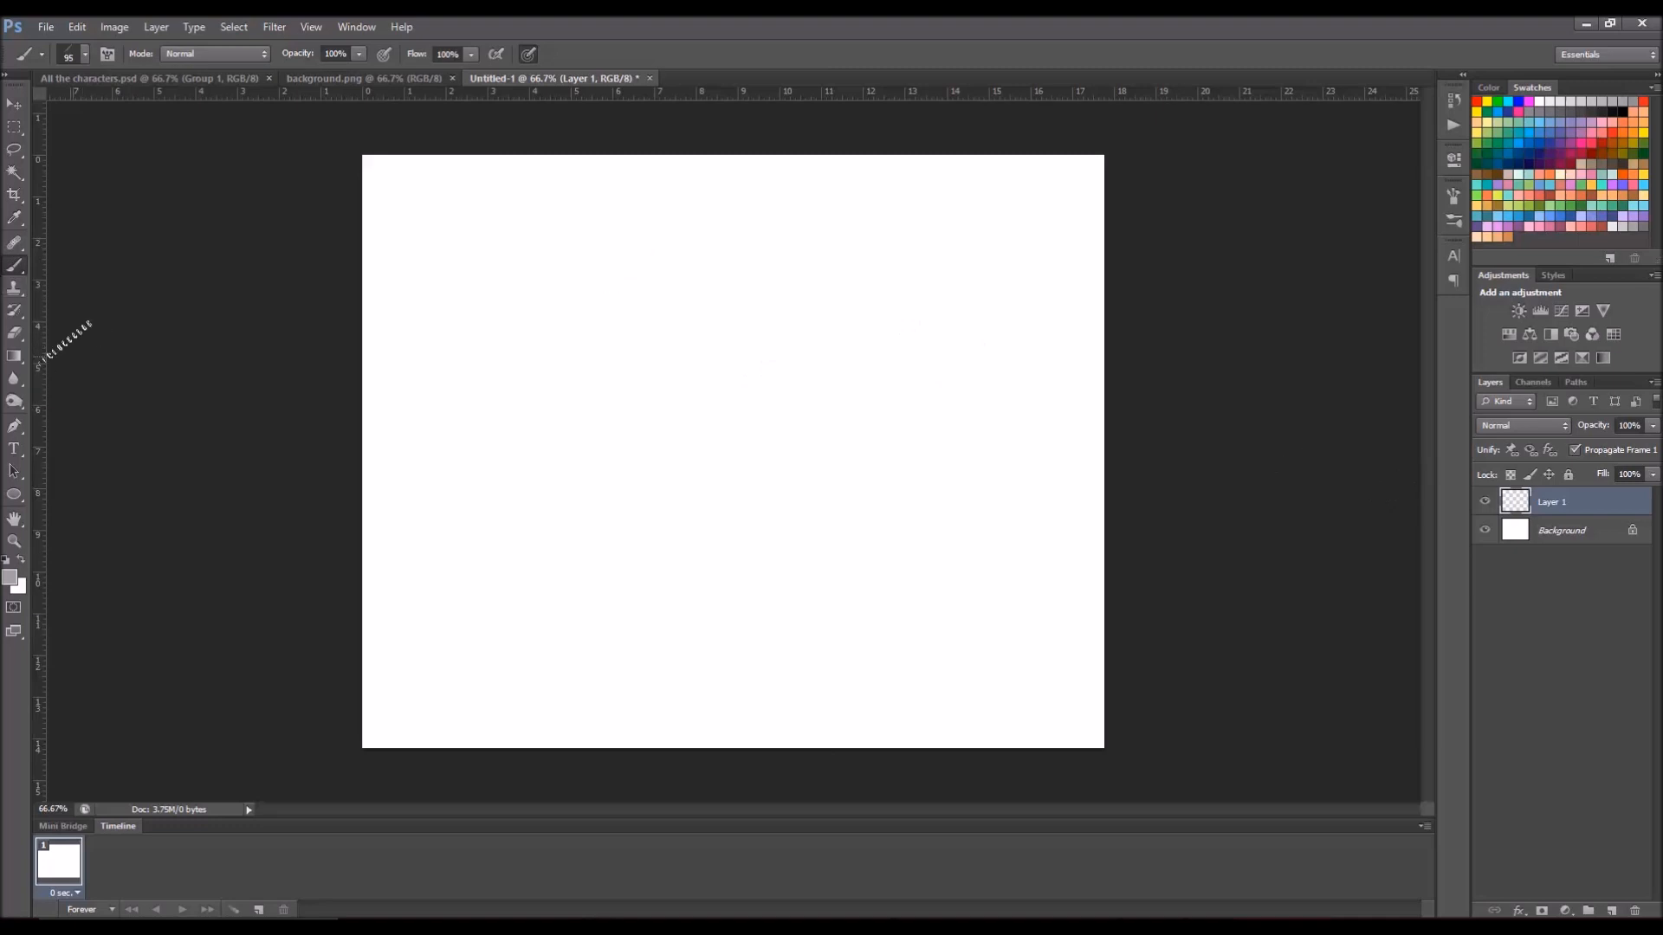
# Step: Review the watercolor brush presets and pick a brush shape
pyautogui.click(83, 49)
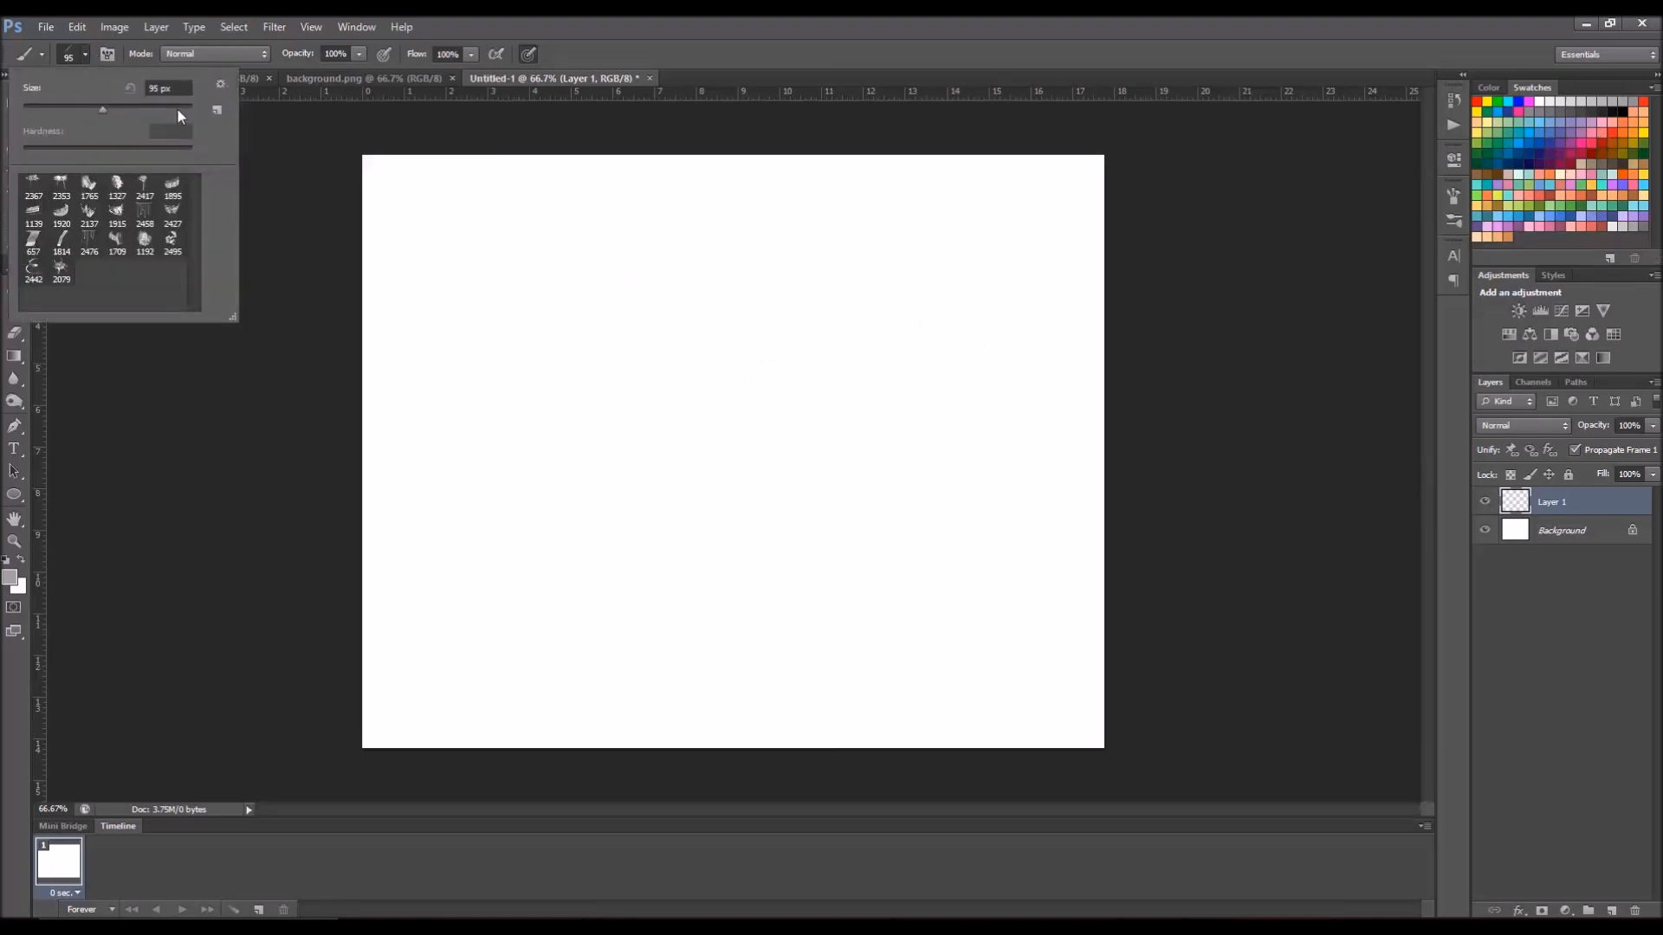
pyautogui.moveTo(156, 274)
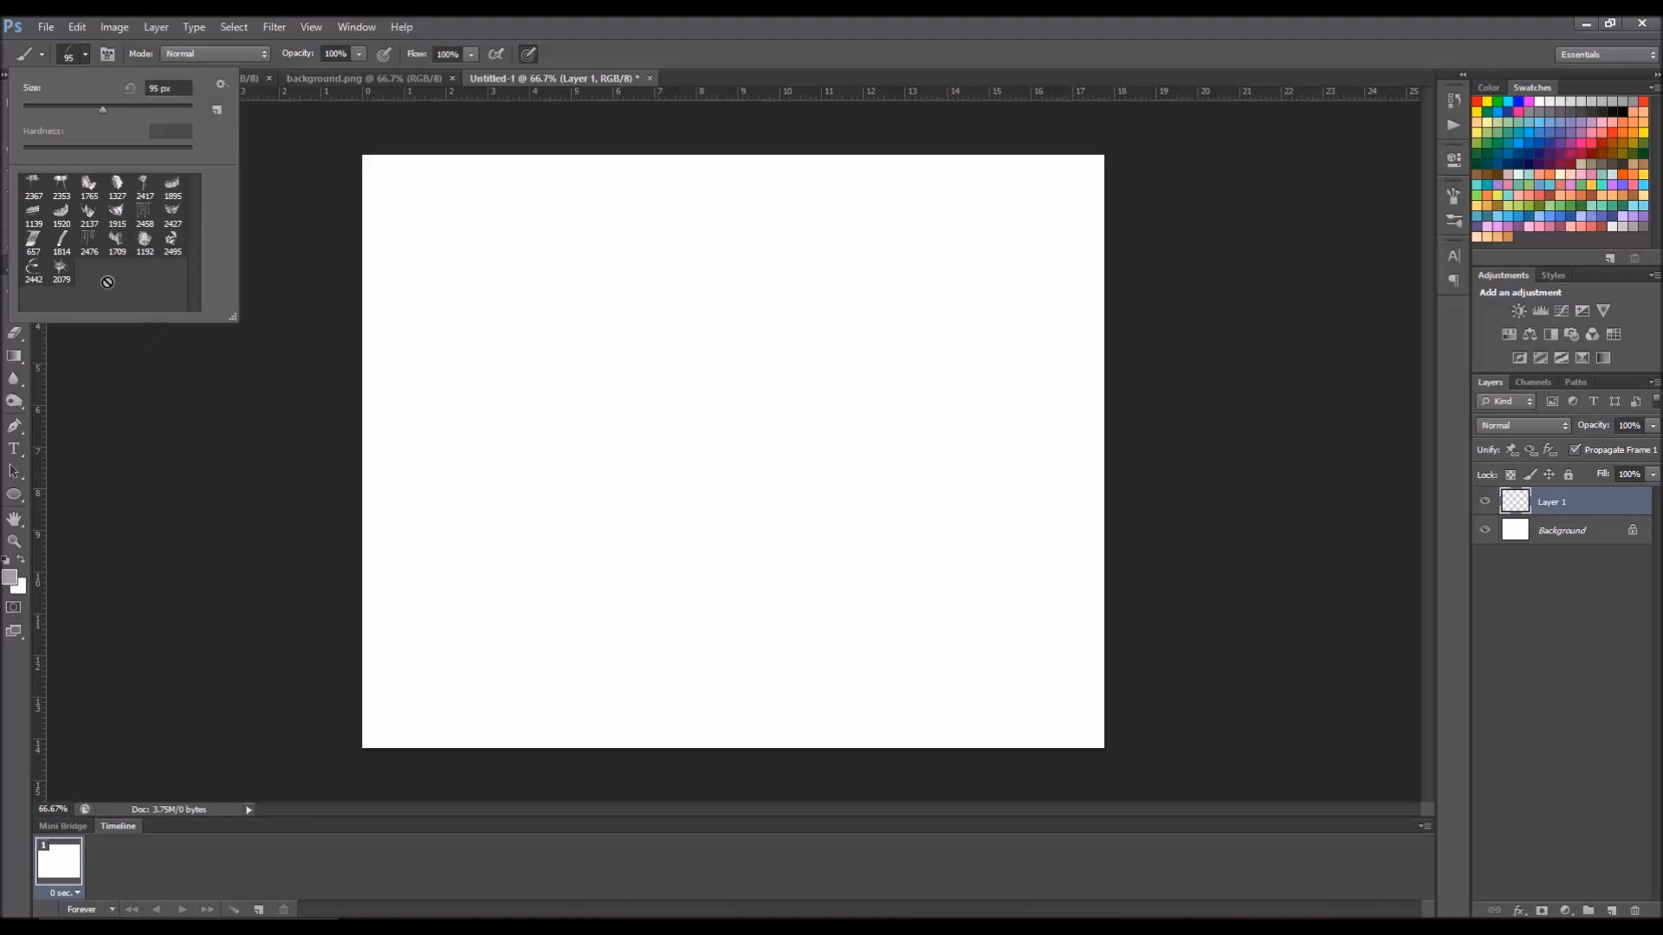
pyautogui.click(31, 194)
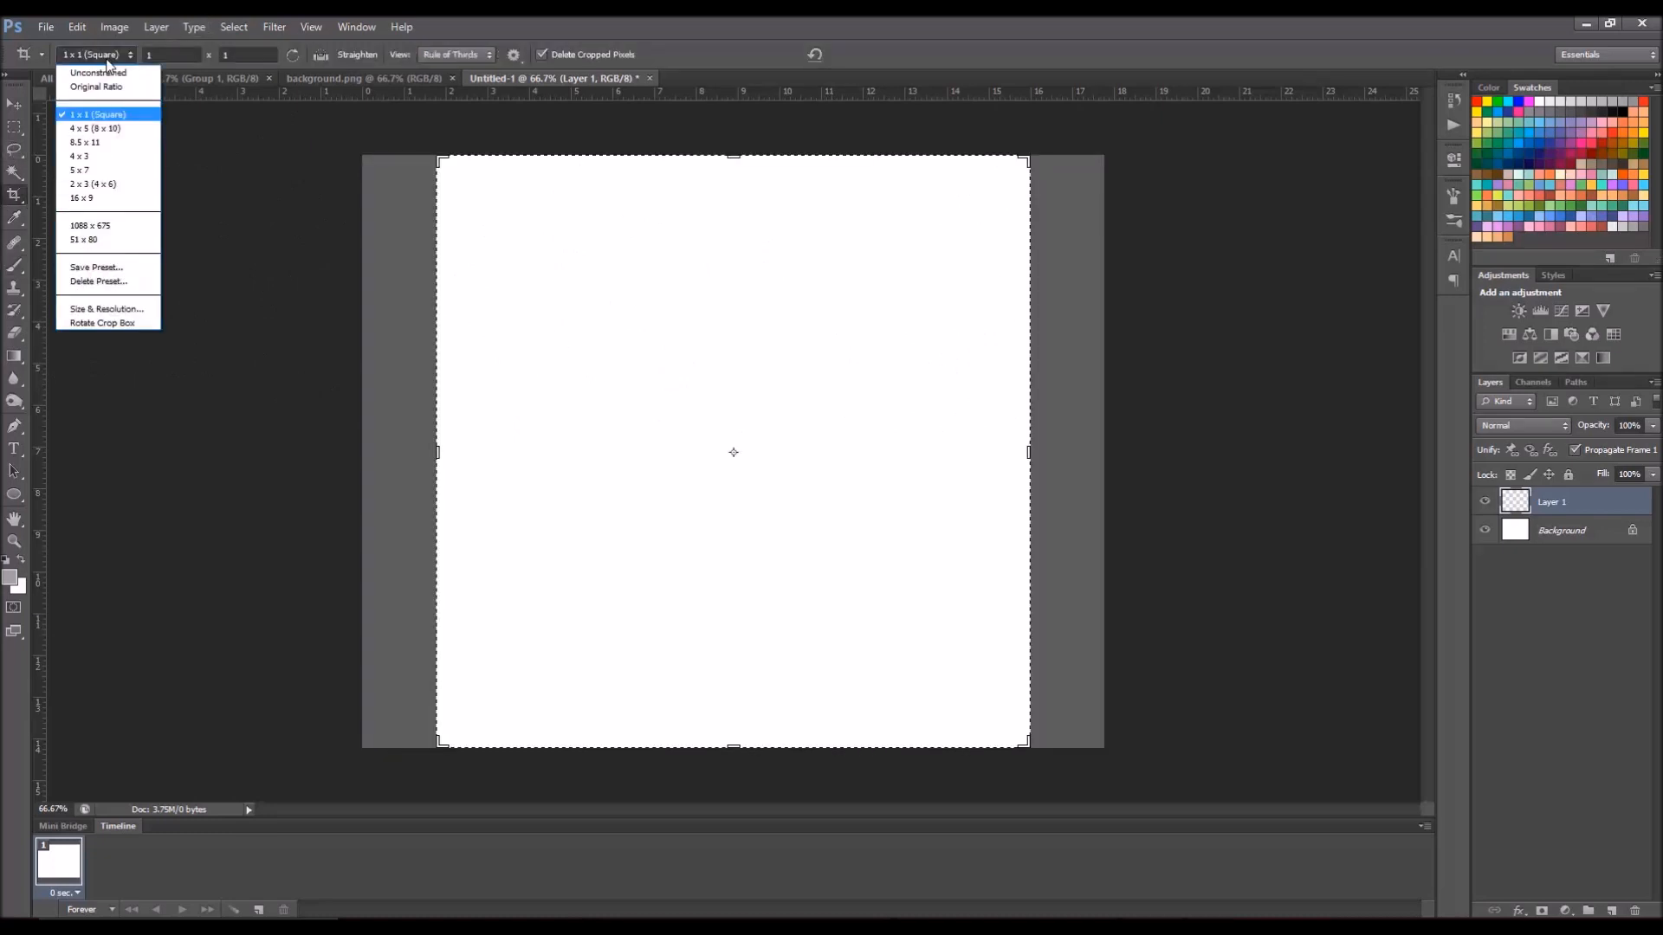
# Step: Crop the canvas unconstrained into a wide, short banner strip
pyautogui.click(94, 73)
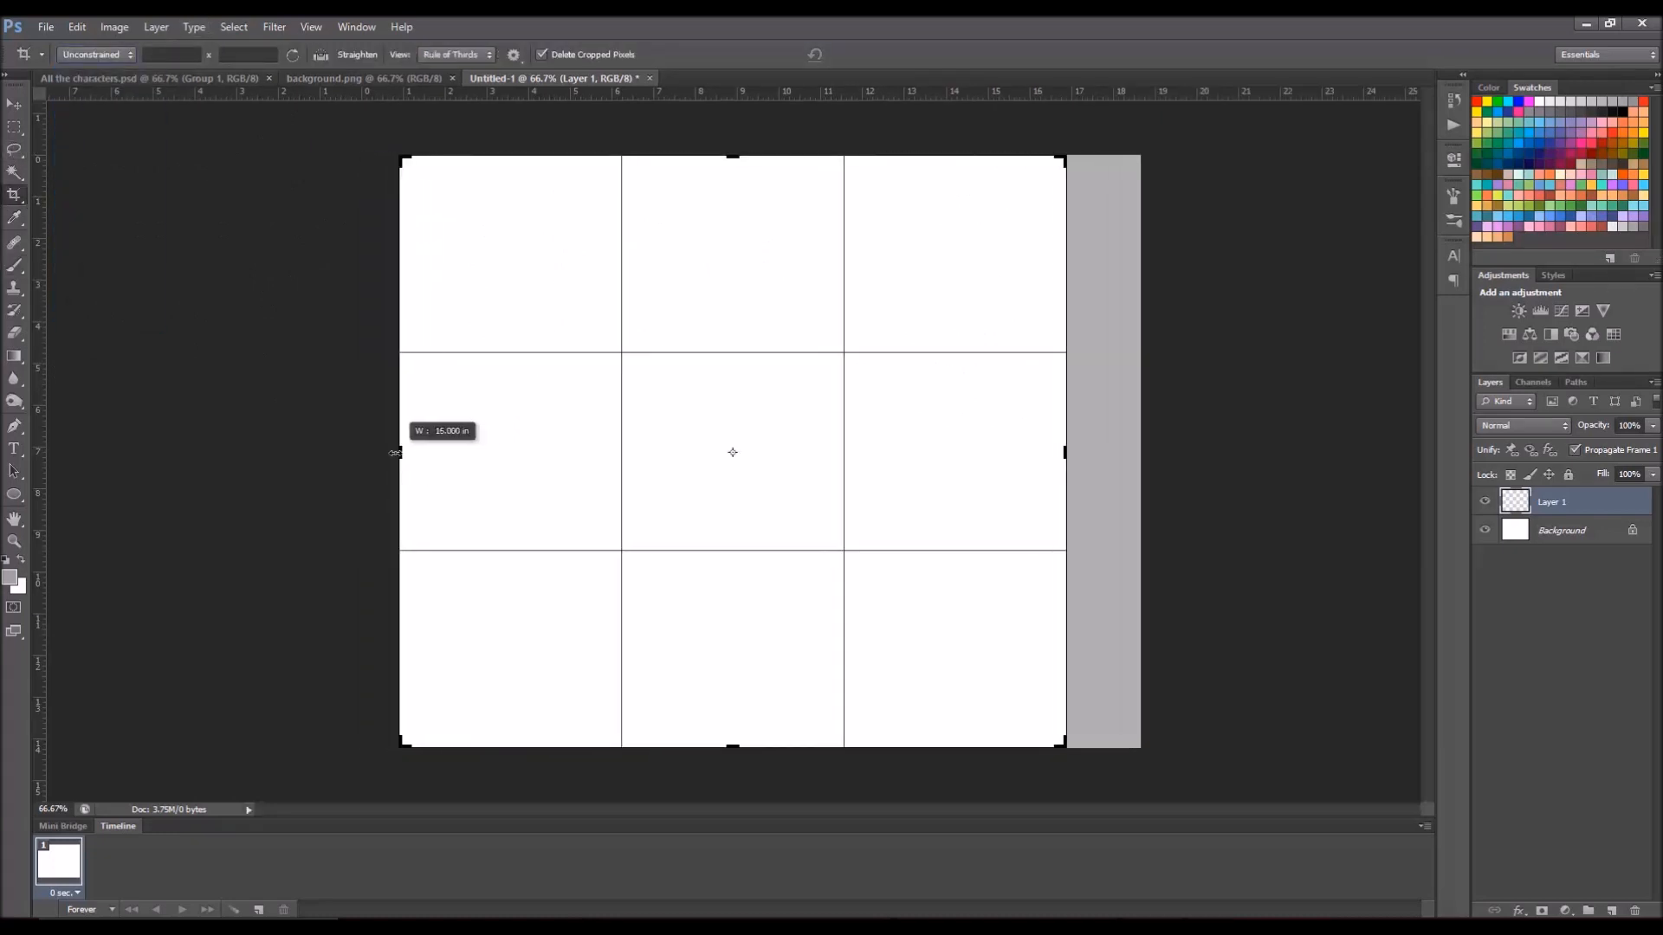
pyautogui.moveTo(1065, 452); pyautogui.dragTo(1103, 452)
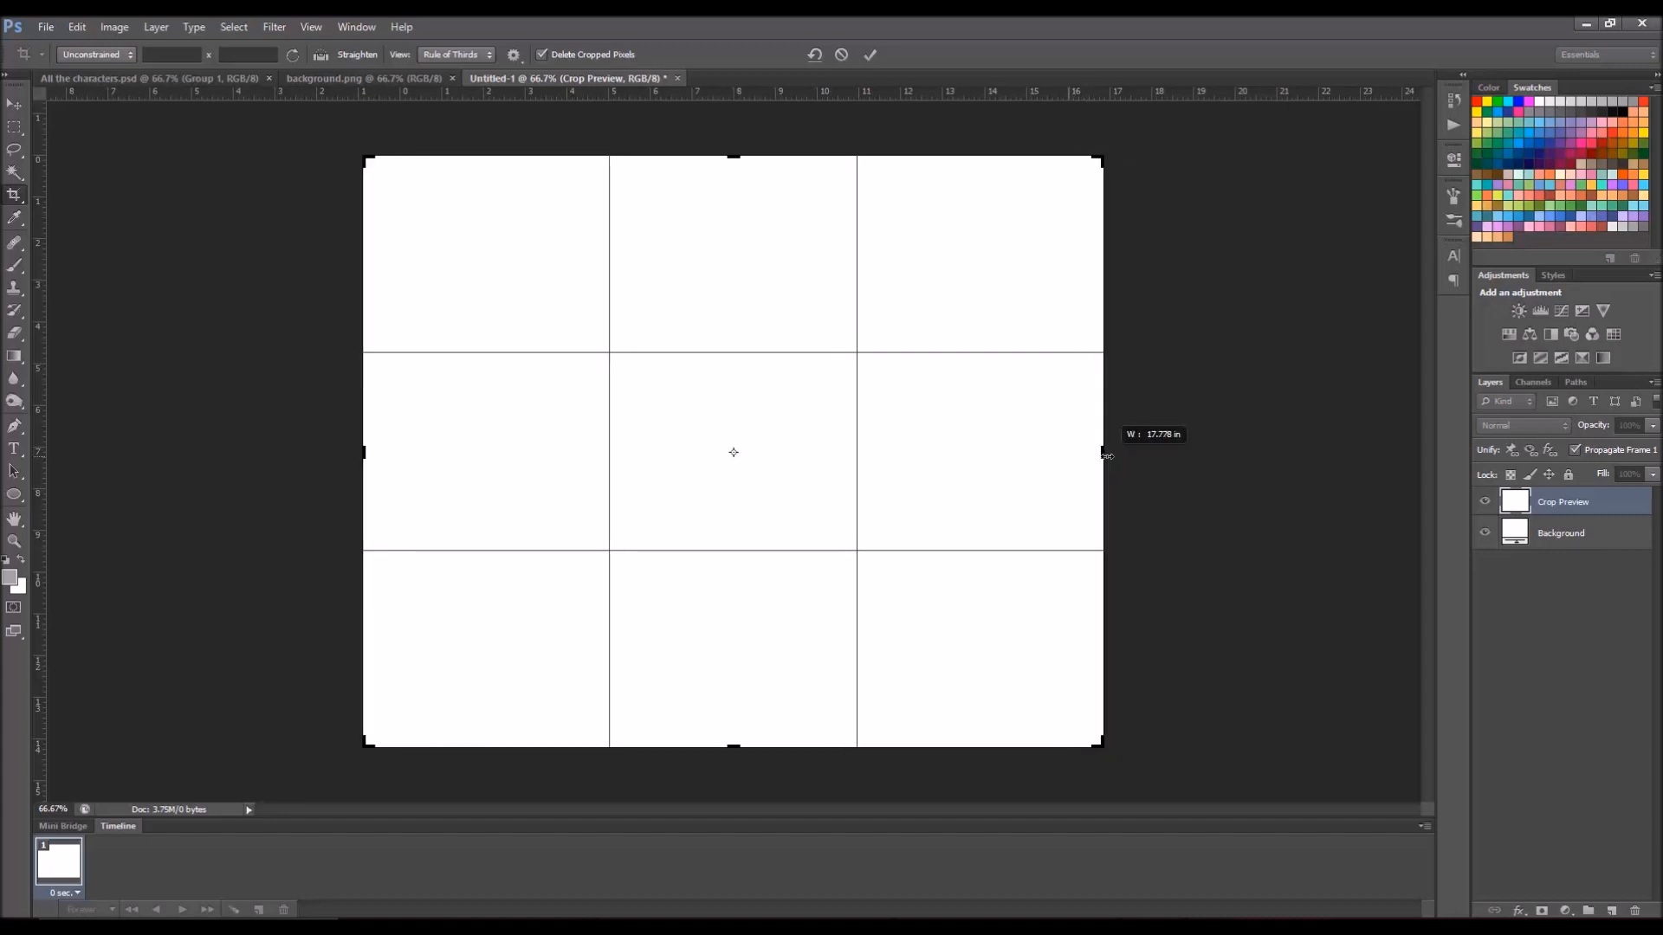
pyautogui.moveTo(731, 745); pyautogui.dragTo(731, 624)
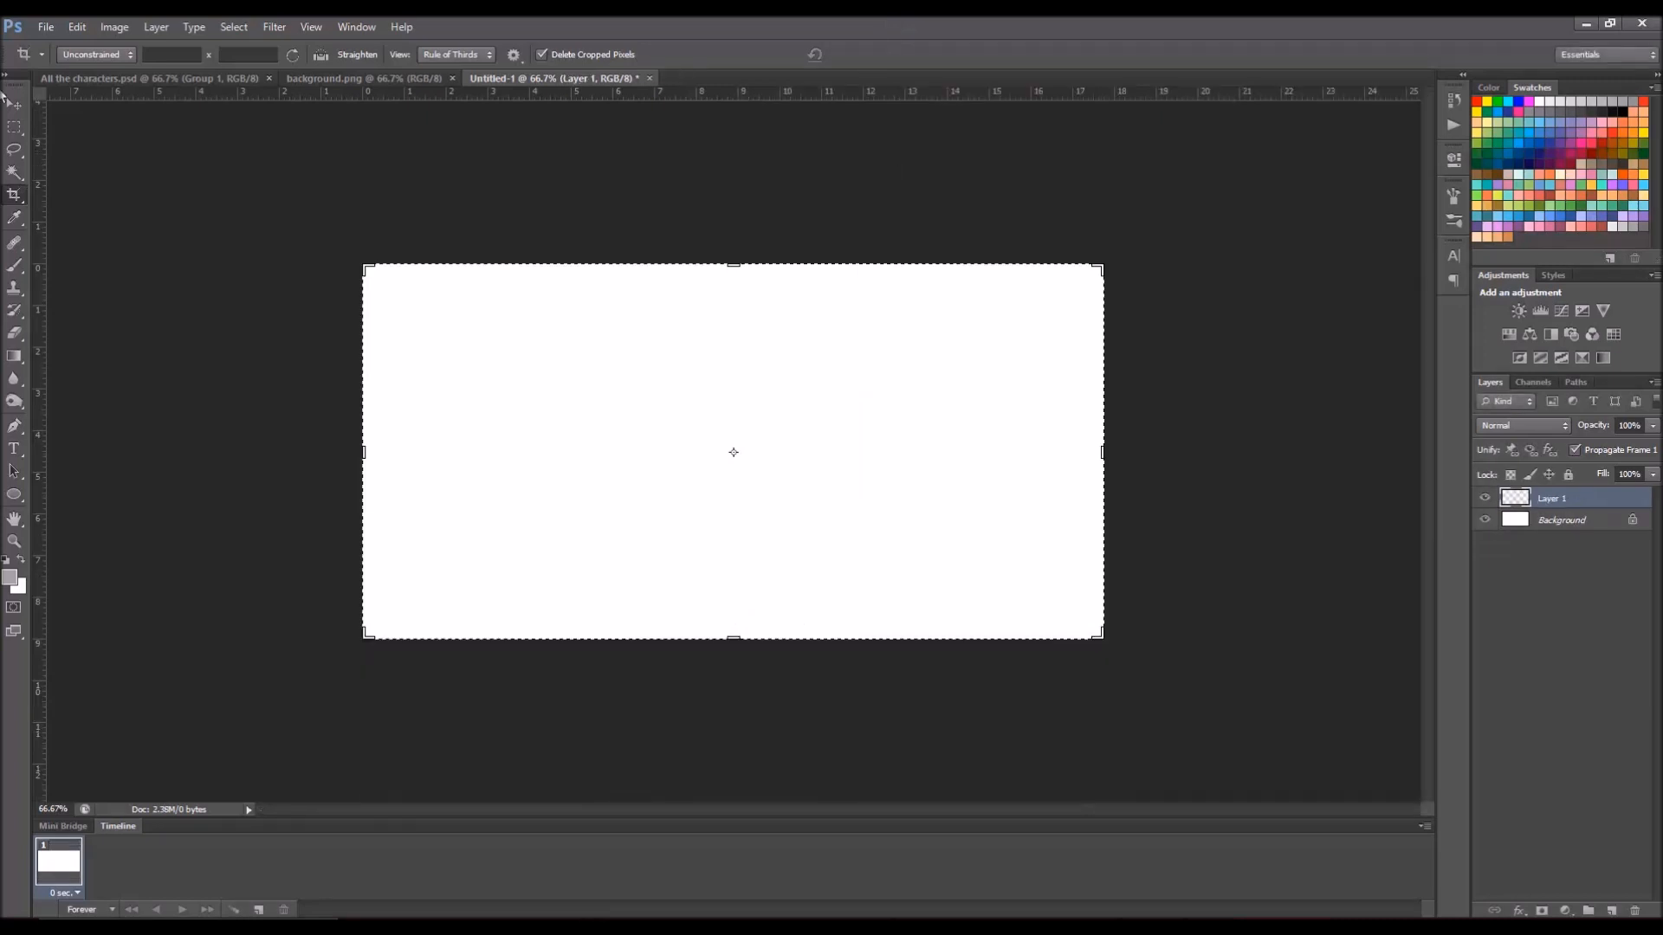
pyautogui.click(14, 104)
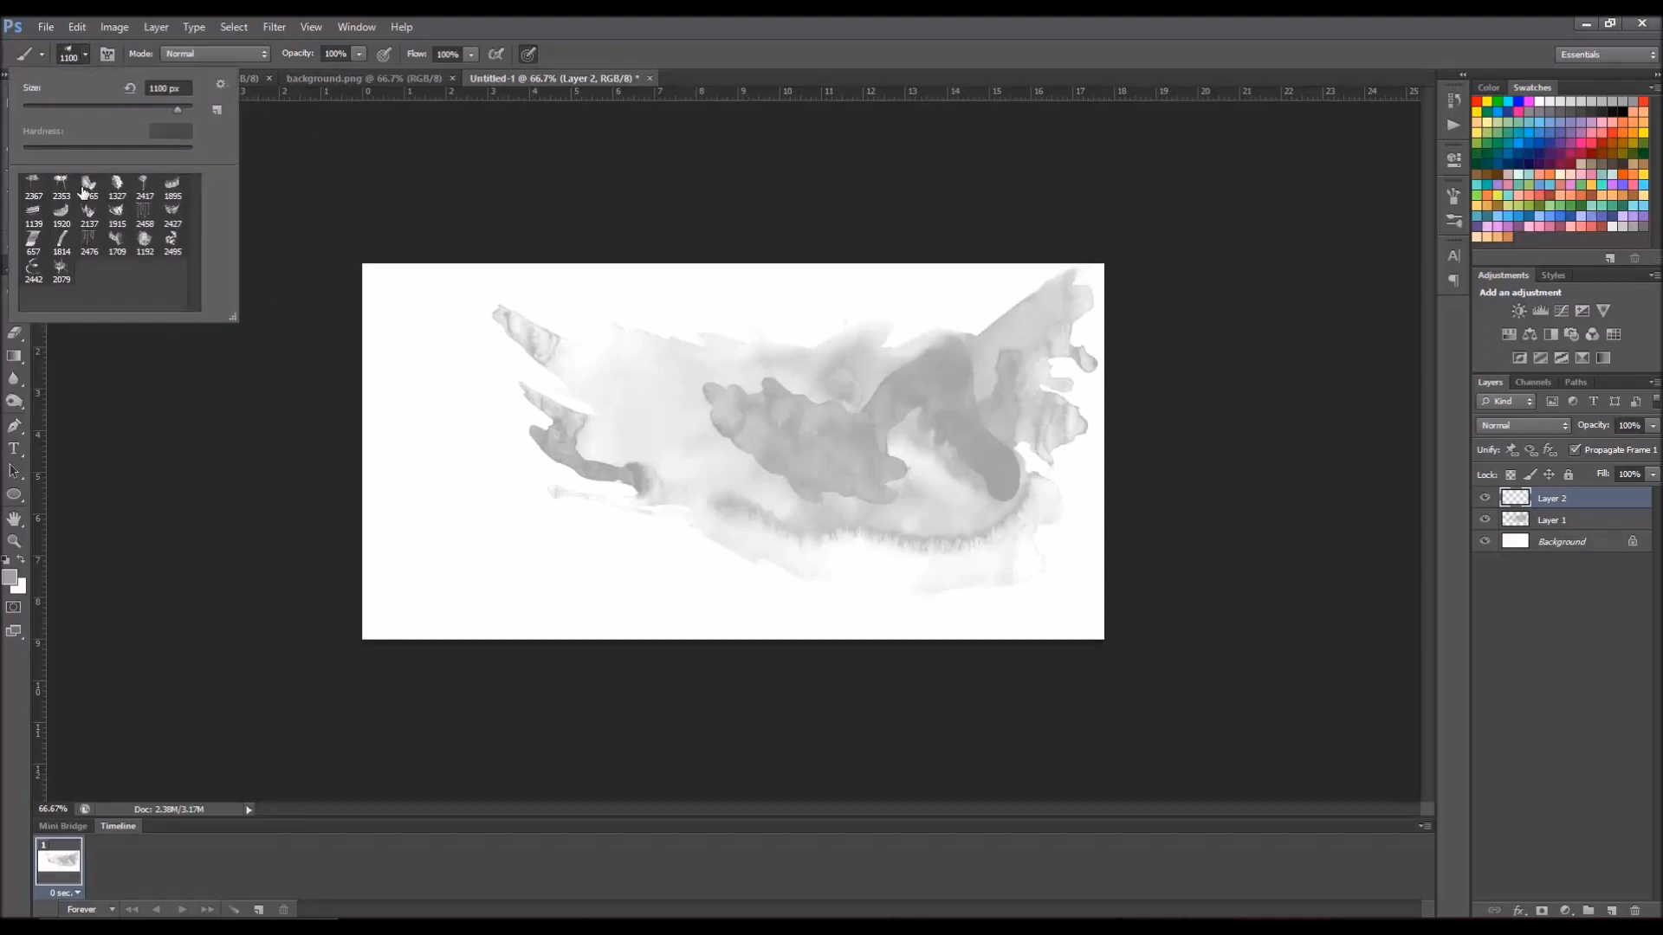
# Step: Stamp different watercolor brushes, including 2137, as gray splashes across the banner layers
pyautogui.click(90, 194)
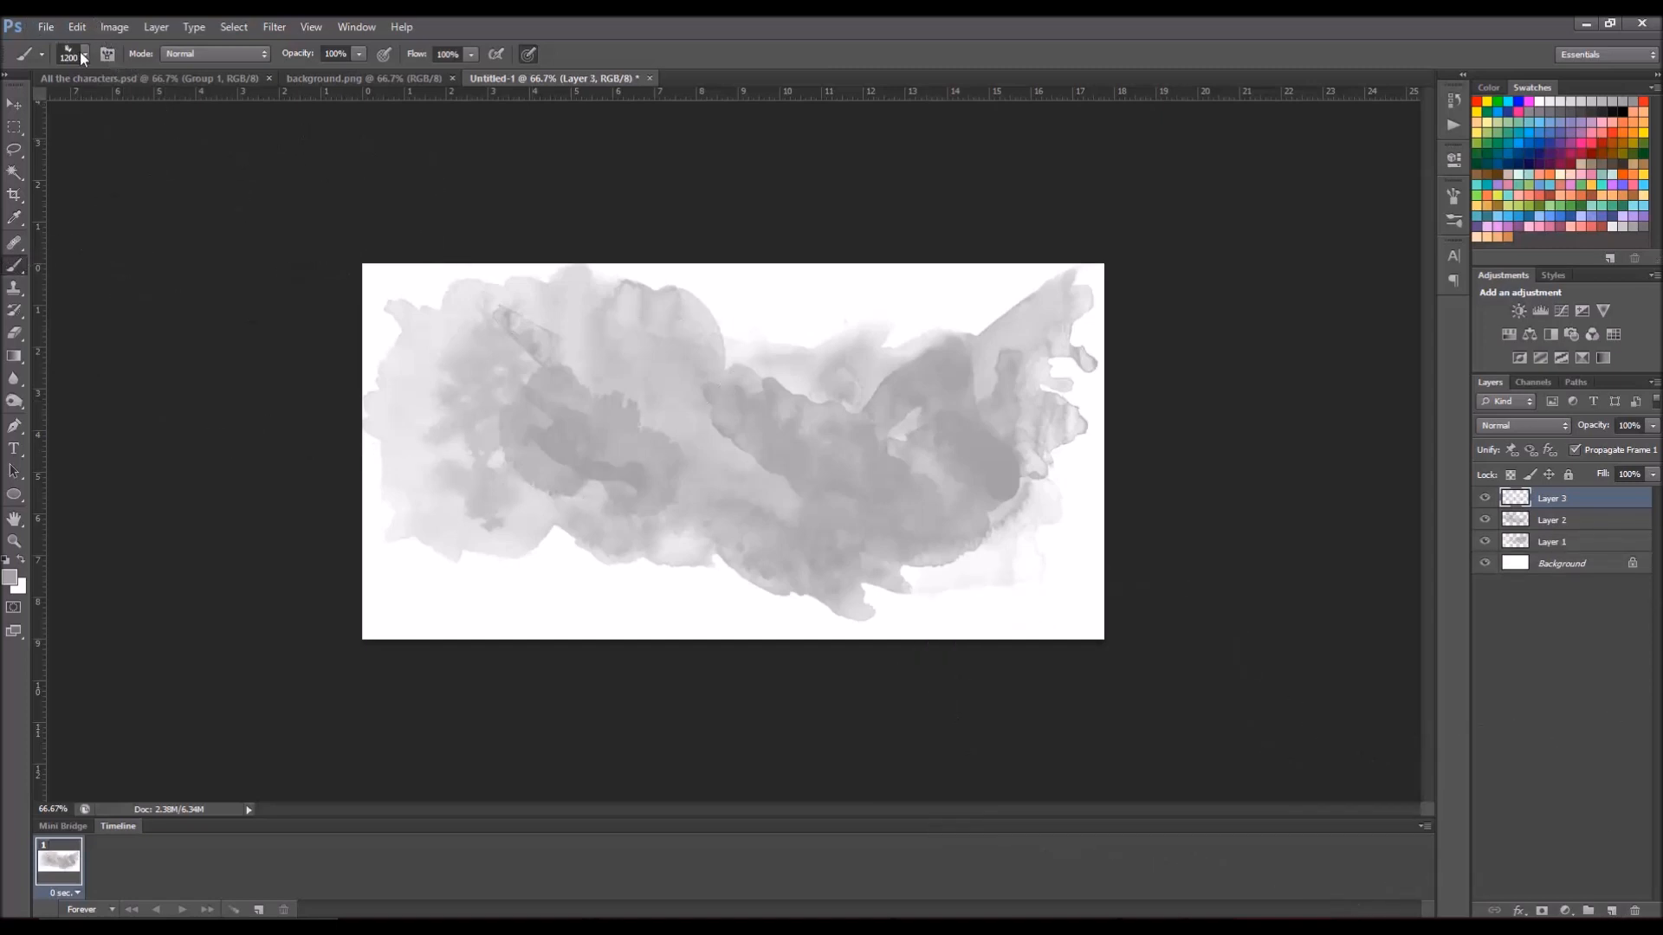
pyautogui.click(85, 48)
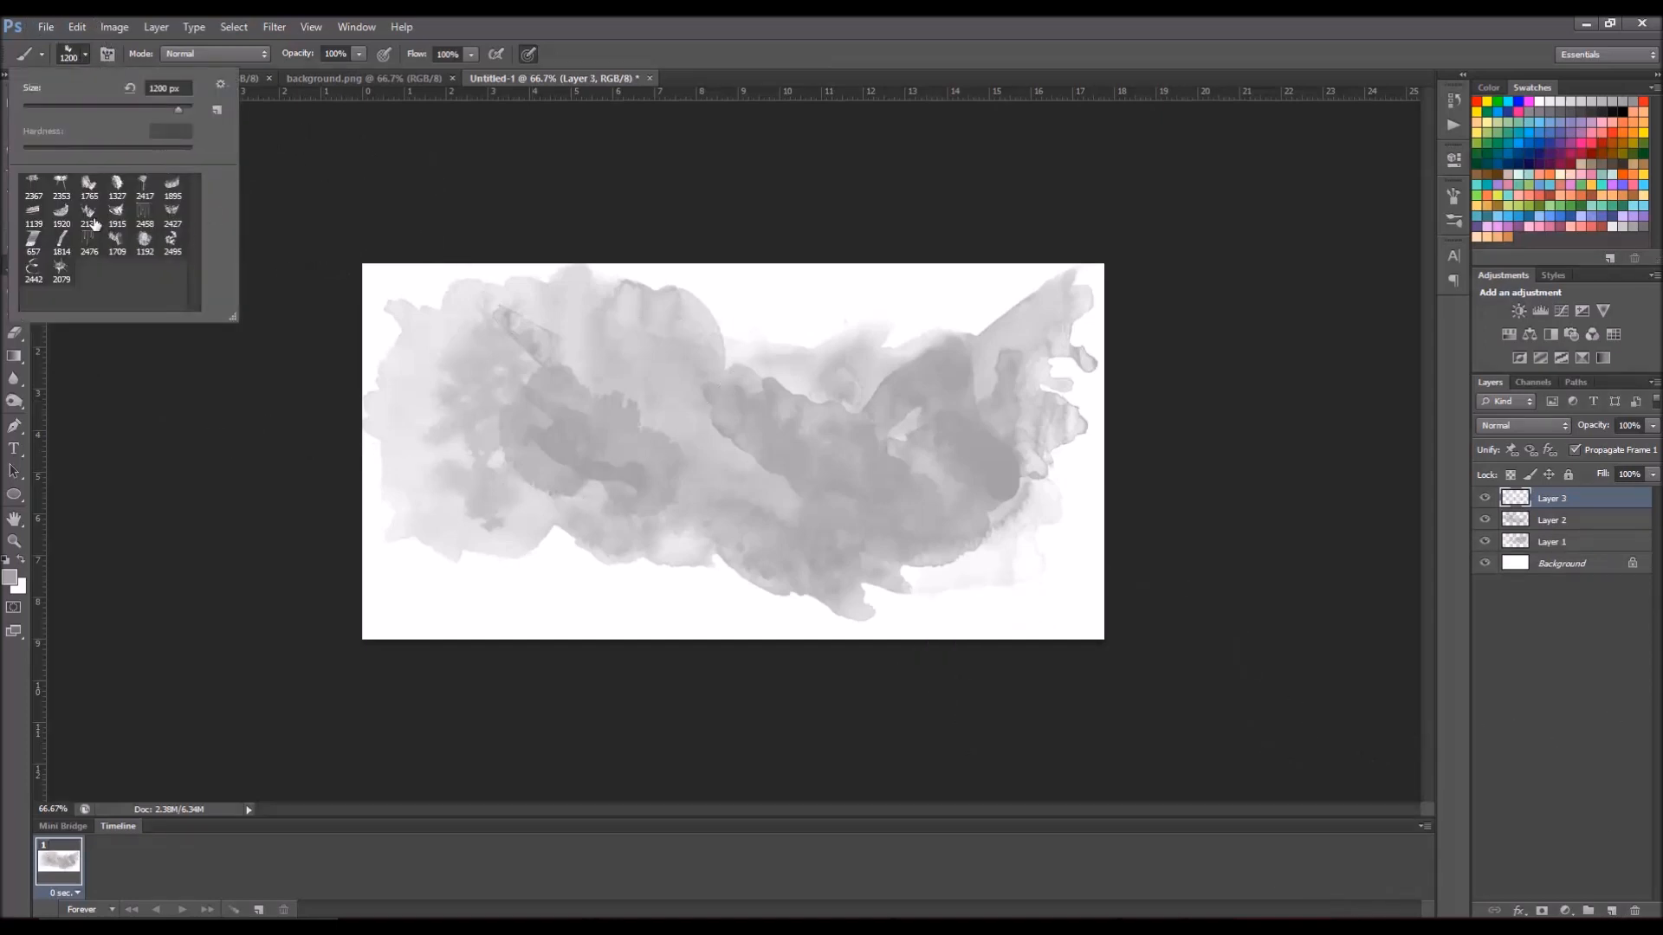
pyautogui.click(86, 220)
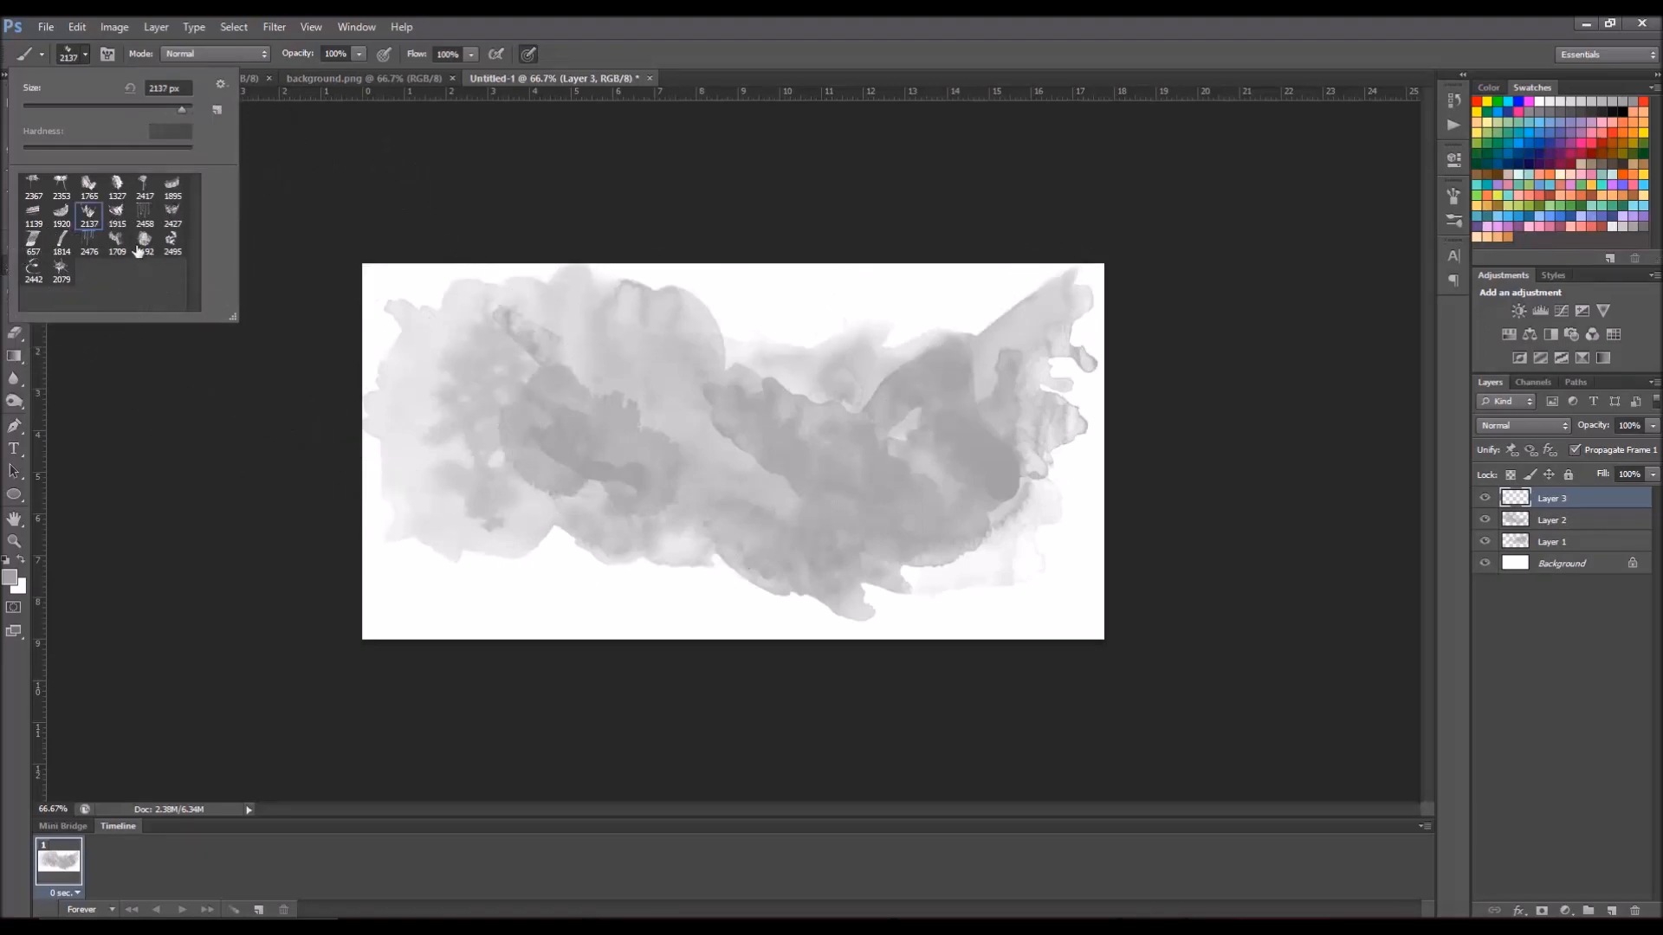
pyautogui.click(116, 246)
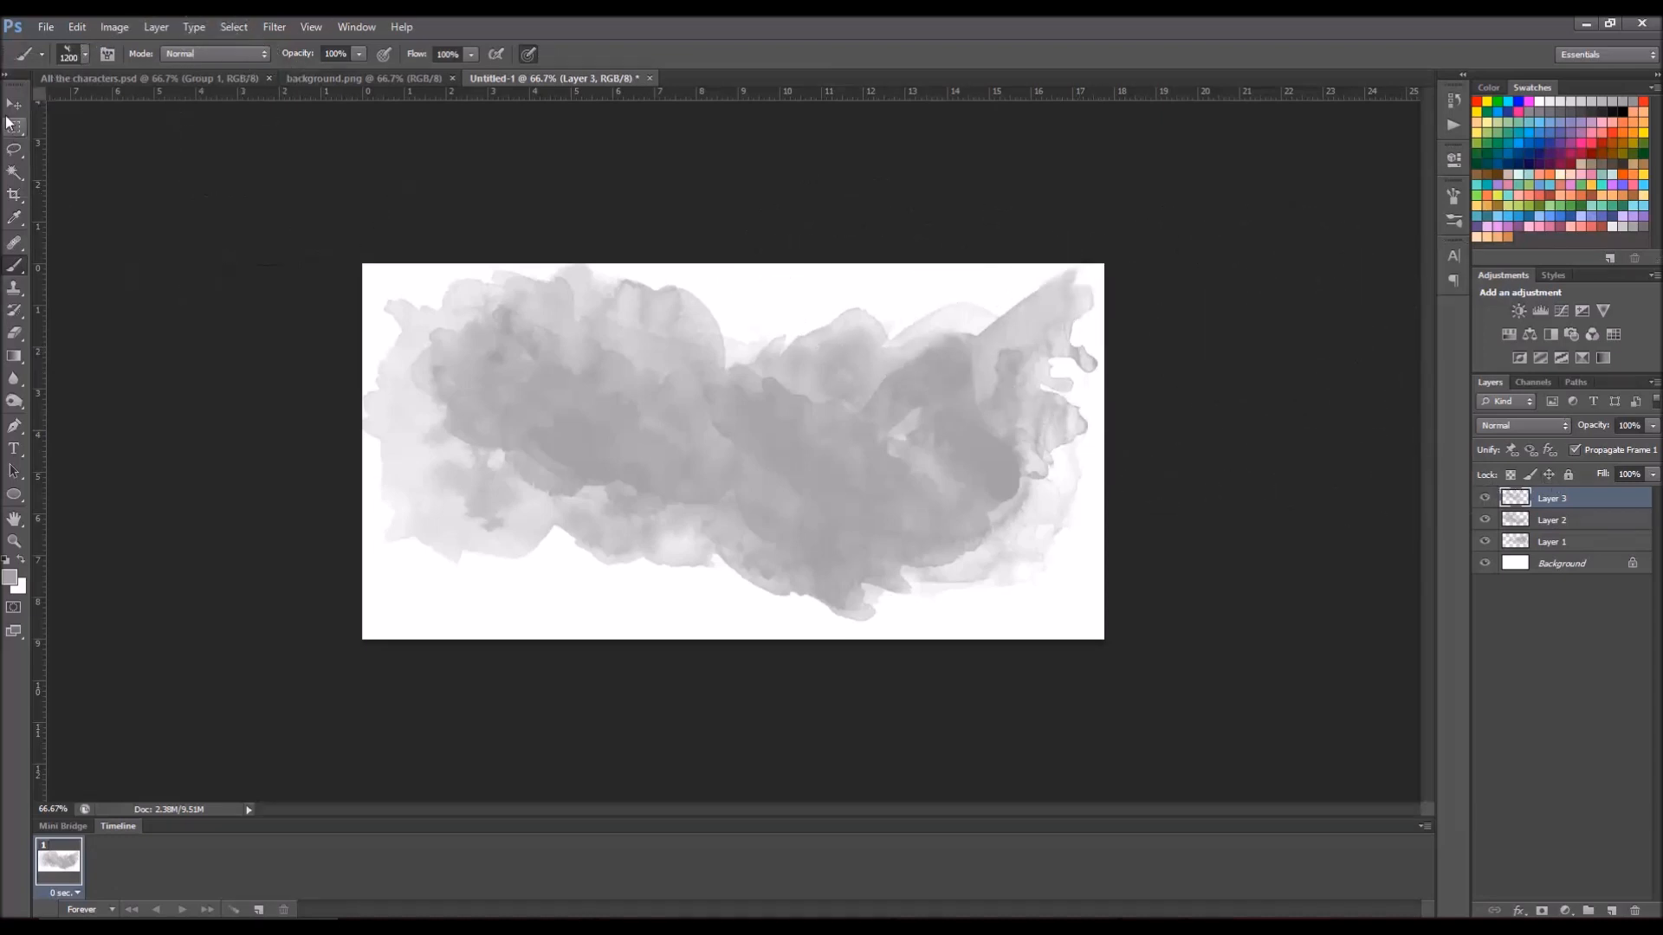
# Step: Free-transform Layer 3 to rotate its wash about -14° and commit
pyautogui.press('ctrl+t')
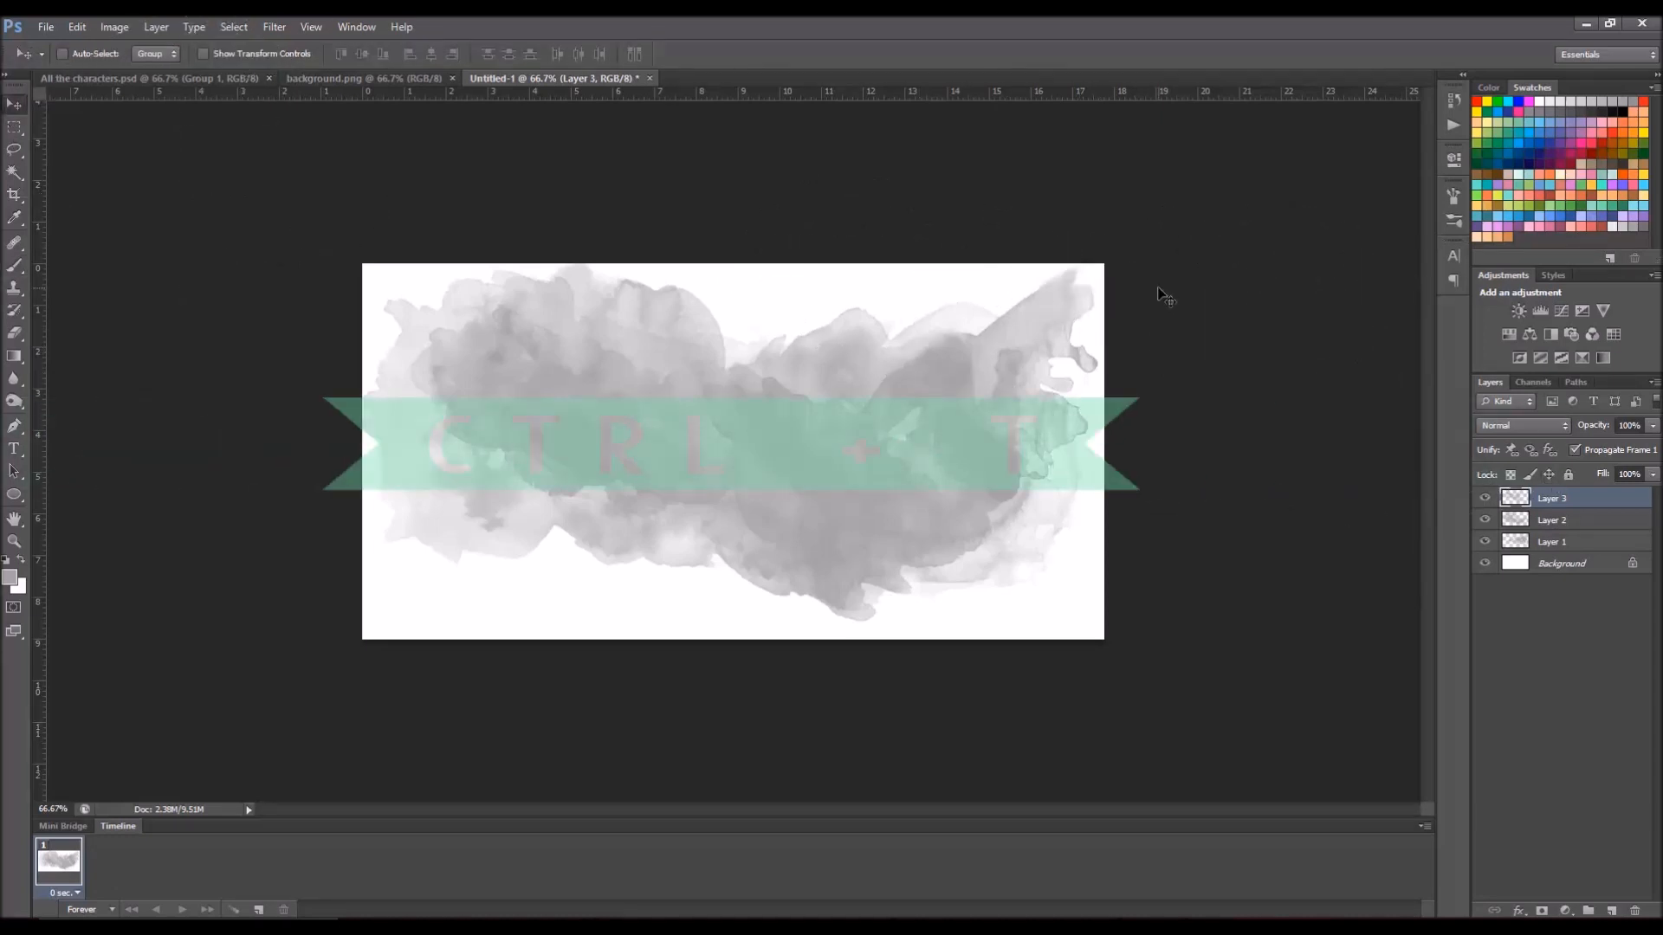
pyautogui.press('Ctrl+T')
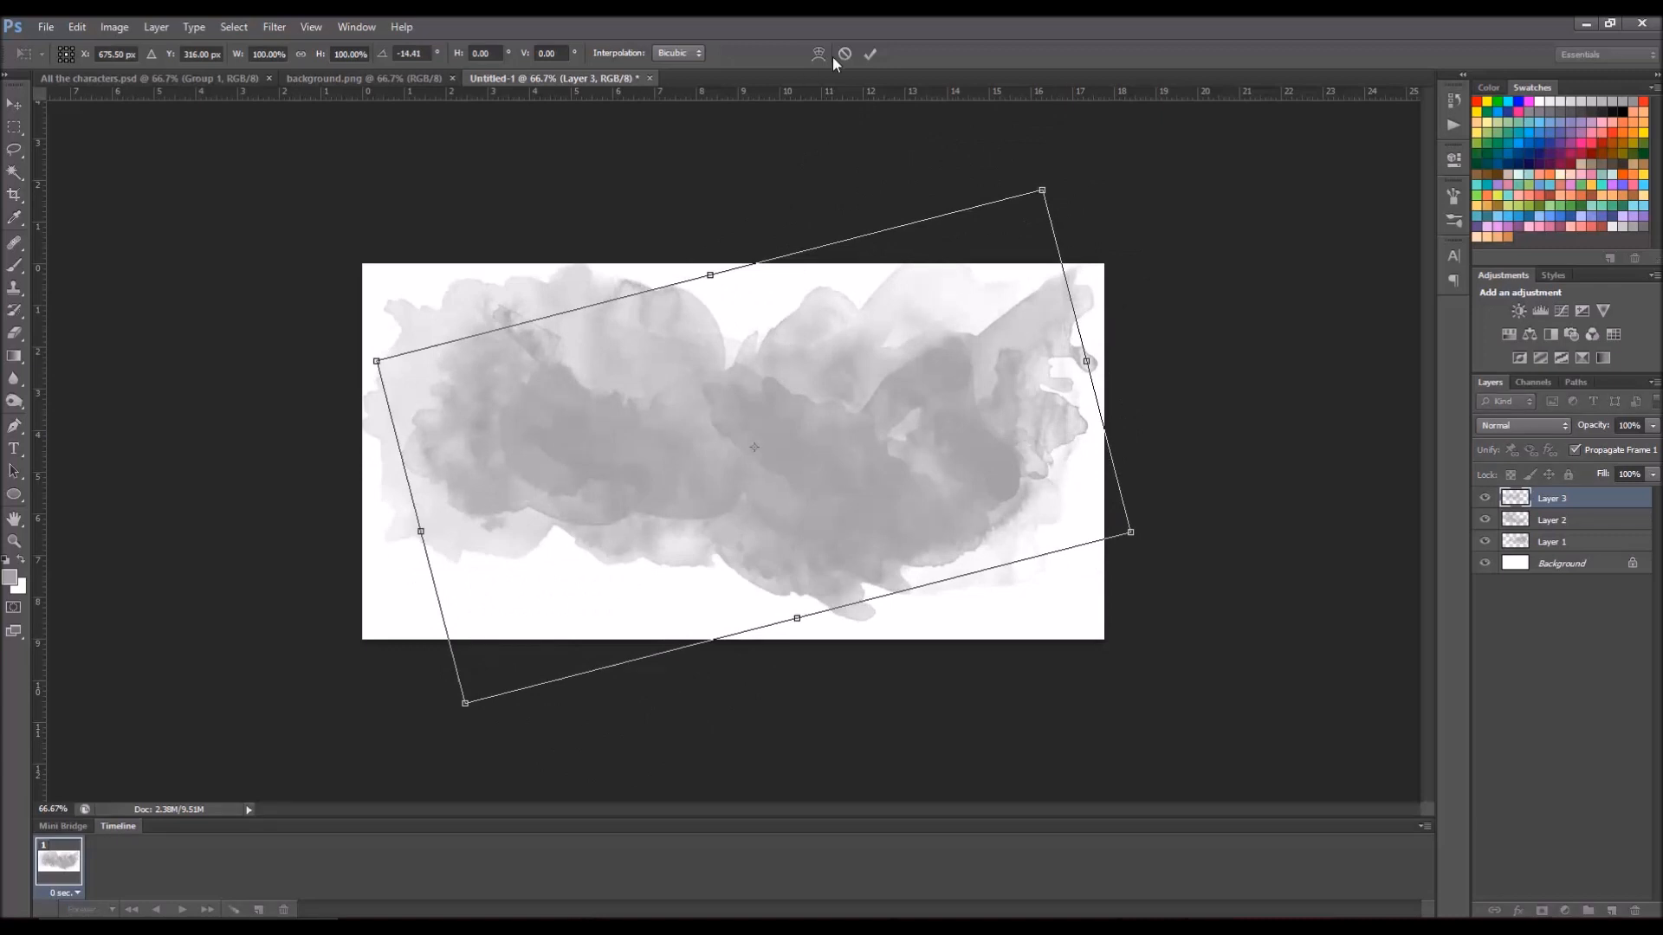
pyautogui.click(874, 54)
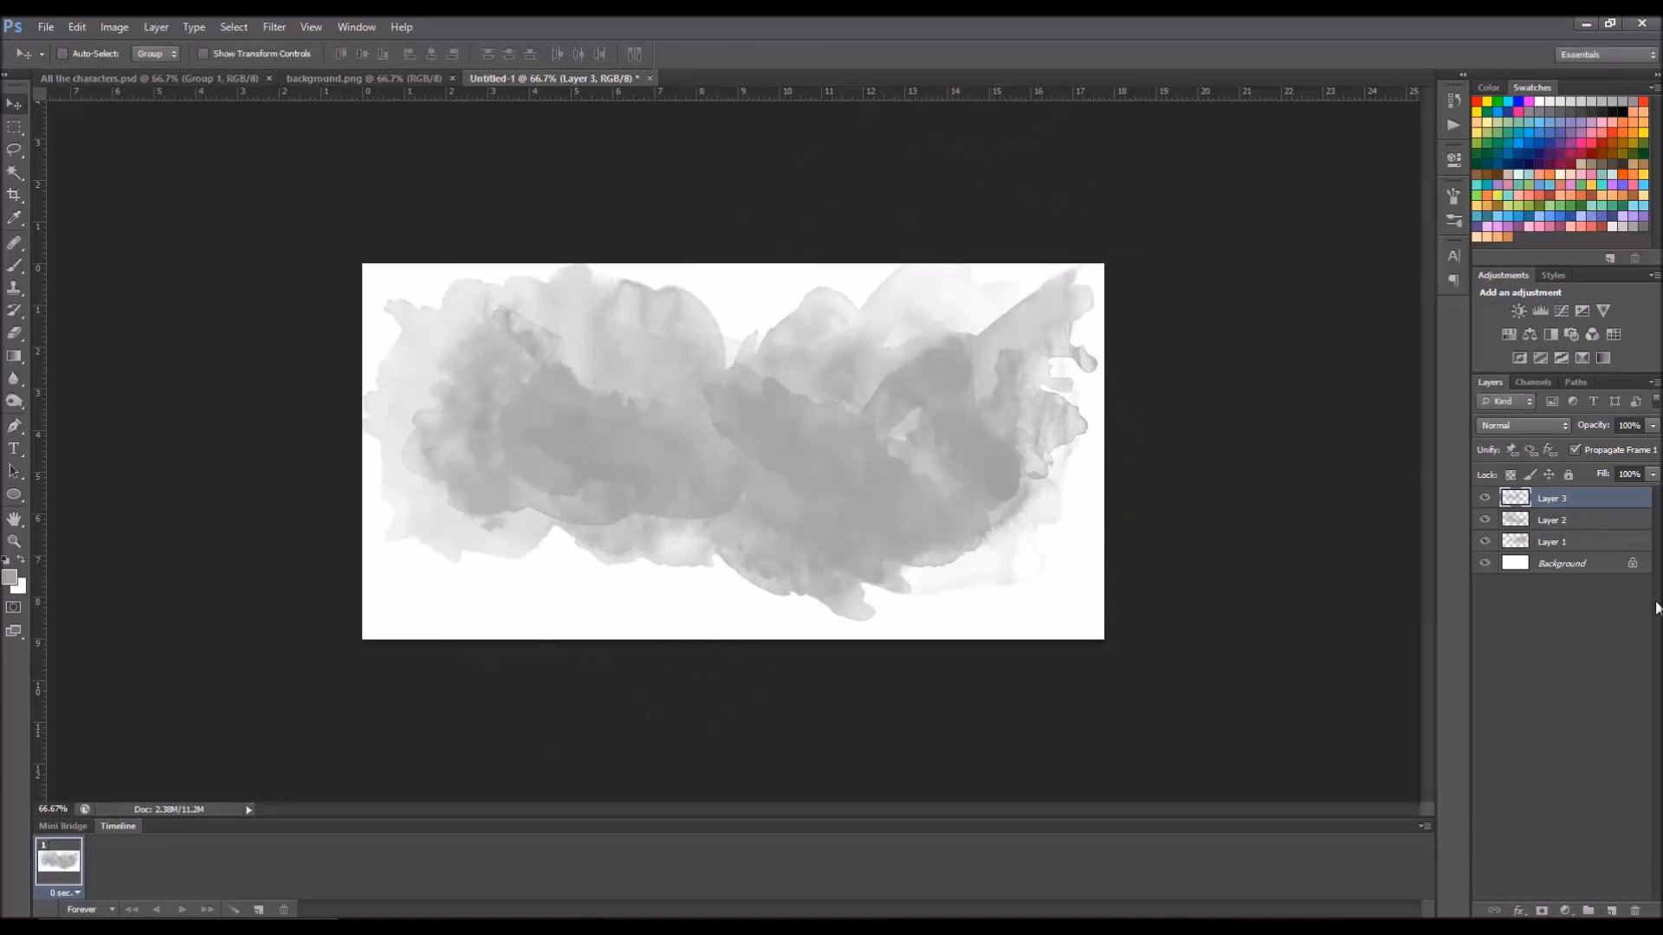
pyautogui.click(1552, 540)
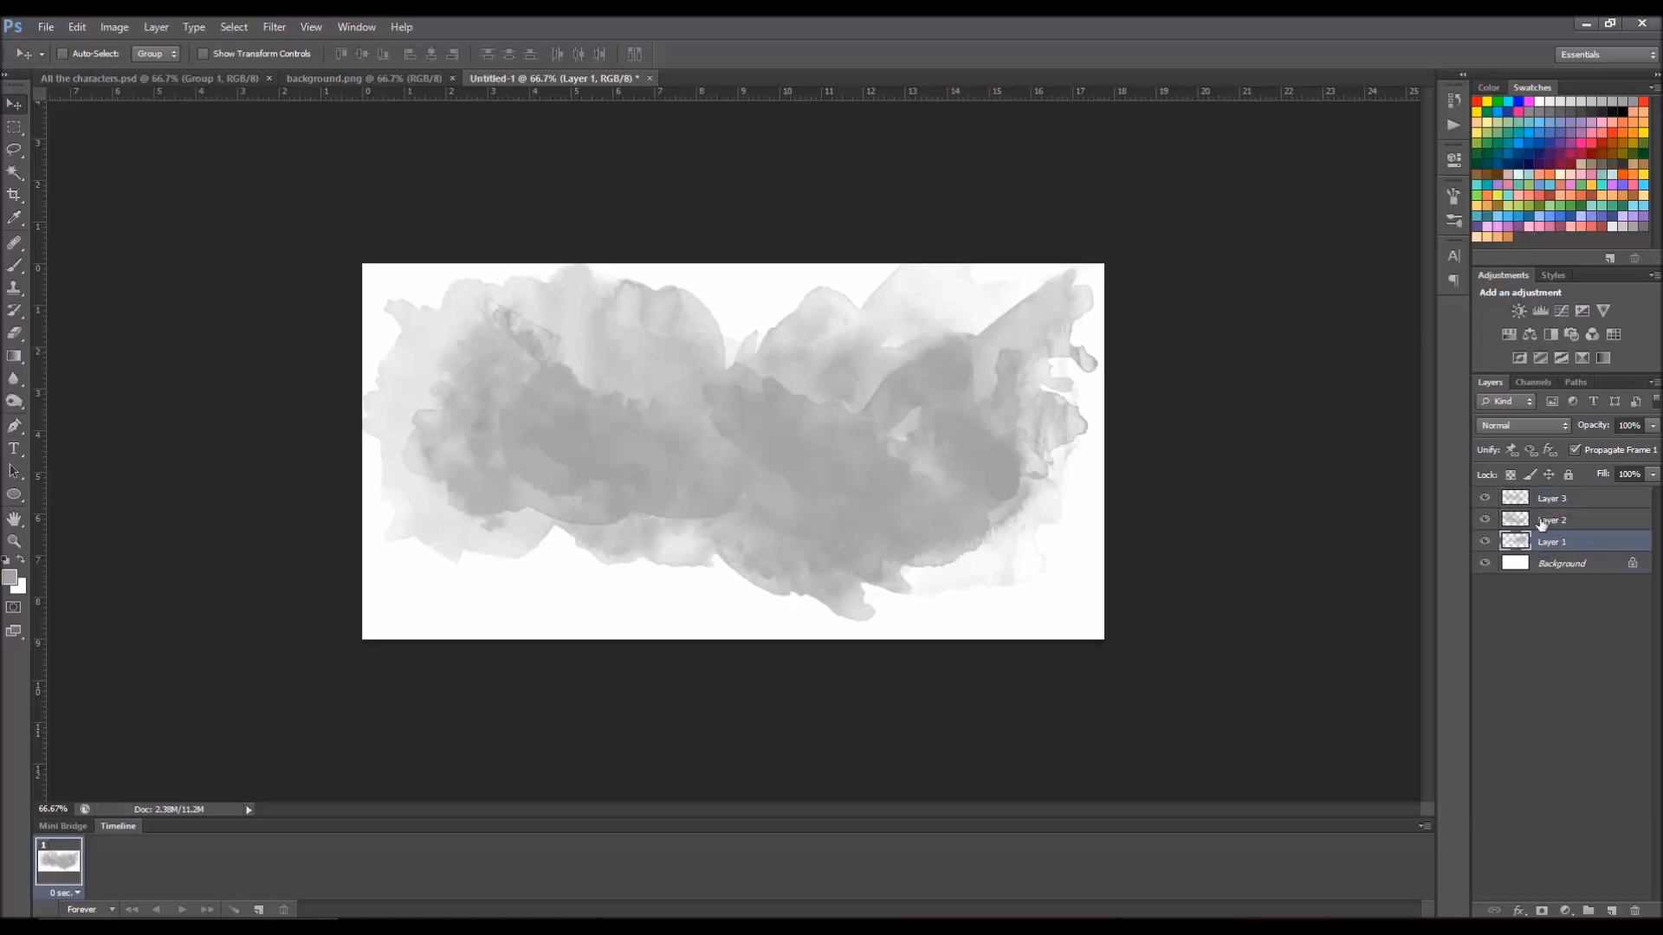
# Step: Enable a Color Overlay effect in Layer 1's Layer Style
pyautogui.rightClick(1551, 541)
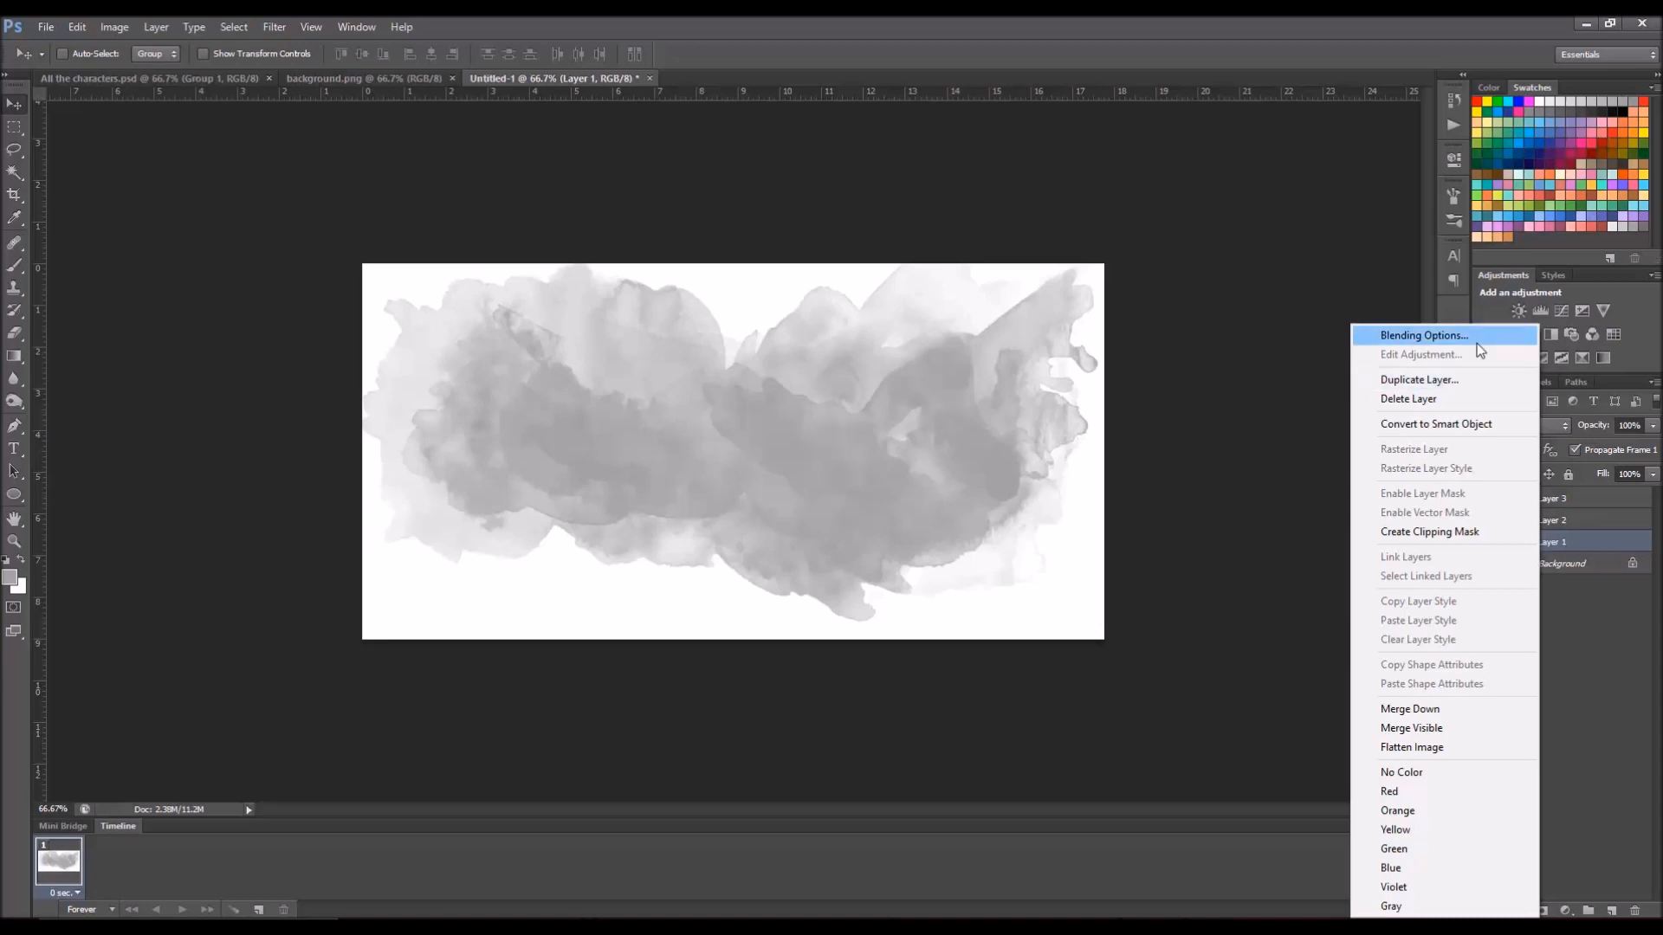
pyautogui.click(1424, 336)
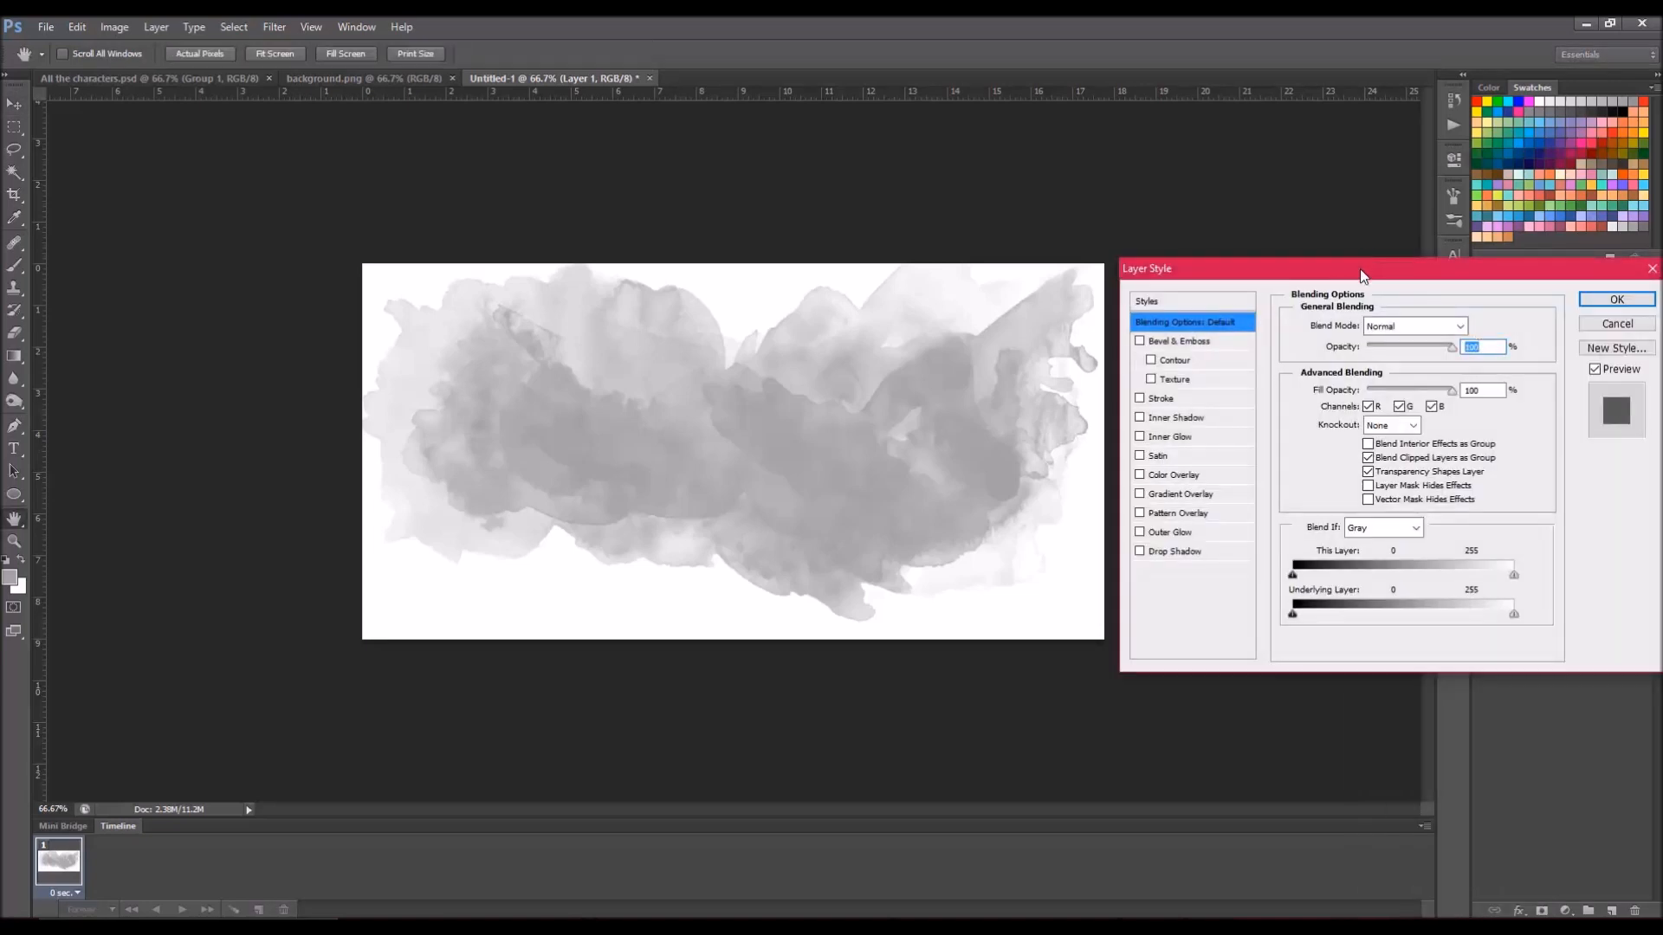
pyautogui.moveTo(1362, 269); pyautogui.dragTo(1277, 182)
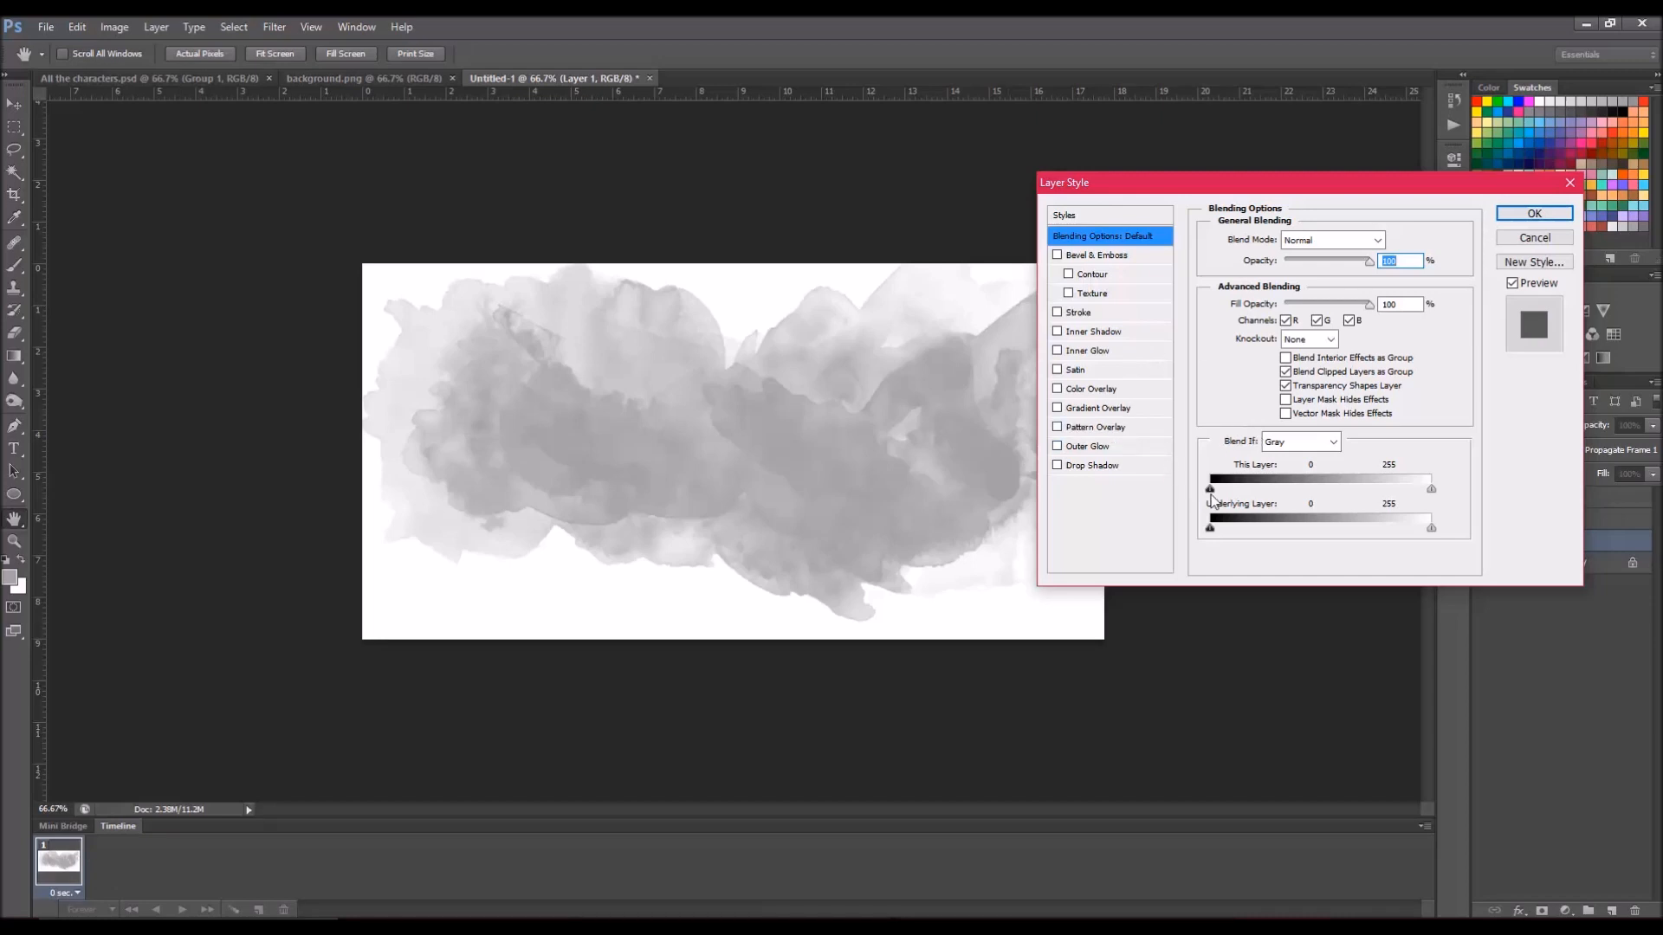
pyautogui.click(1056, 388)
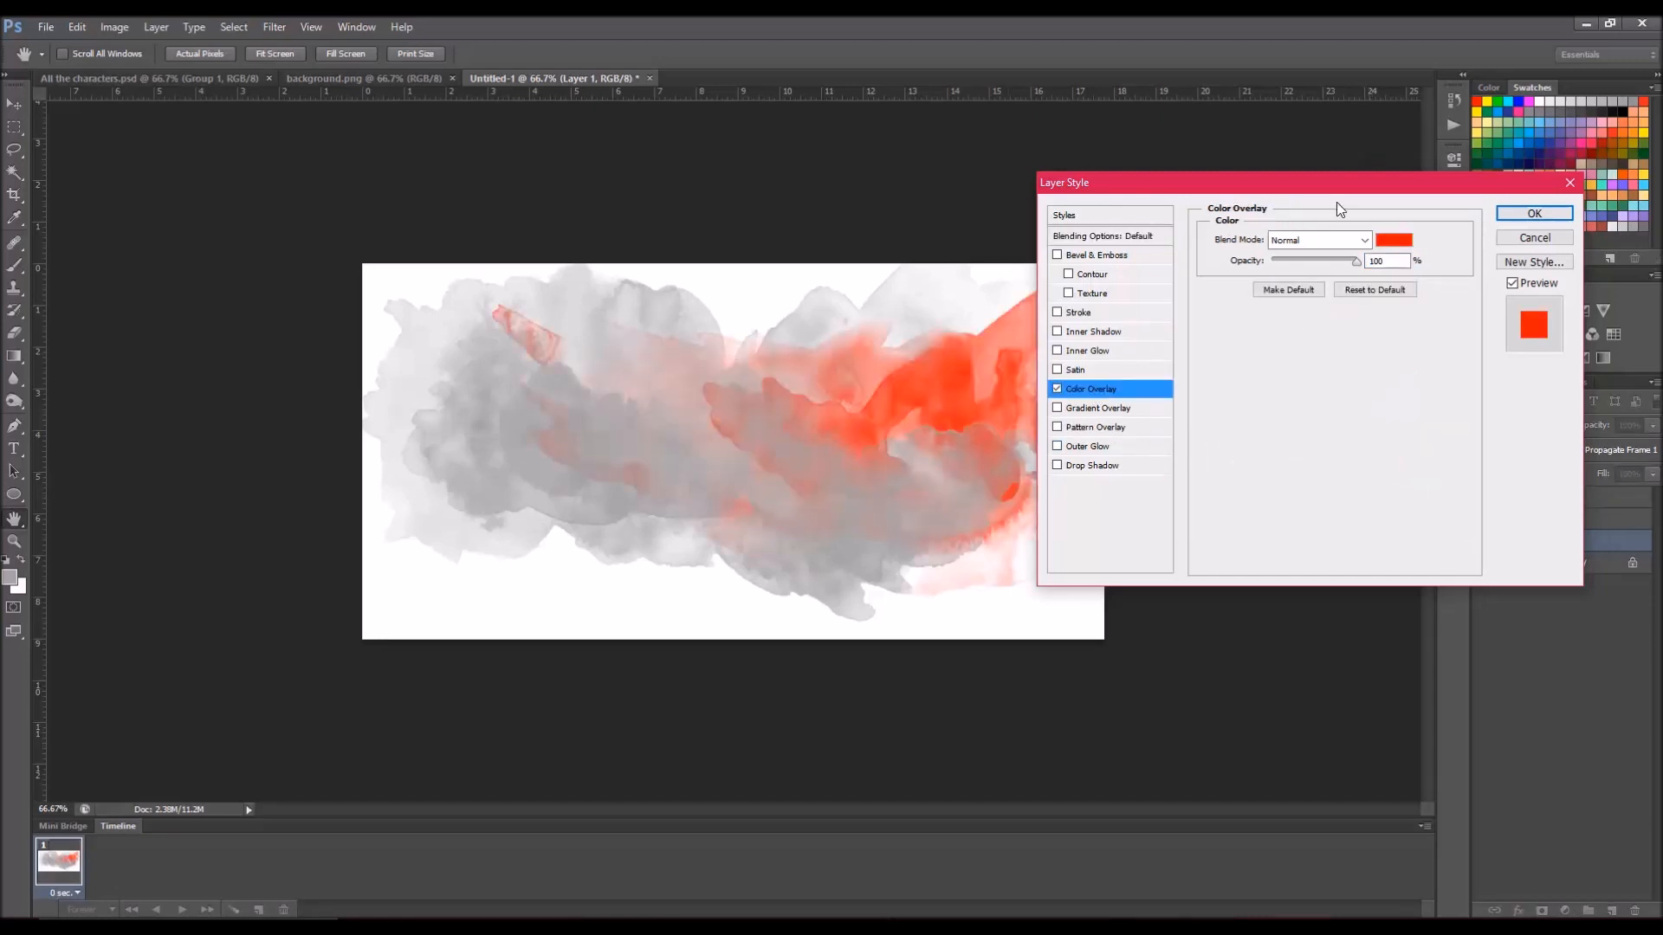
# Step: Pick lavender b18aeb as the overlay colour and apply it to Layer 1
pyautogui.click(1412, 239)
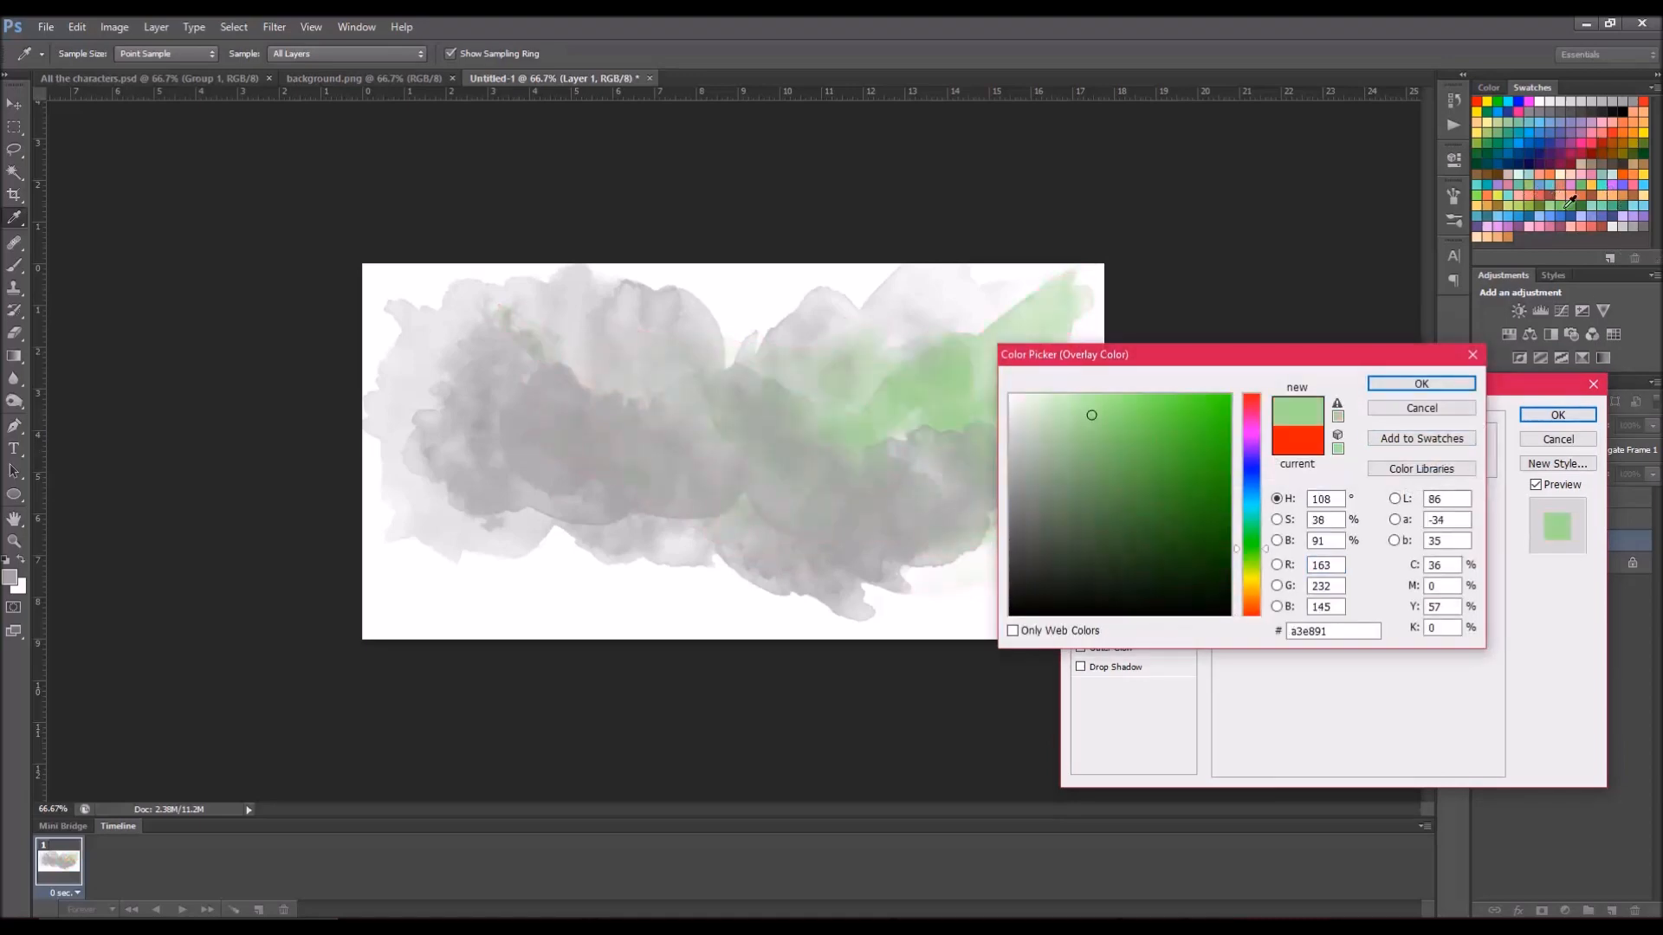
pyautogui.click(1135, 450)
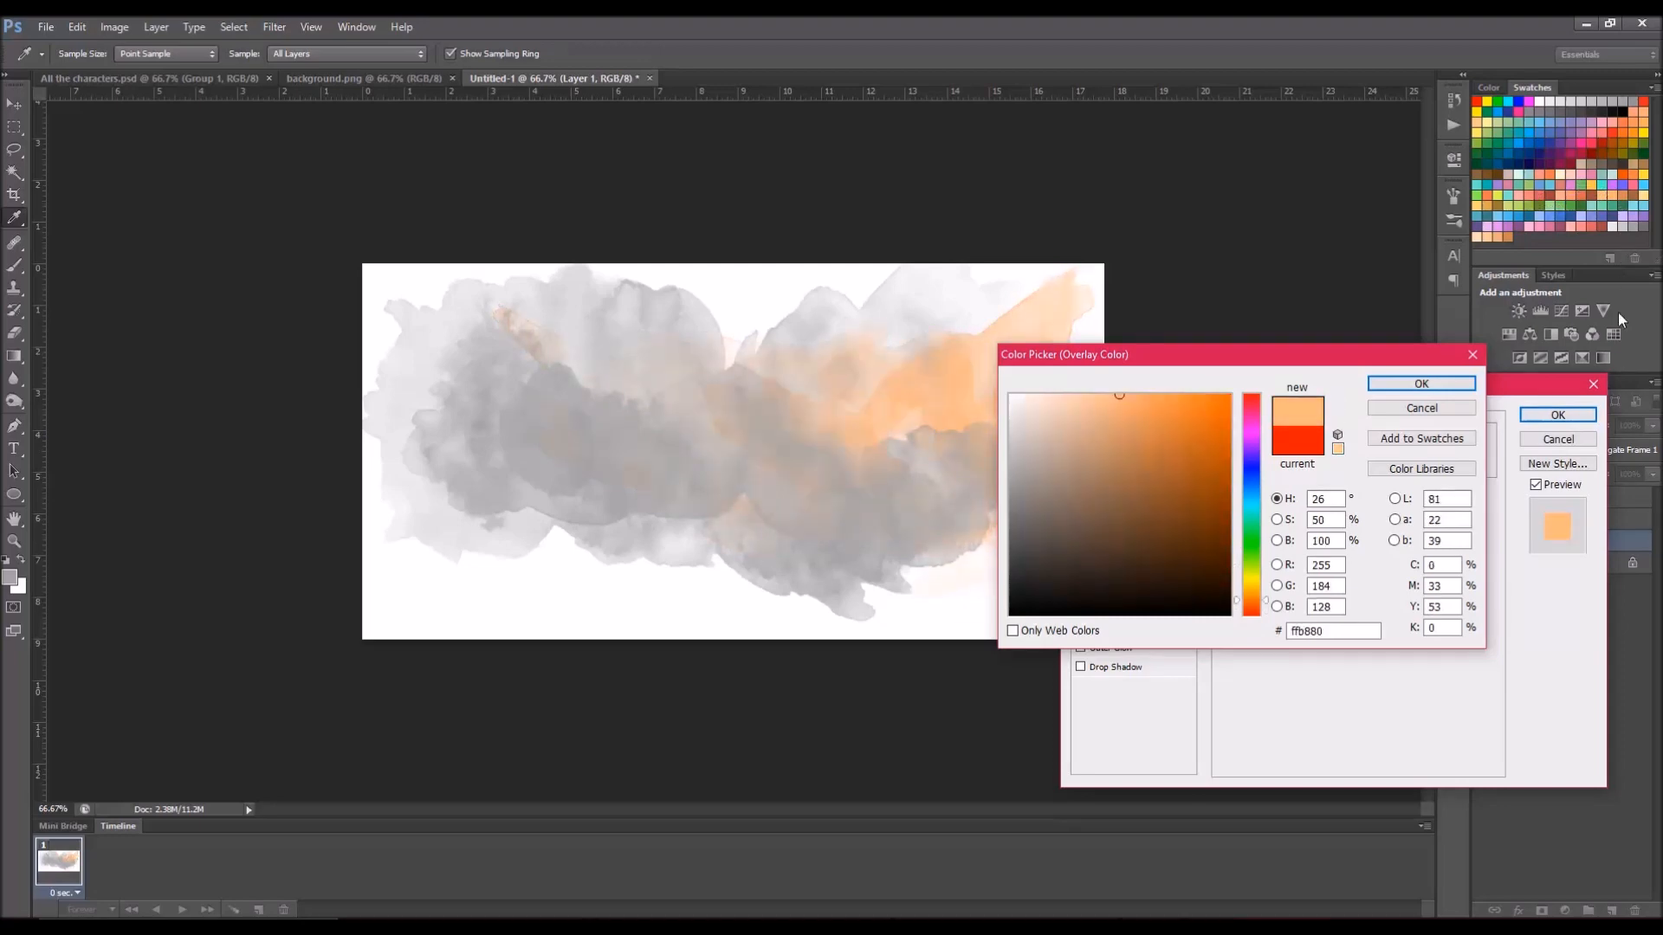
pyautogui.moveTo(1615, 228)
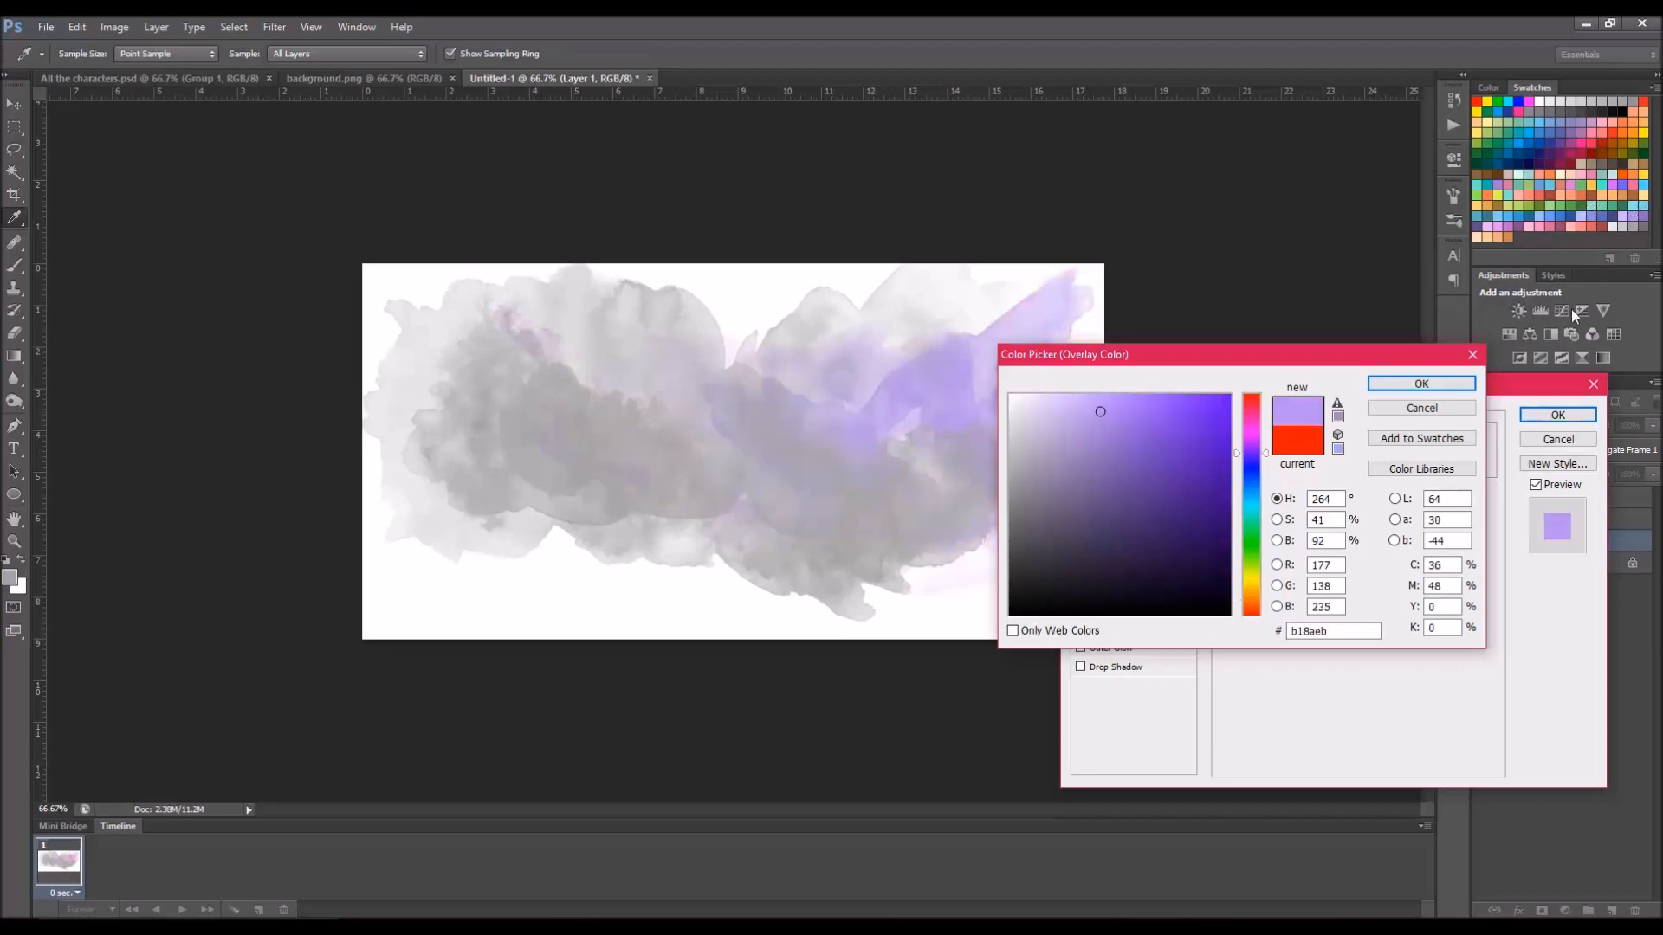
pyautogui.click(1420, 383)
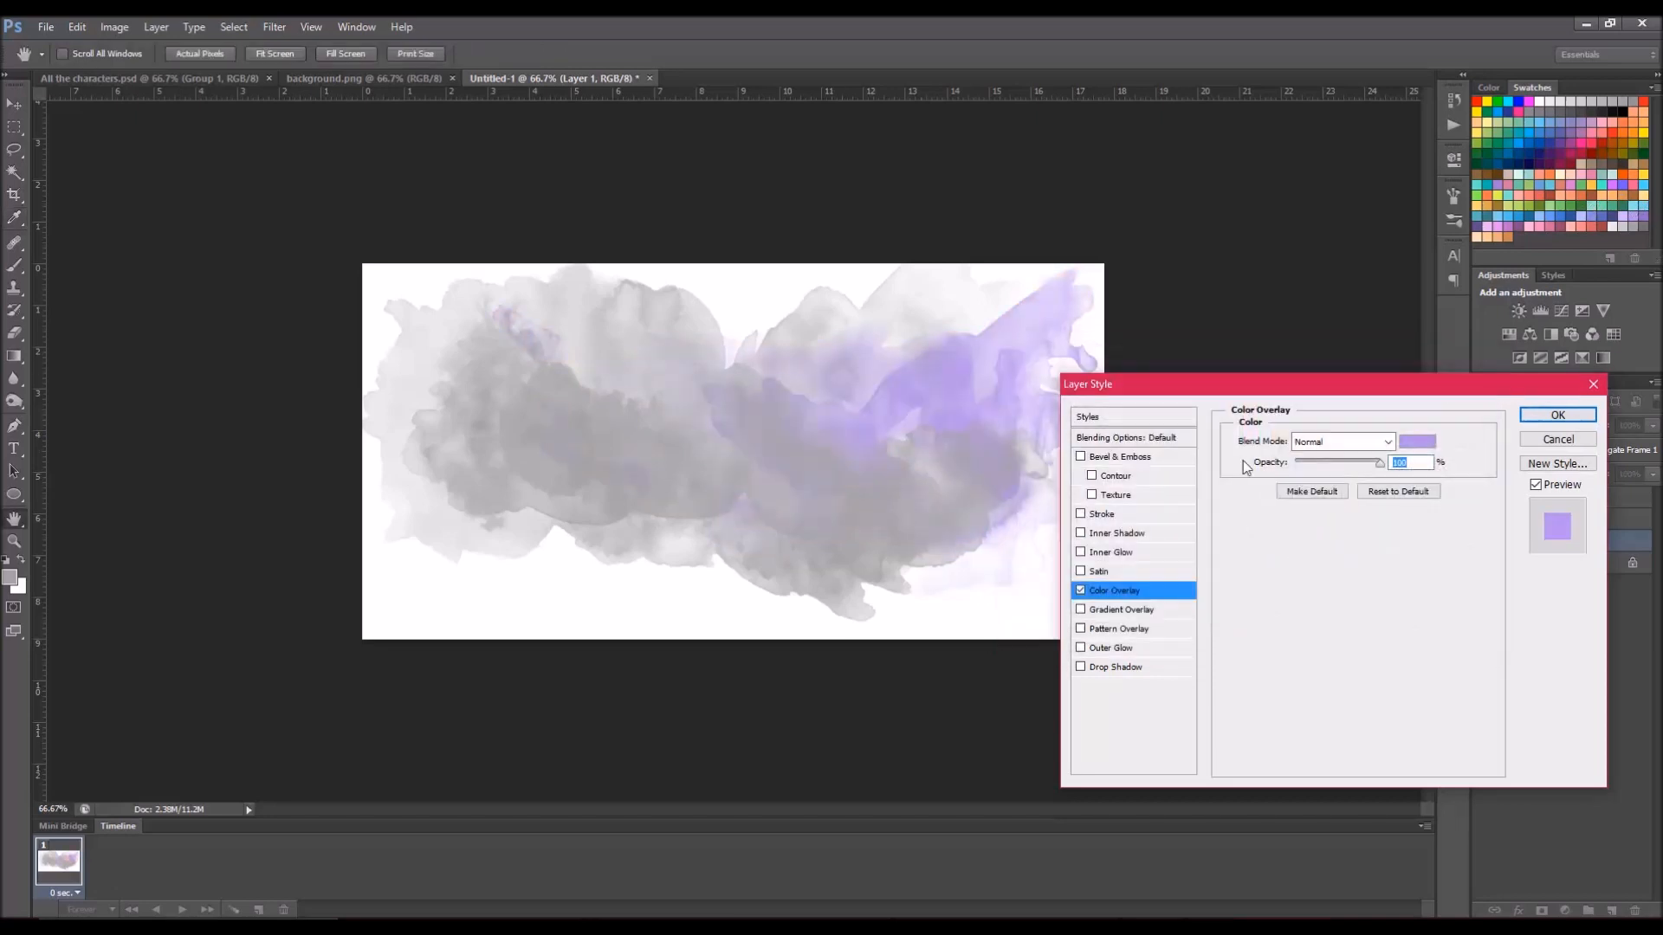
pyautogui.click(1557, 414)
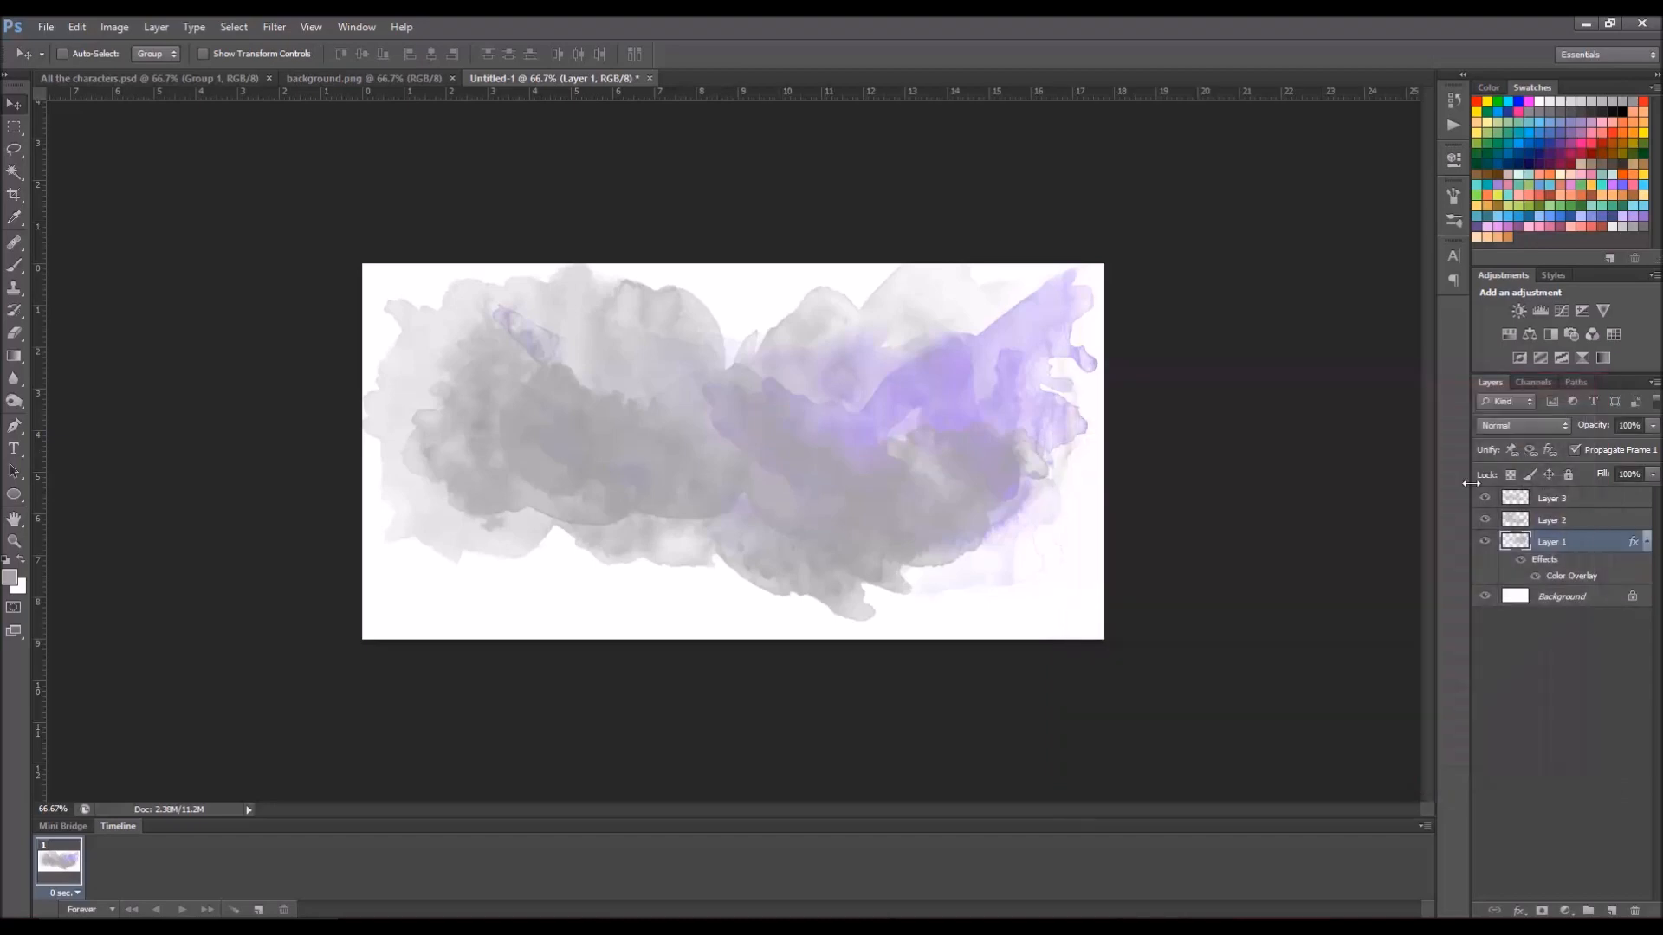
pyautogui.moveTo(991, 426)
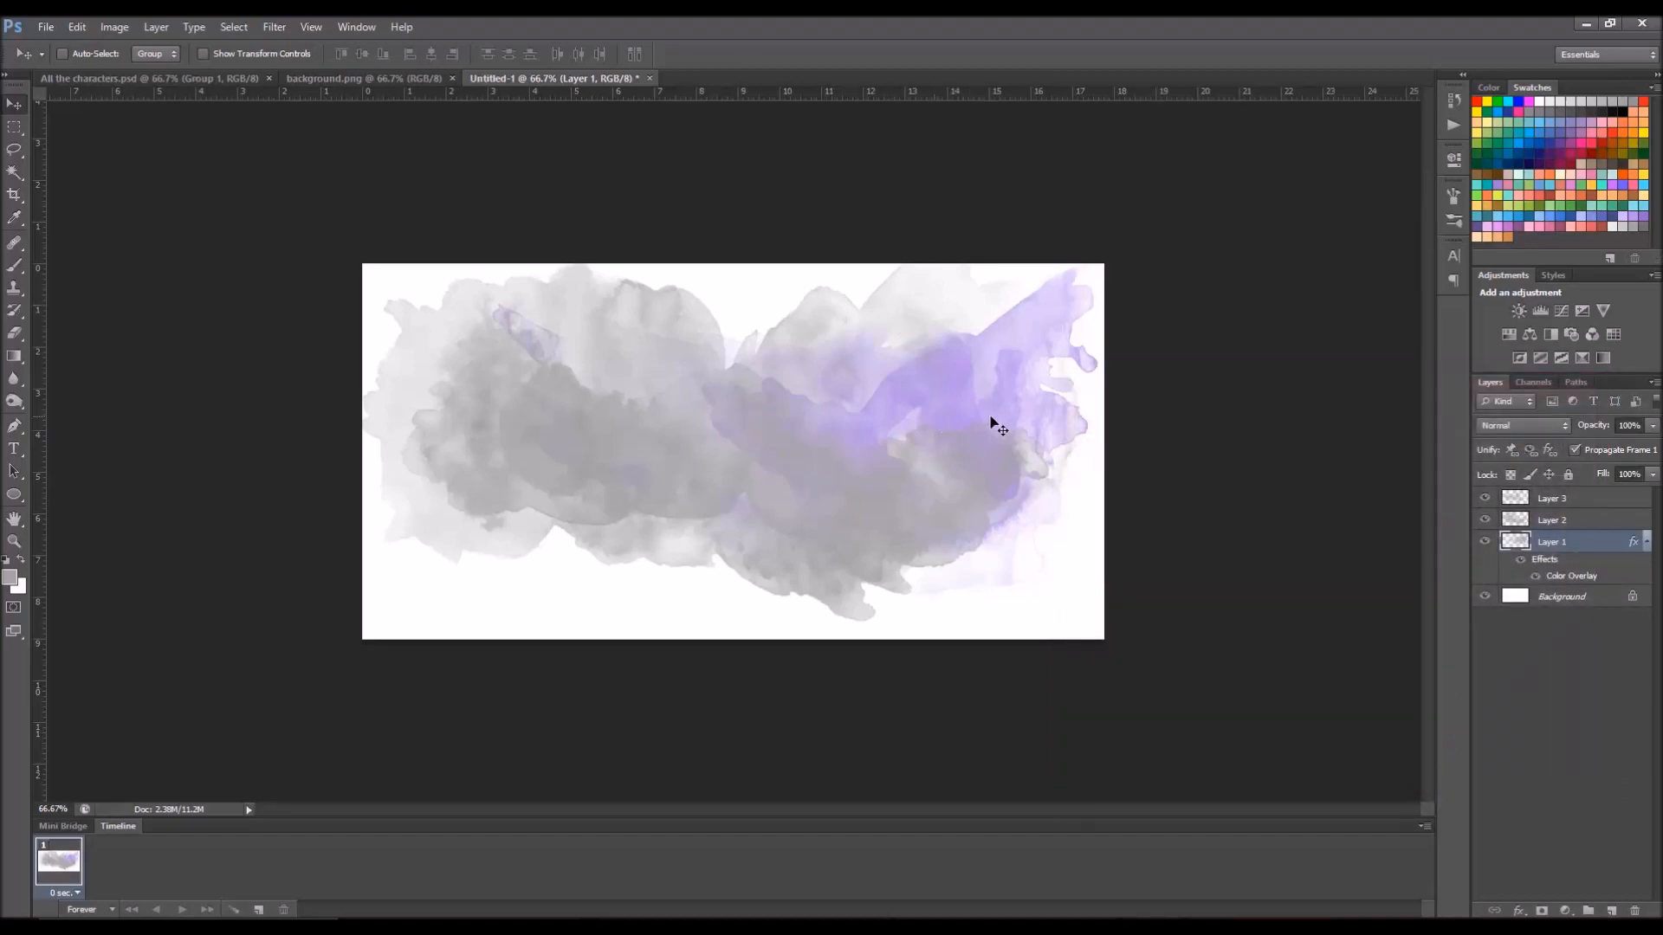
# Step: Enable a Gradient Overlay on Layer 2 starting from a coloured preset gradient
pyautogui.rightClick(1550, 519)
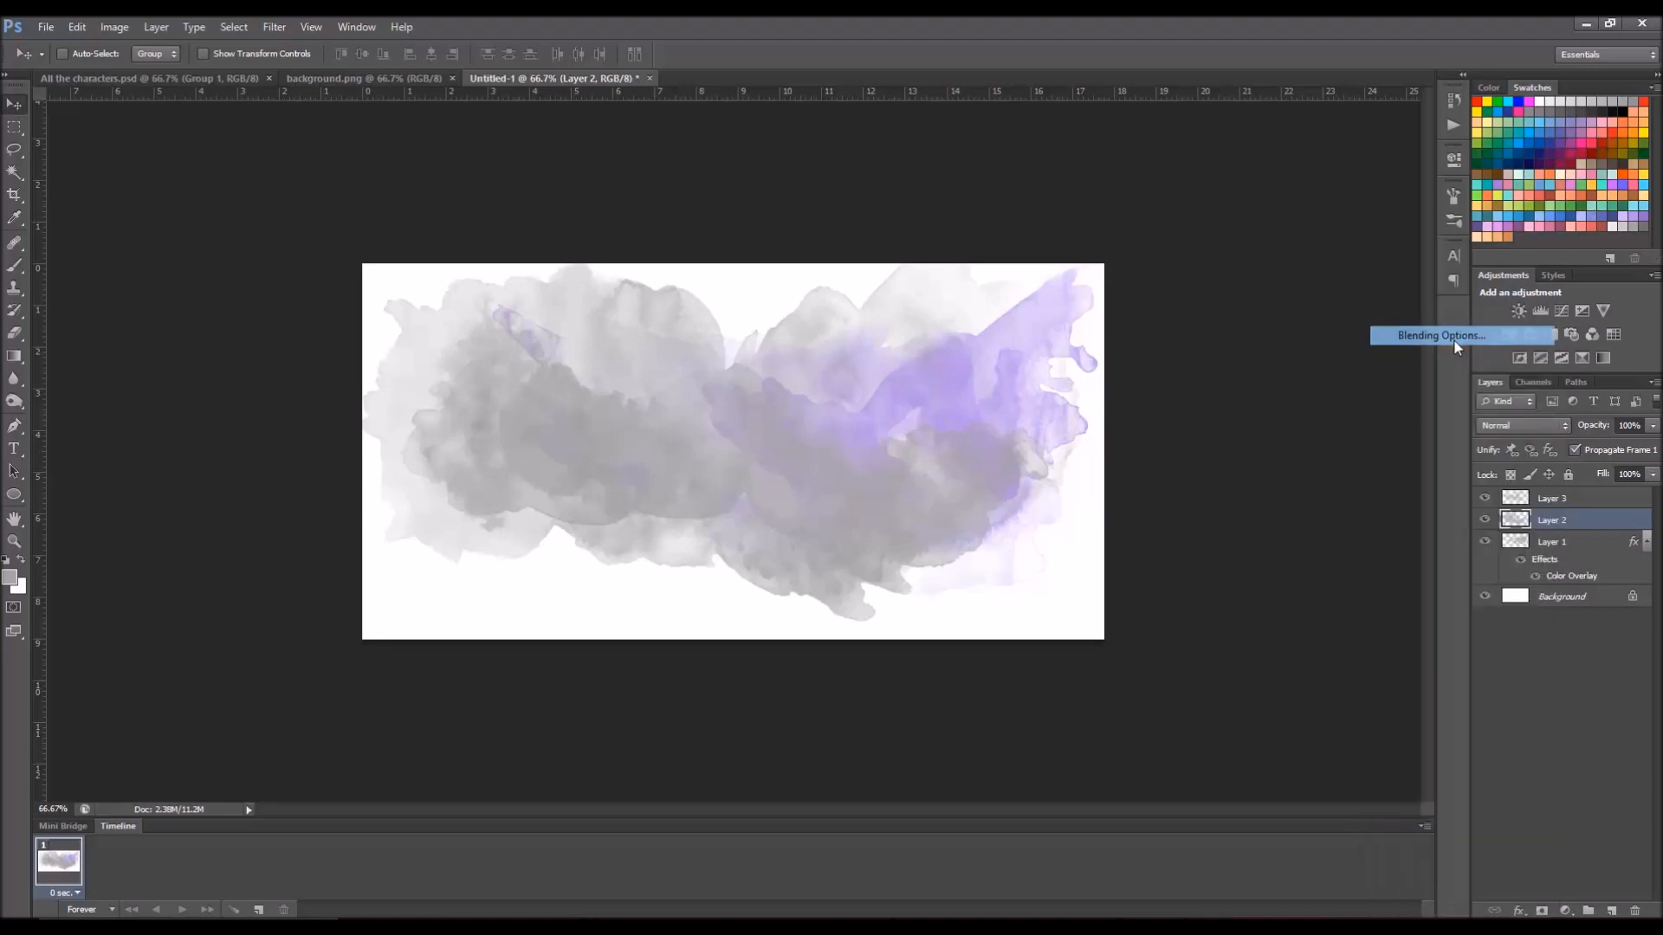
pyautogui.click(1441, 336)
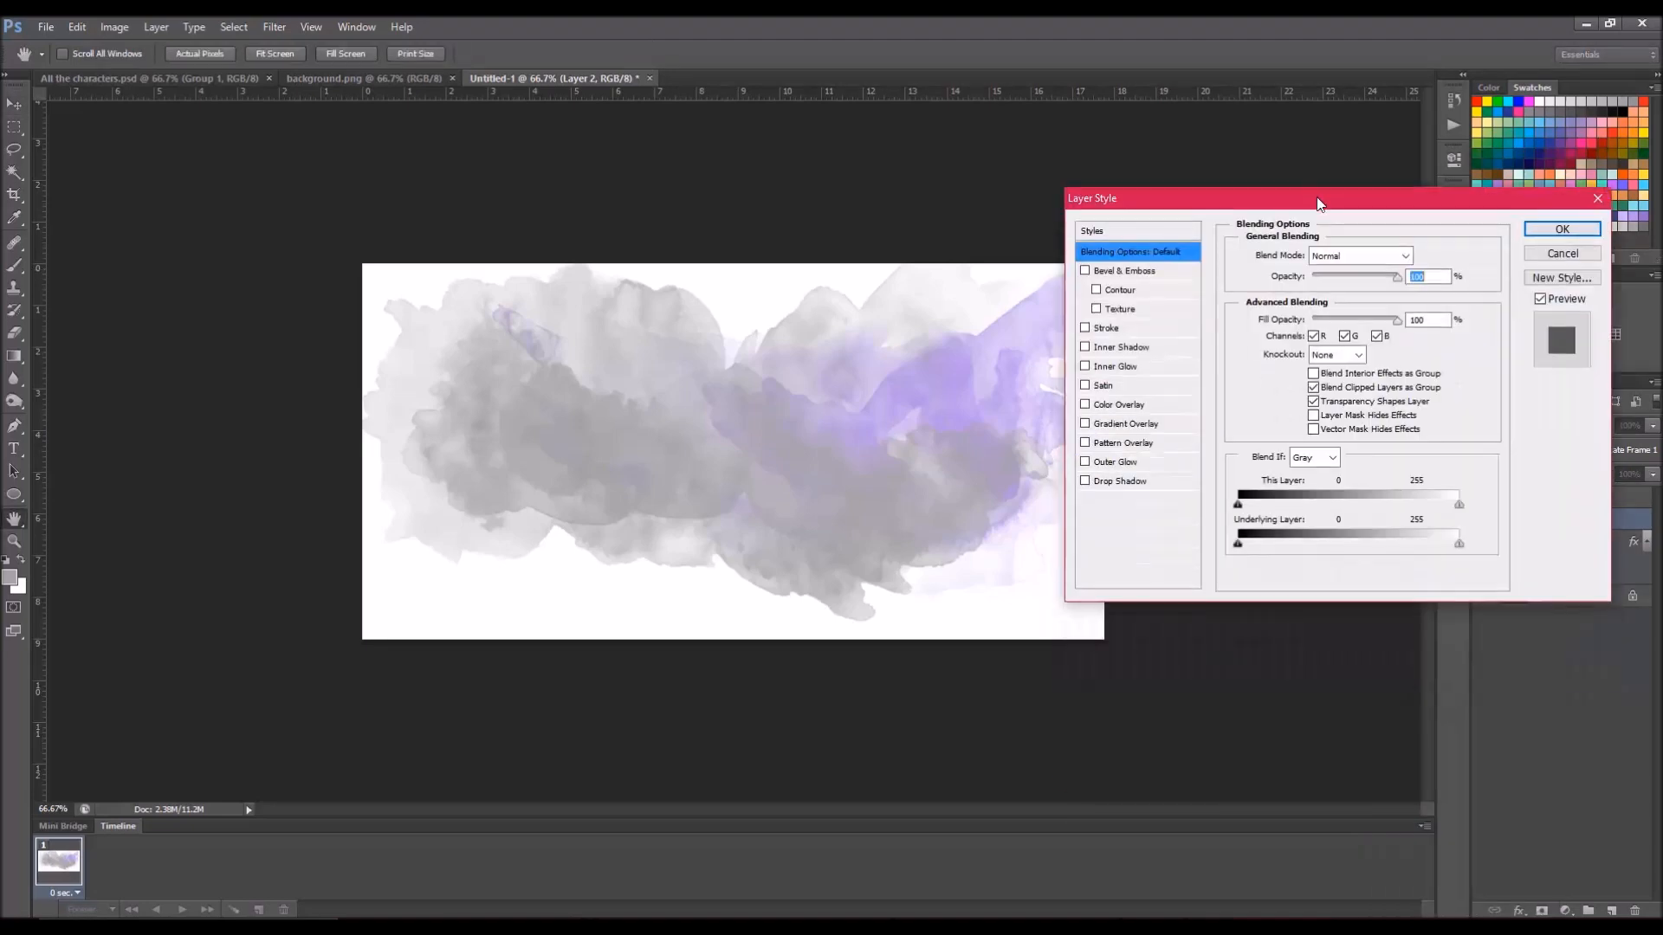
pyautogui.click(1124, 423)
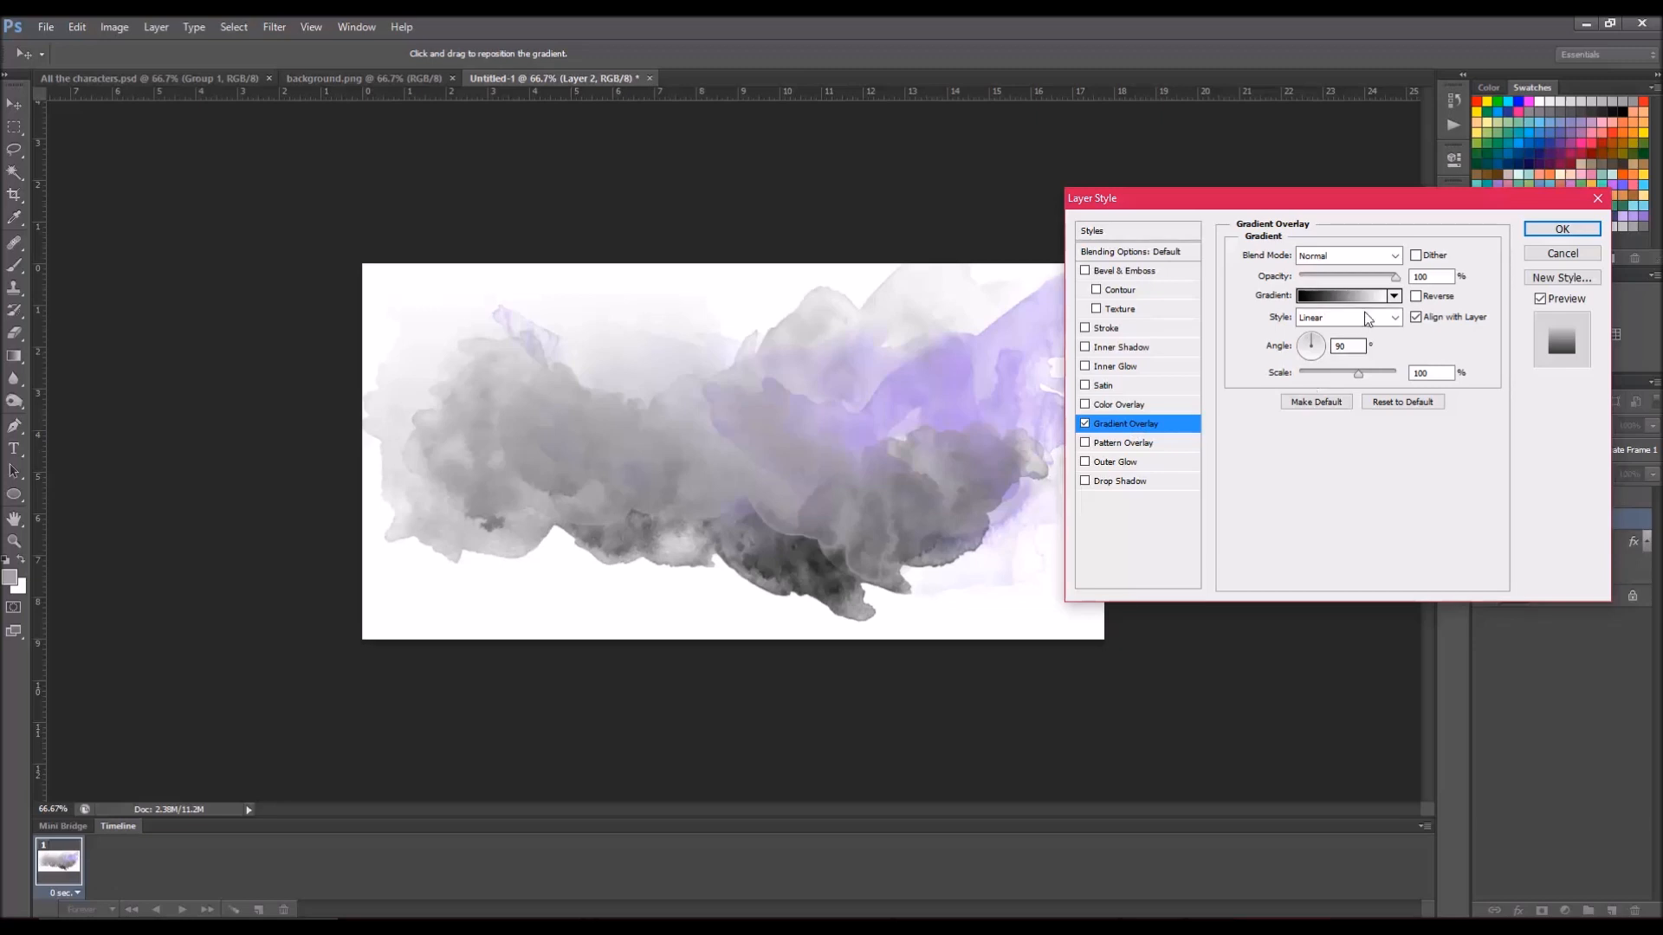
pyautogui.click(1343, 294)
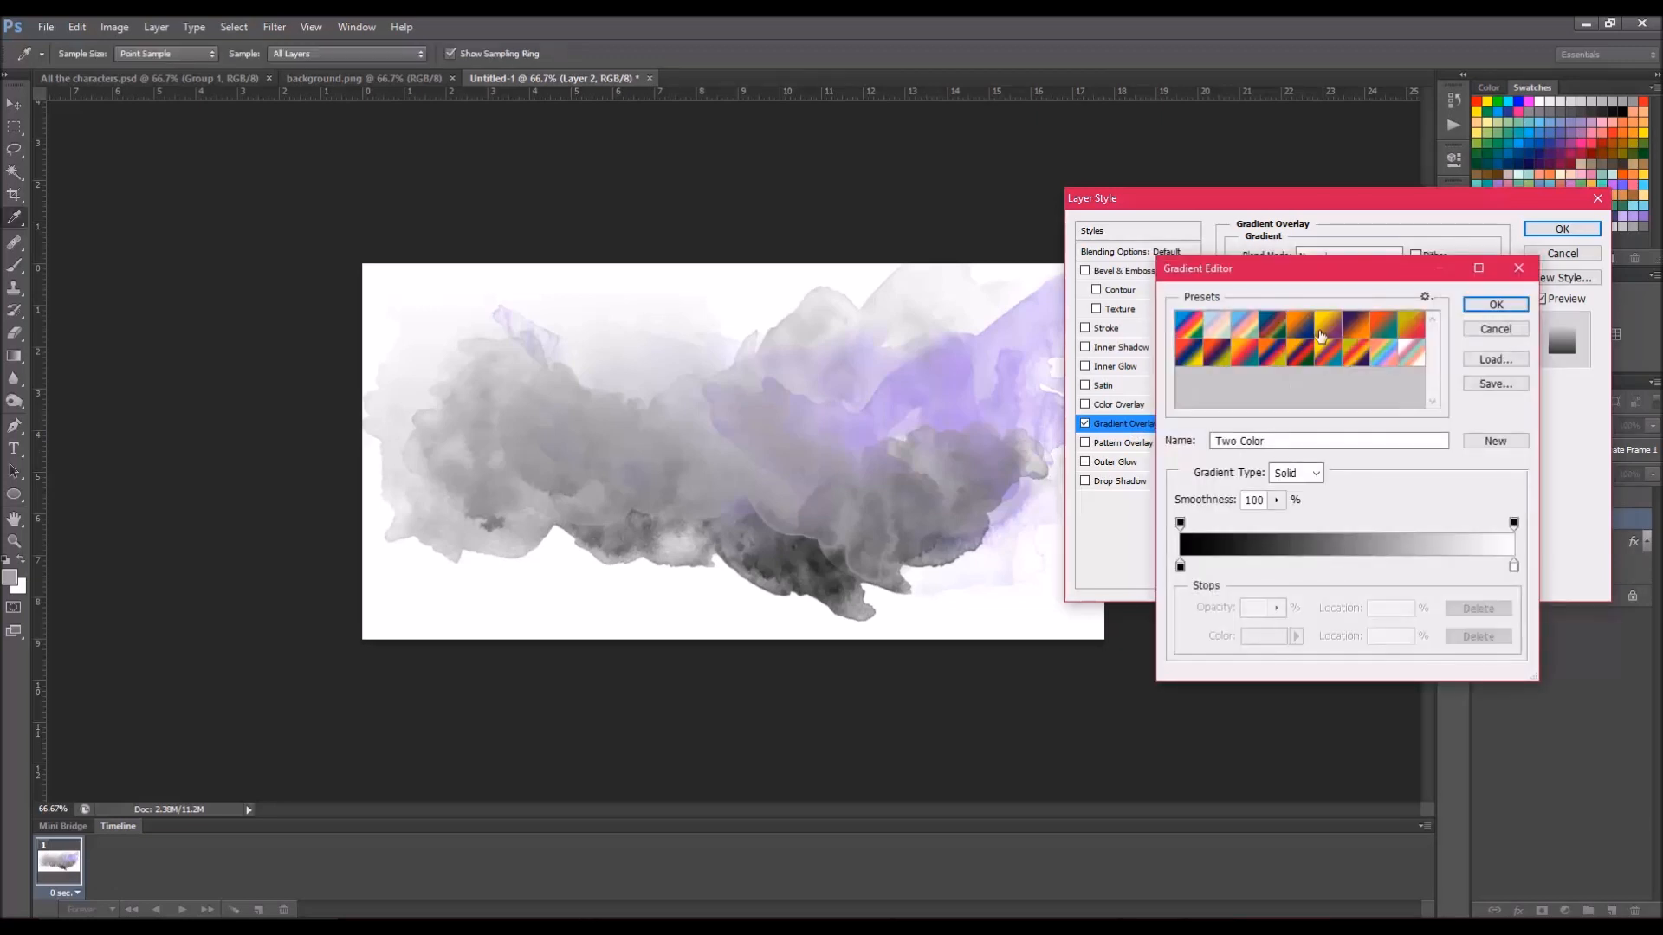
pyautogui.click(1323, 336)
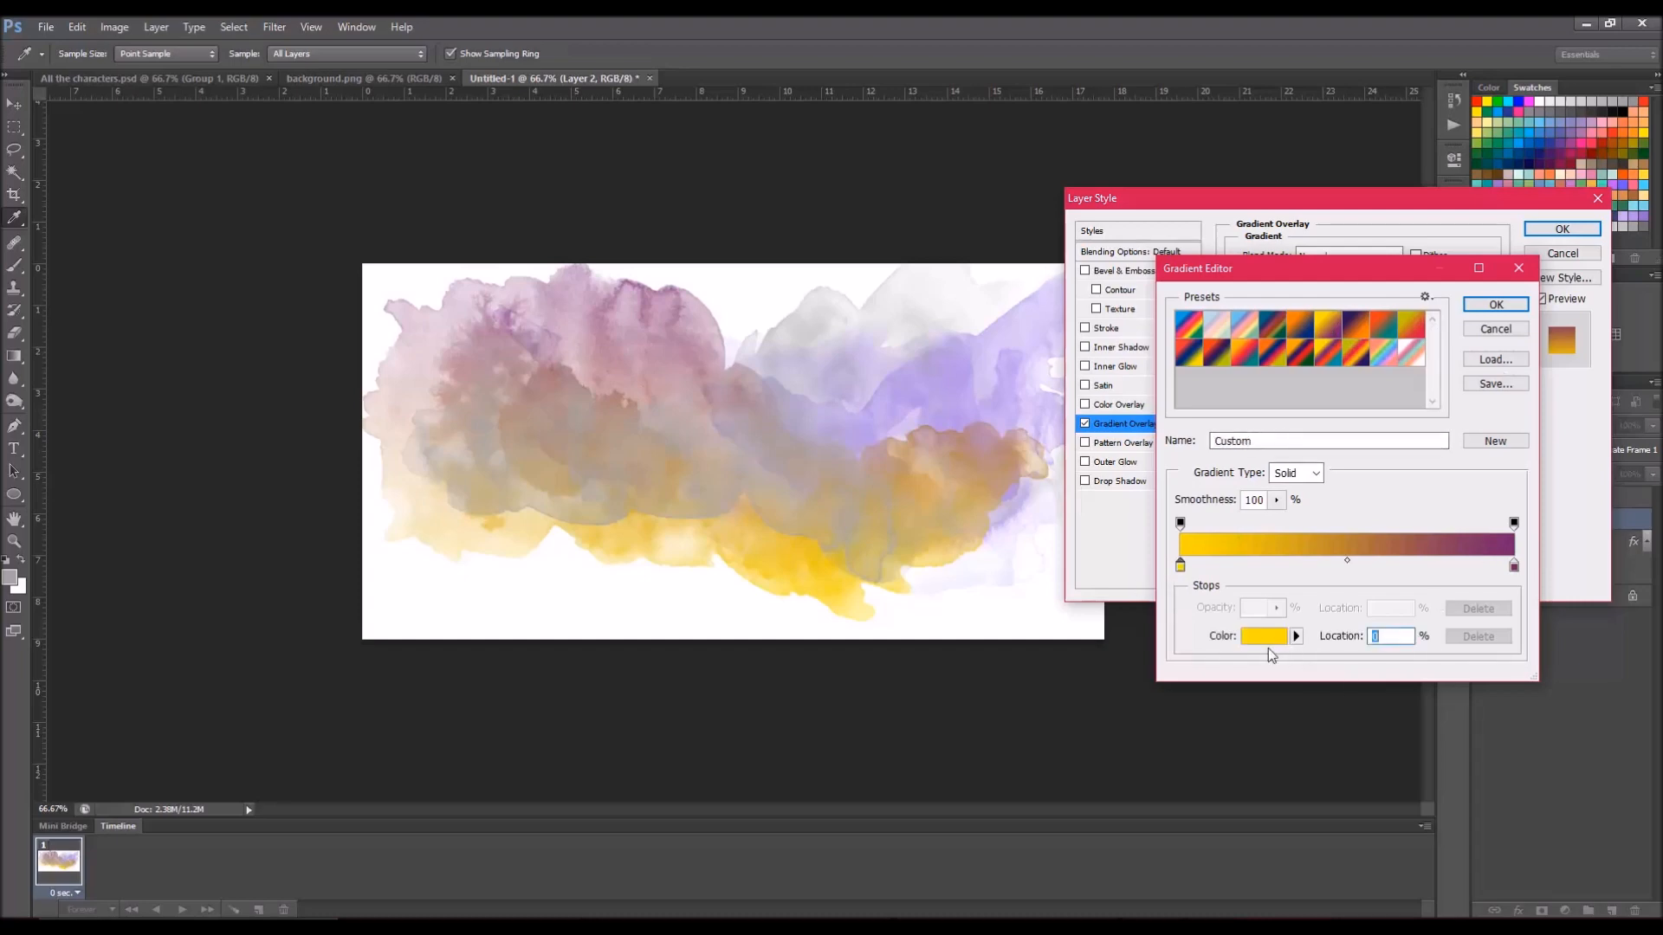
# Step: Edit the gradient stops to run from light blue to darker blue and apply it
pyautogui.click(1263, 635)
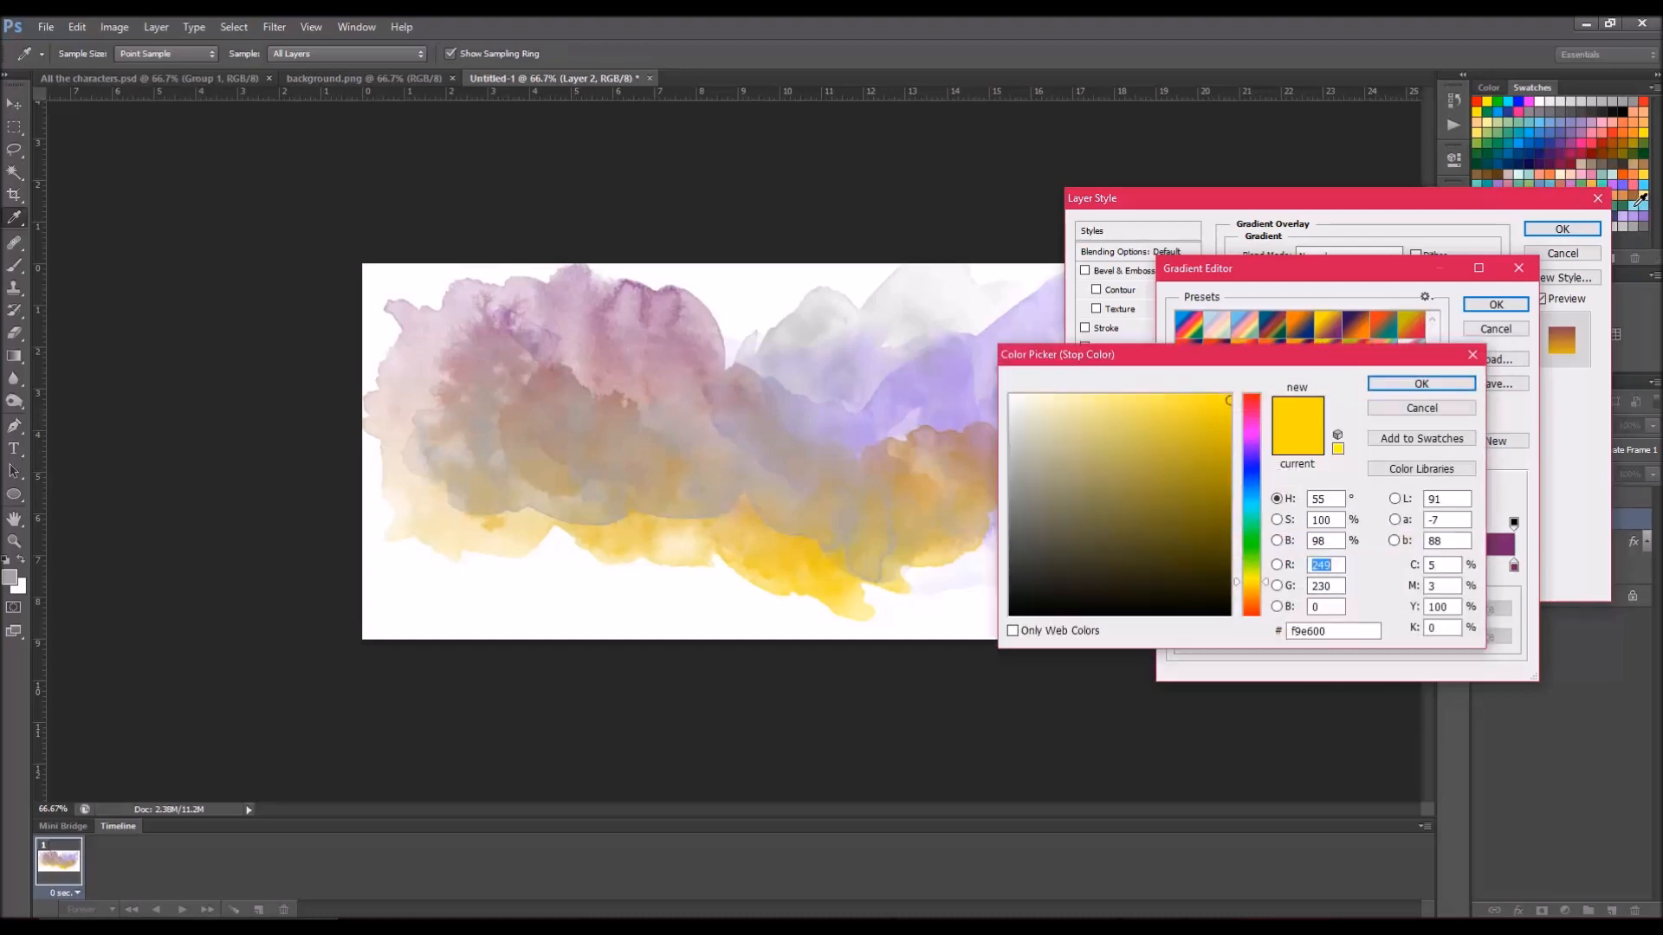
pyautogui.click(1420, 383)
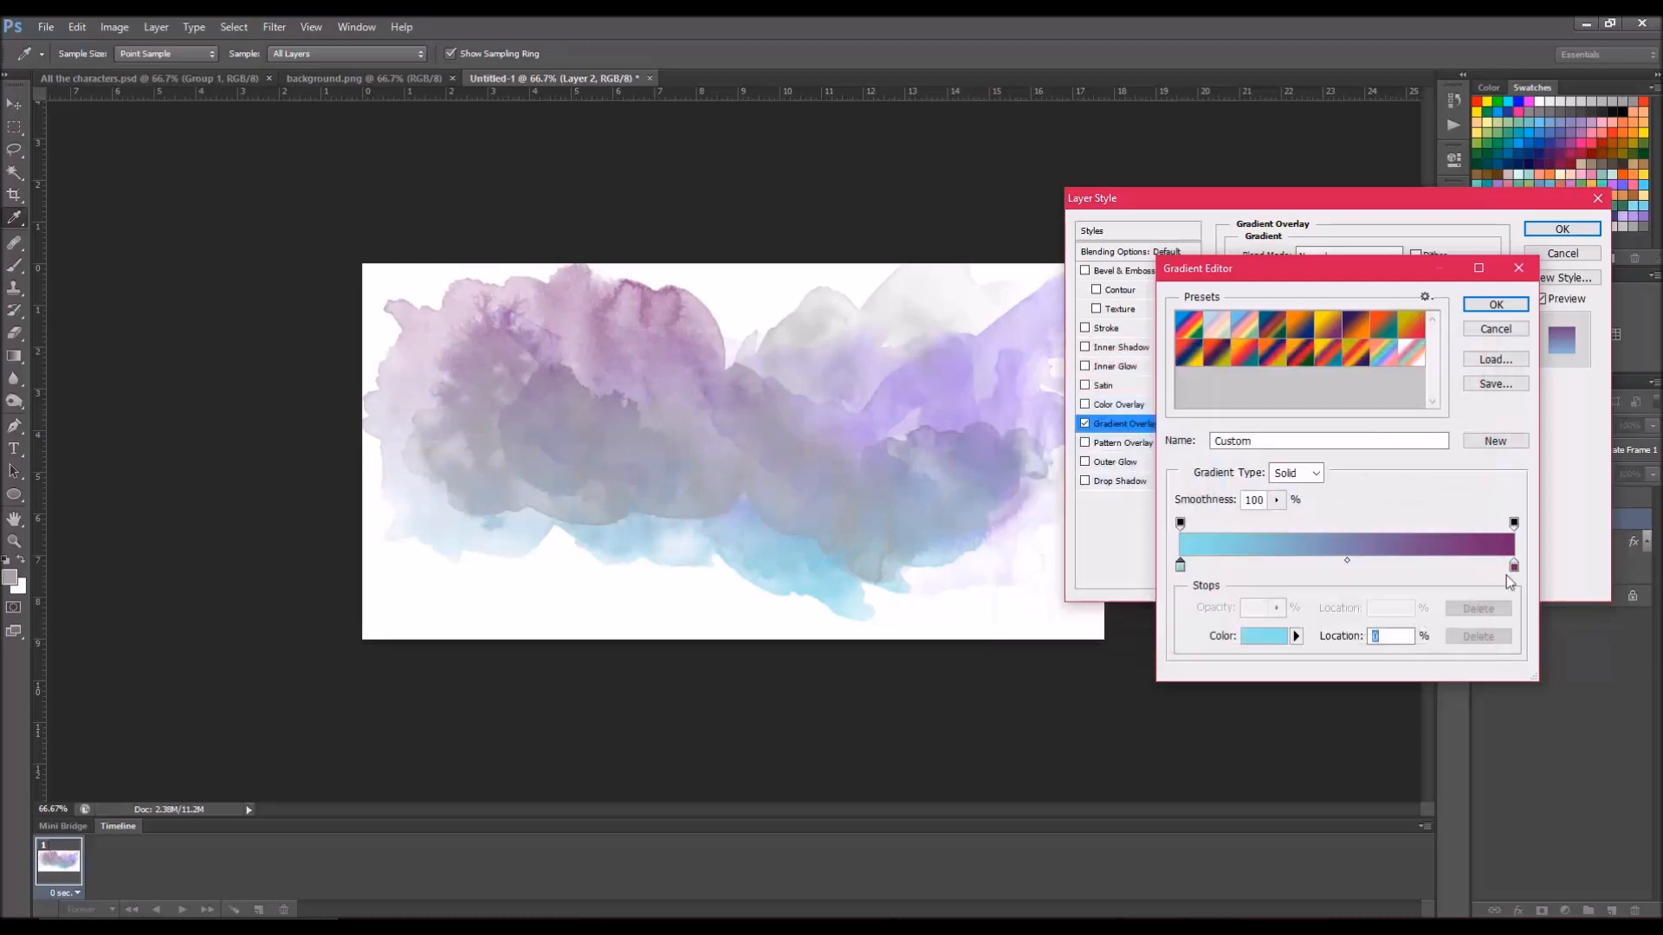
pyautogui.click(1514, 565)
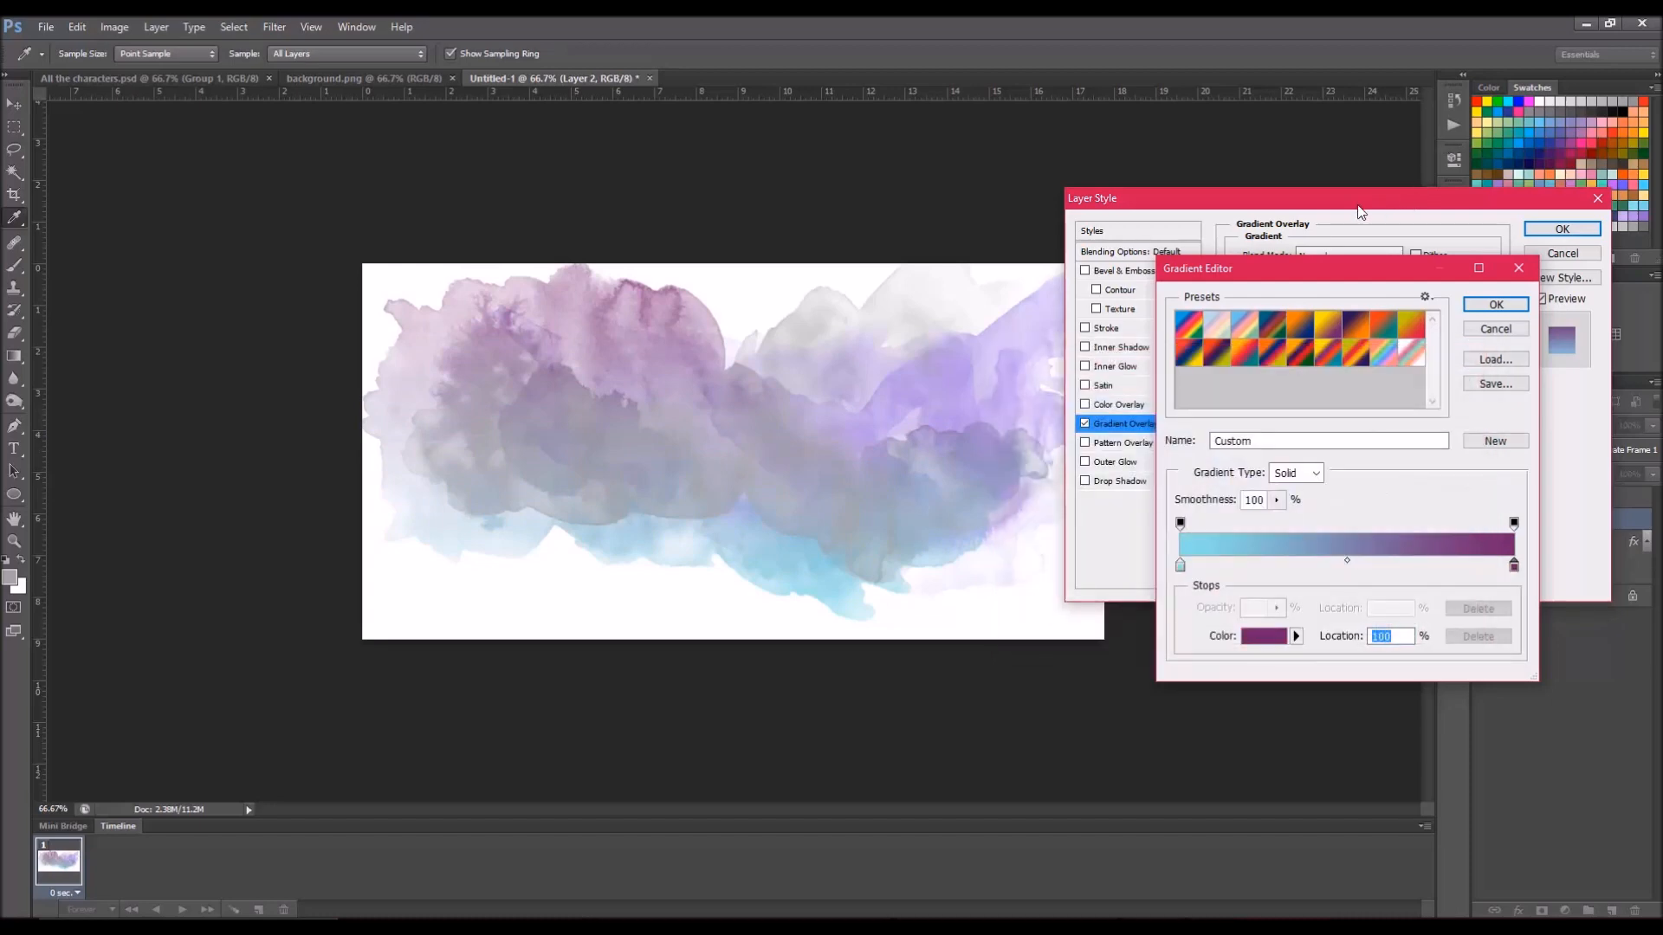
pyautogui.click(1497, 304)
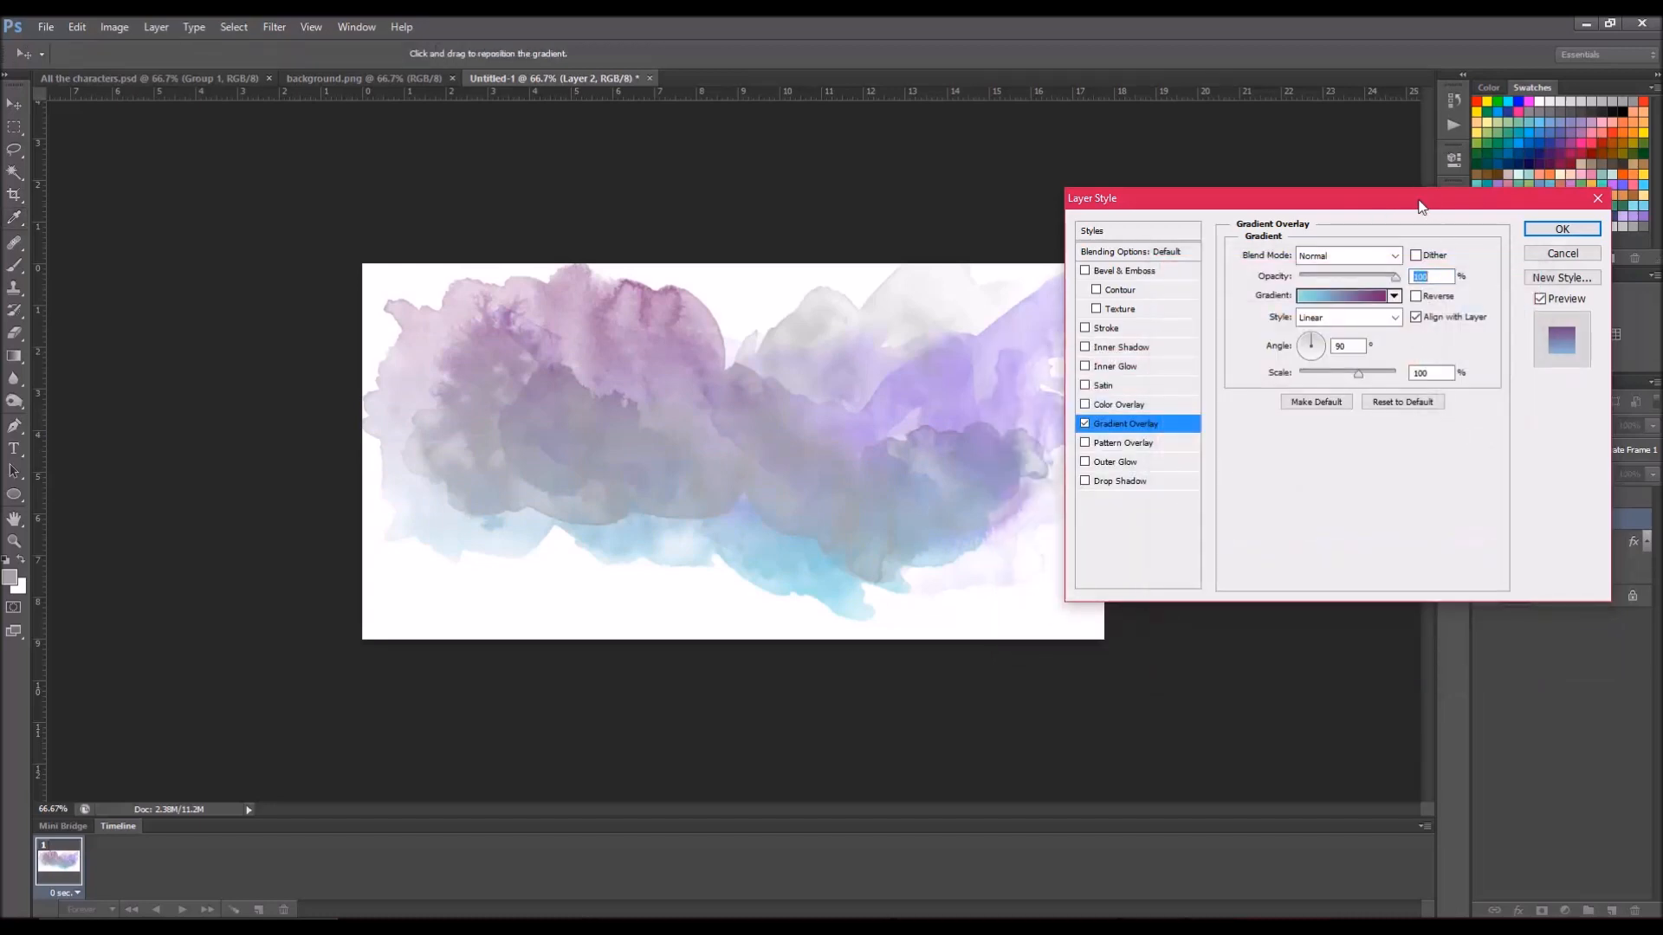
pyautogui.click(1340, 295)
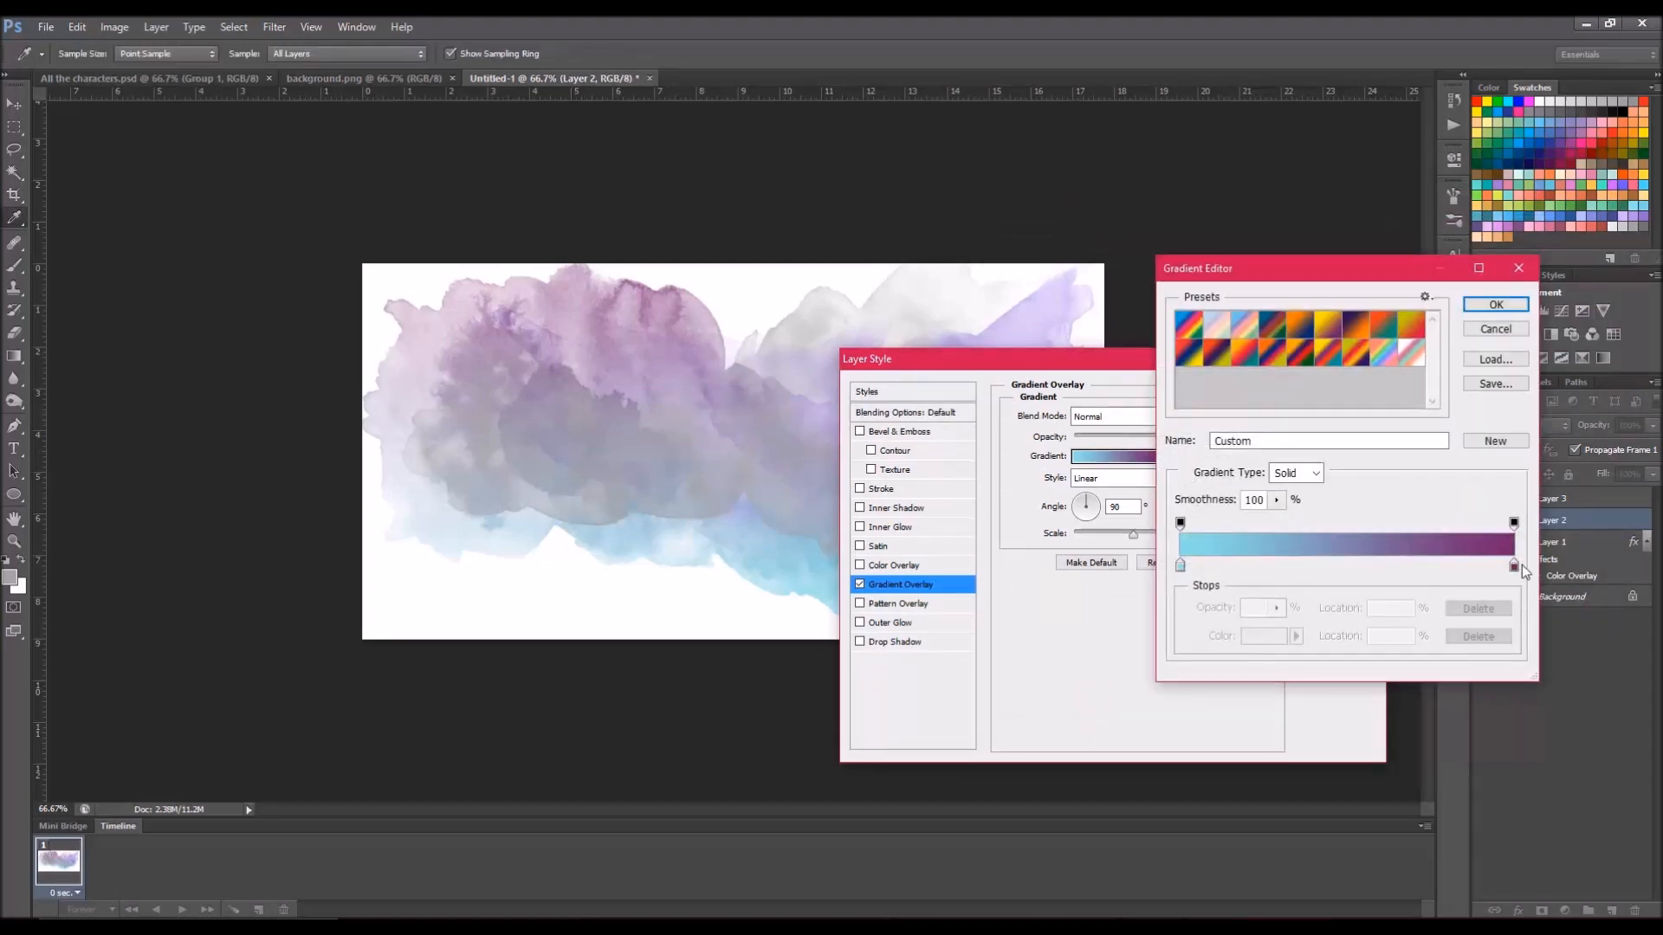
pyautogui.click(1514, 564)
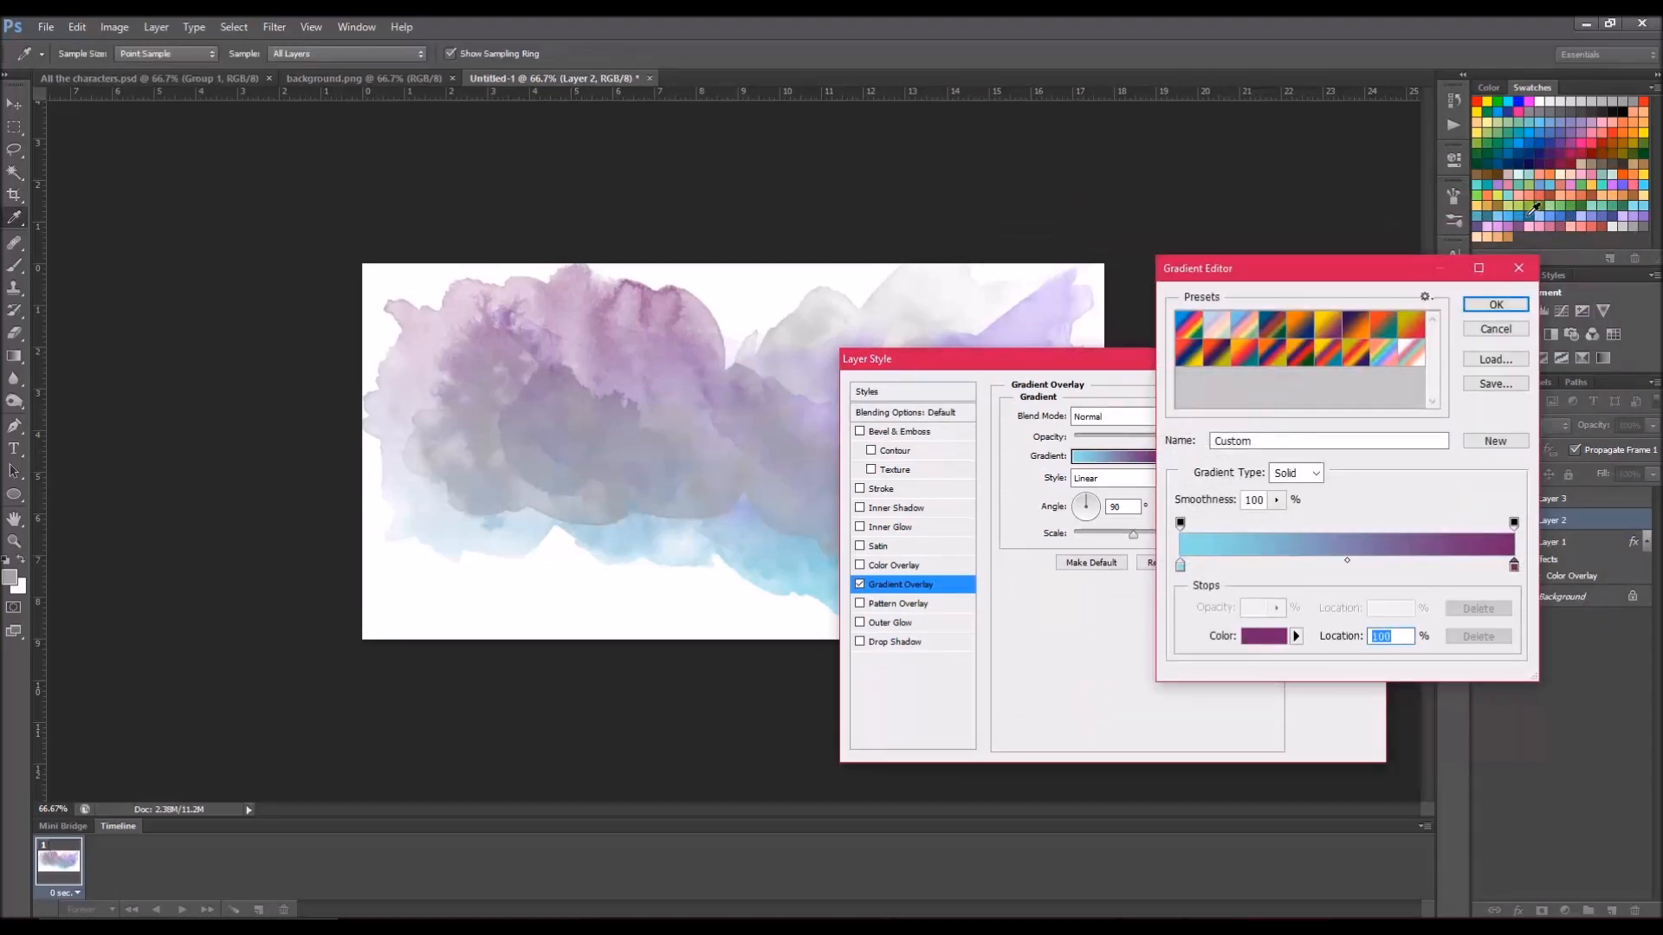
pyautogui.click(1497, 303)
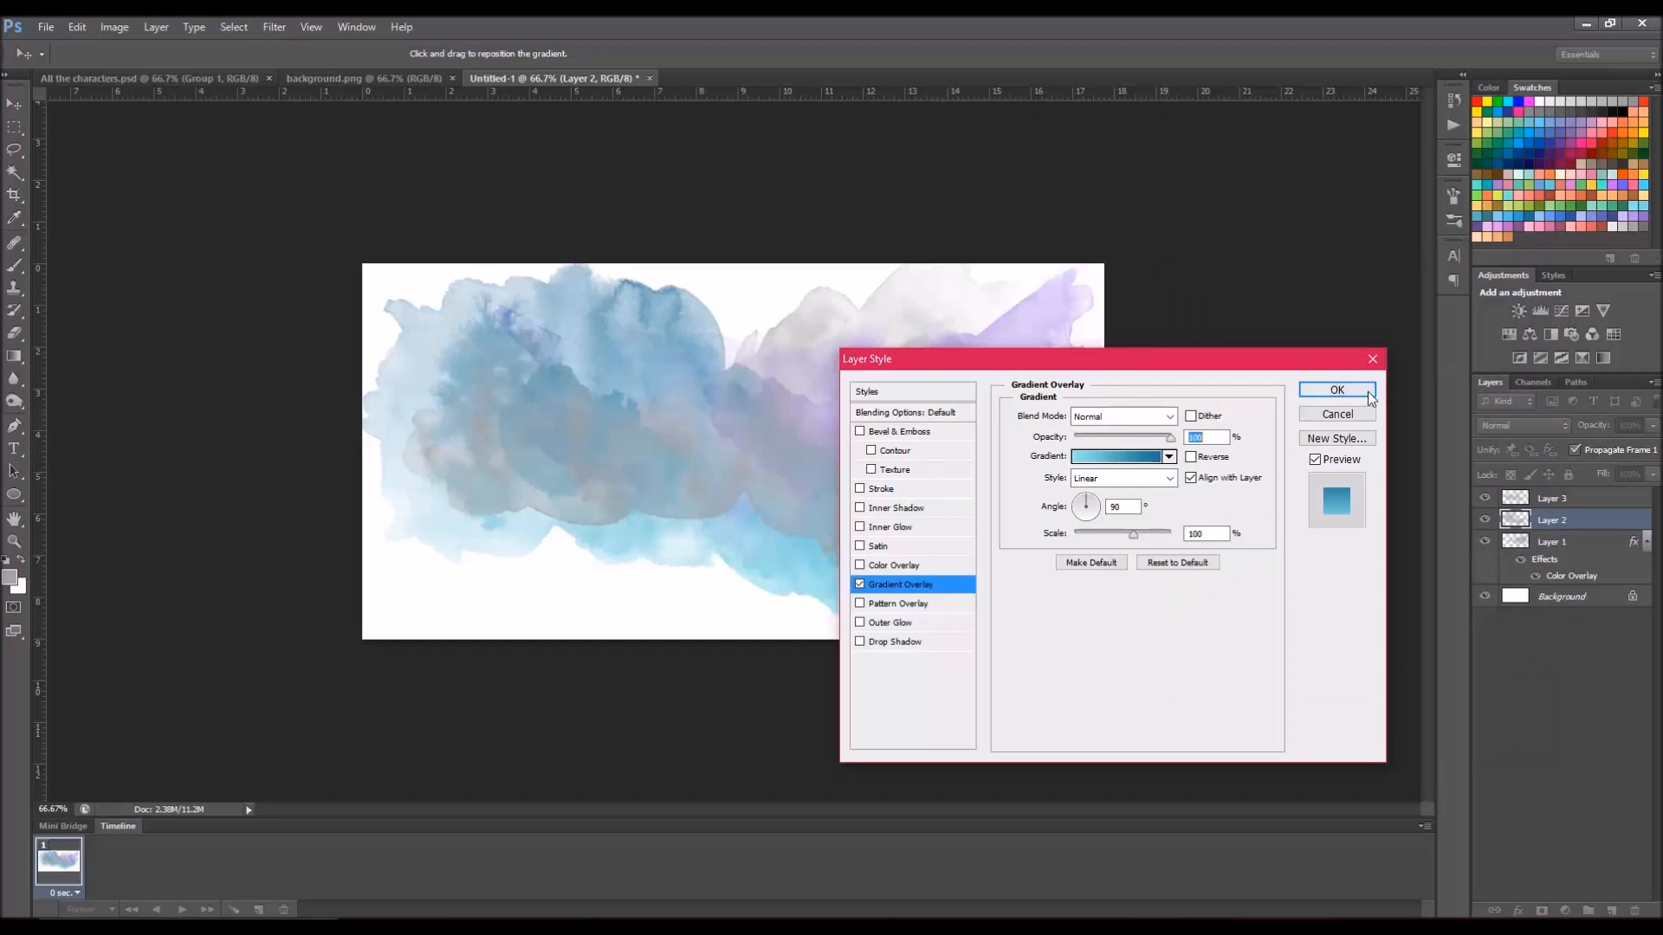
pyautogui.click(1337, 390)
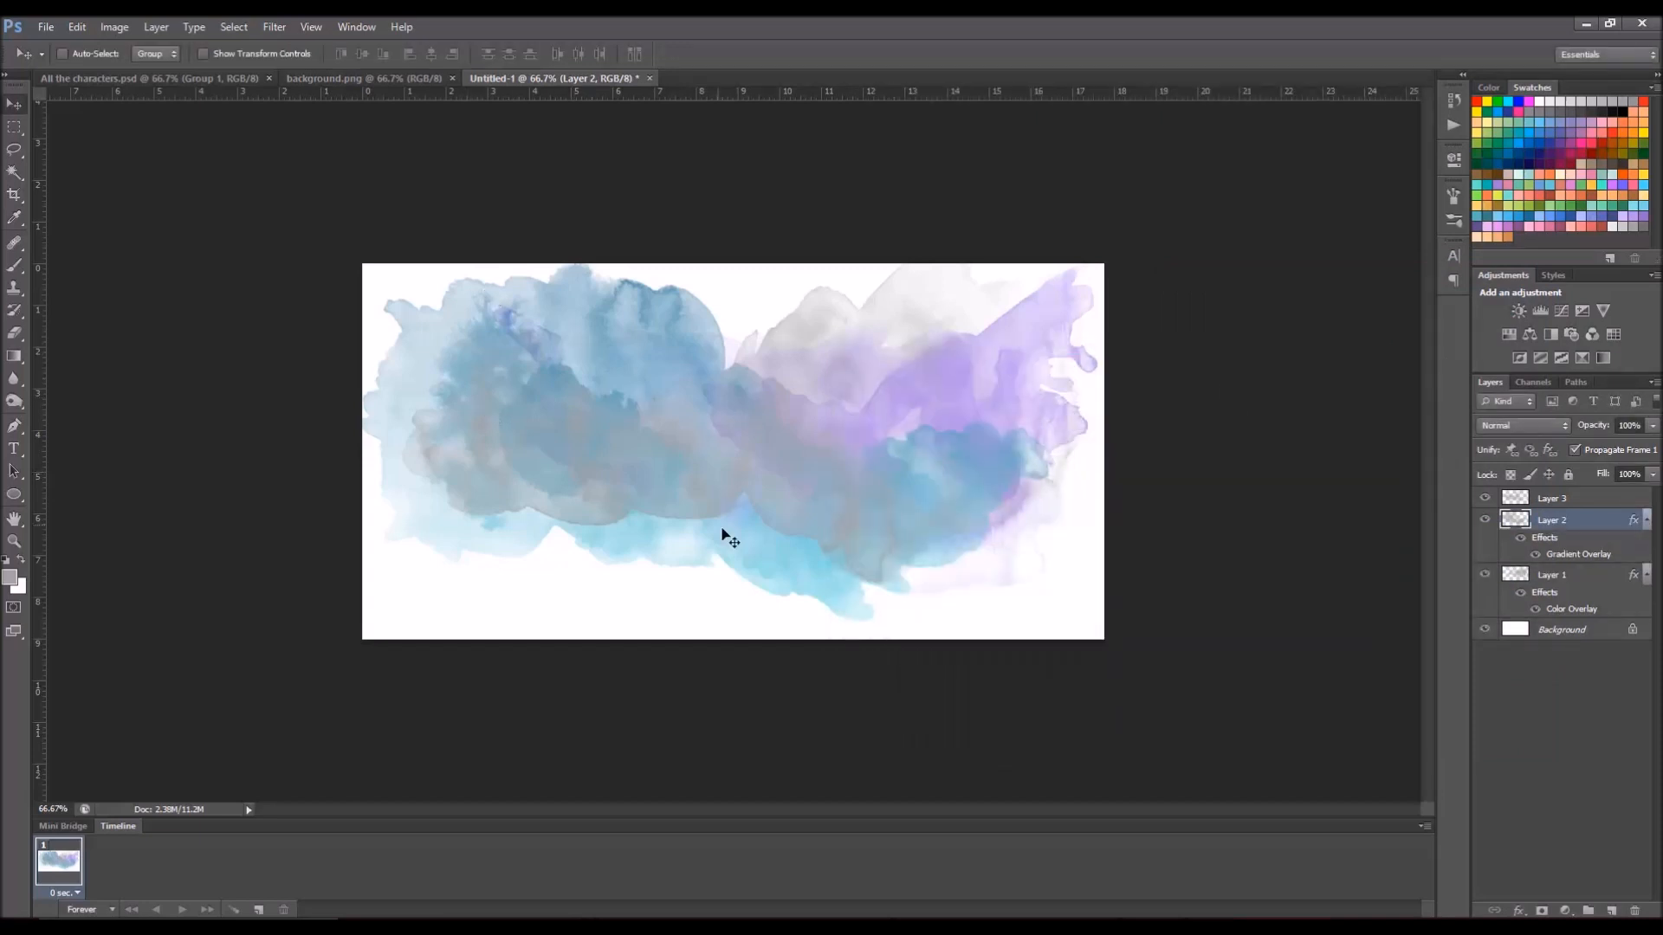
pyautogui.moveTo(1495, 546)
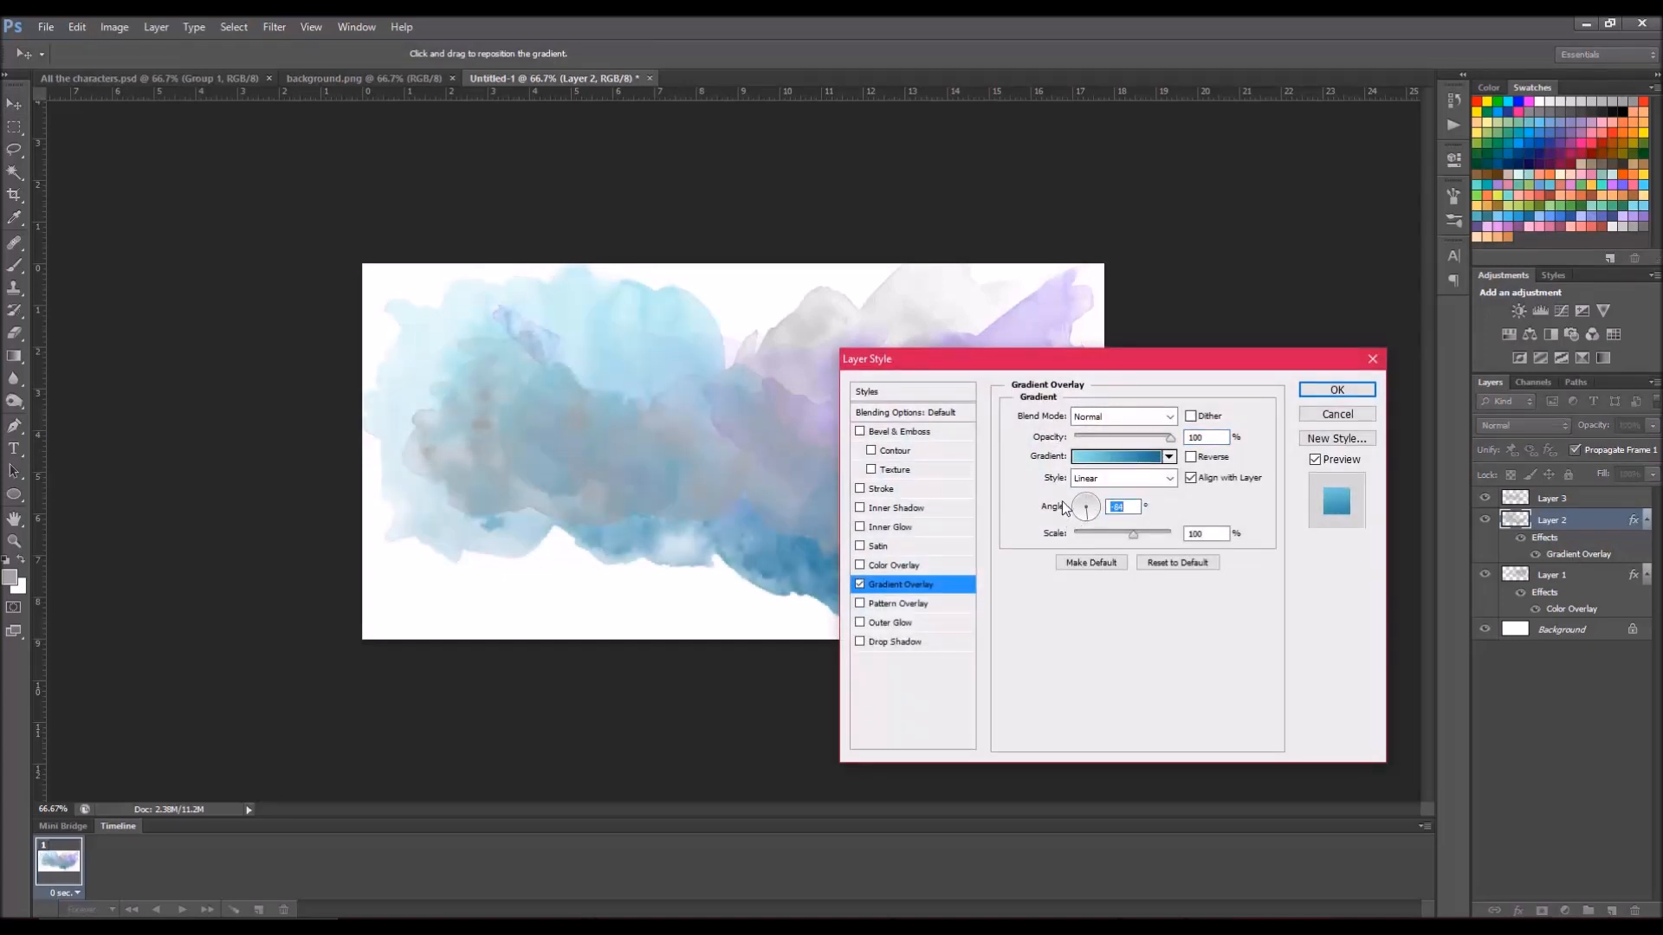
# Step: Angle Layer 2's gradient to about -77 degrees, adjust its scale, and apply
pyautogui.moveTo(1086, 508); pyautogui.dragTo(1081, 511)
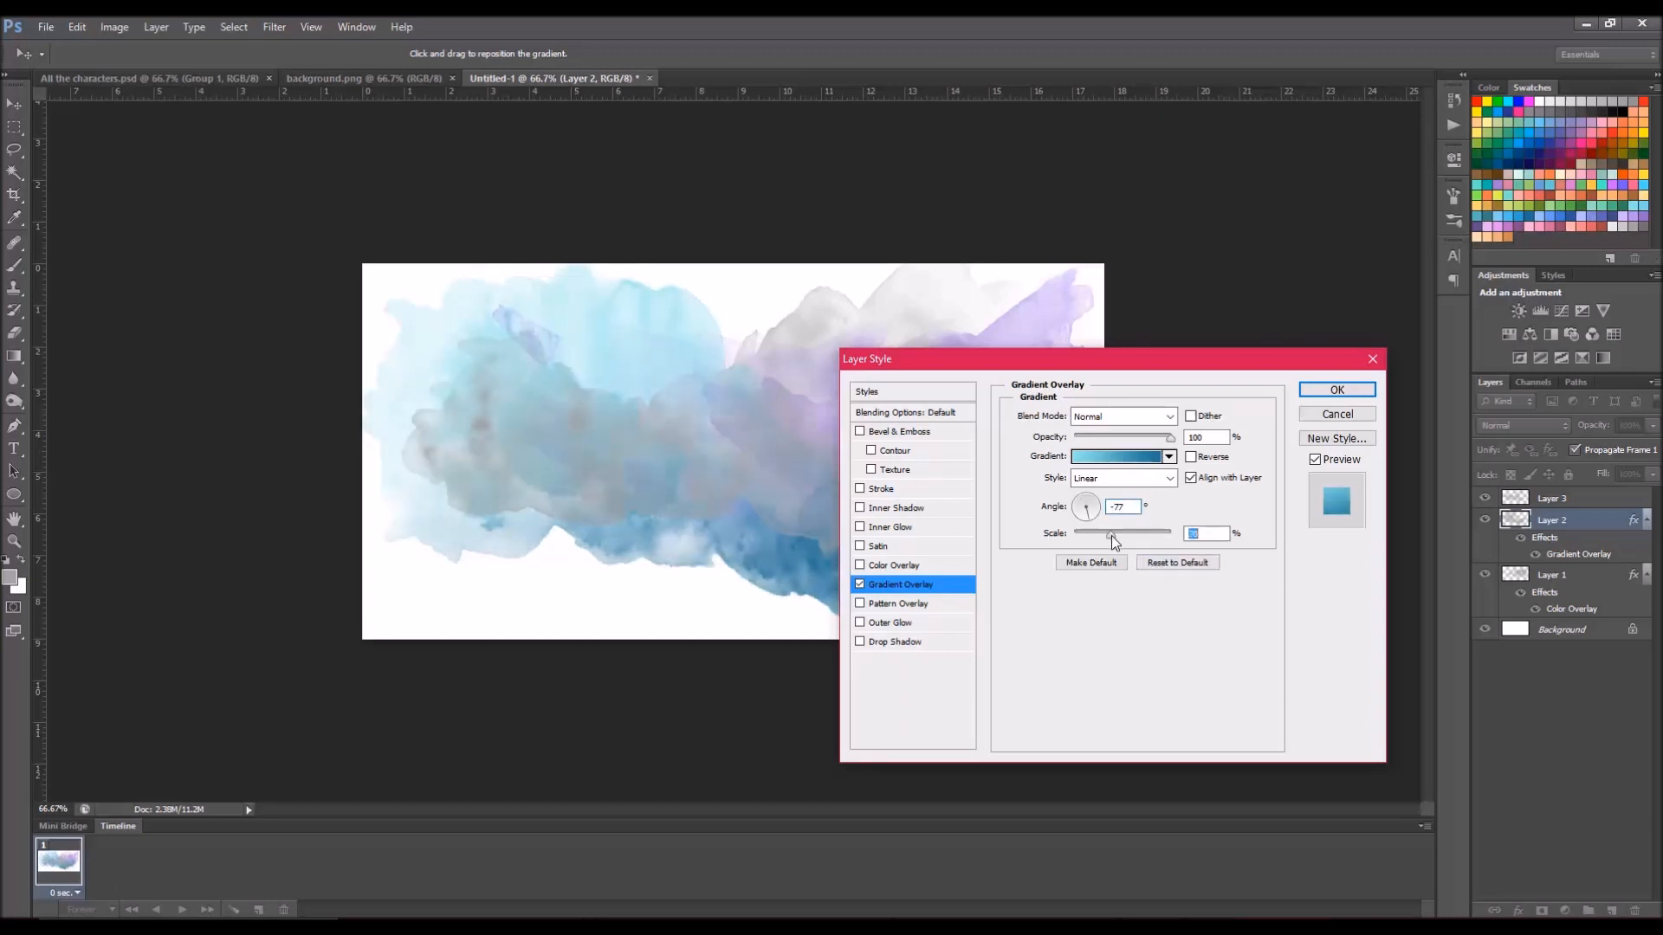
pyautogui.moveTo(1110, 538); pyautogui.dragTo(1122, 539)
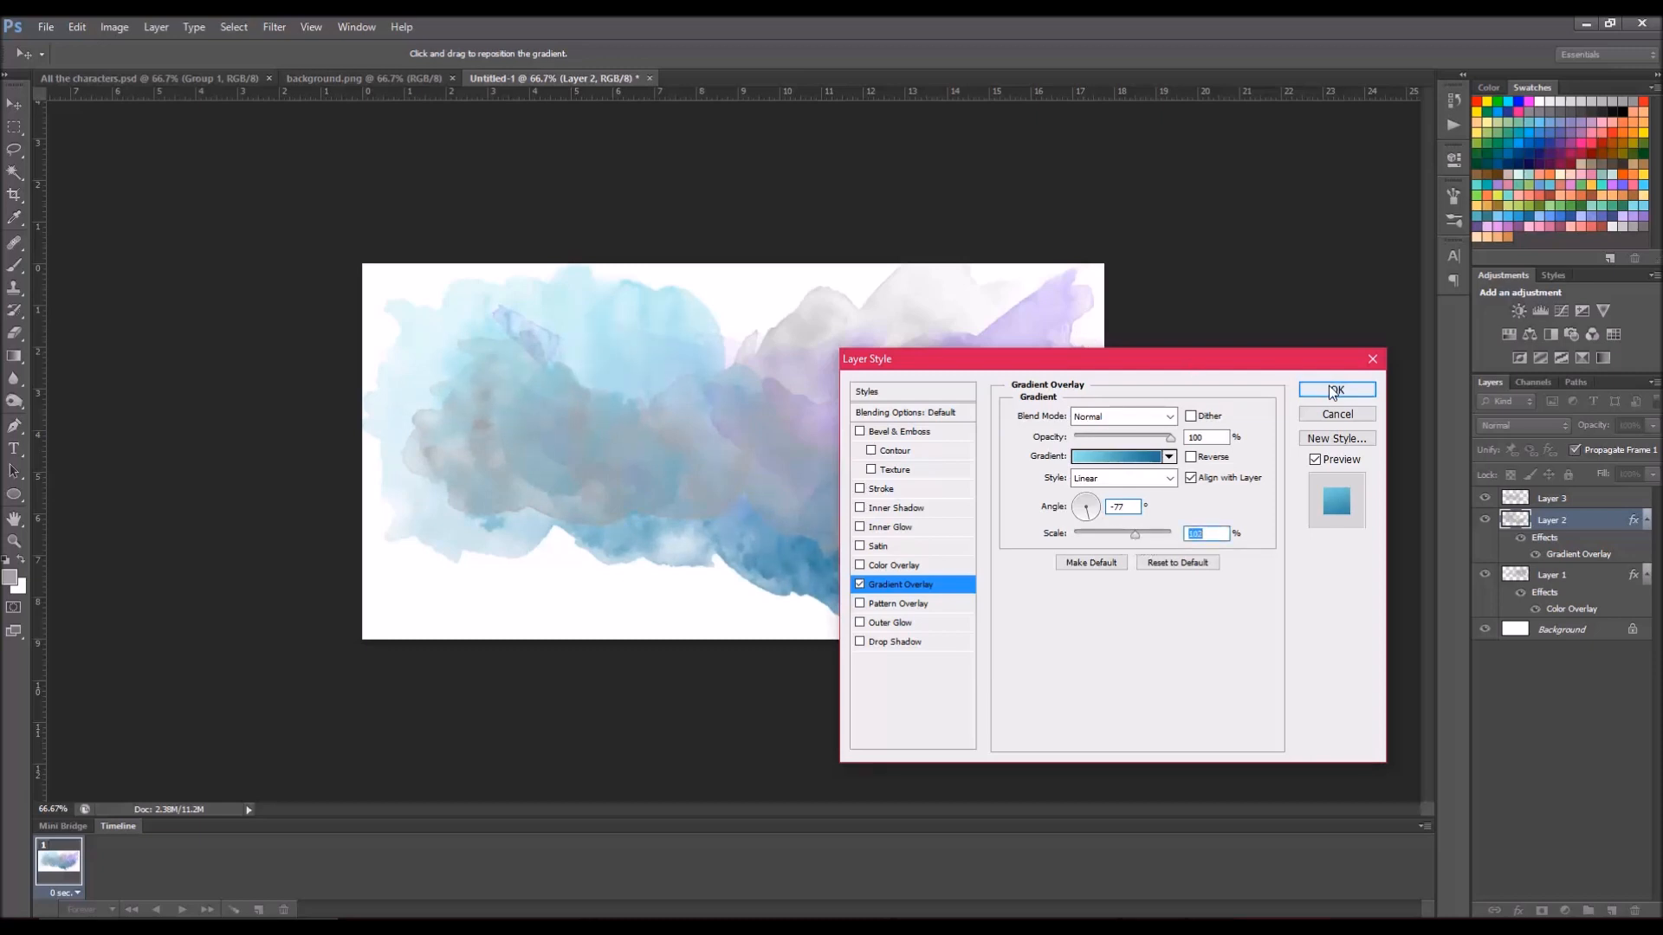
pyautogui.click(1338, 390)
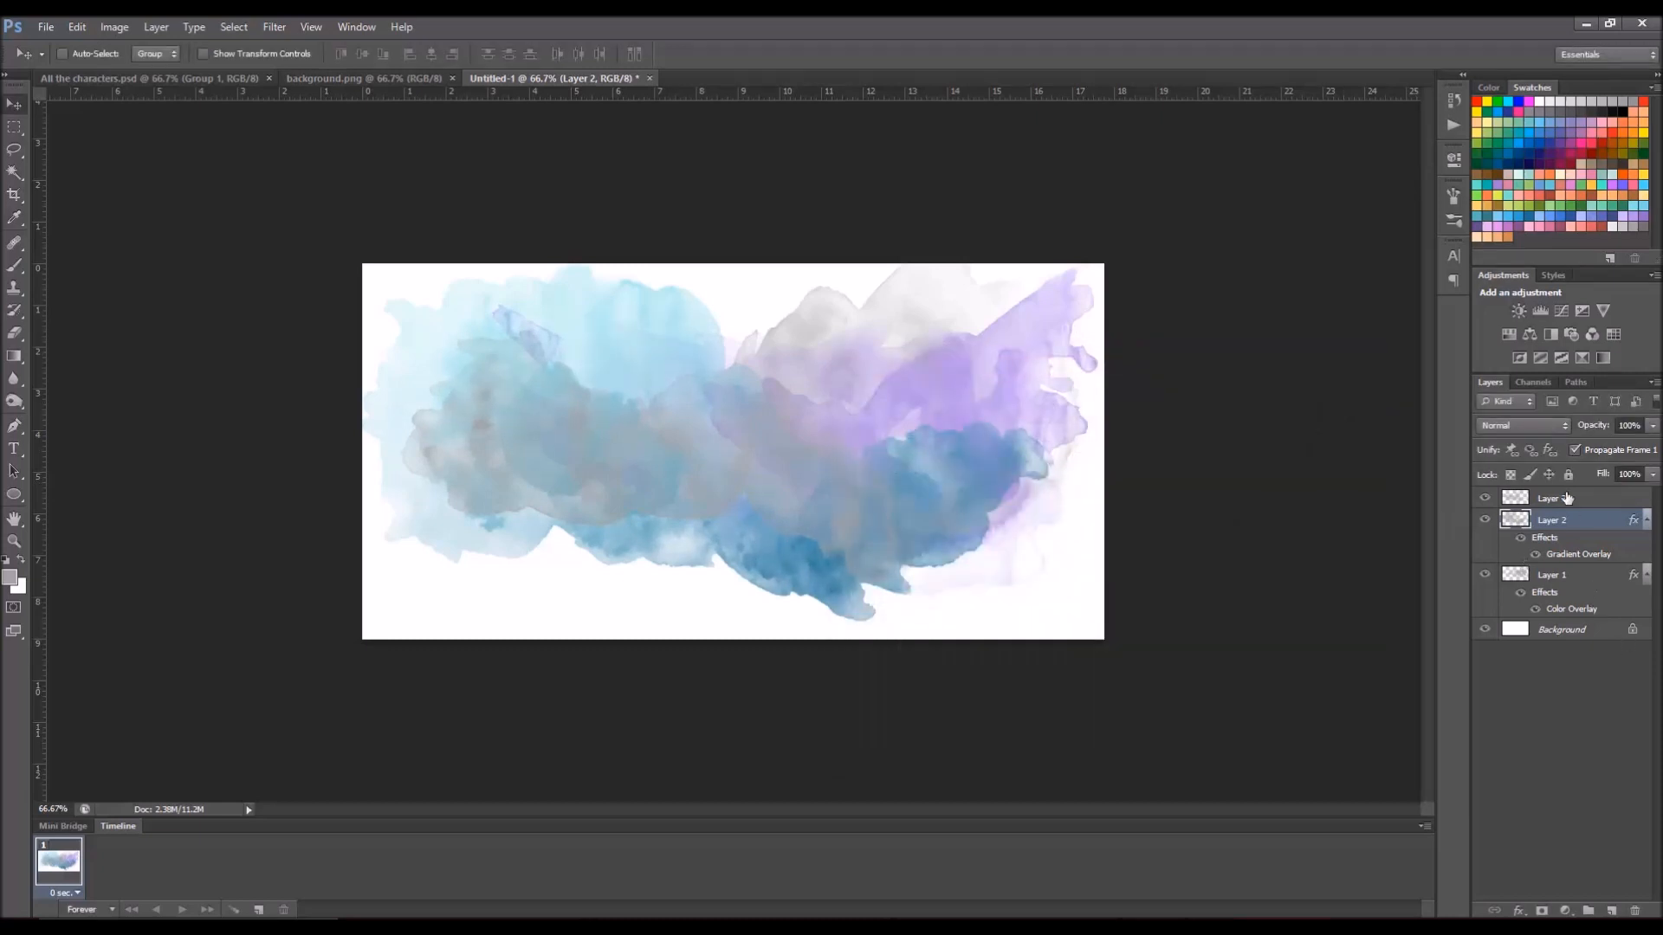
# Step: Add a rainbow Gradient Overlay to Layer 3 and apply it
pyautogui.rightClick(1549, 499)
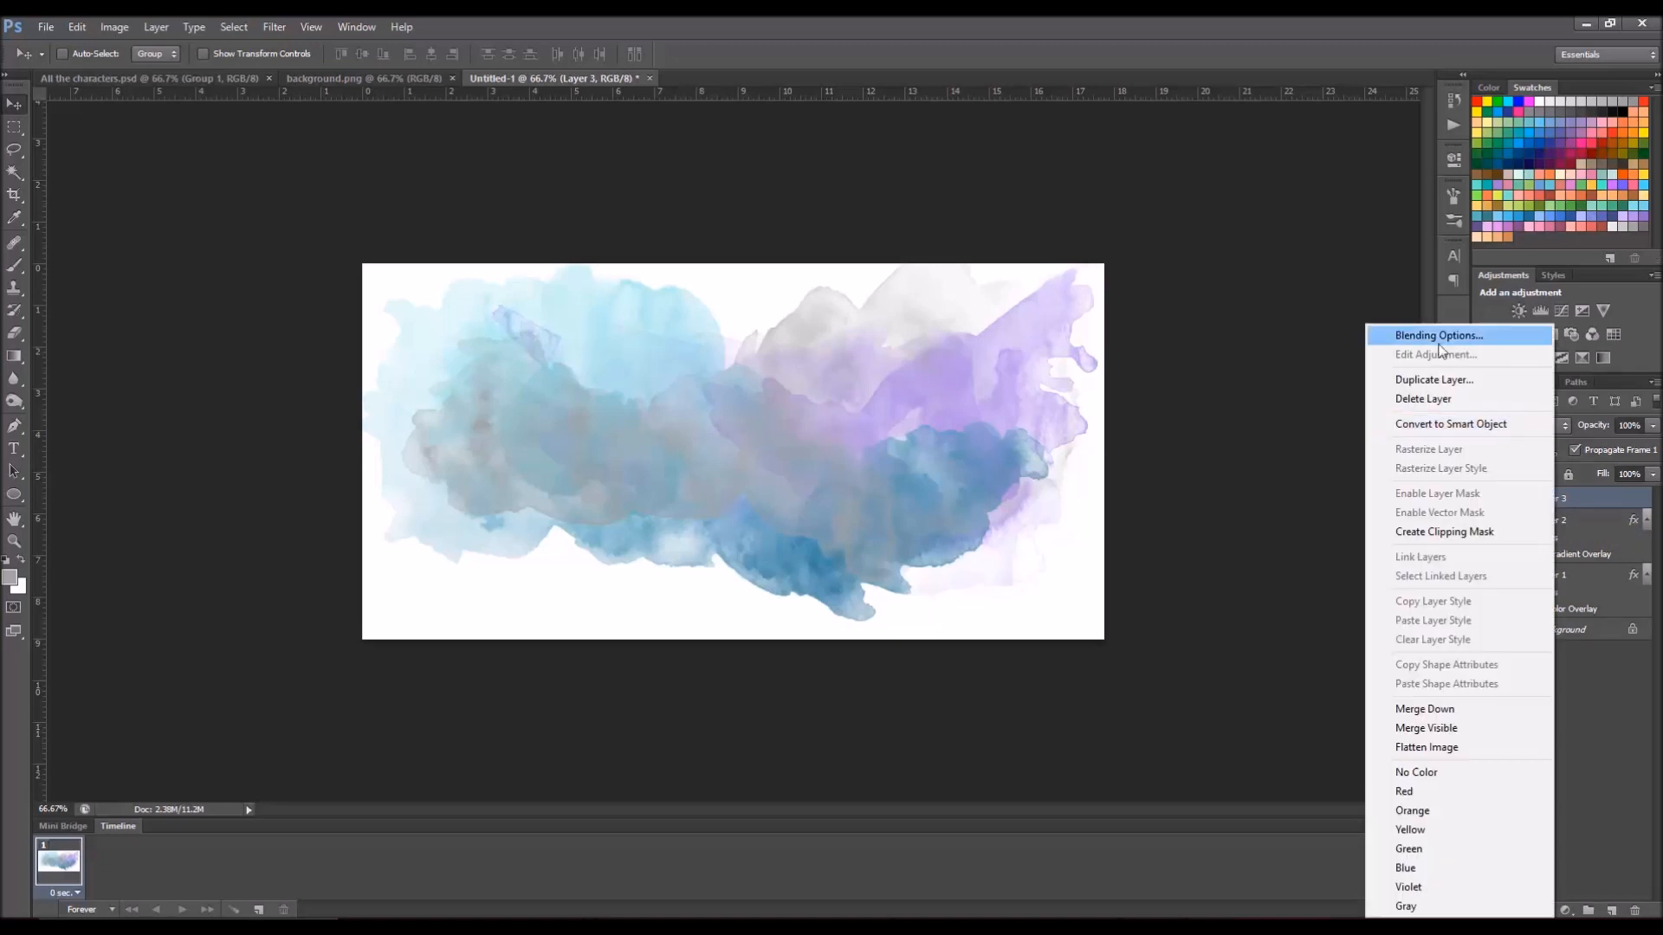
pyautogui.click(1437, 336)
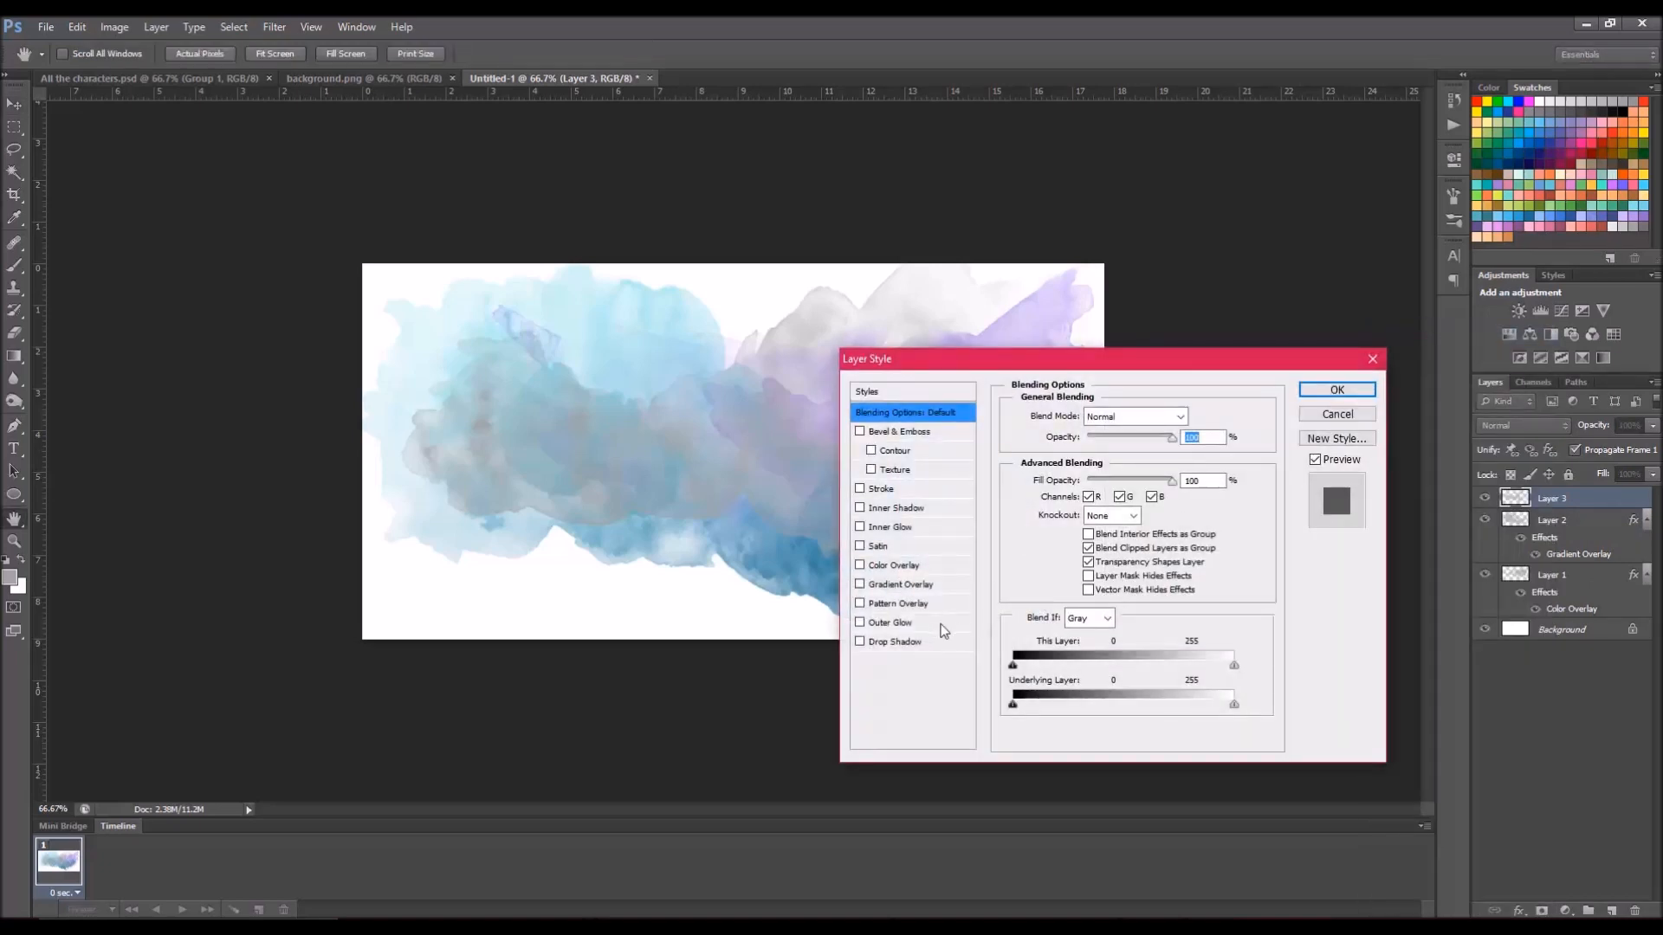
pyautogui.click(900, 584)
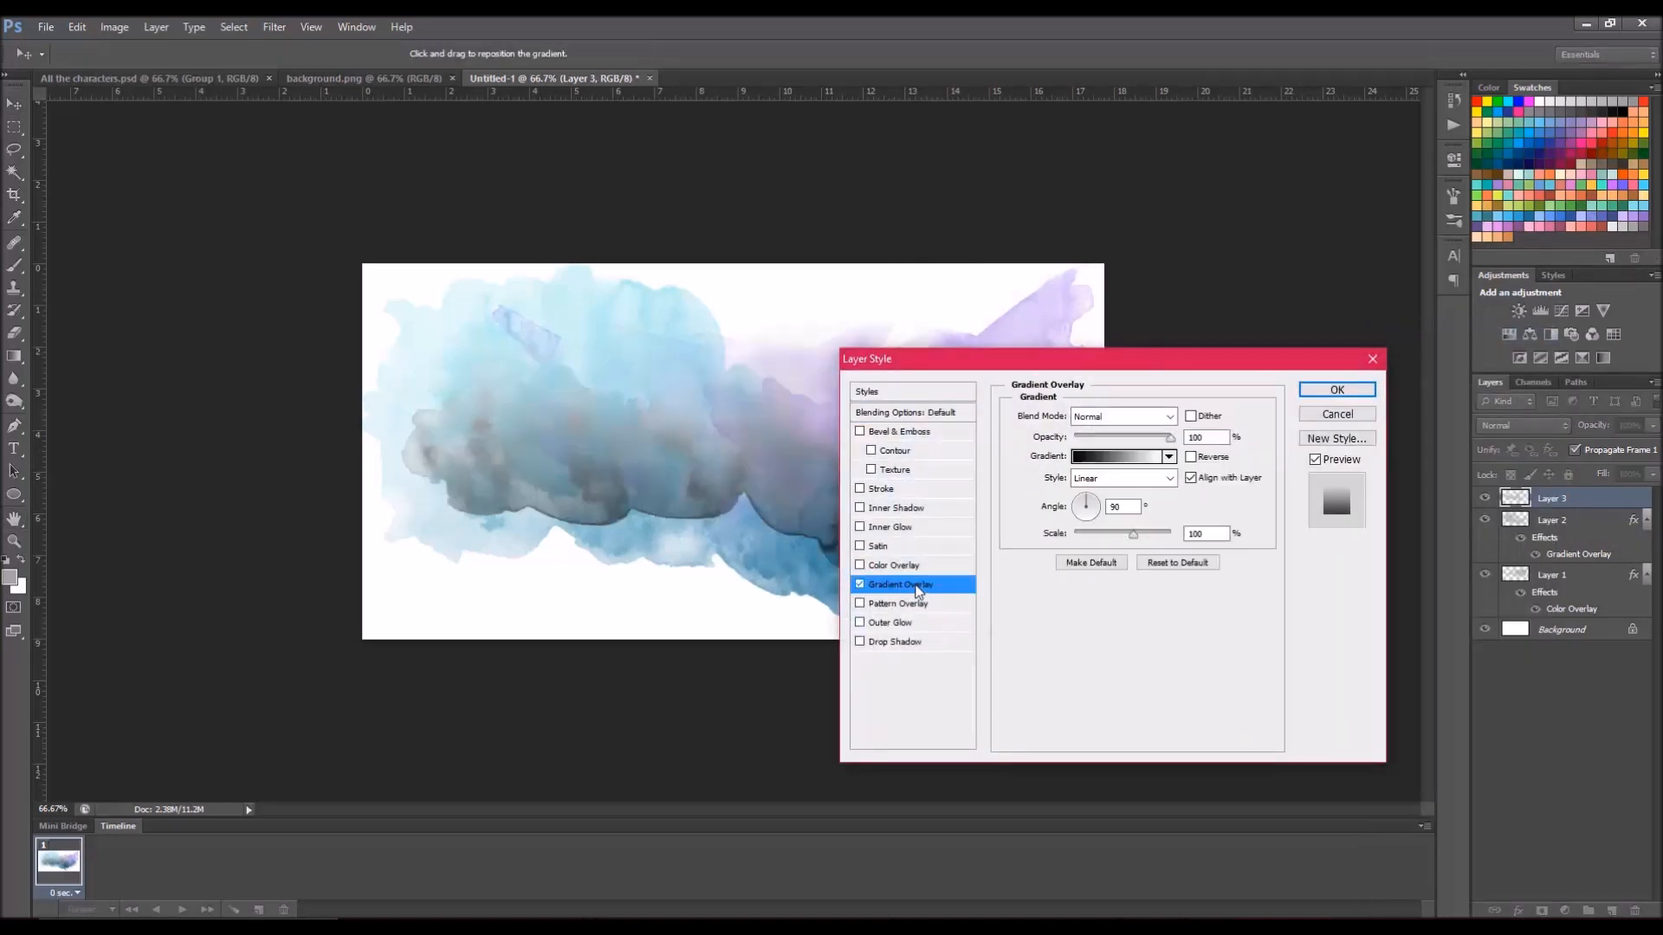
pyautogui.moveTo(866, 358); pyautogui.dragTo(1046, 258)
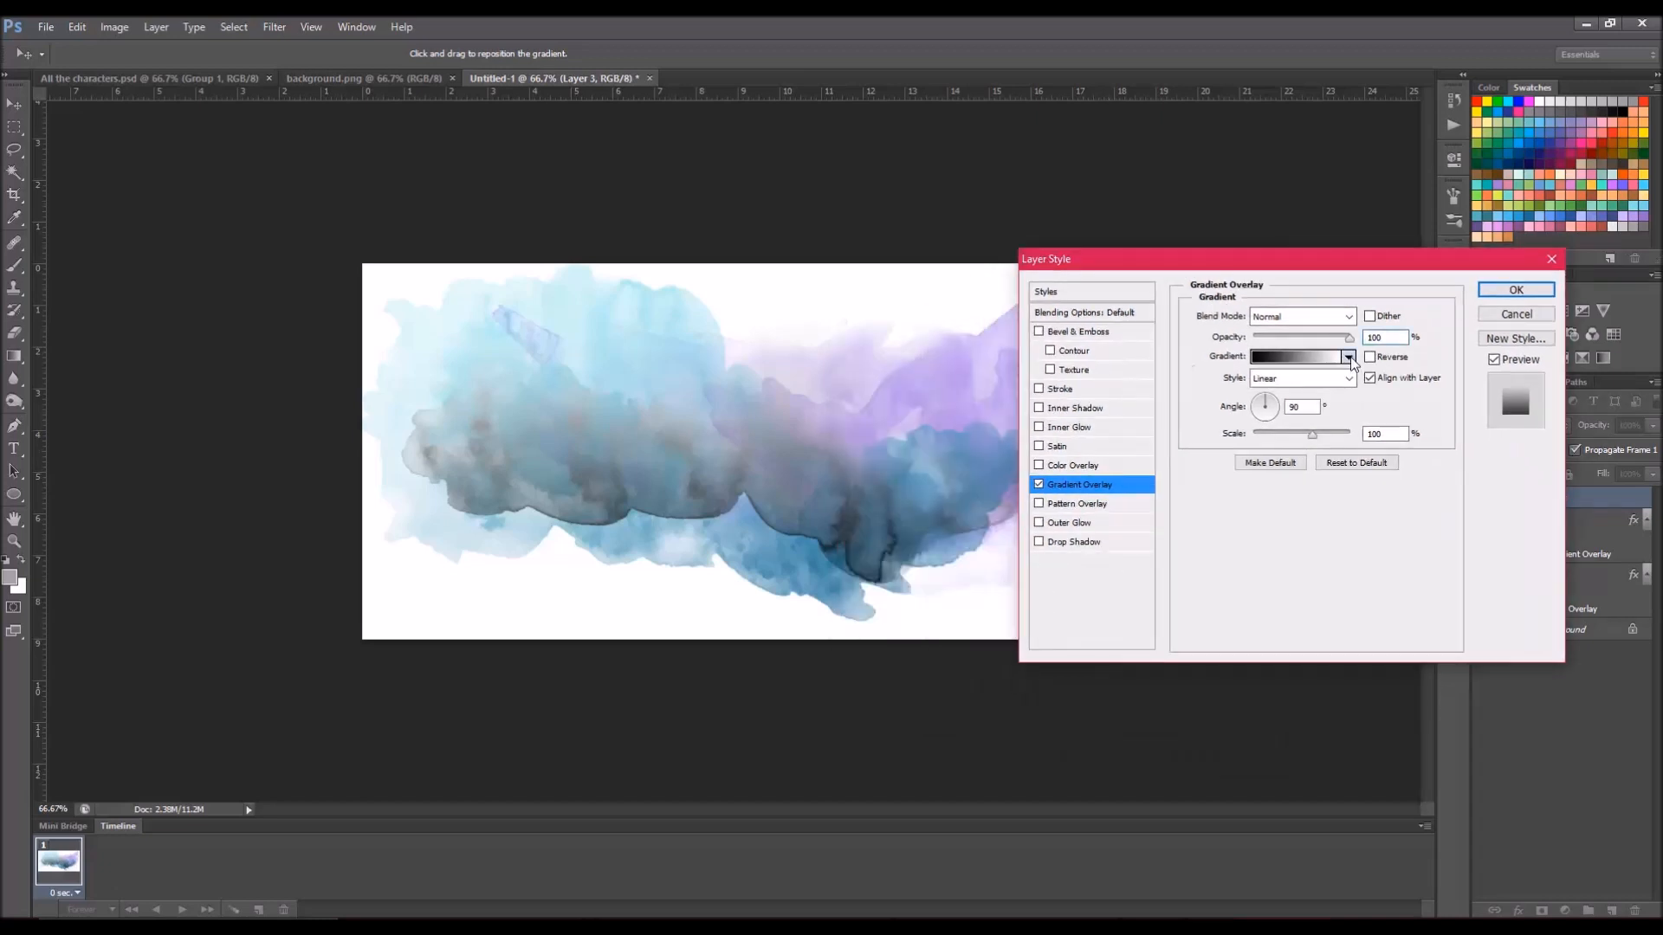
pyautogui.click(1350, 357)
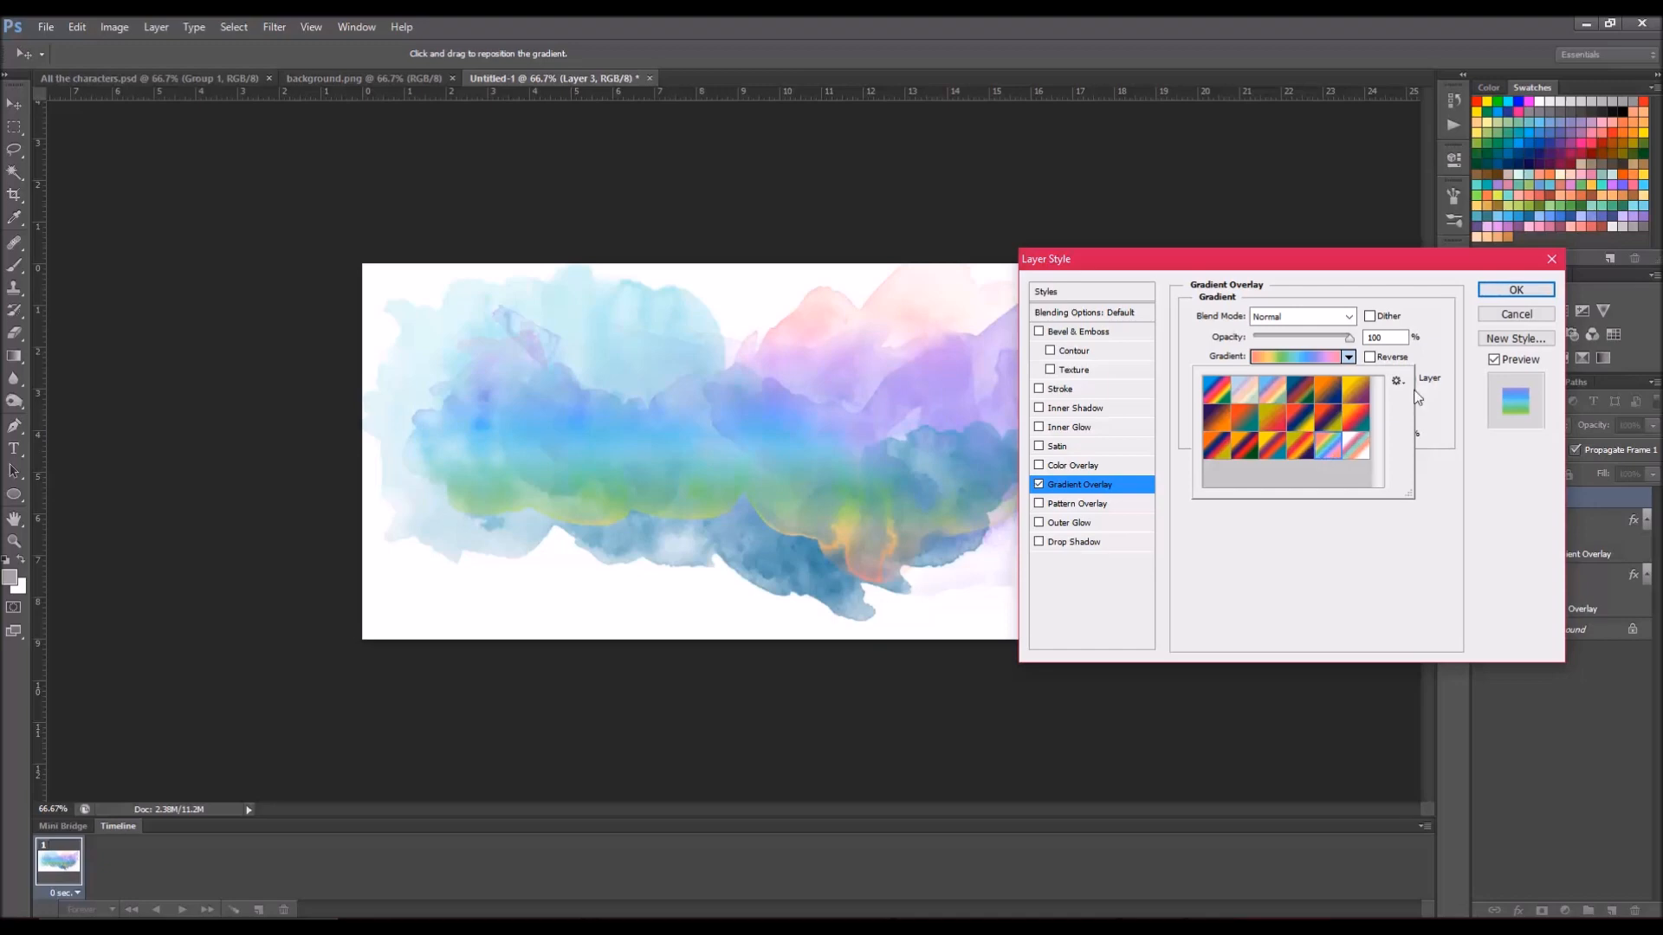
pyautogui.click(1516, 289)
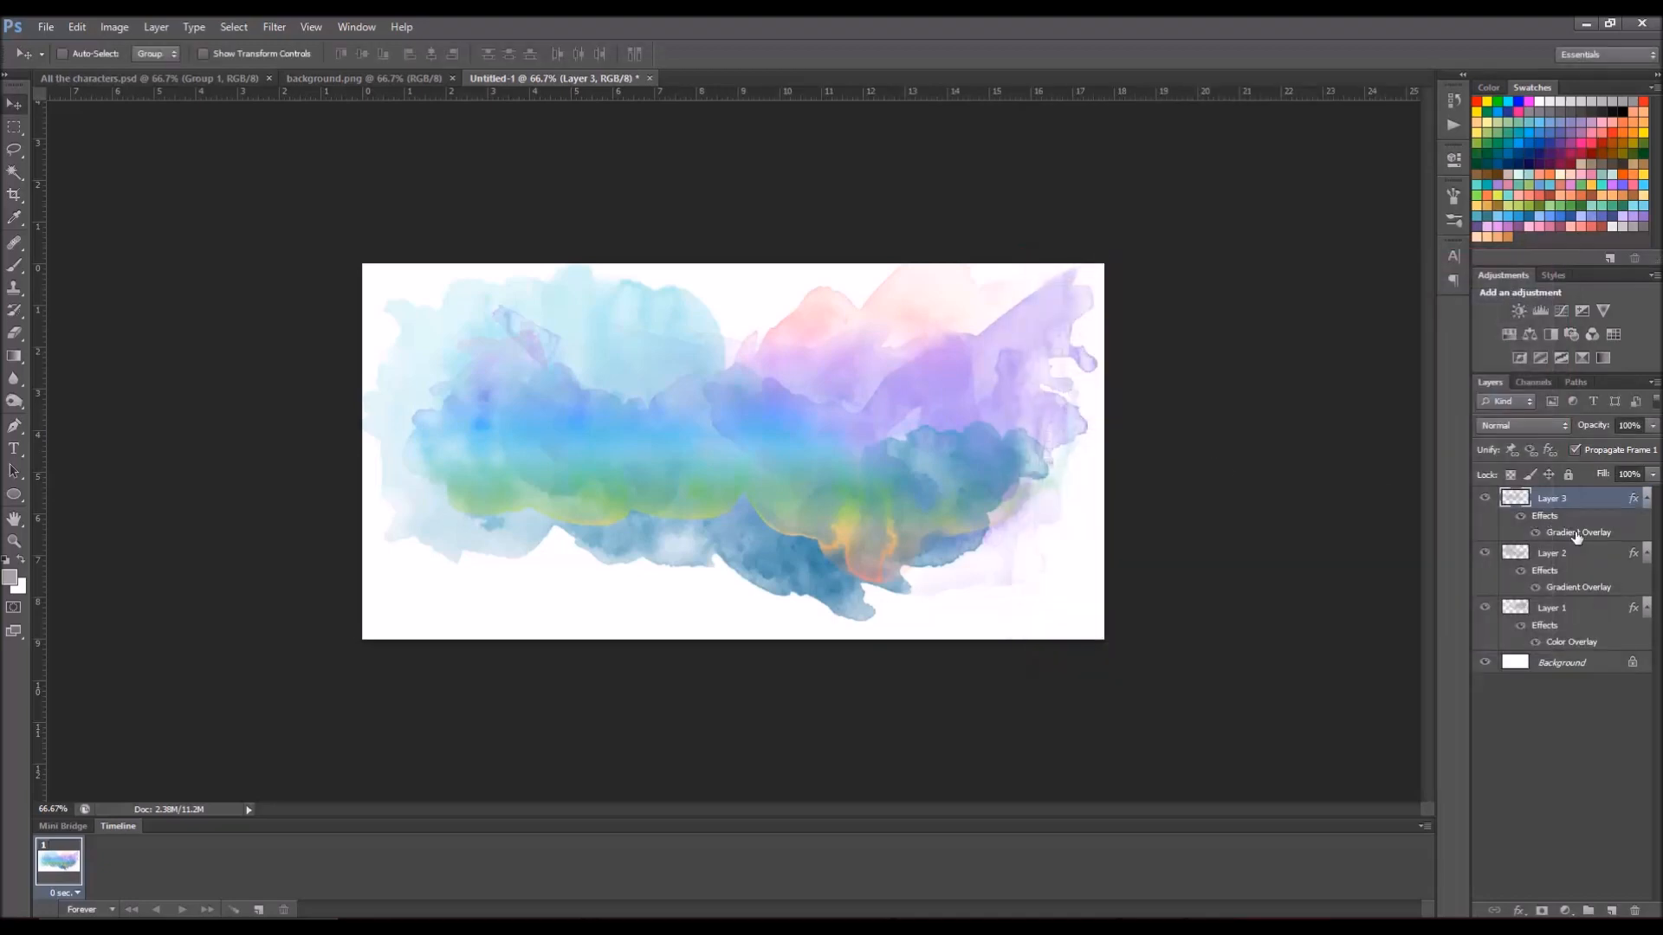
# Step: Tilt Layer 3's rainbow gradient diagonally to about -55 degrees and confirm
pyautogui.doubleClick(1578, 534)
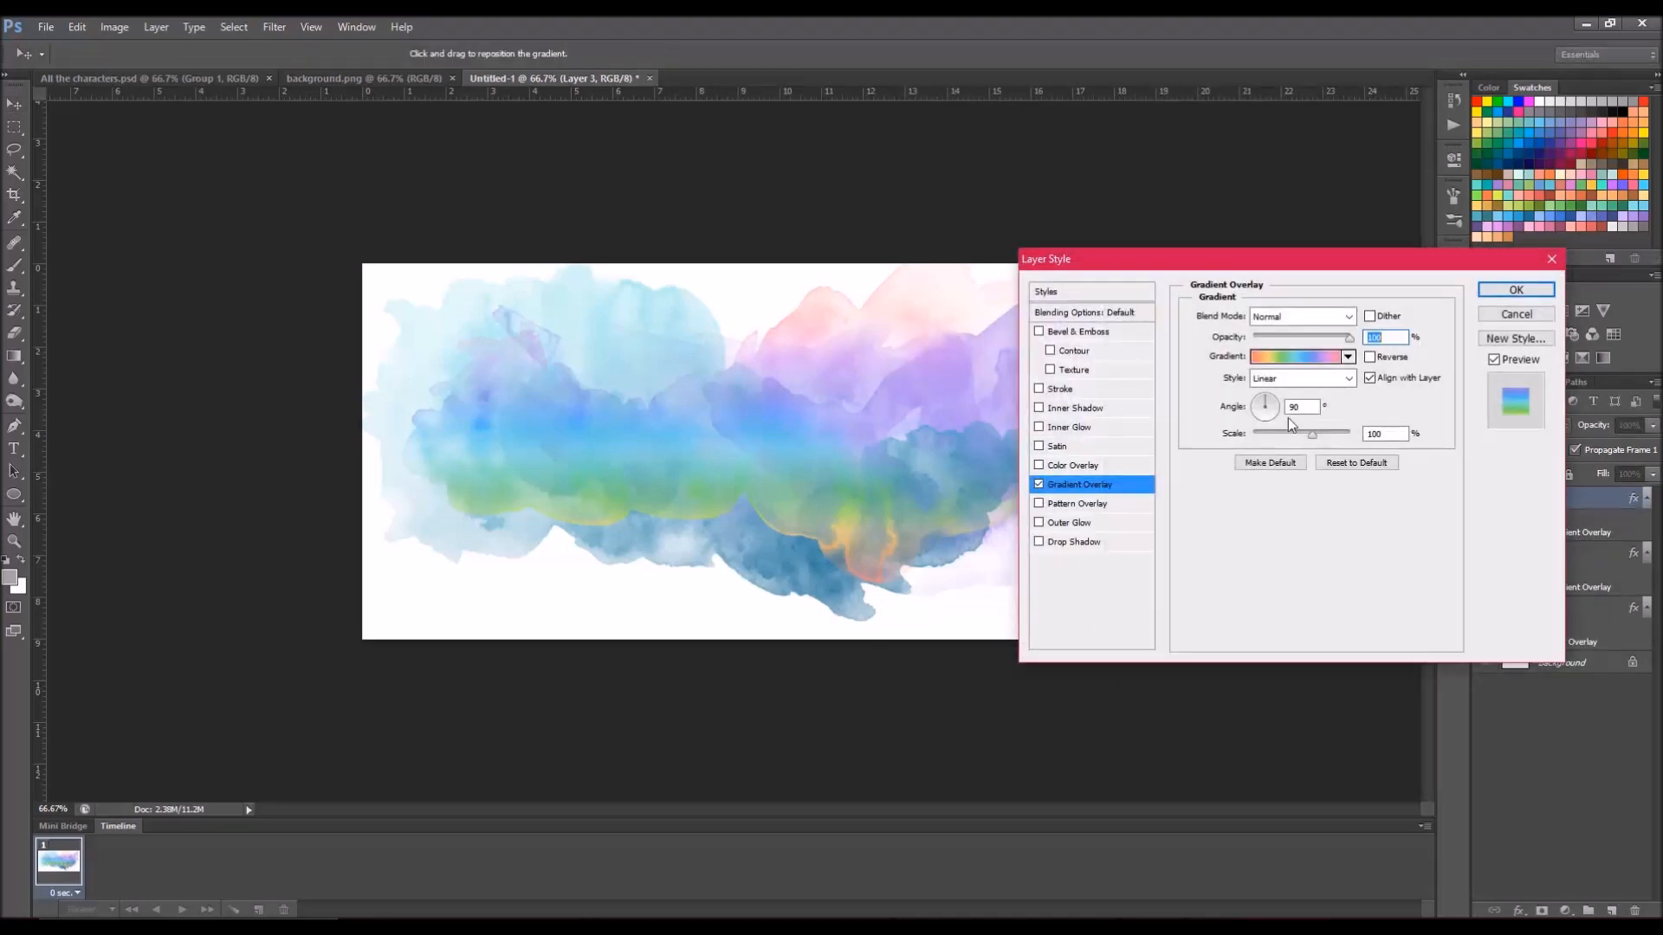
pyautogui.moveTo(1265, 405); pyautogui.dragTo(1265, 414)
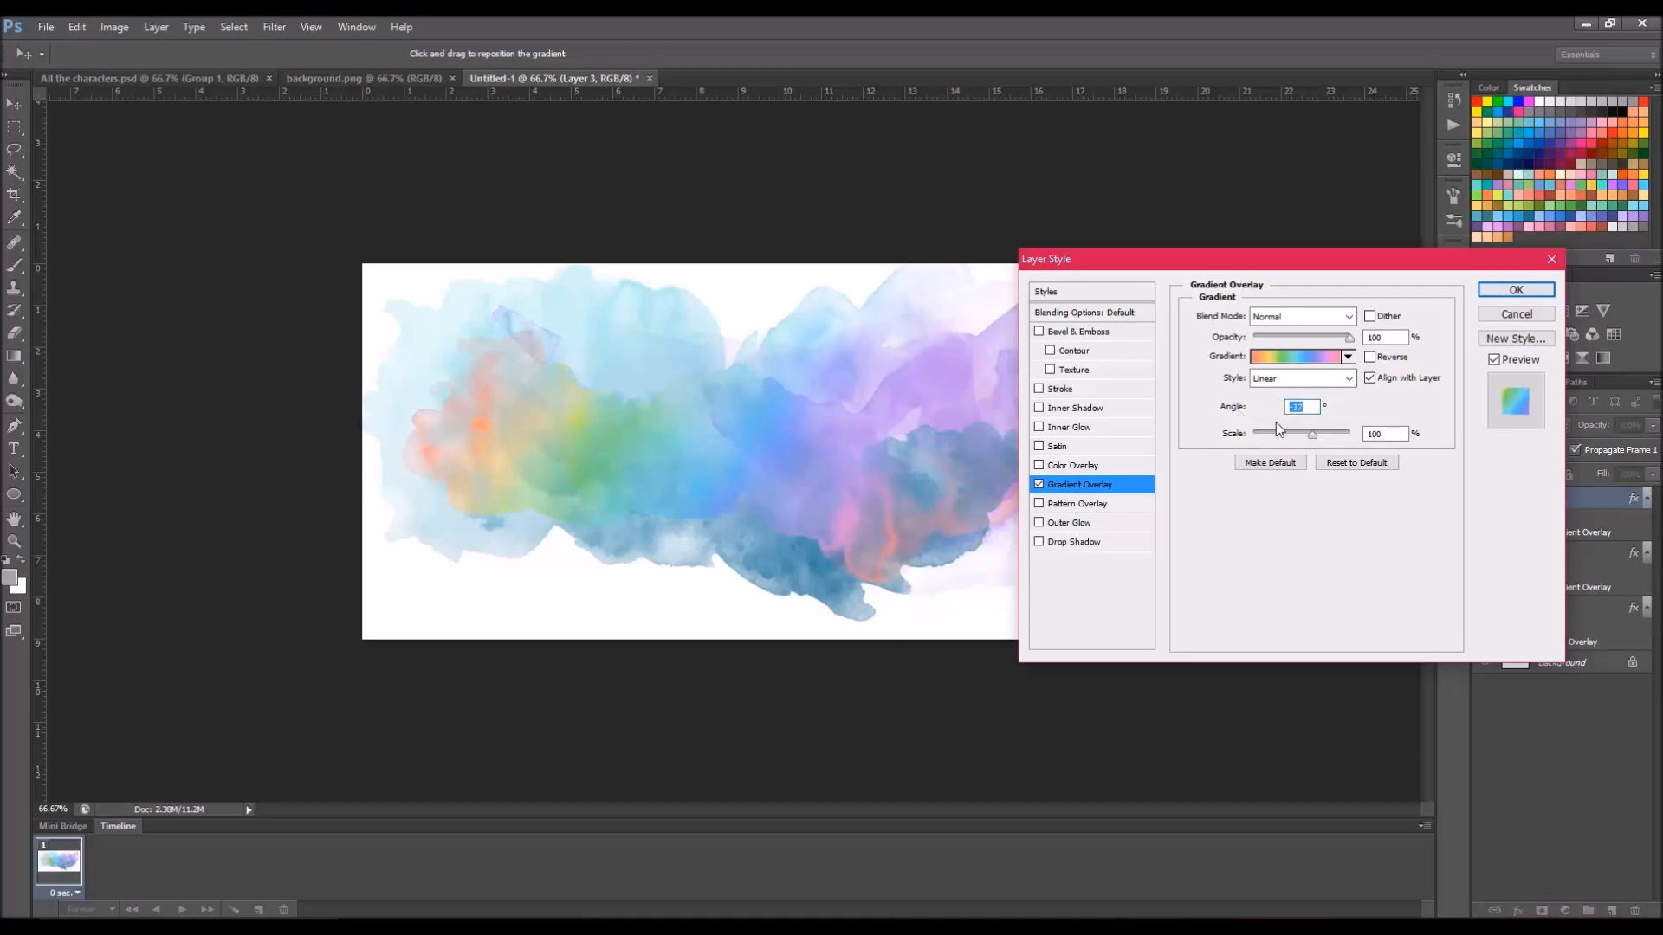
pyautogui.moveTo(1299, 405); pyautogui.dragTo(1278, 414)
pyautogui.write('-55')
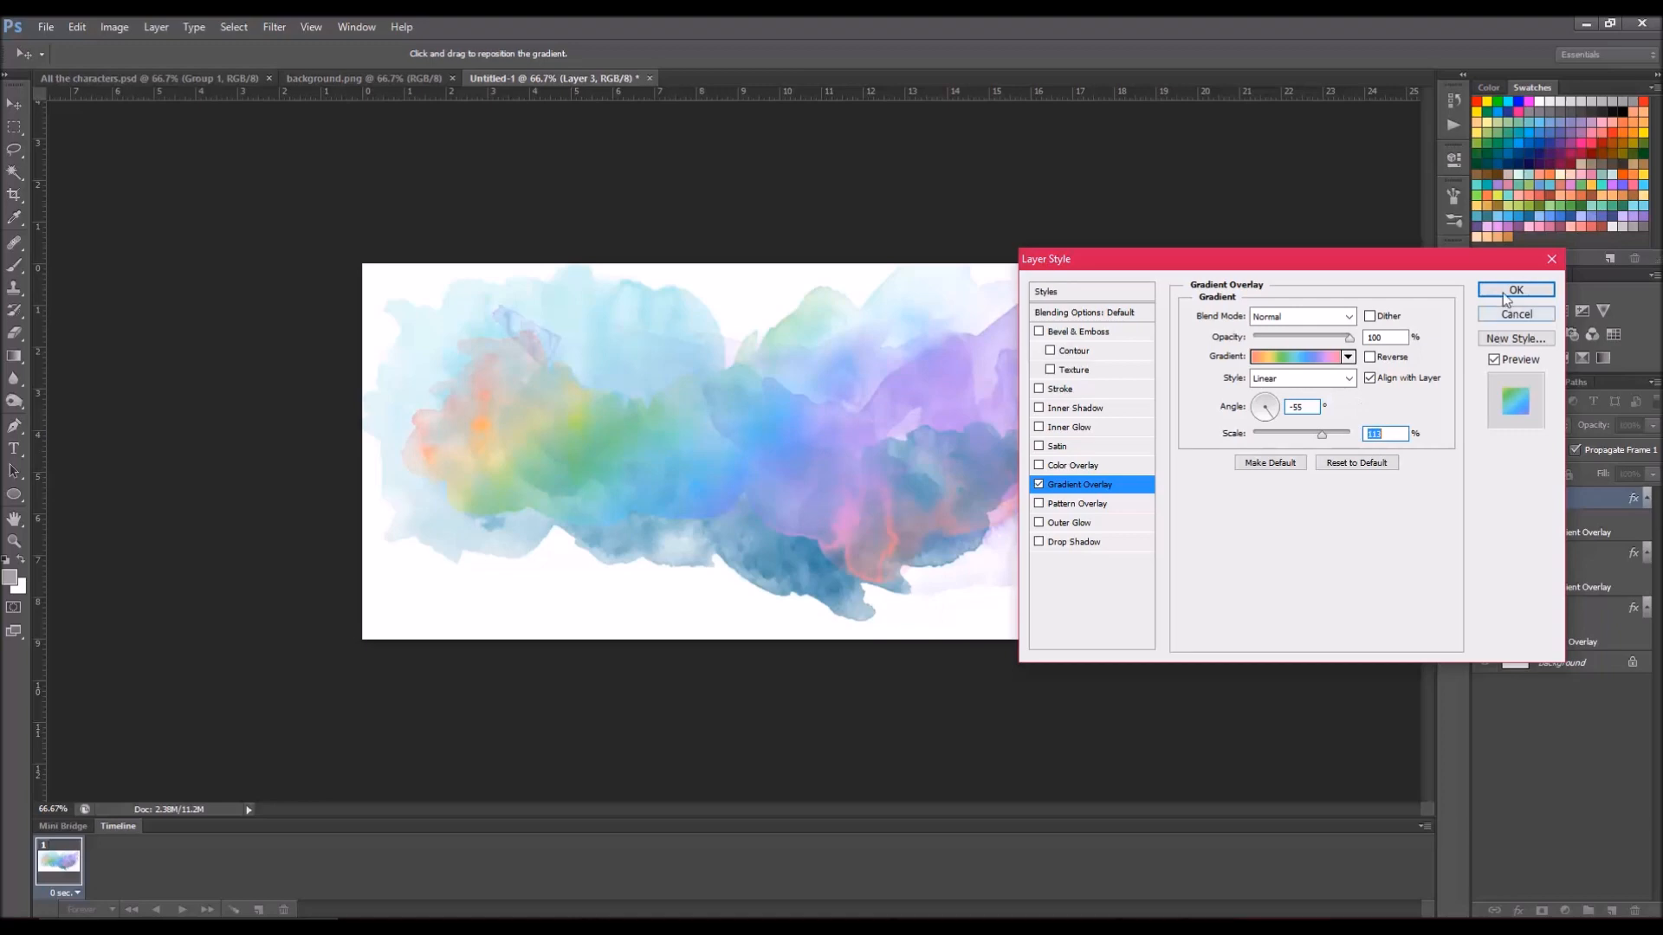
pyautogui.click(1515, 289)
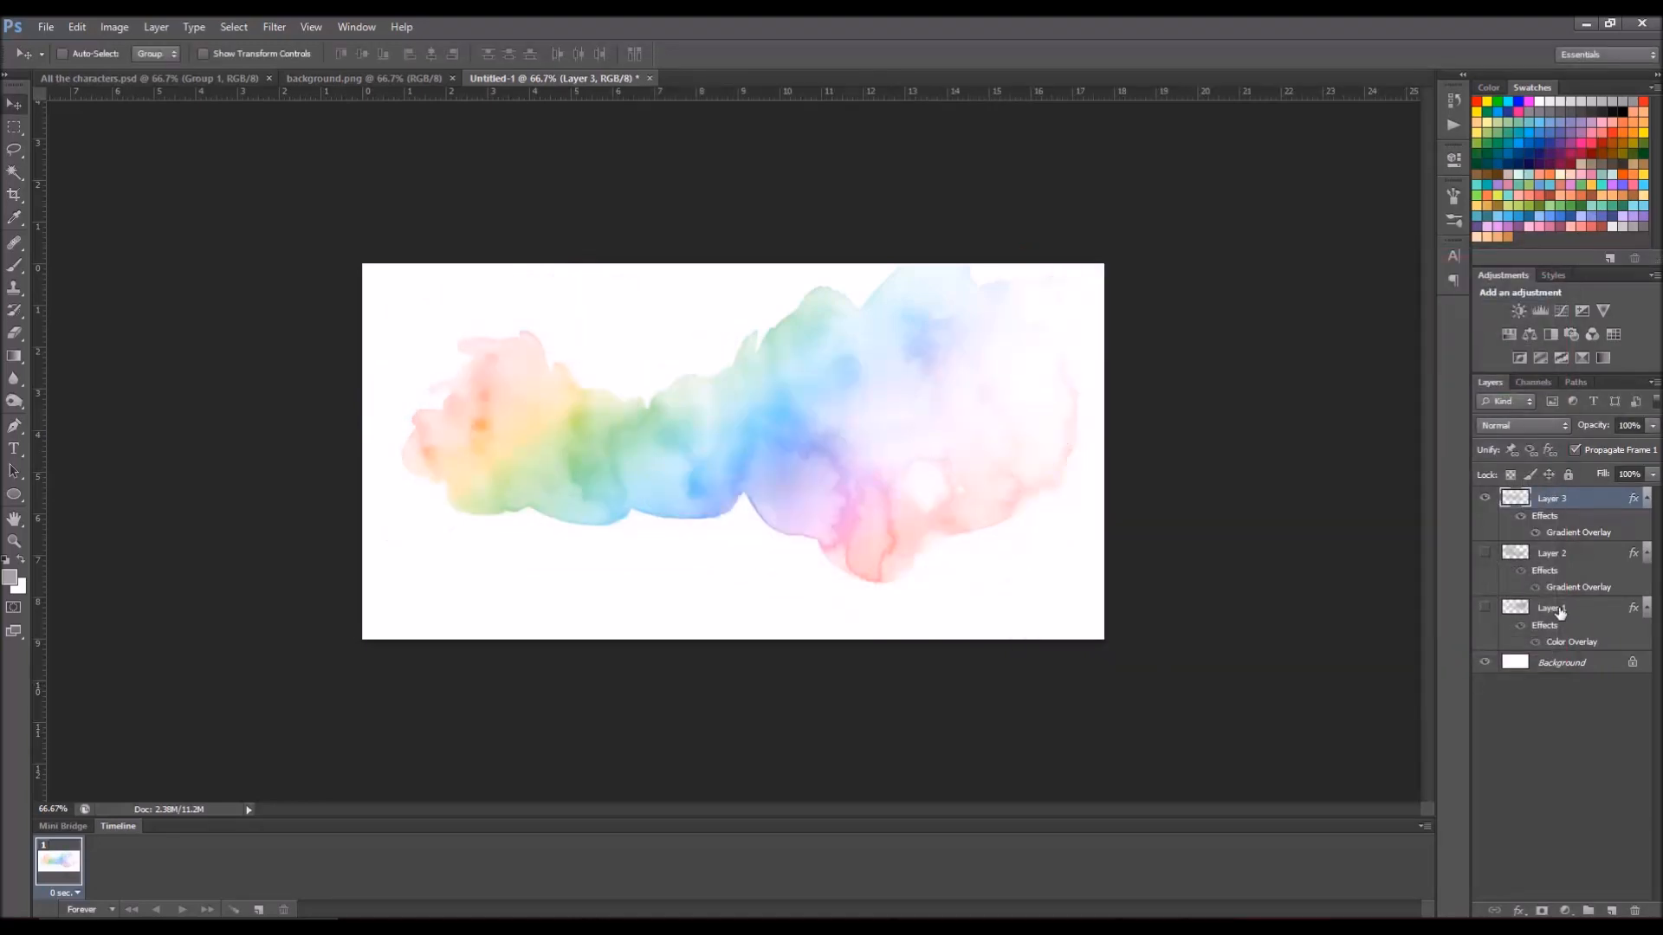
pyautogui.moveTo(1557, 609)
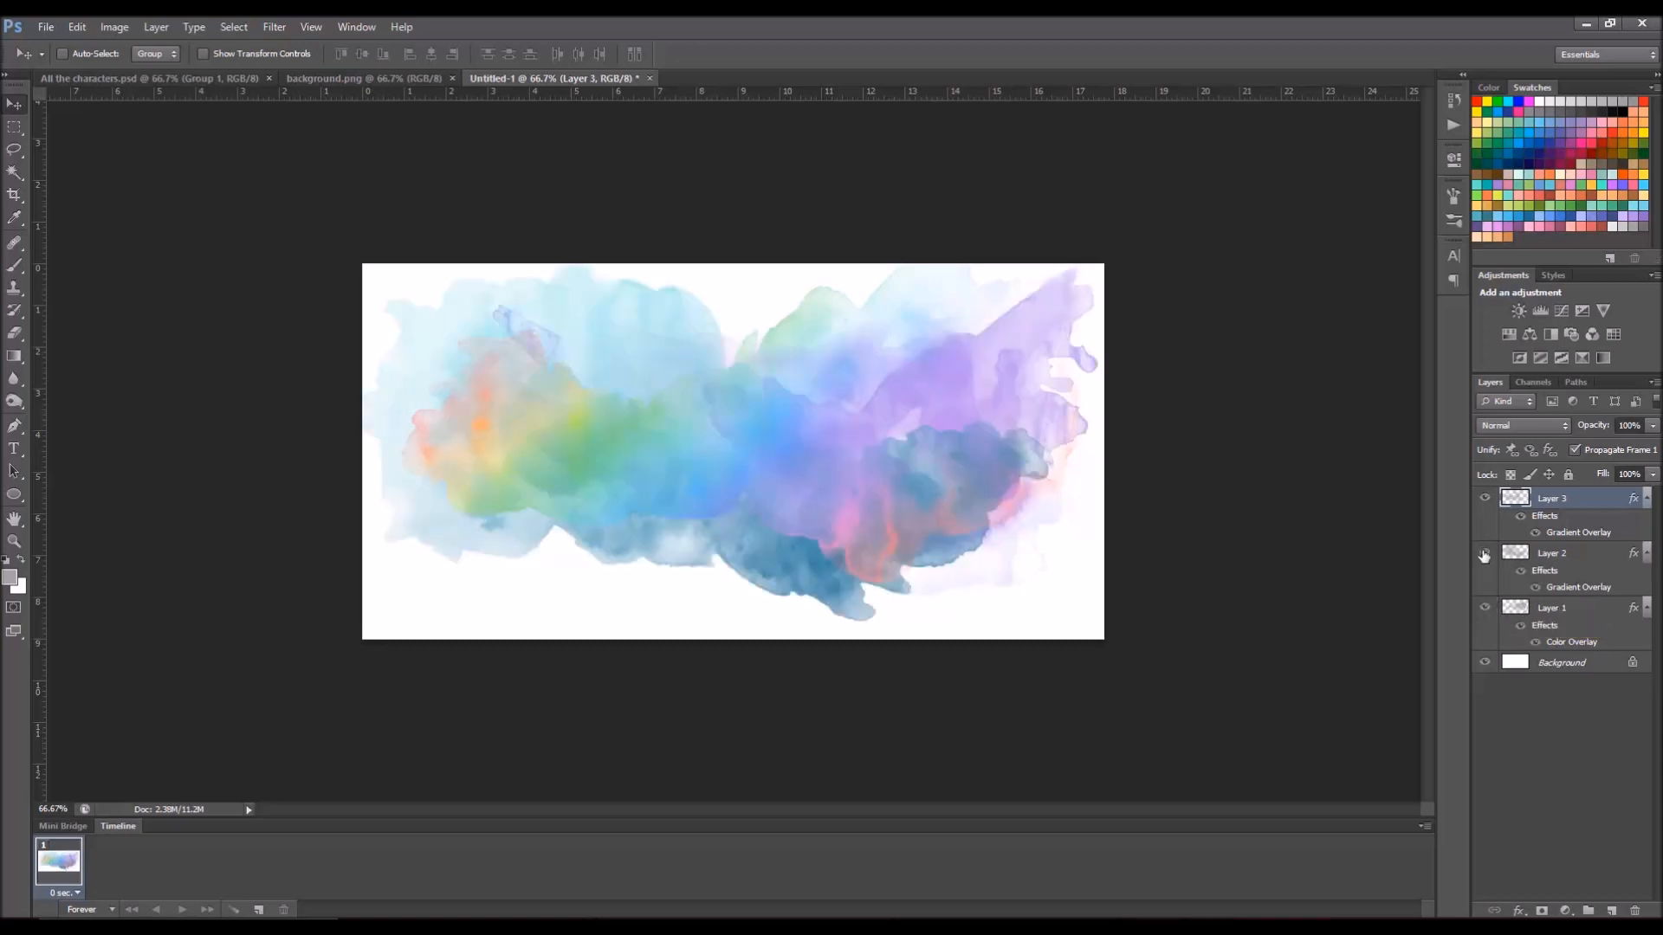
pyautogui.moveTo(1484, 554)
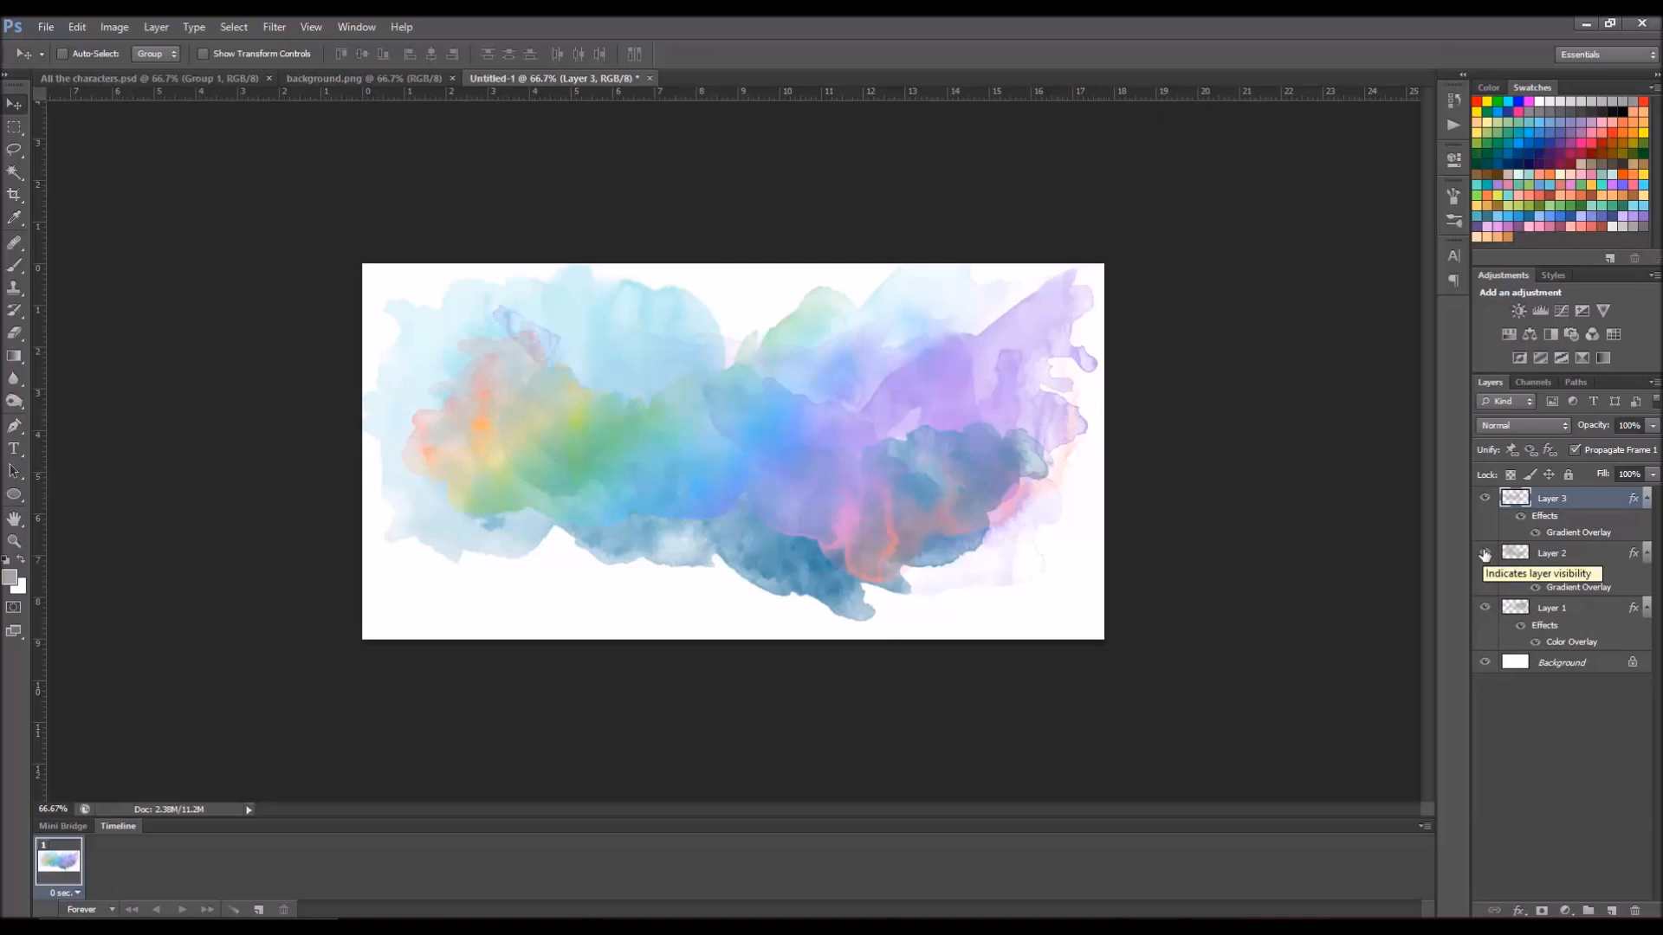
# Step: Toggle visibility of Layers 2 and 3 to compare the rainbow against the layers beneath
pyautogui.click(1485, 554)
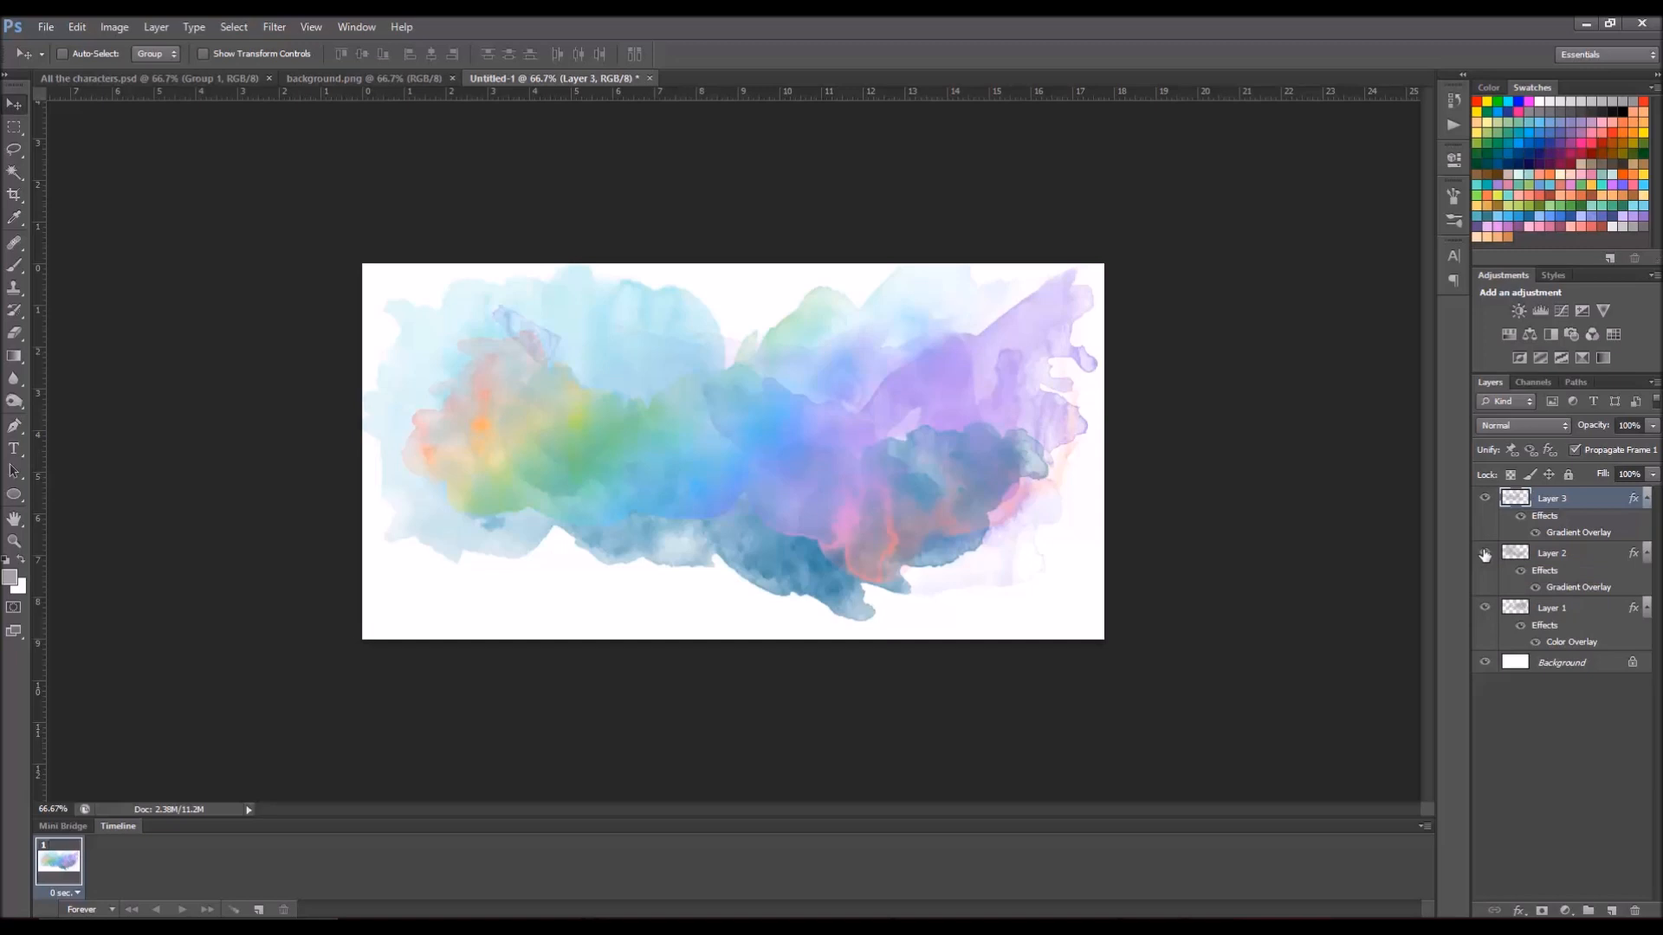
pyautogui.click(1485, 499)
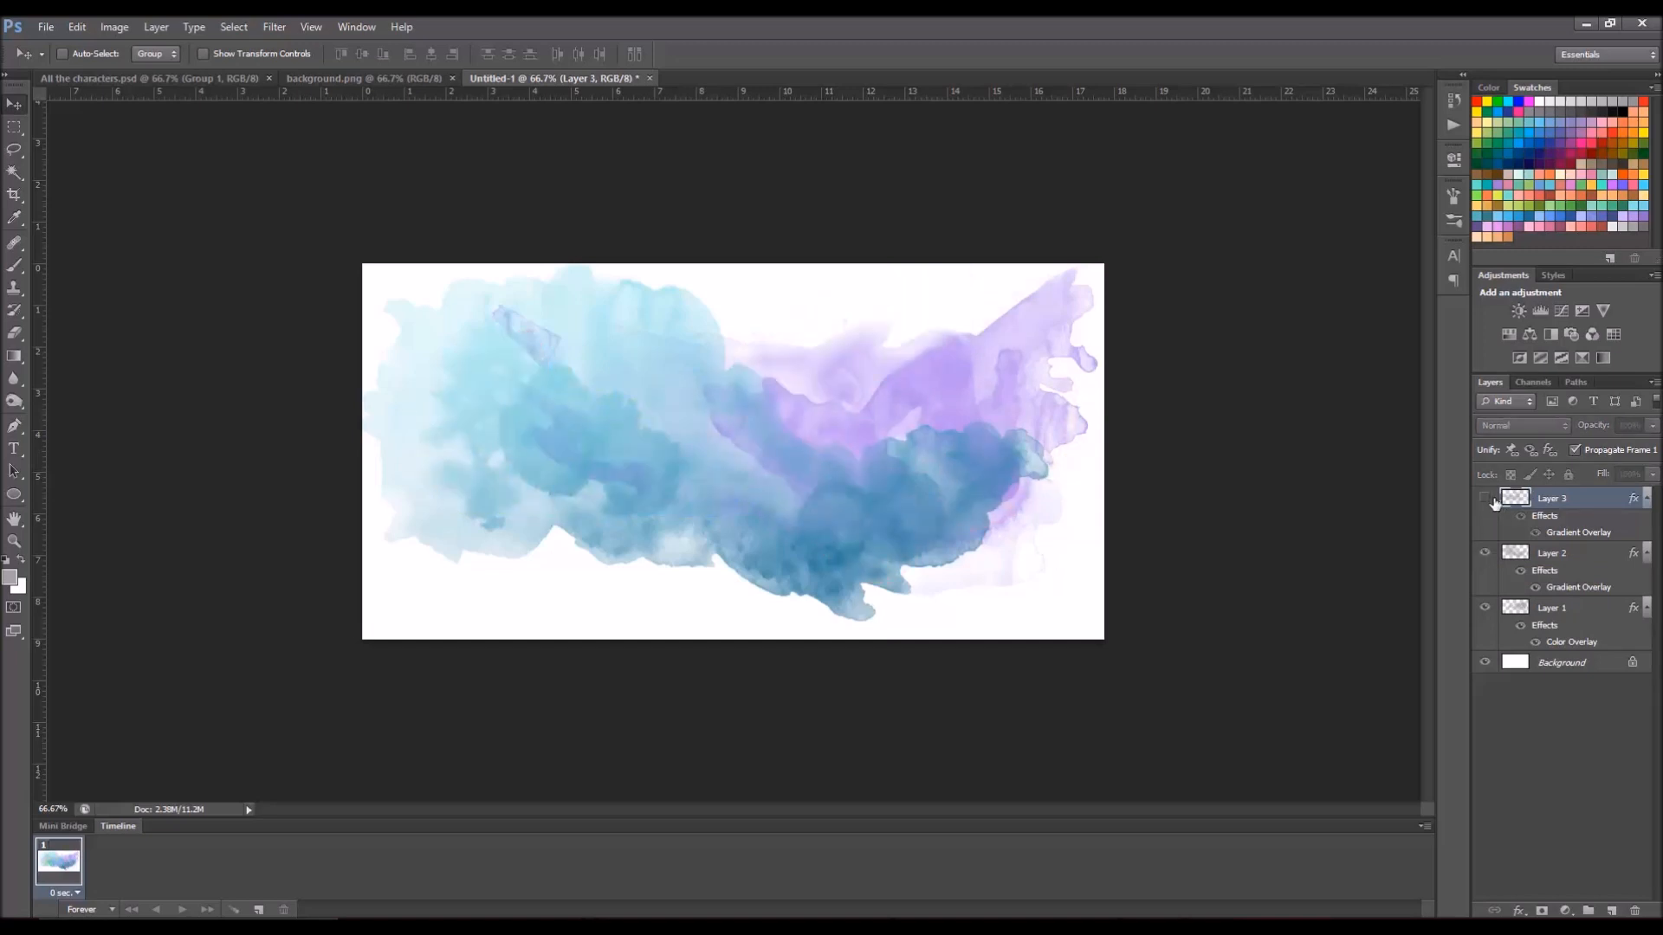
pyautogui.moveTo(1486, 498)
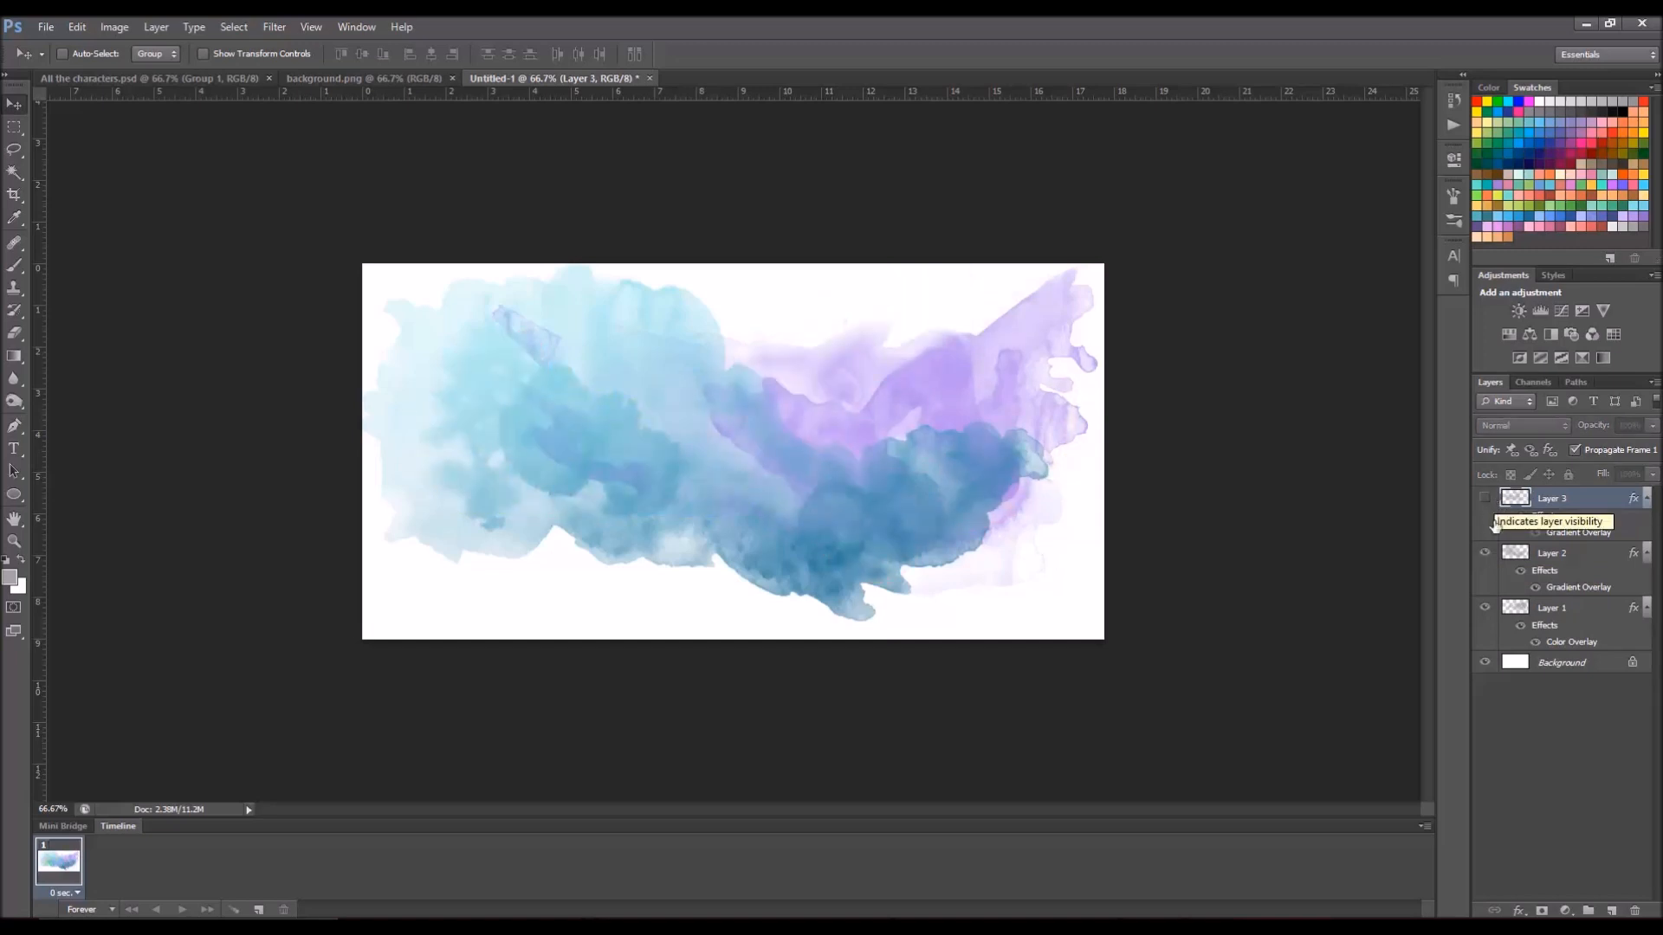
pyautogui.click(1486, 499)
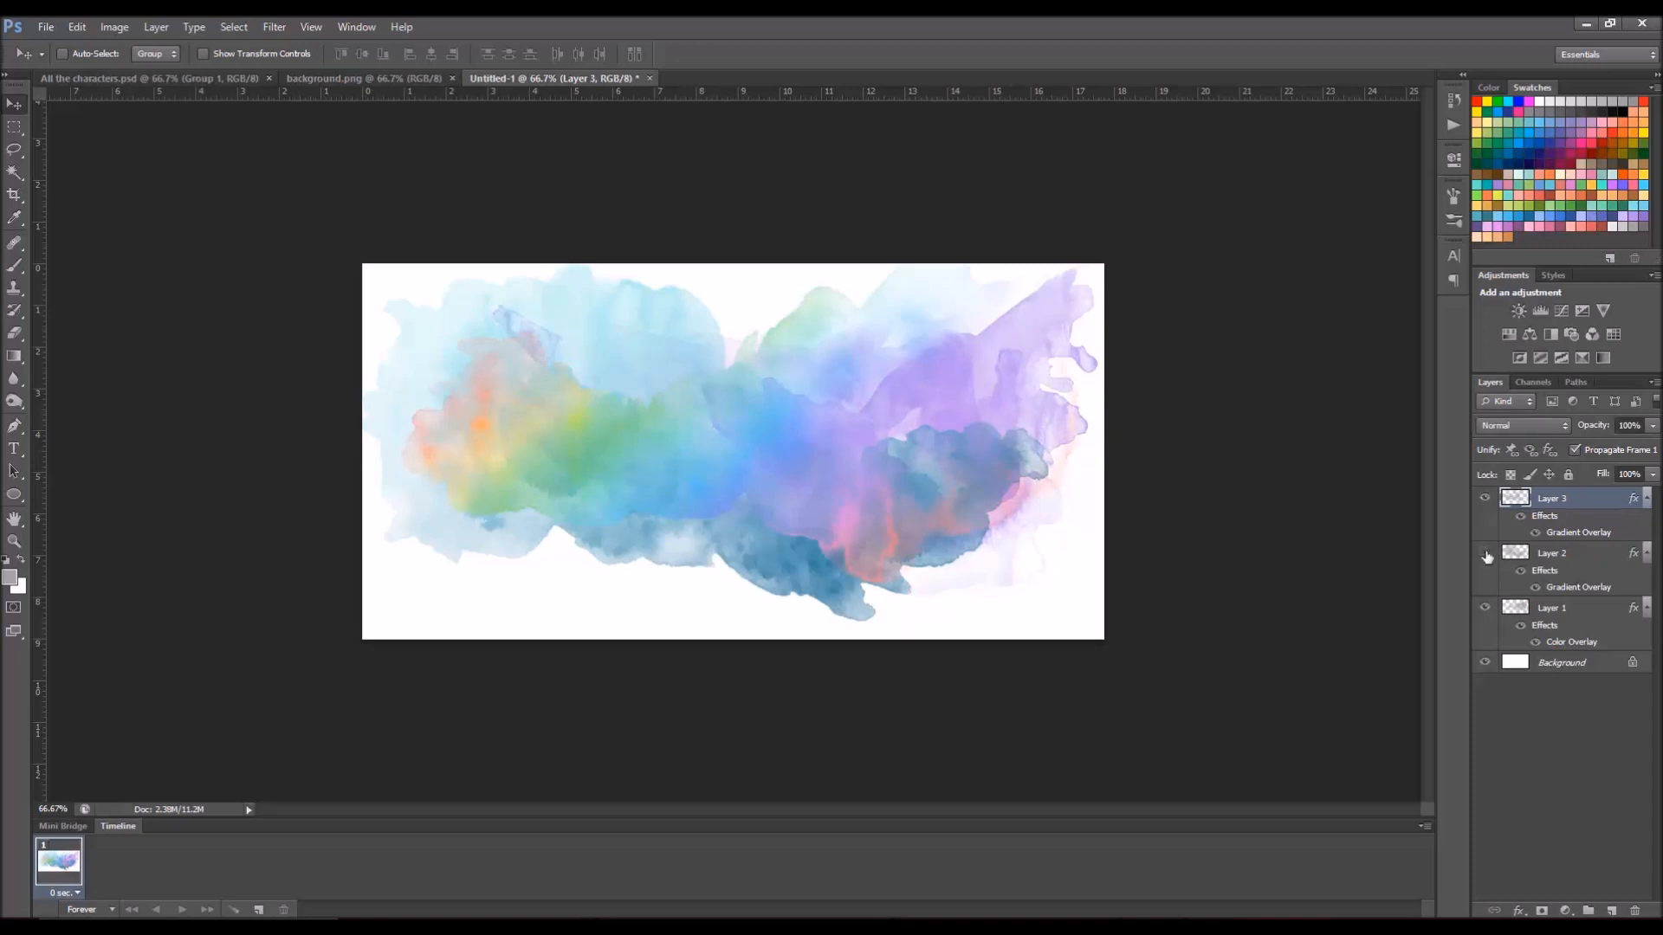
pyautogui.click(1484, 552)
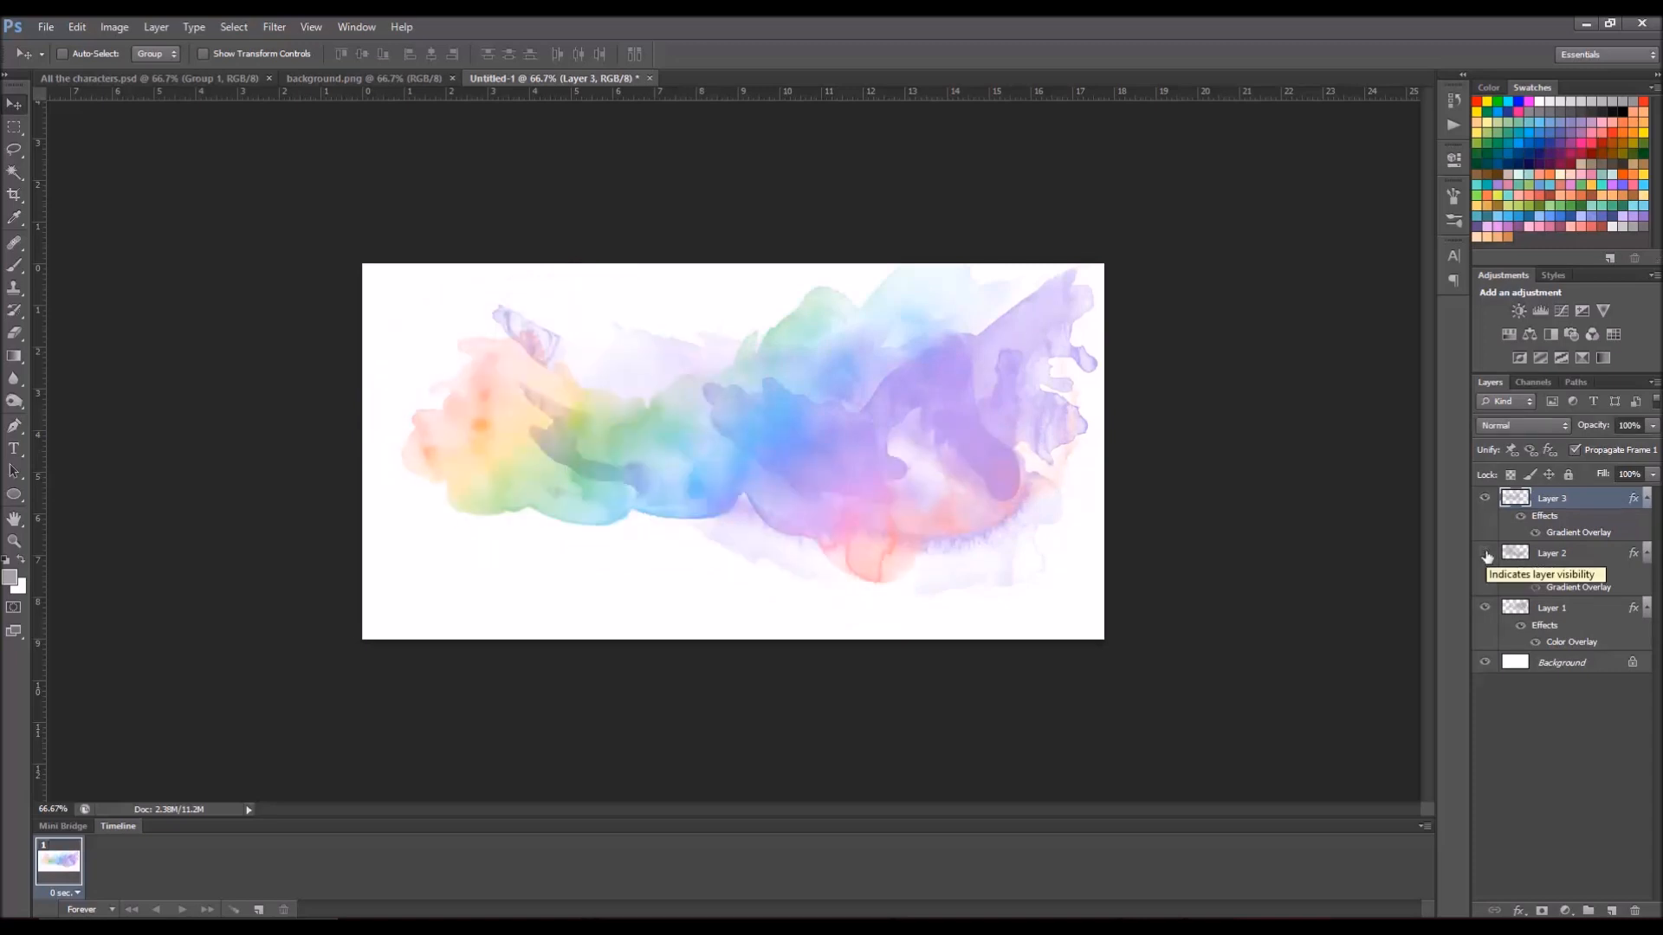
pyautogui.click(1485, 553)
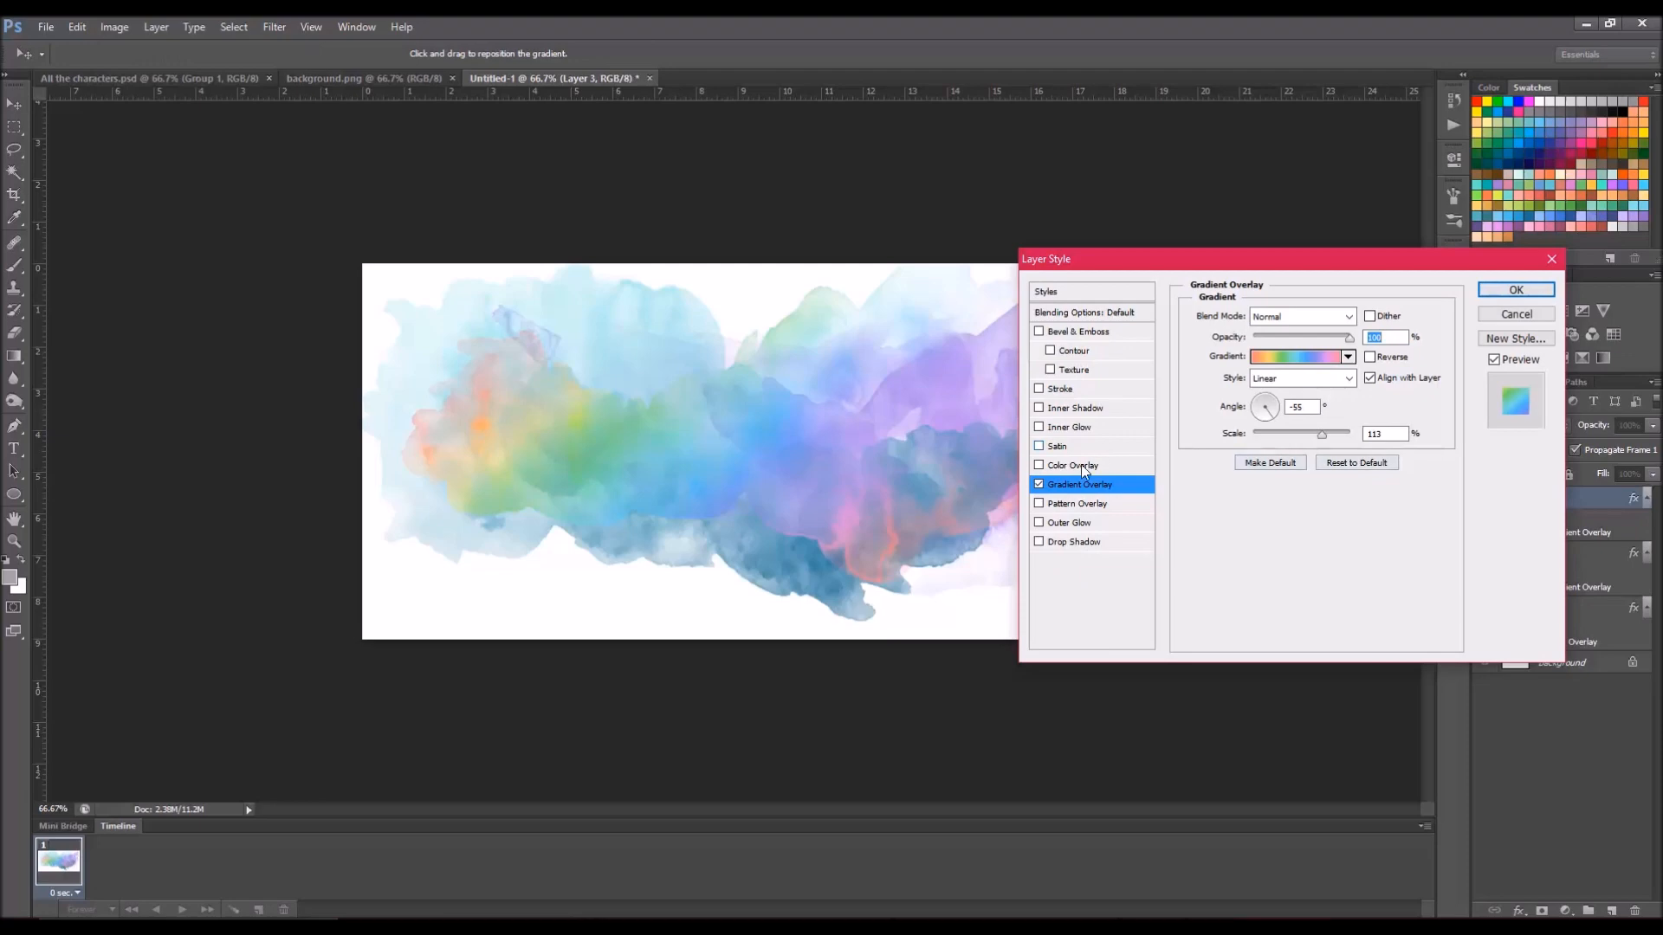
# Step: Replace Layer 3's rainbow gradient overlay with a colour overlay
pyautogui.click(1039, 485)
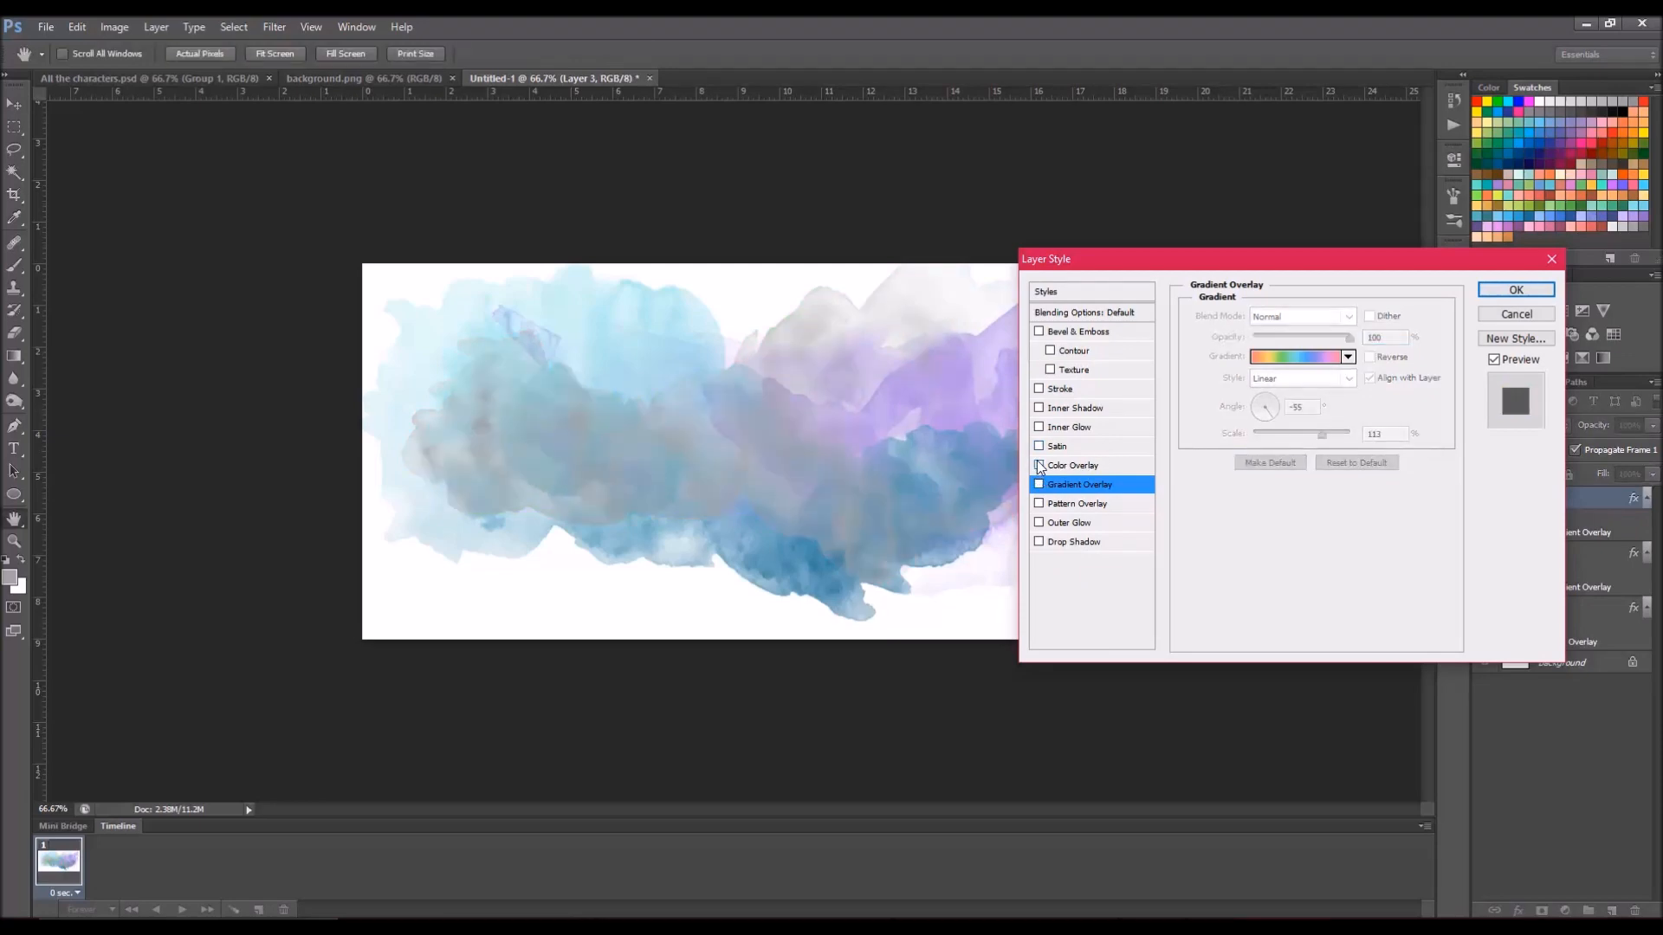
pyautogui.click(1038, 464)
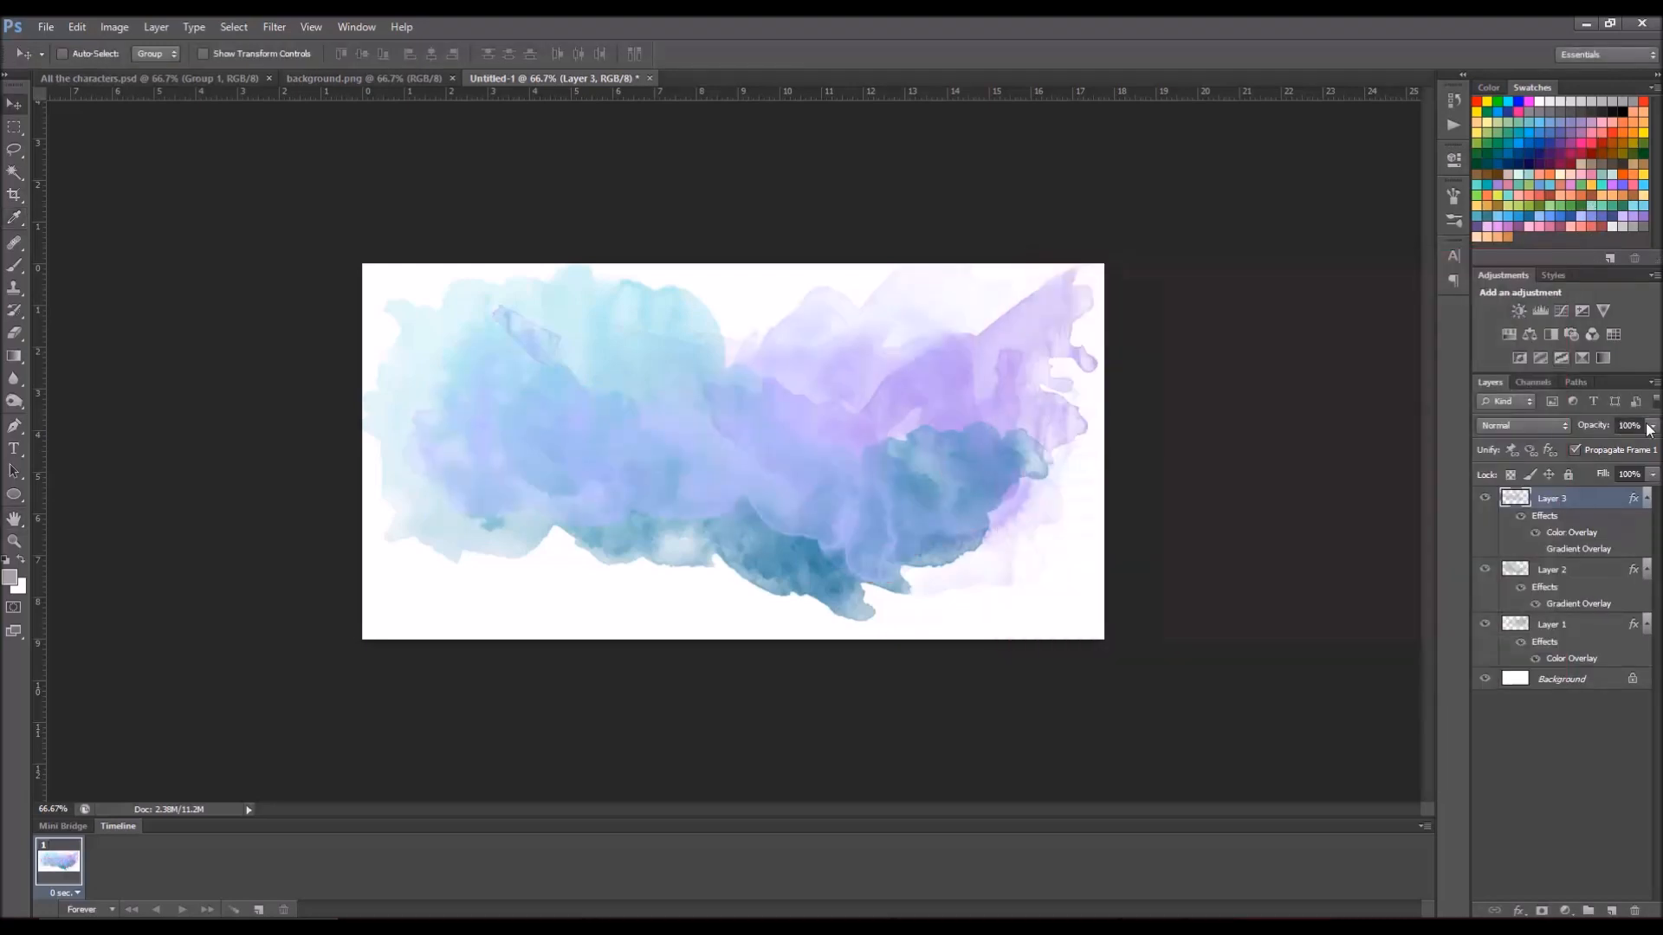
pyautogui.moveTo(1649, 435); pyautogui.dragTo(1609, 449)
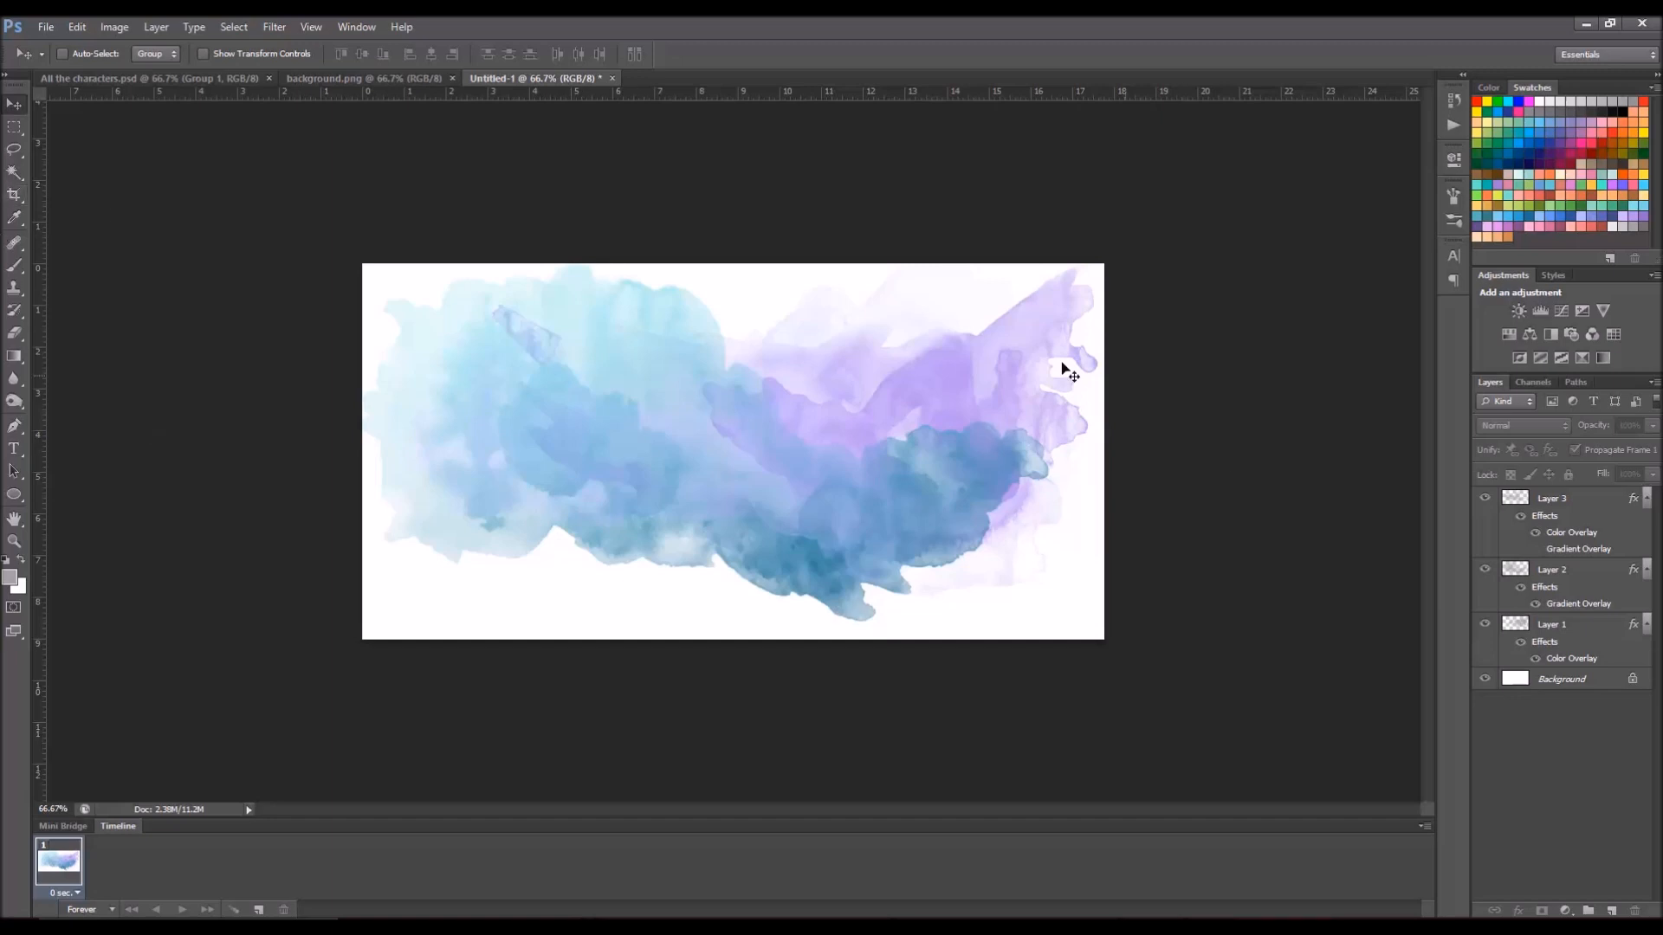
pyautogui.moveTo(11, 185)
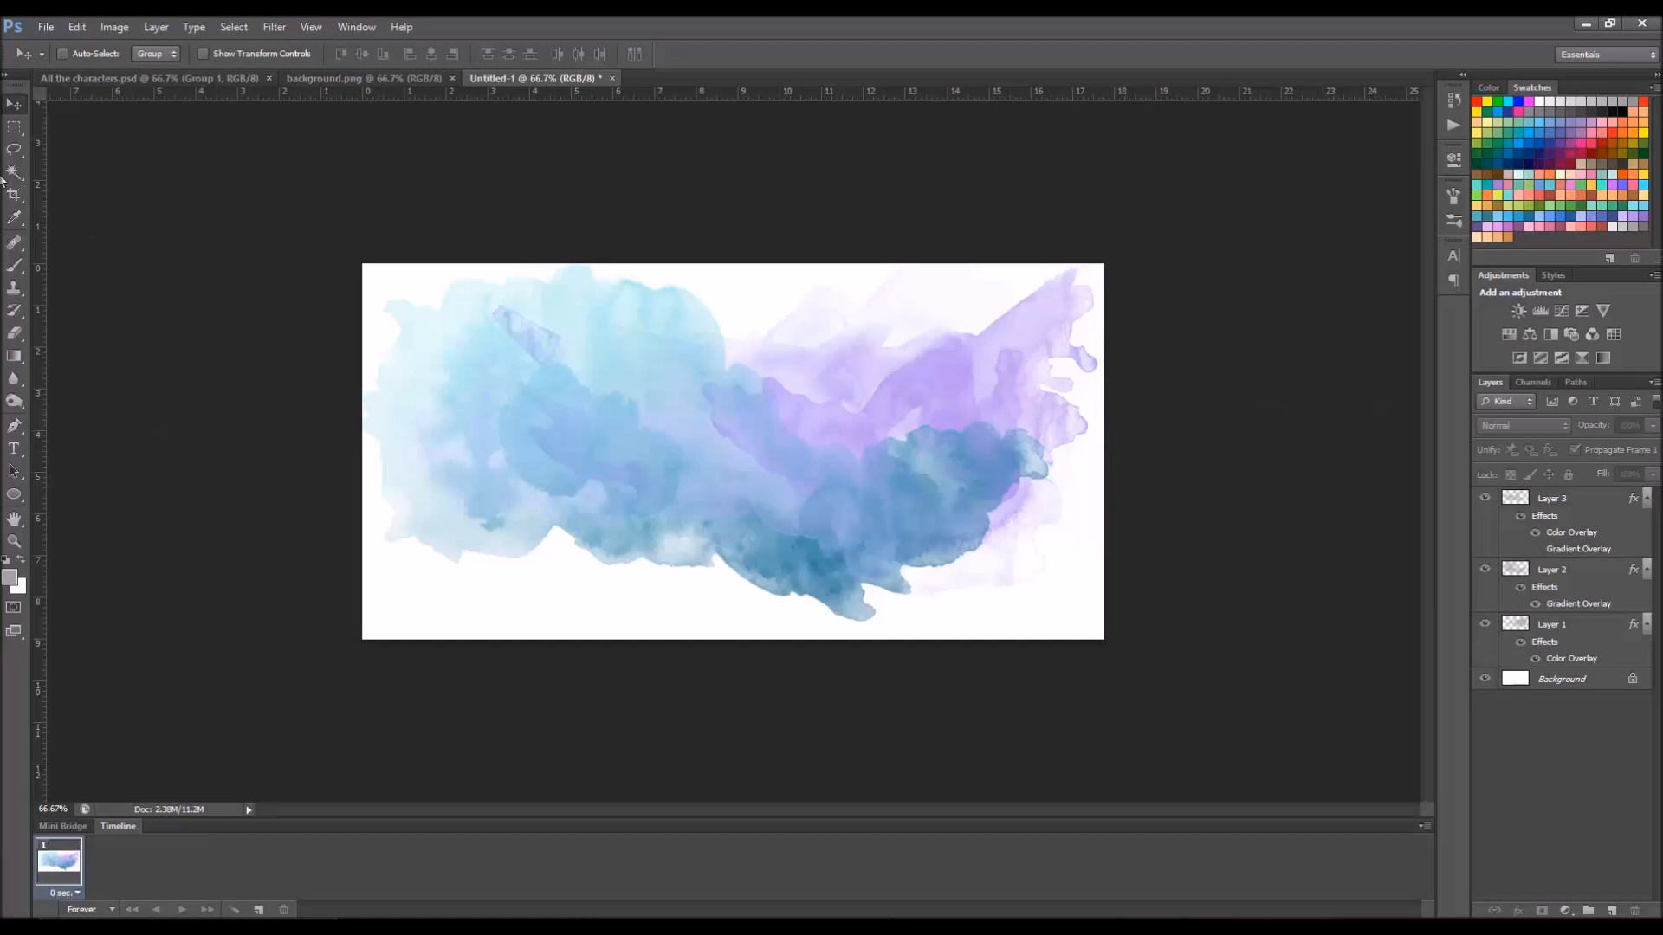
pyautogui.moveTo(815, 329)
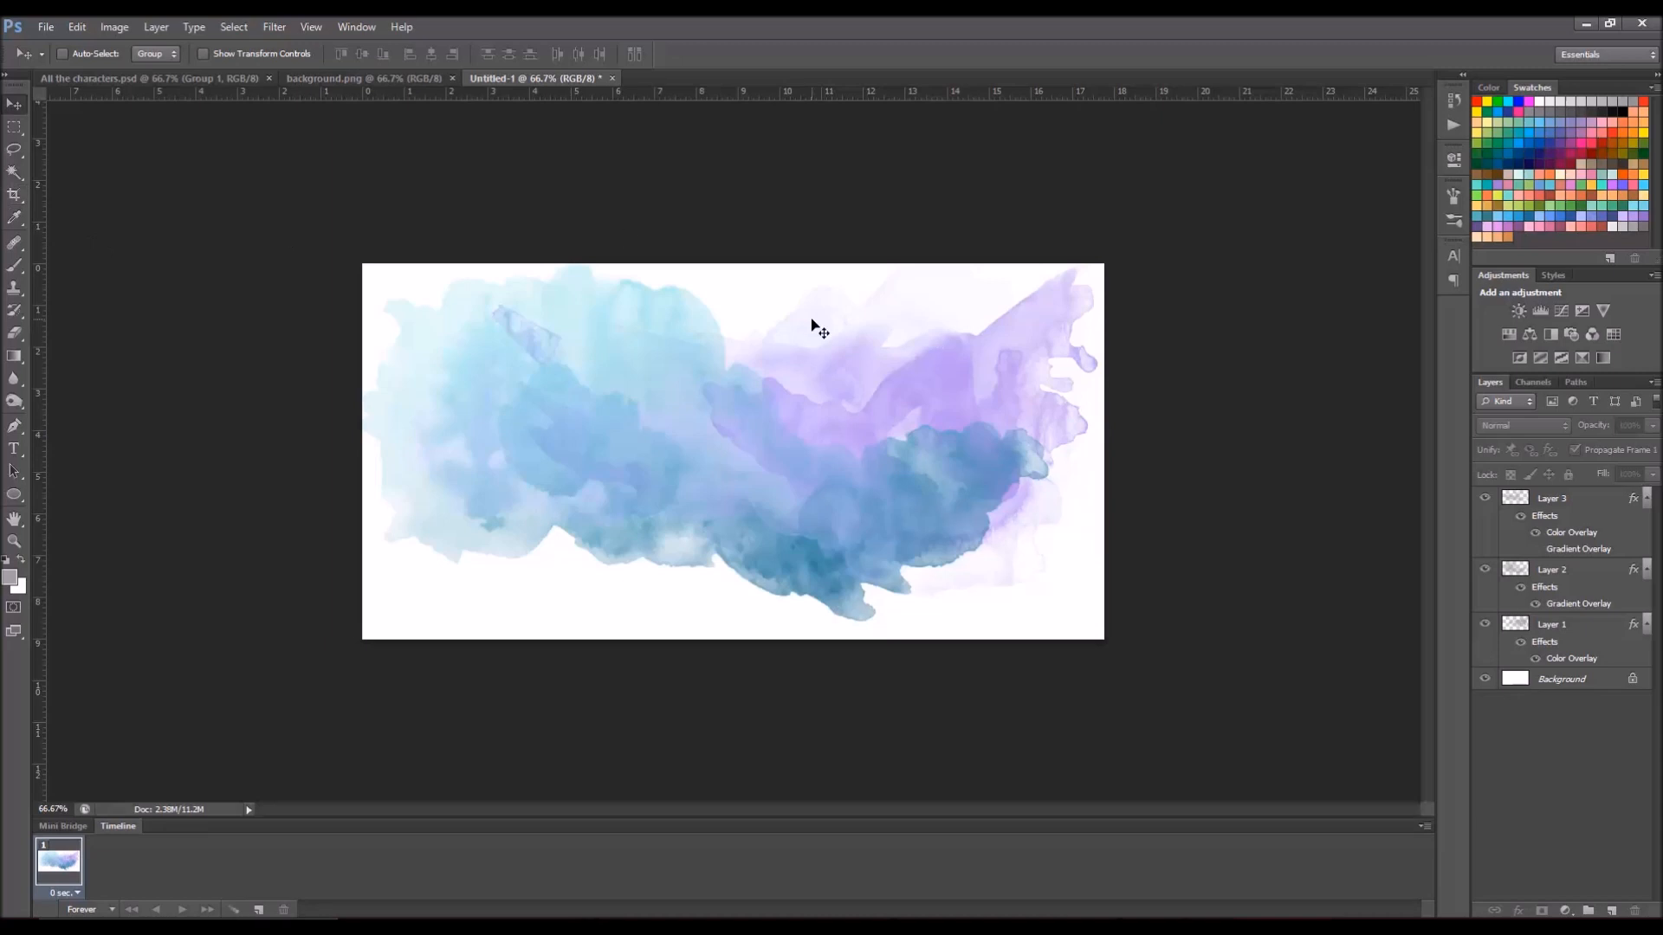
pyautogui.moveTo(700, 423)
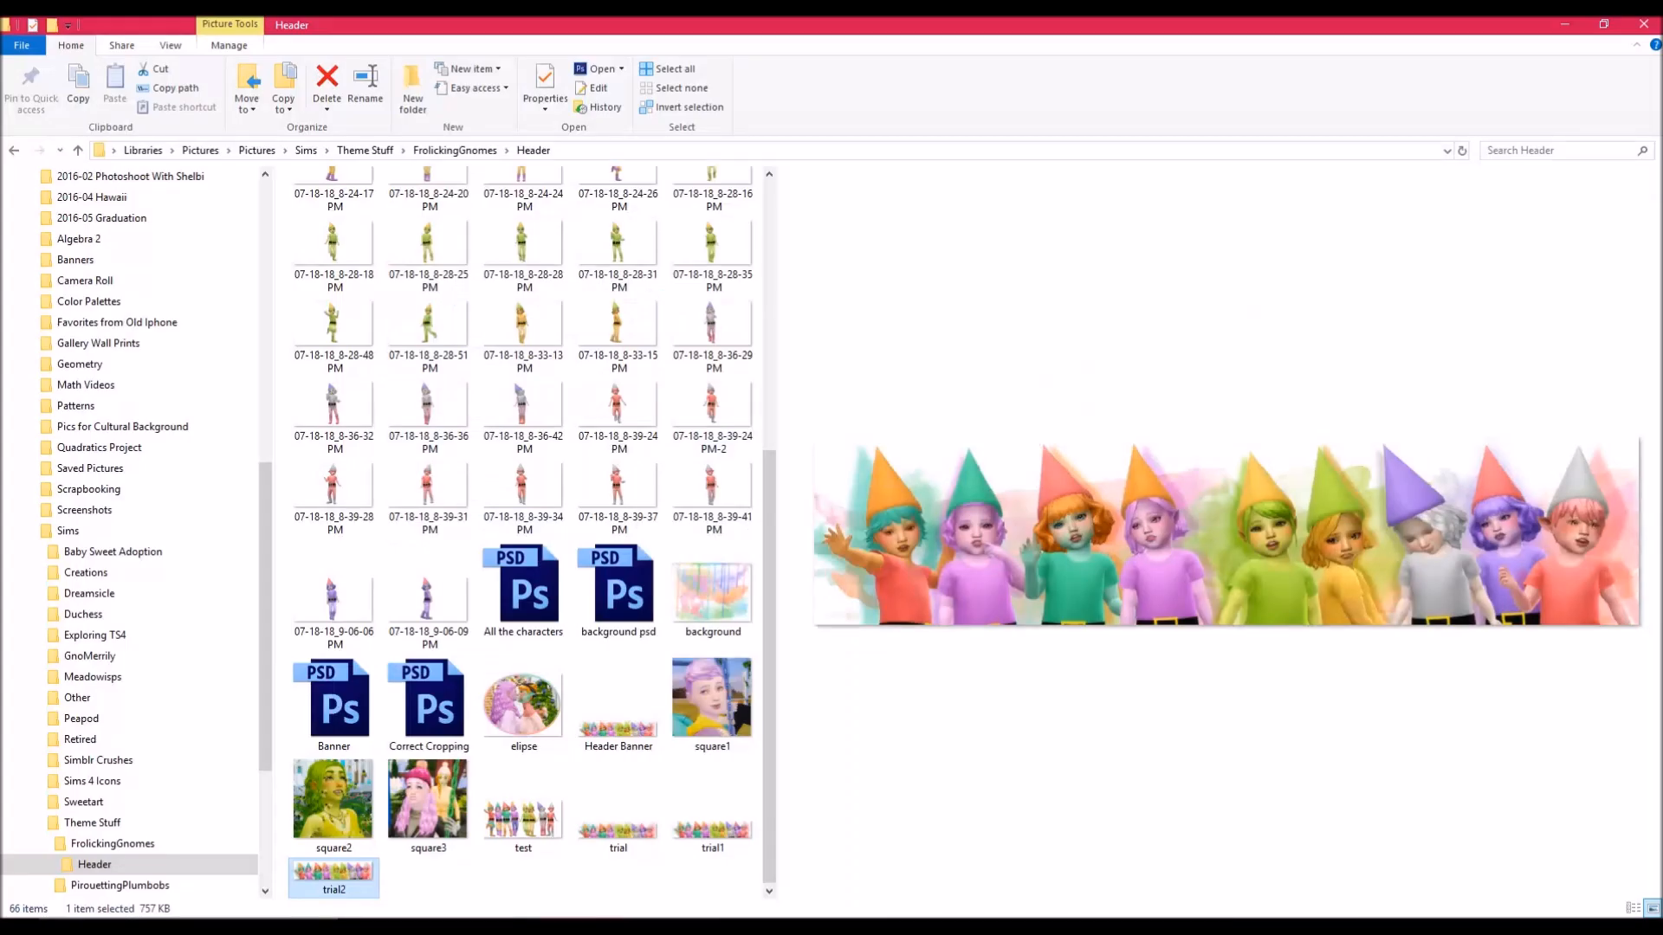
# Step: Open All the characters.psd and expand Group 1 holding the gnome layers
pyautogui.doubleClick(521, 586)
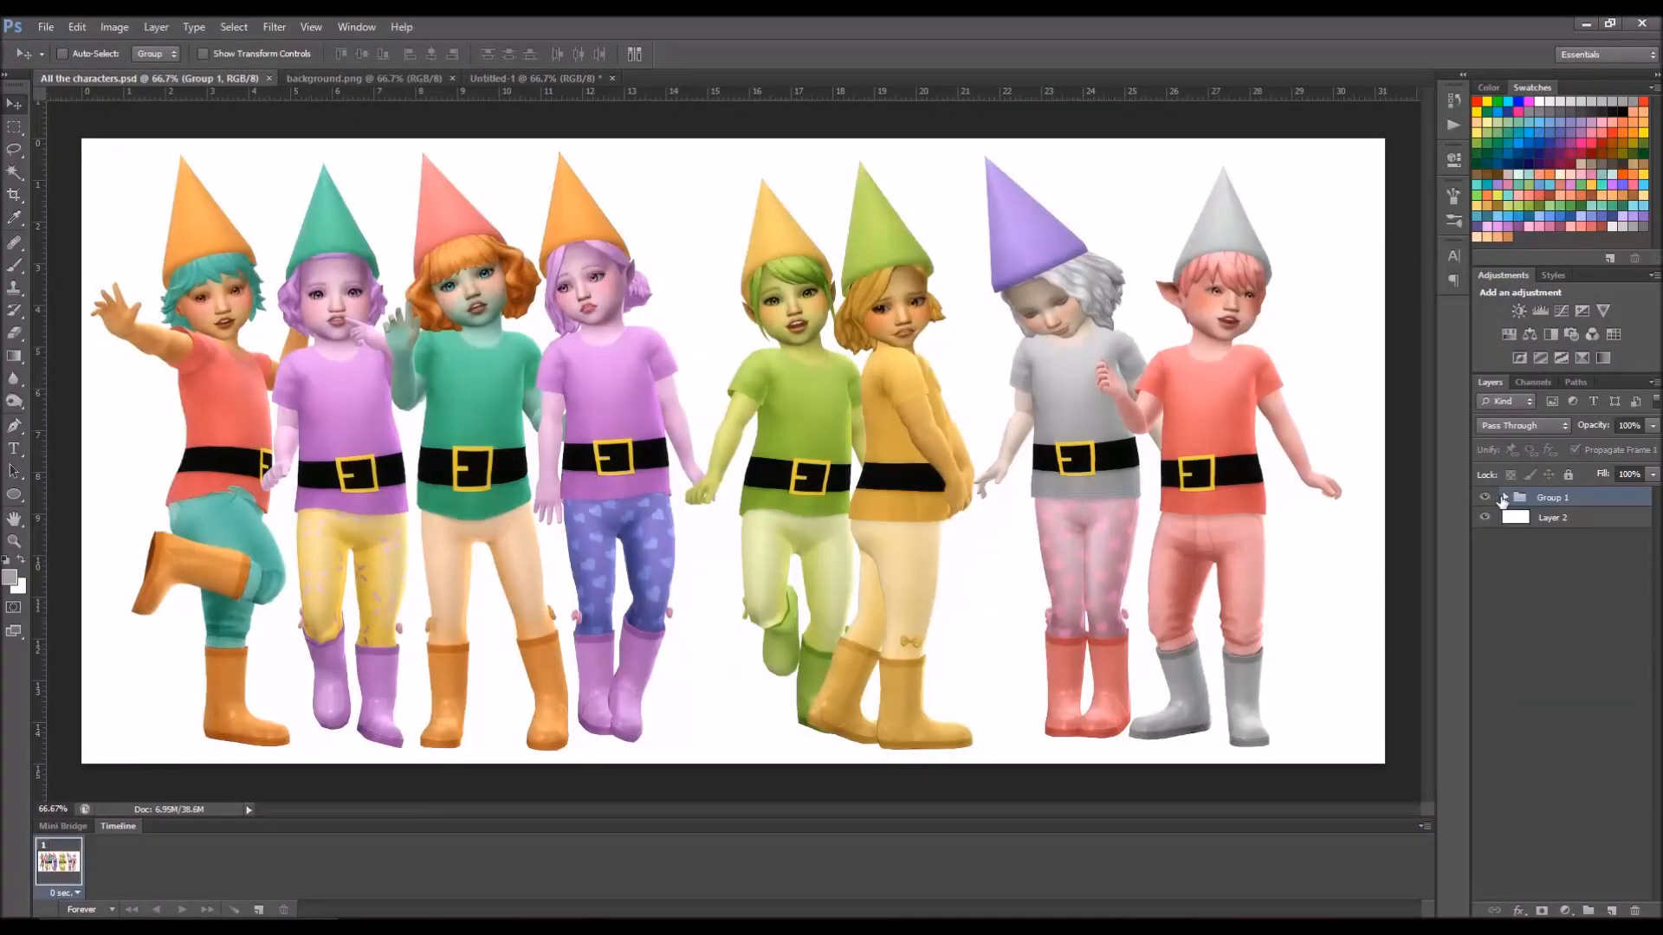
pyautogui.click(1504, 497)
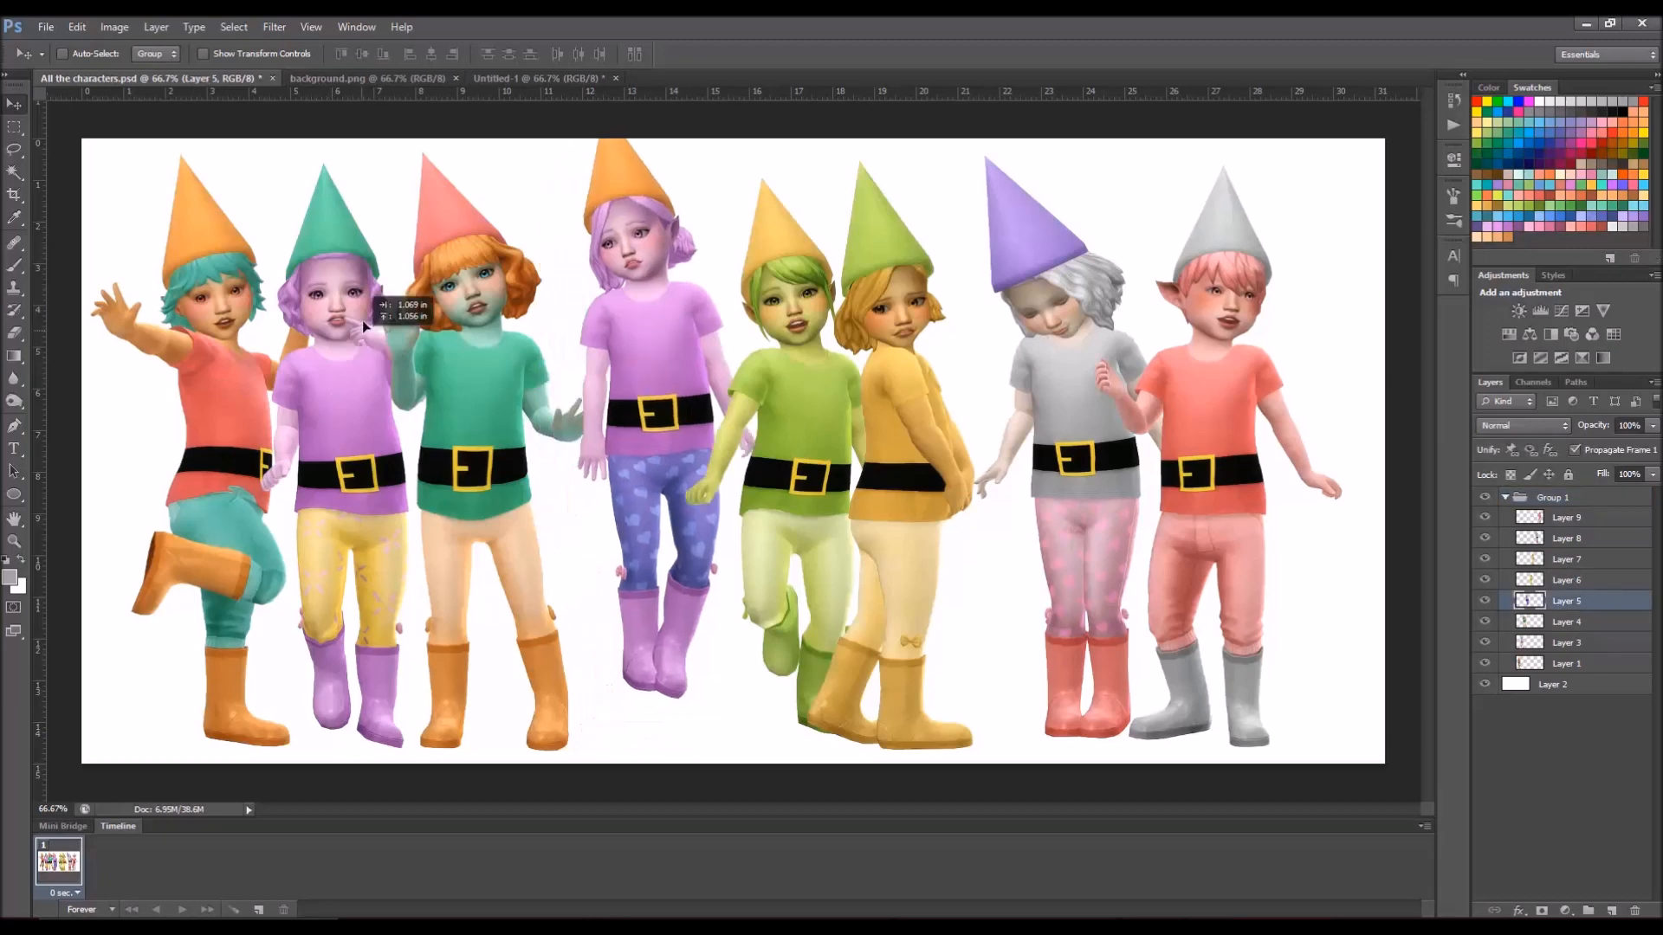
pyautogui.click(364, 78)
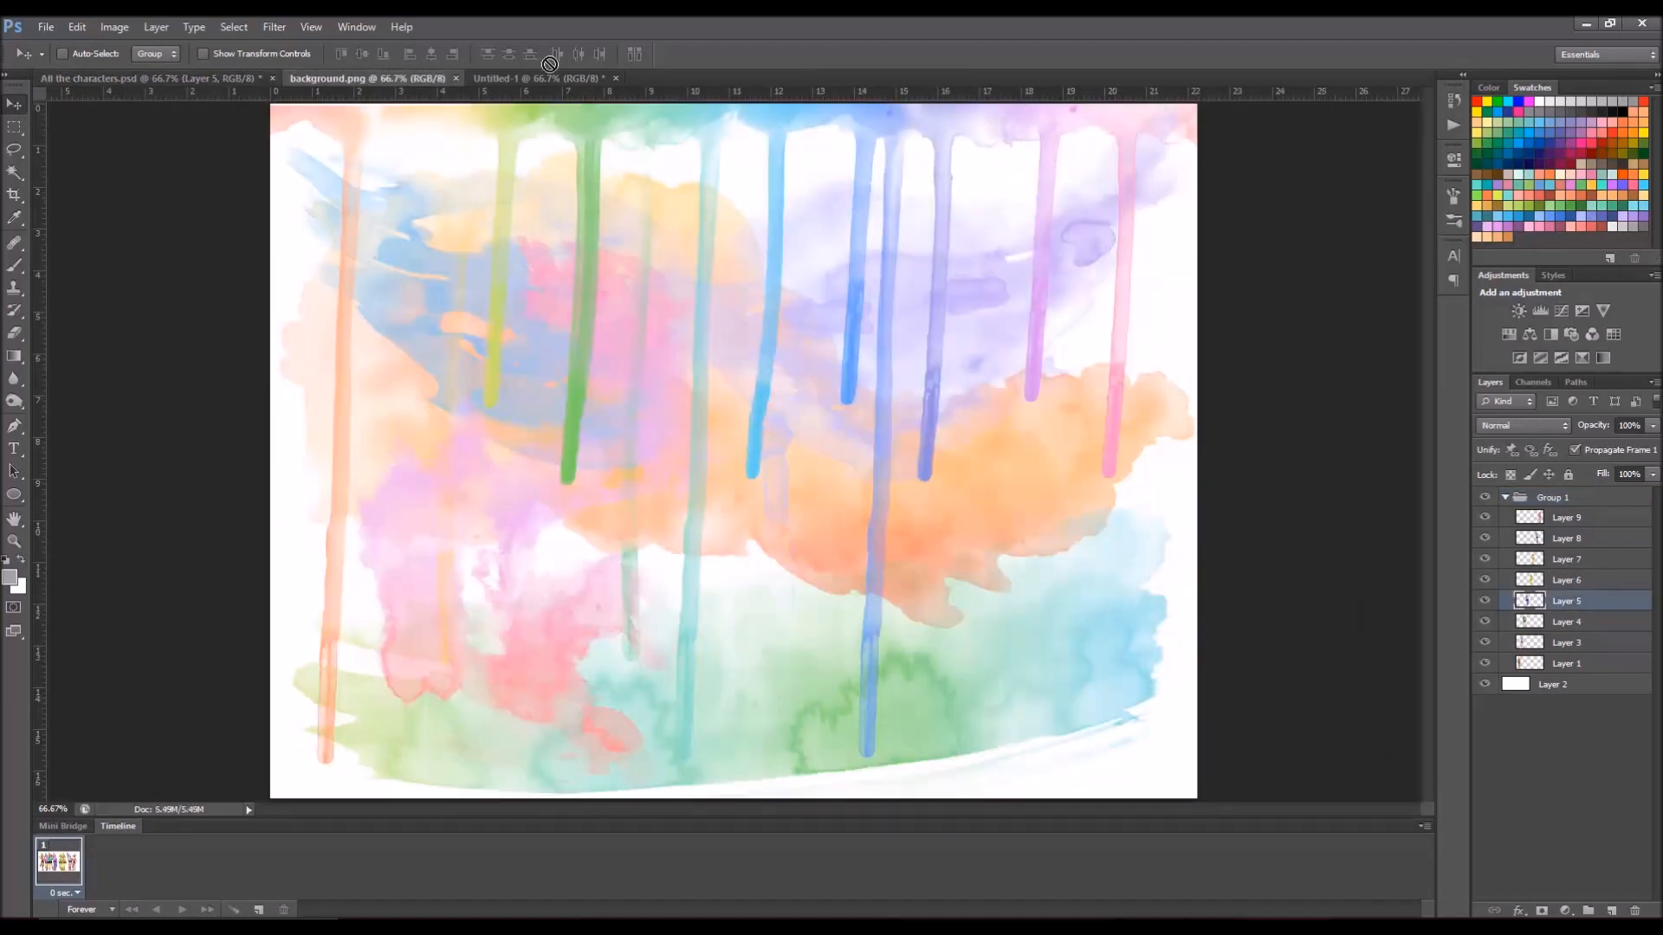
# Step: Bring the gnome into Untitled-1 as Layer 4 and centre it on the banner
pyautogui.click(524, 78)
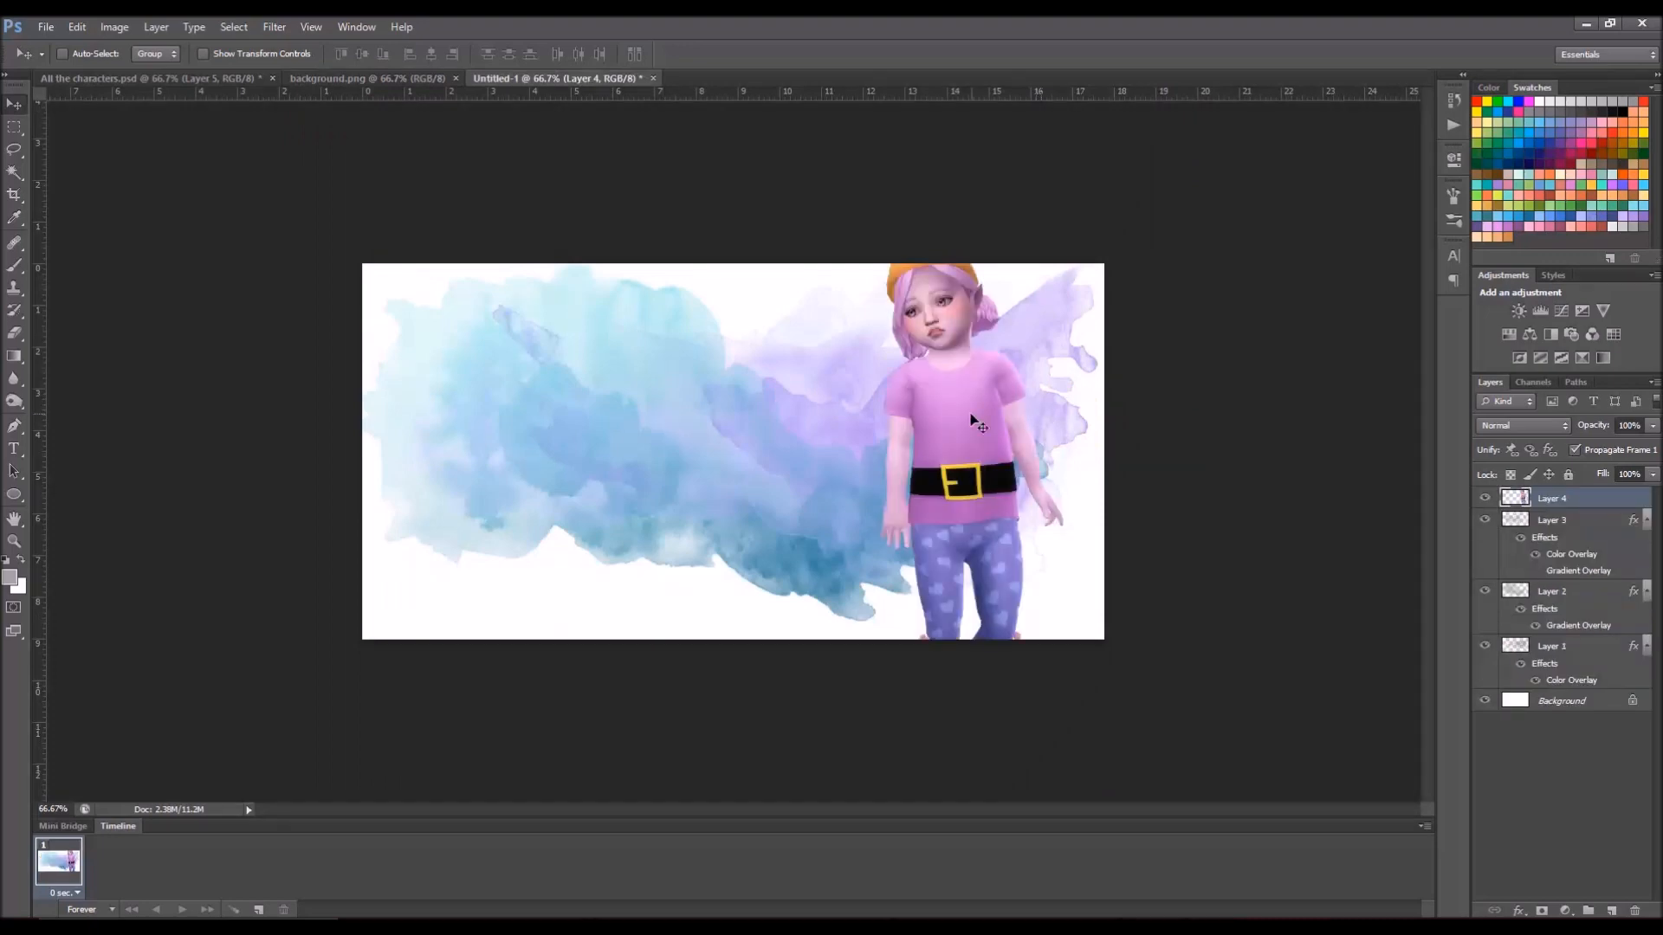
pyautogui.moveTo(976, 424); pyautogui.dragTo(759, 518)
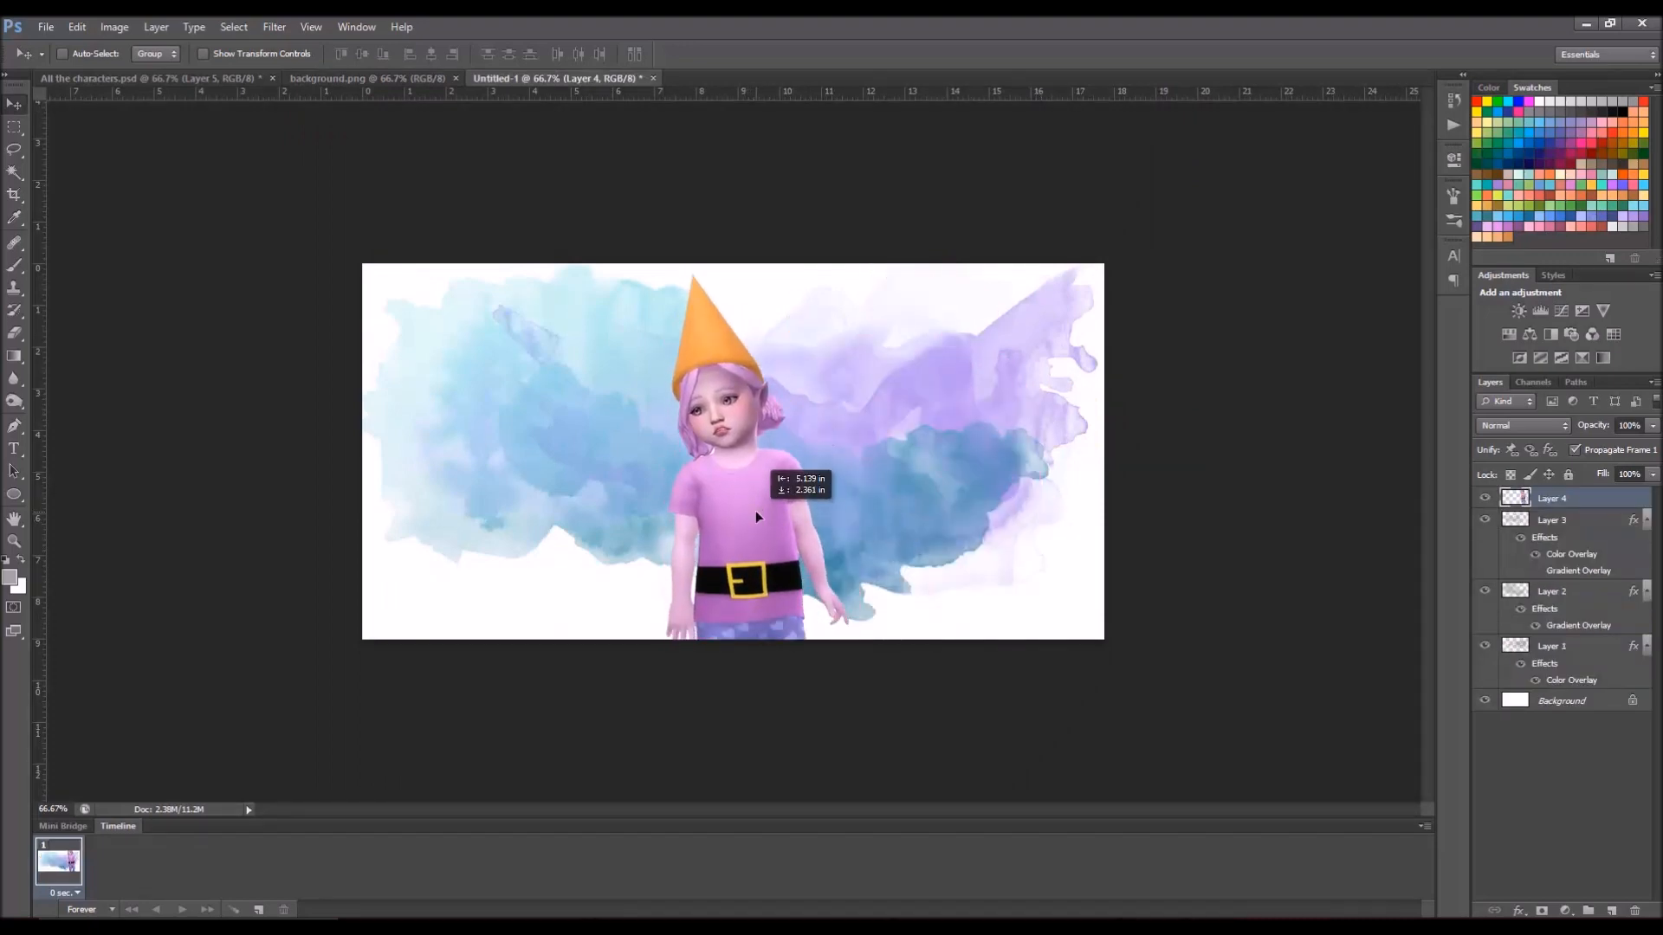
pyautogui.rightClick(1572, 499)
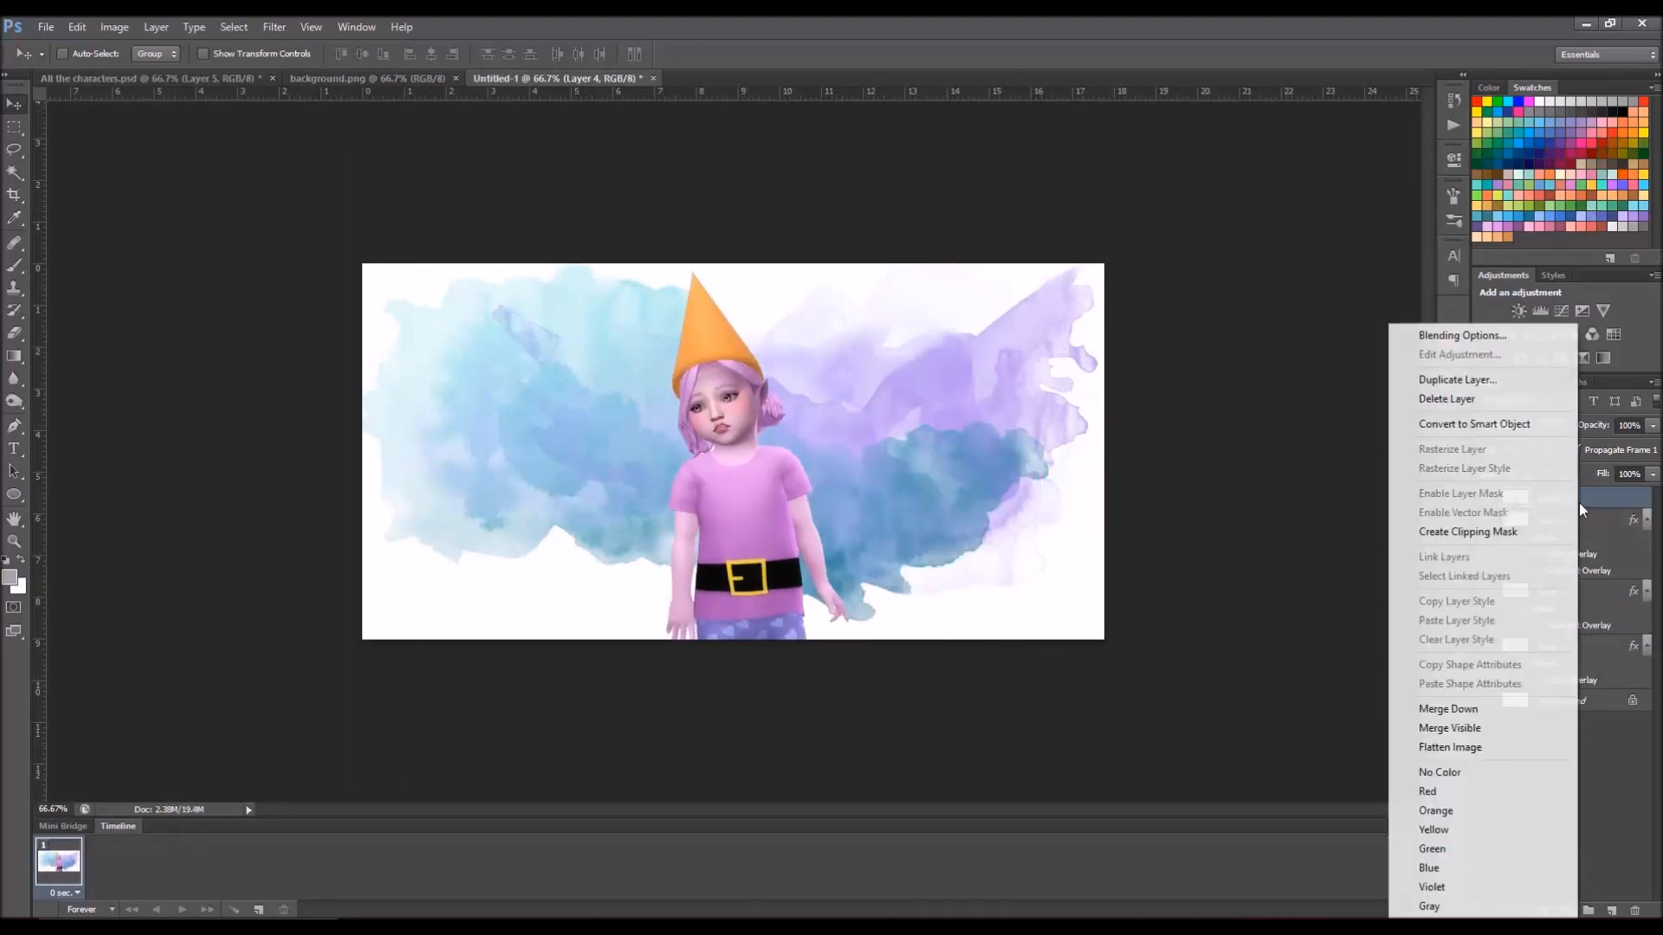
# Step: Give gnome Layer 4 a white outline stroke of adjusted size and a drop shadow
pyautogui.click(1462, 336)
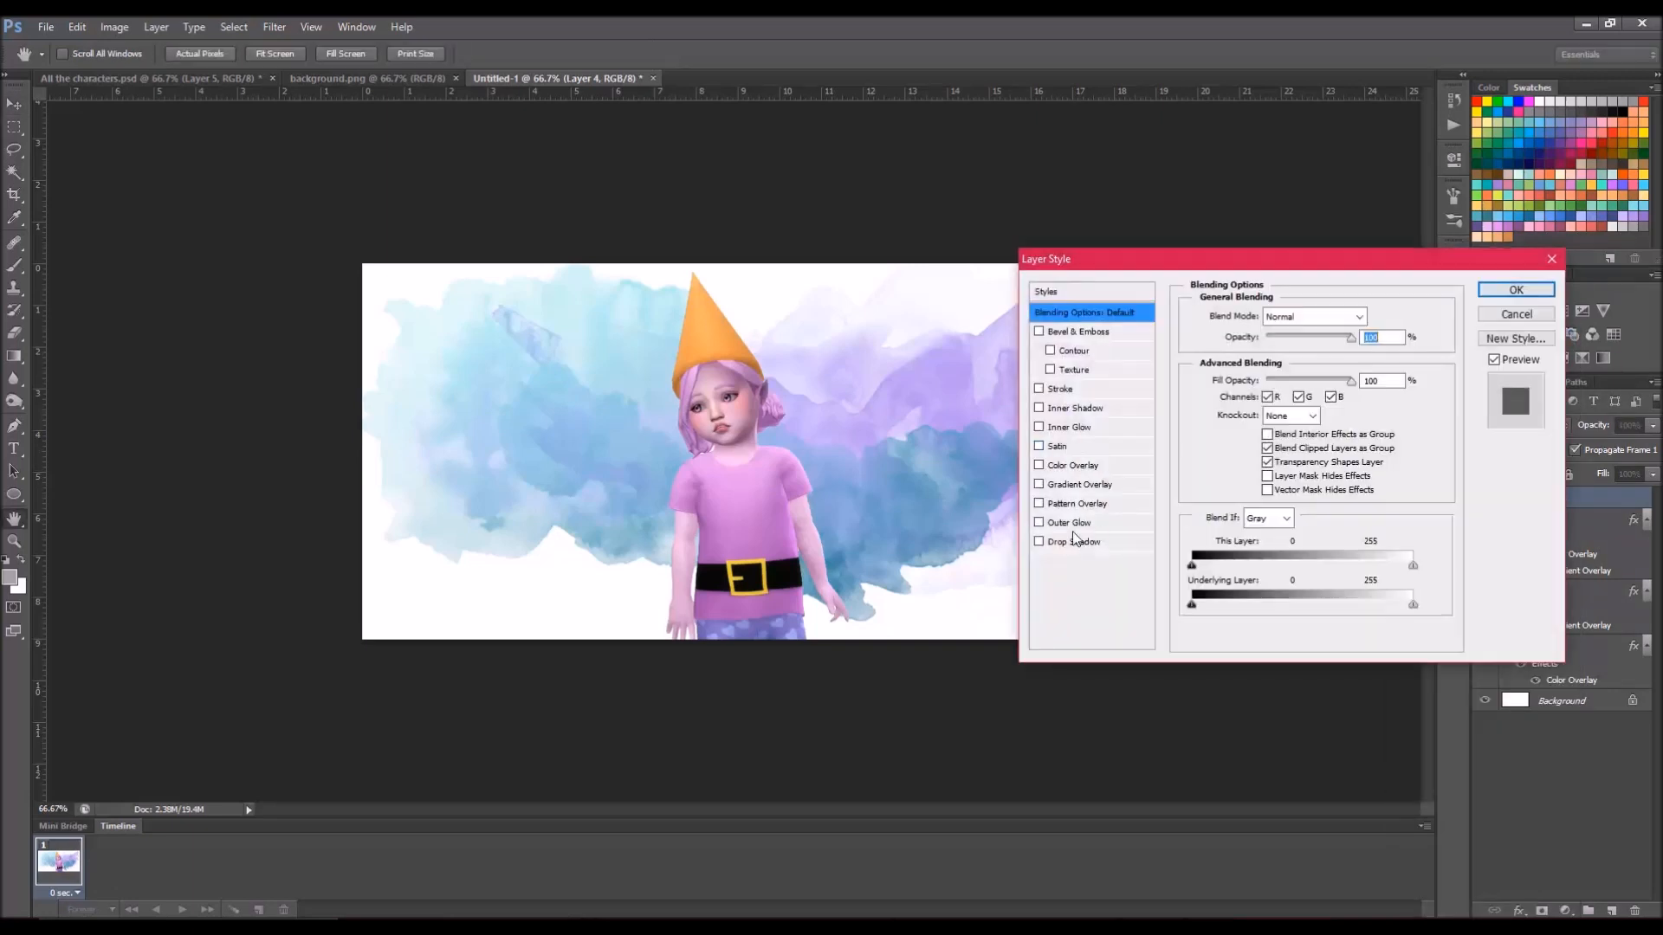
pyautogui.click(1060, 389)
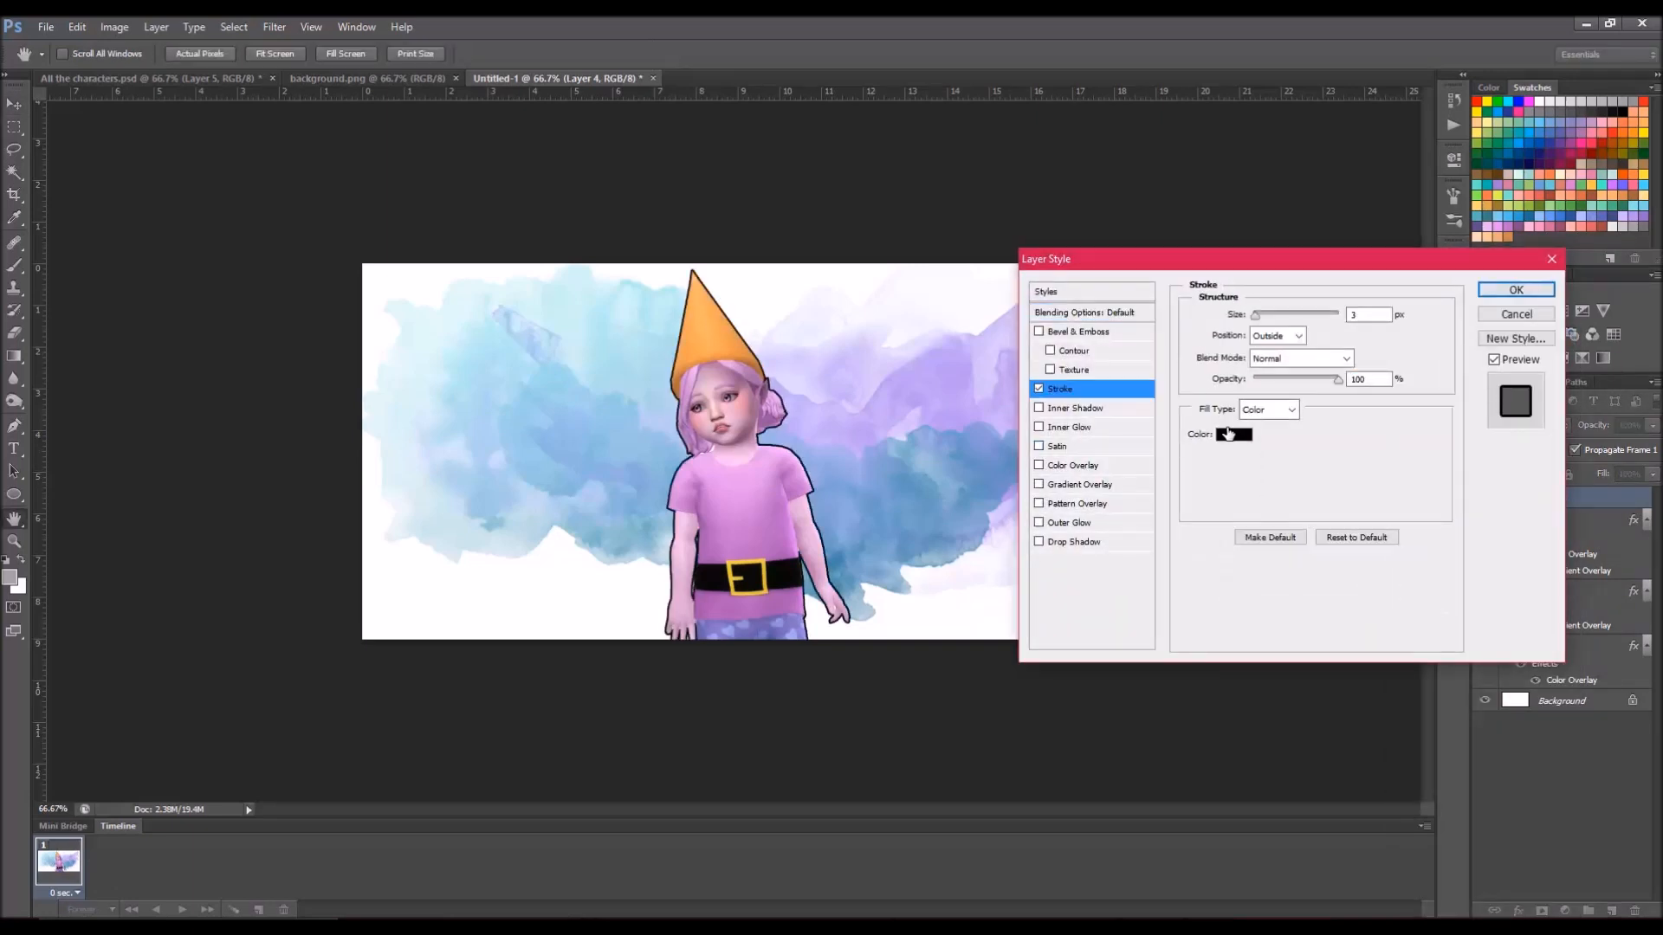
pyautogui.click(1233, 433)
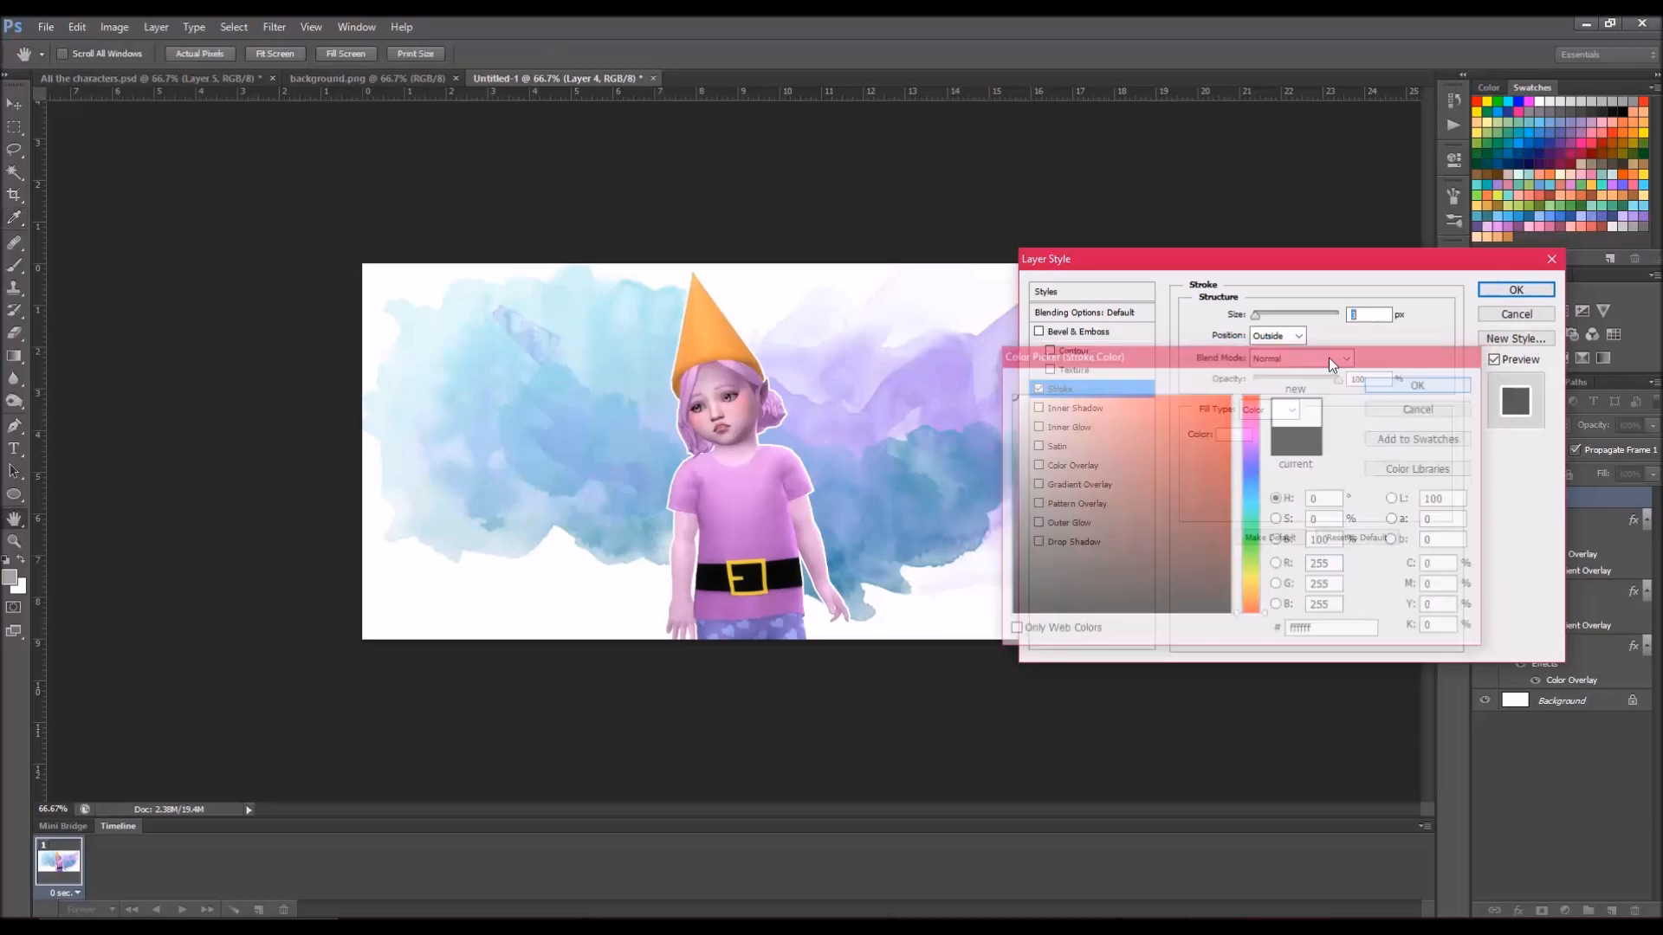
pyautogui.click(1417, 408)
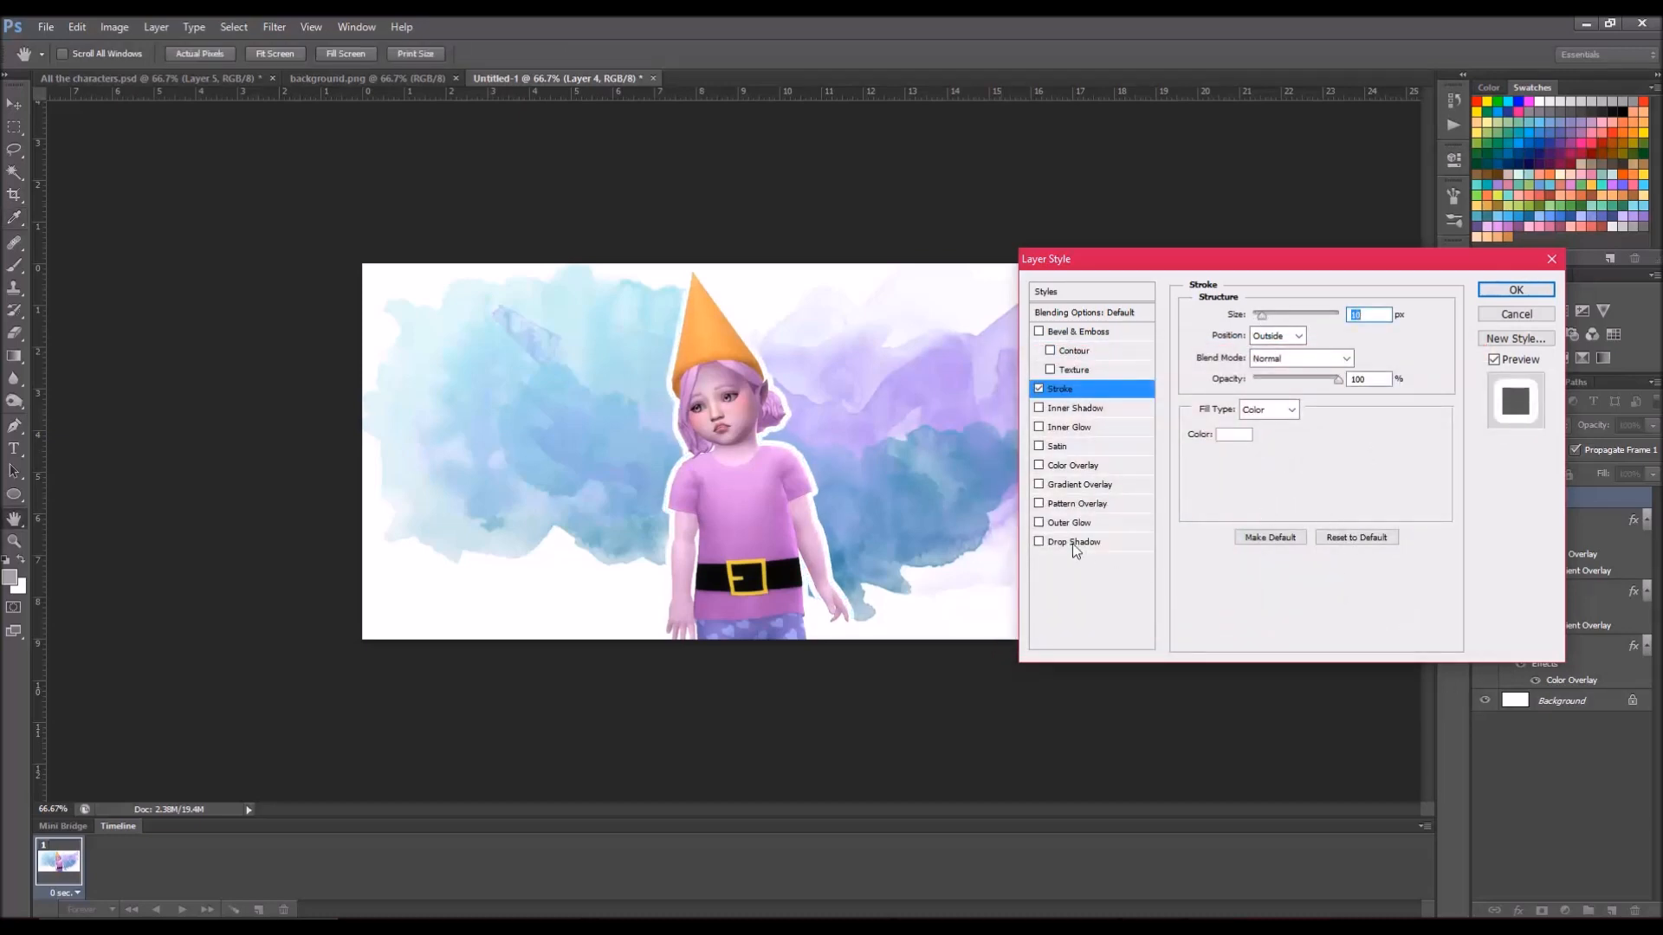
pyautogui.click(1074, 540)
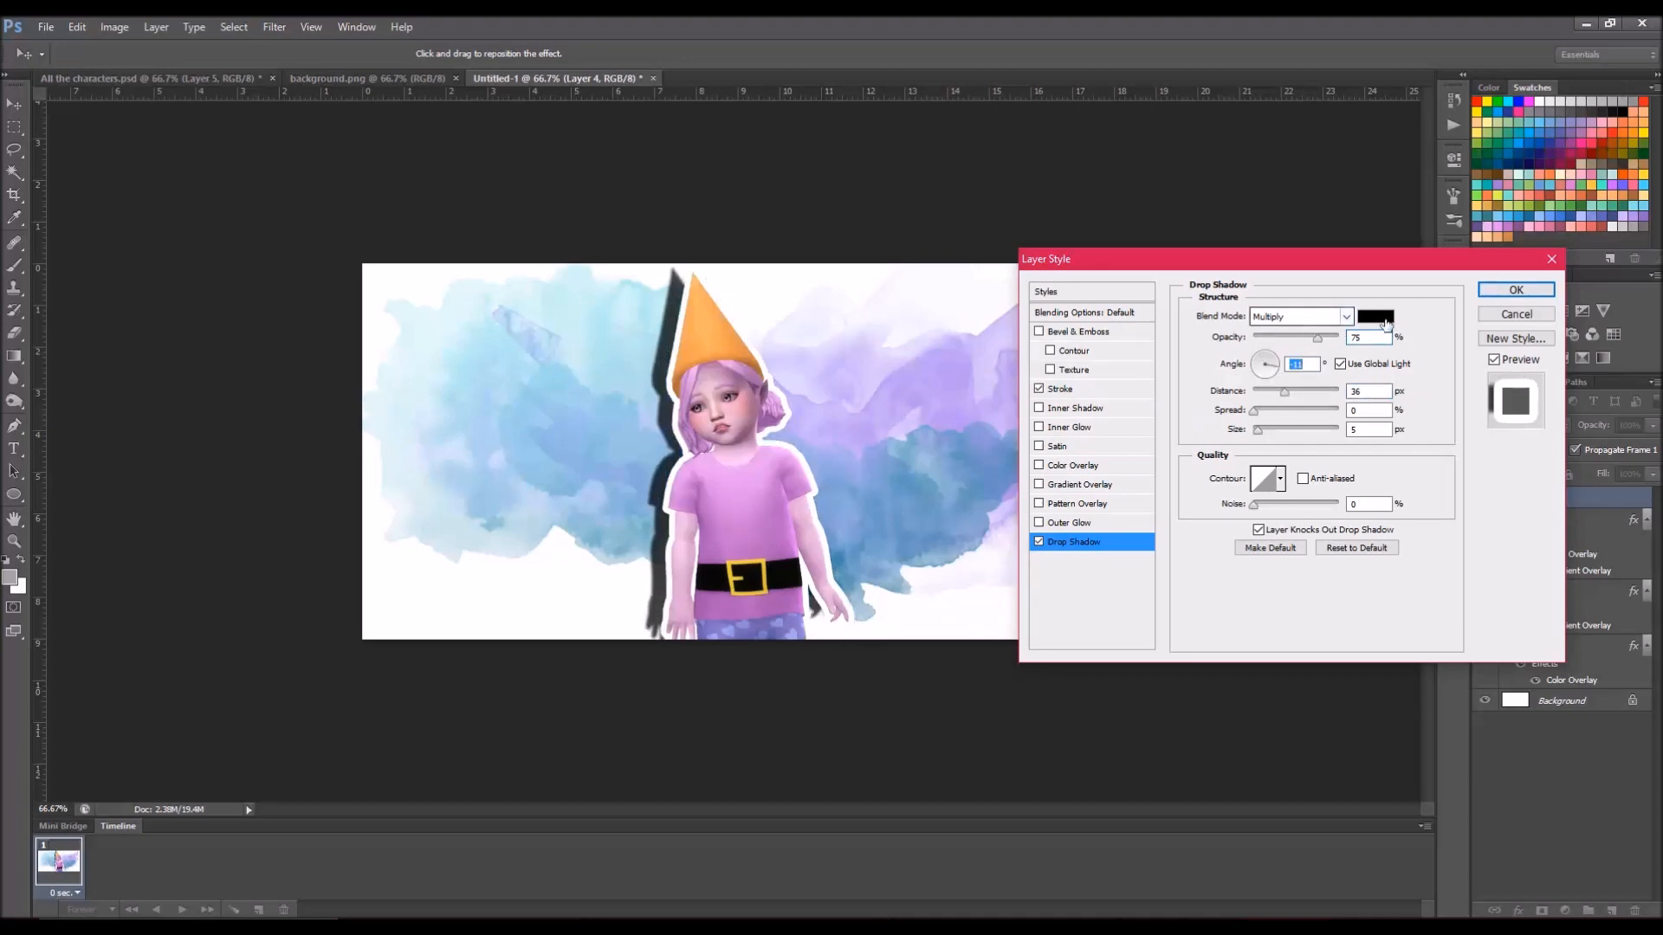
# Step: Make the drop shadow purple, keeping Multiply blending
pyautogui.click(1375, 317)
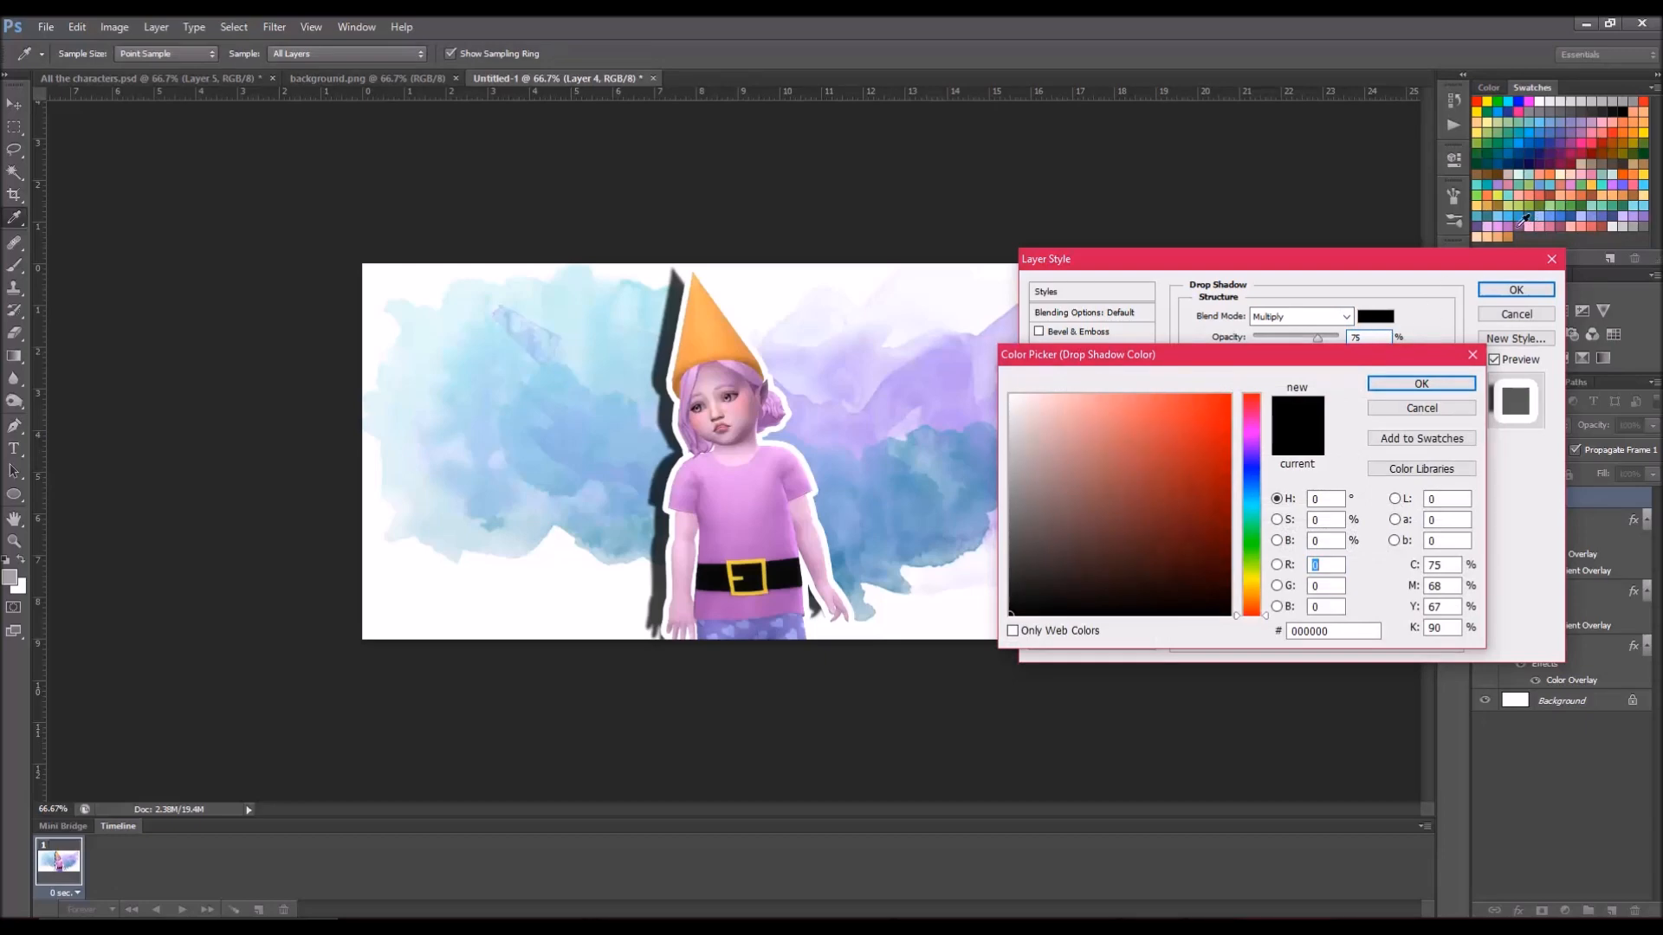
pyautogui.click(1421, 383)
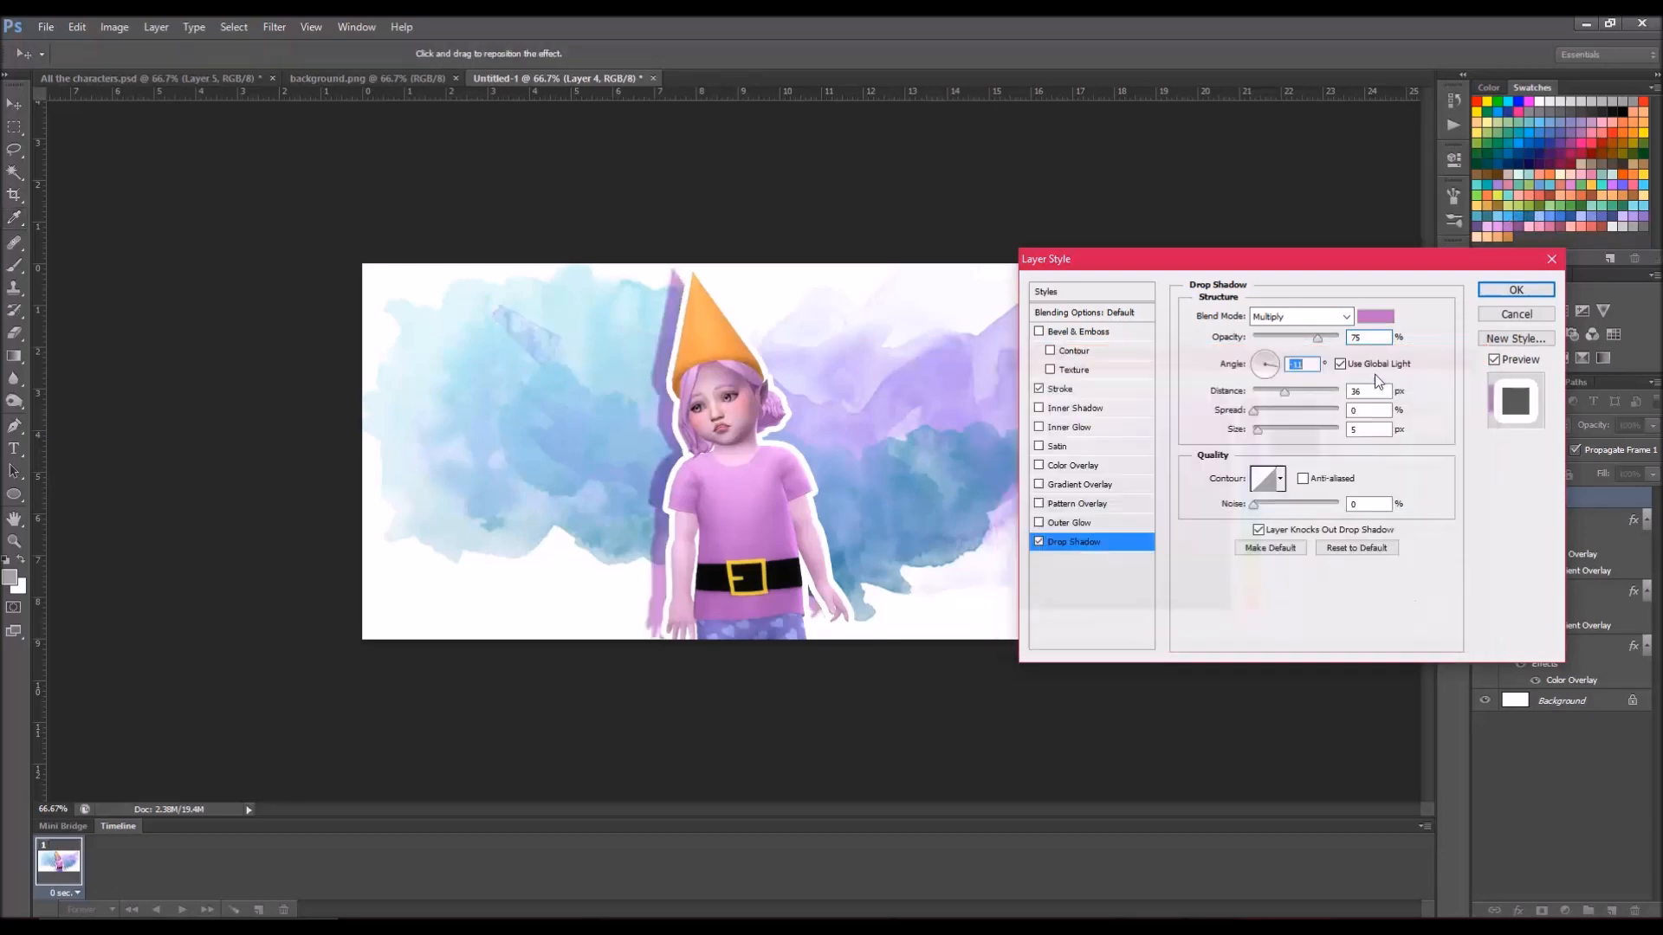
pyautogui.click(1301, 315)
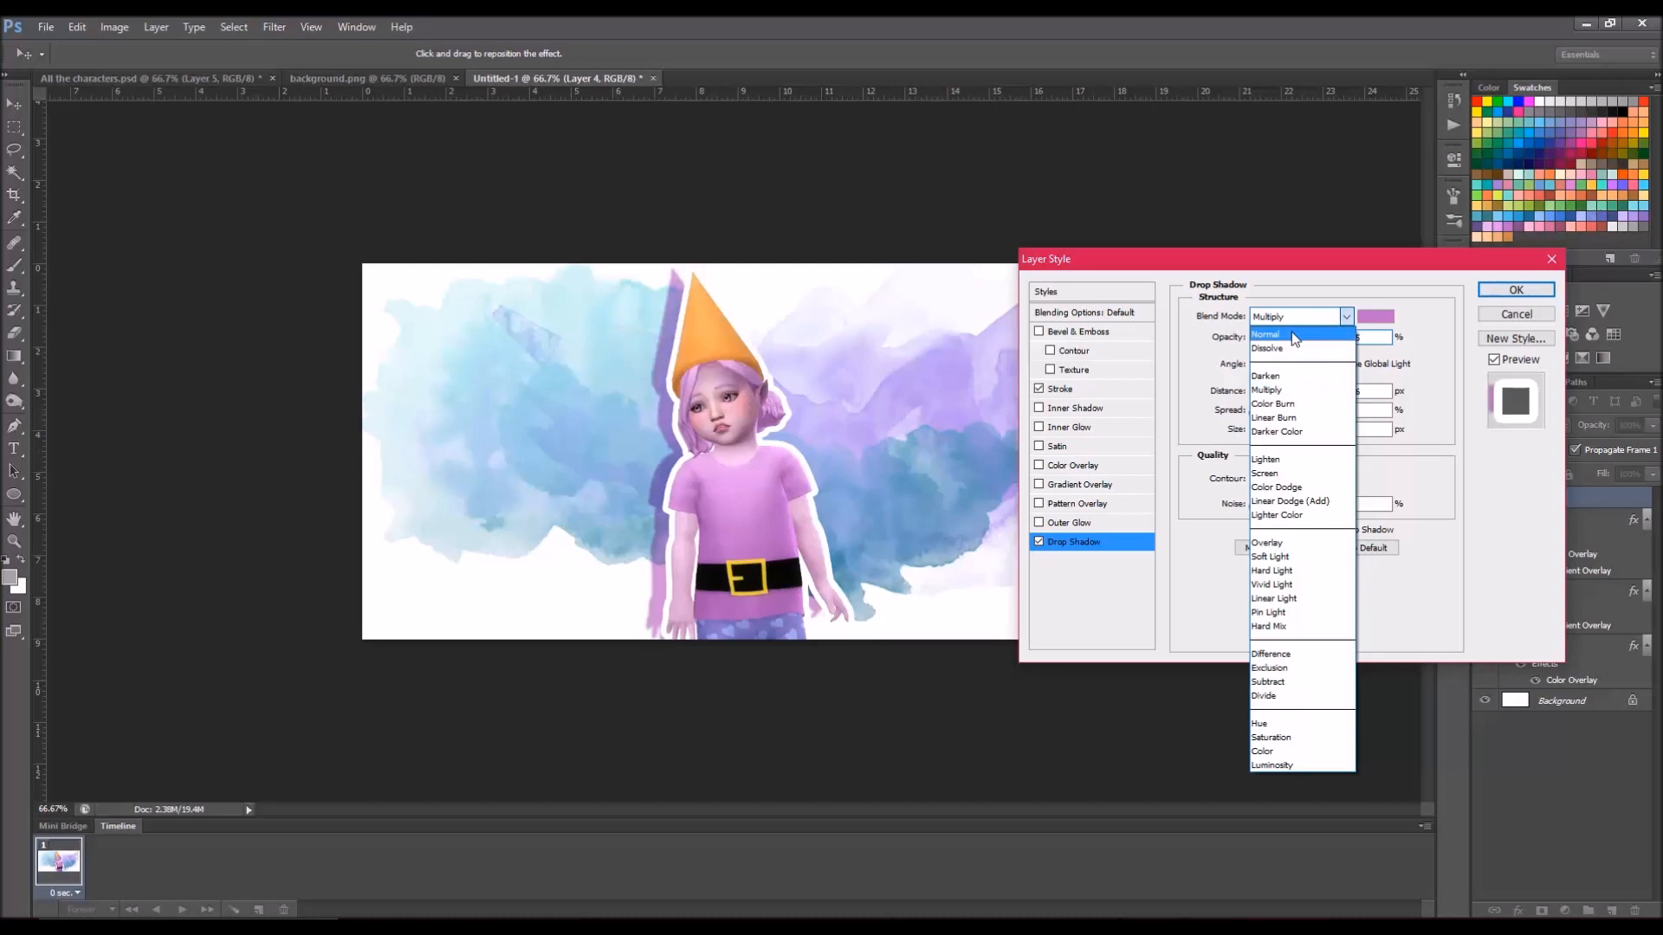
pyautogui.click(1265, 334)
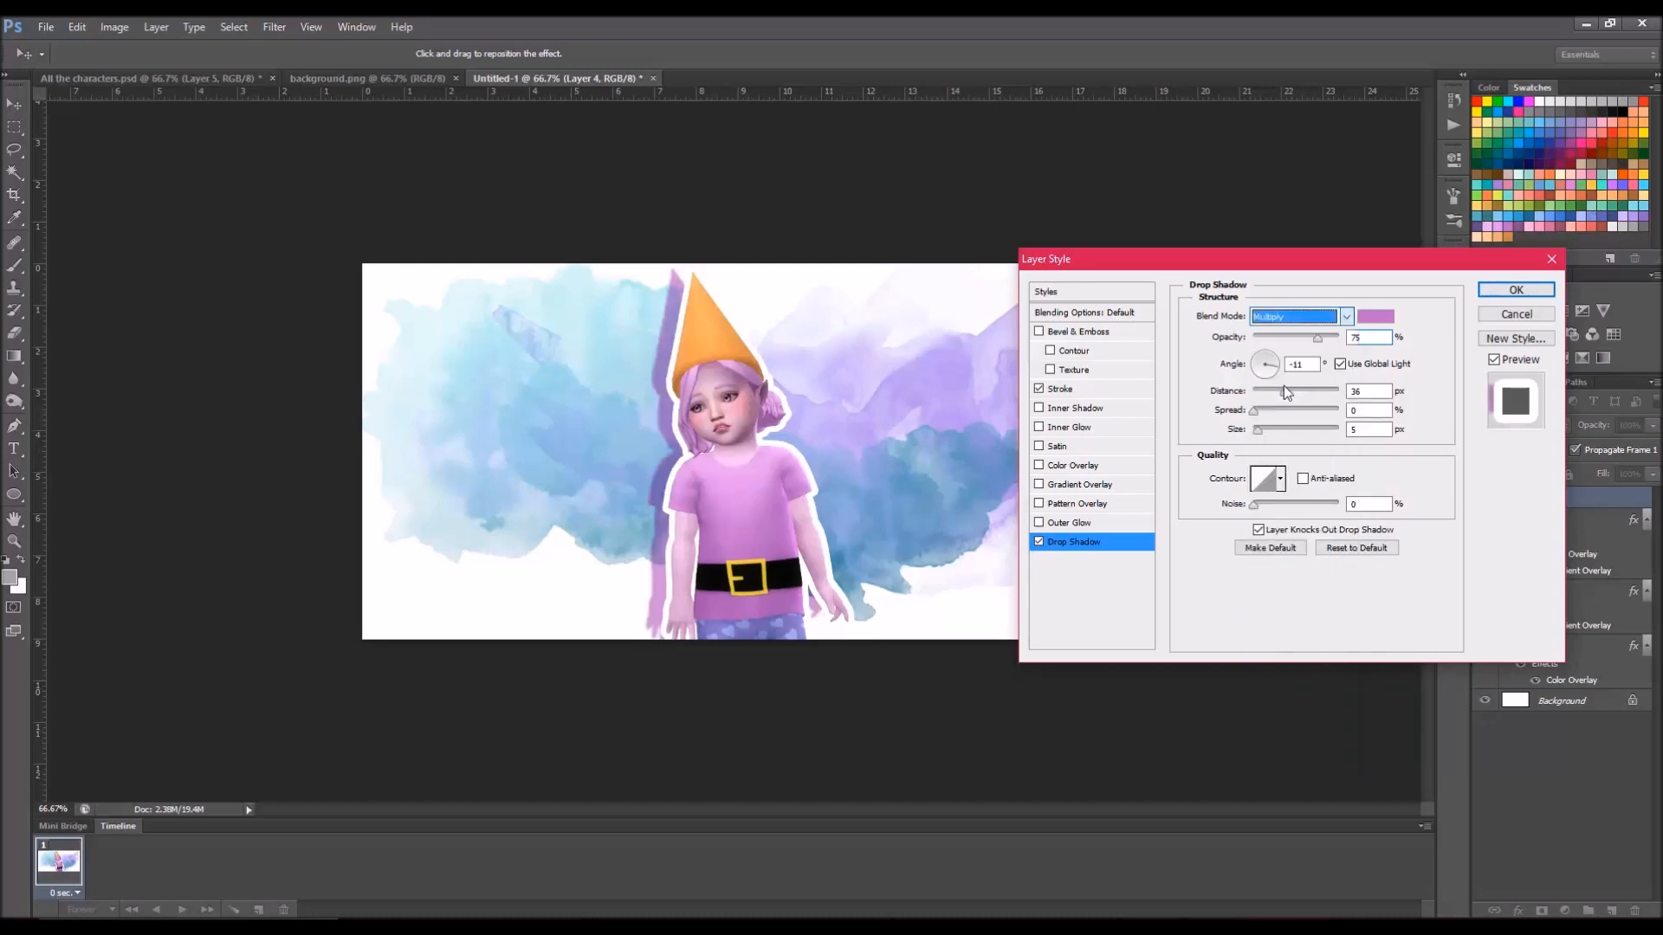
# Step: Raise the shadow's distance, lower its opacity, and apply the layer effects
pyautogui.moveTo(1335, 390); pyautogui.dragTo(1299, 390)
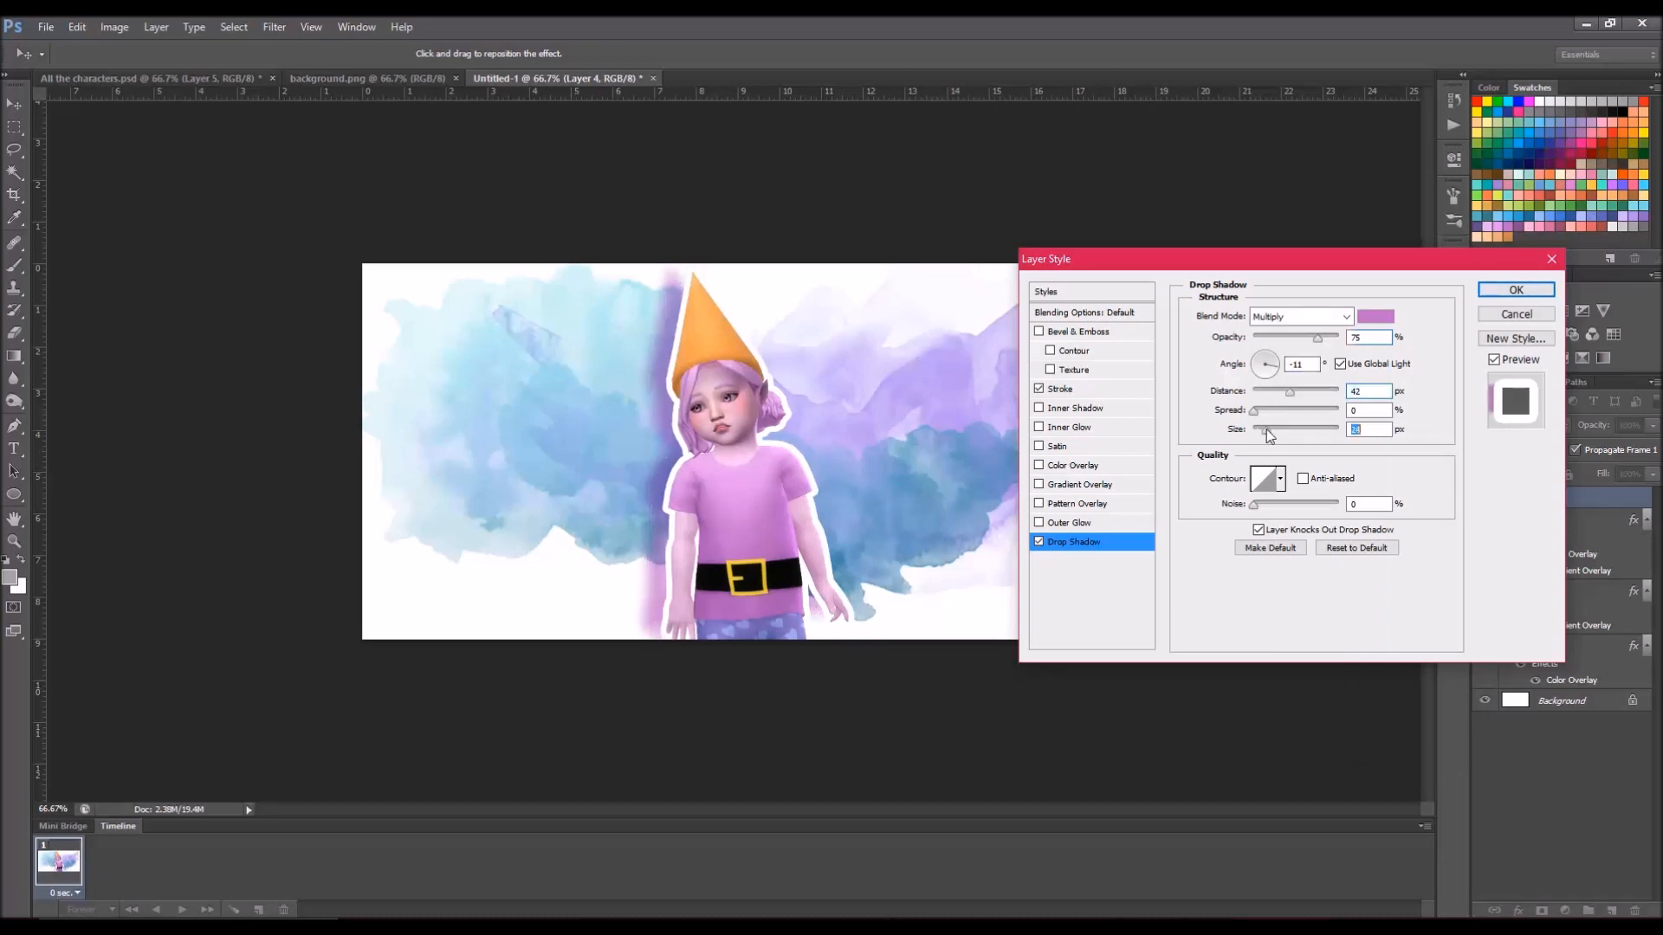
pyautogui.moveTo(1289, 389); pyautogui.dragTo(1264, 390)
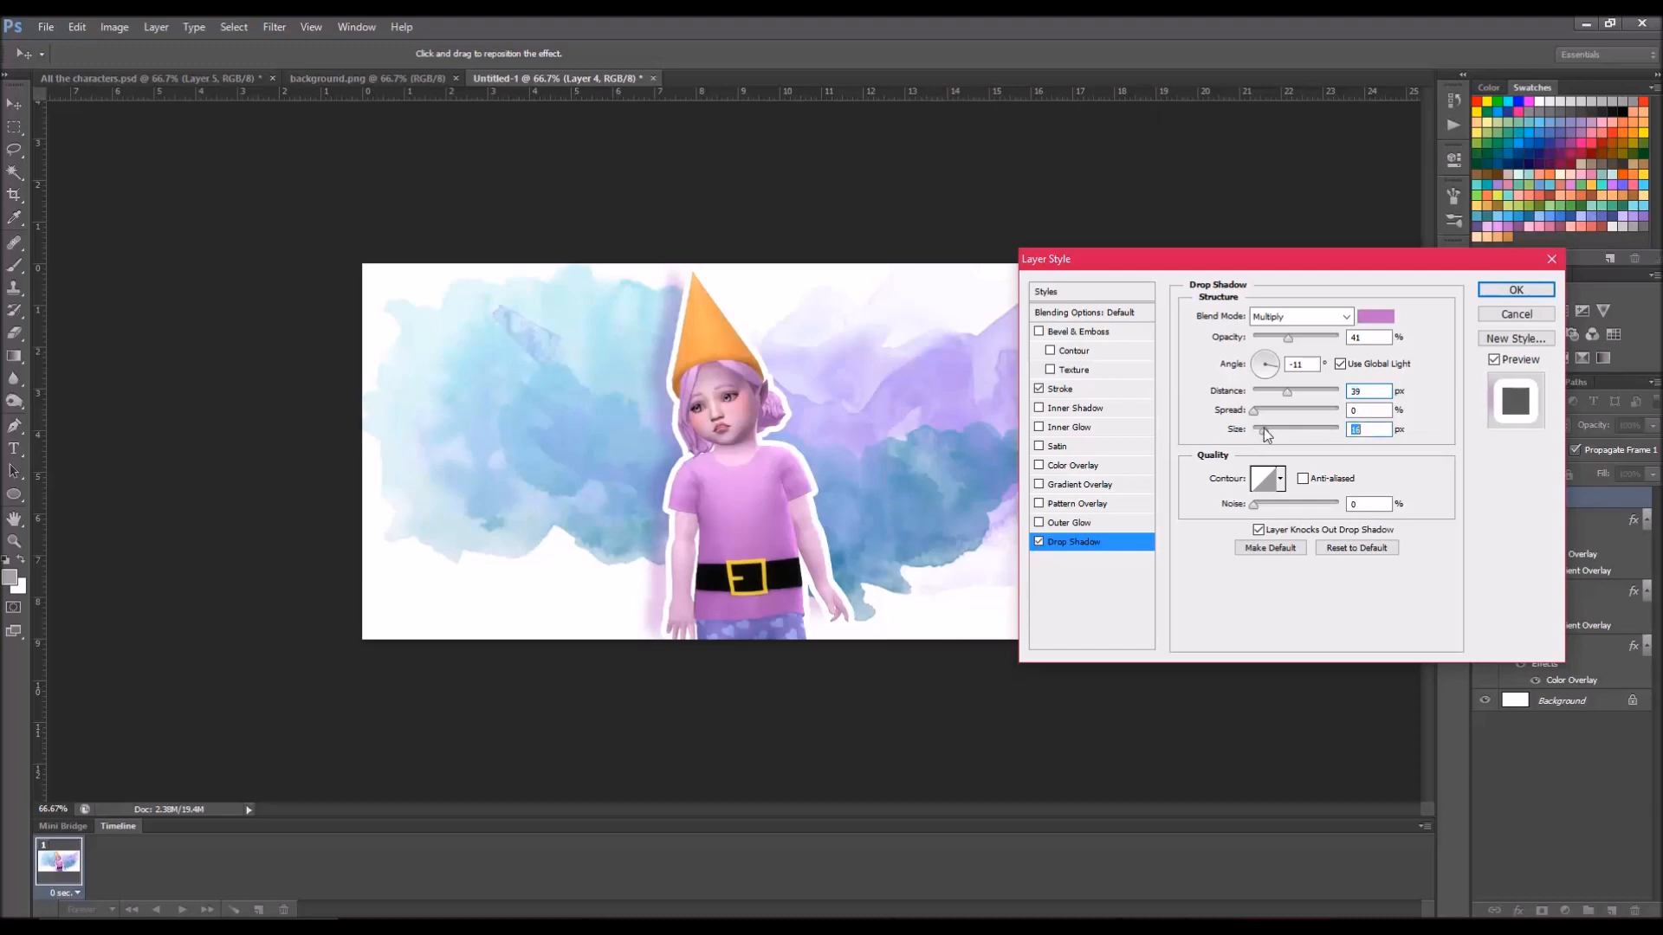
pyautogui.click(1515, 290)
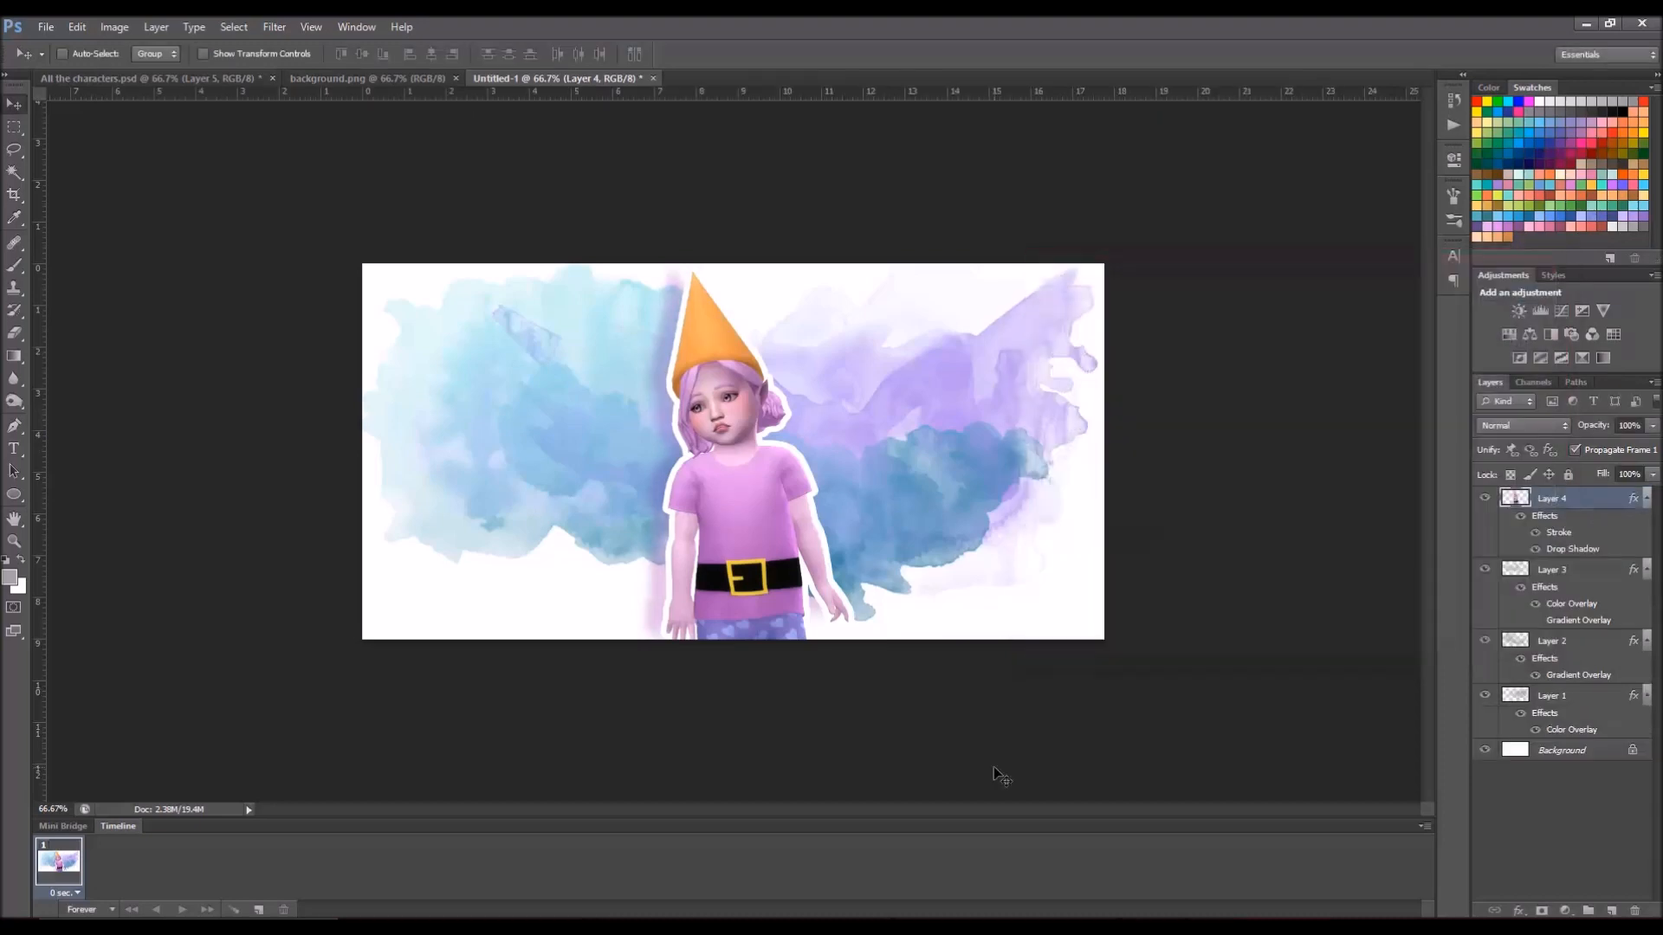
# Step: Hide the gnome Layer 4 and start a trial crop of the banner
pyautogui.click(14, 194)
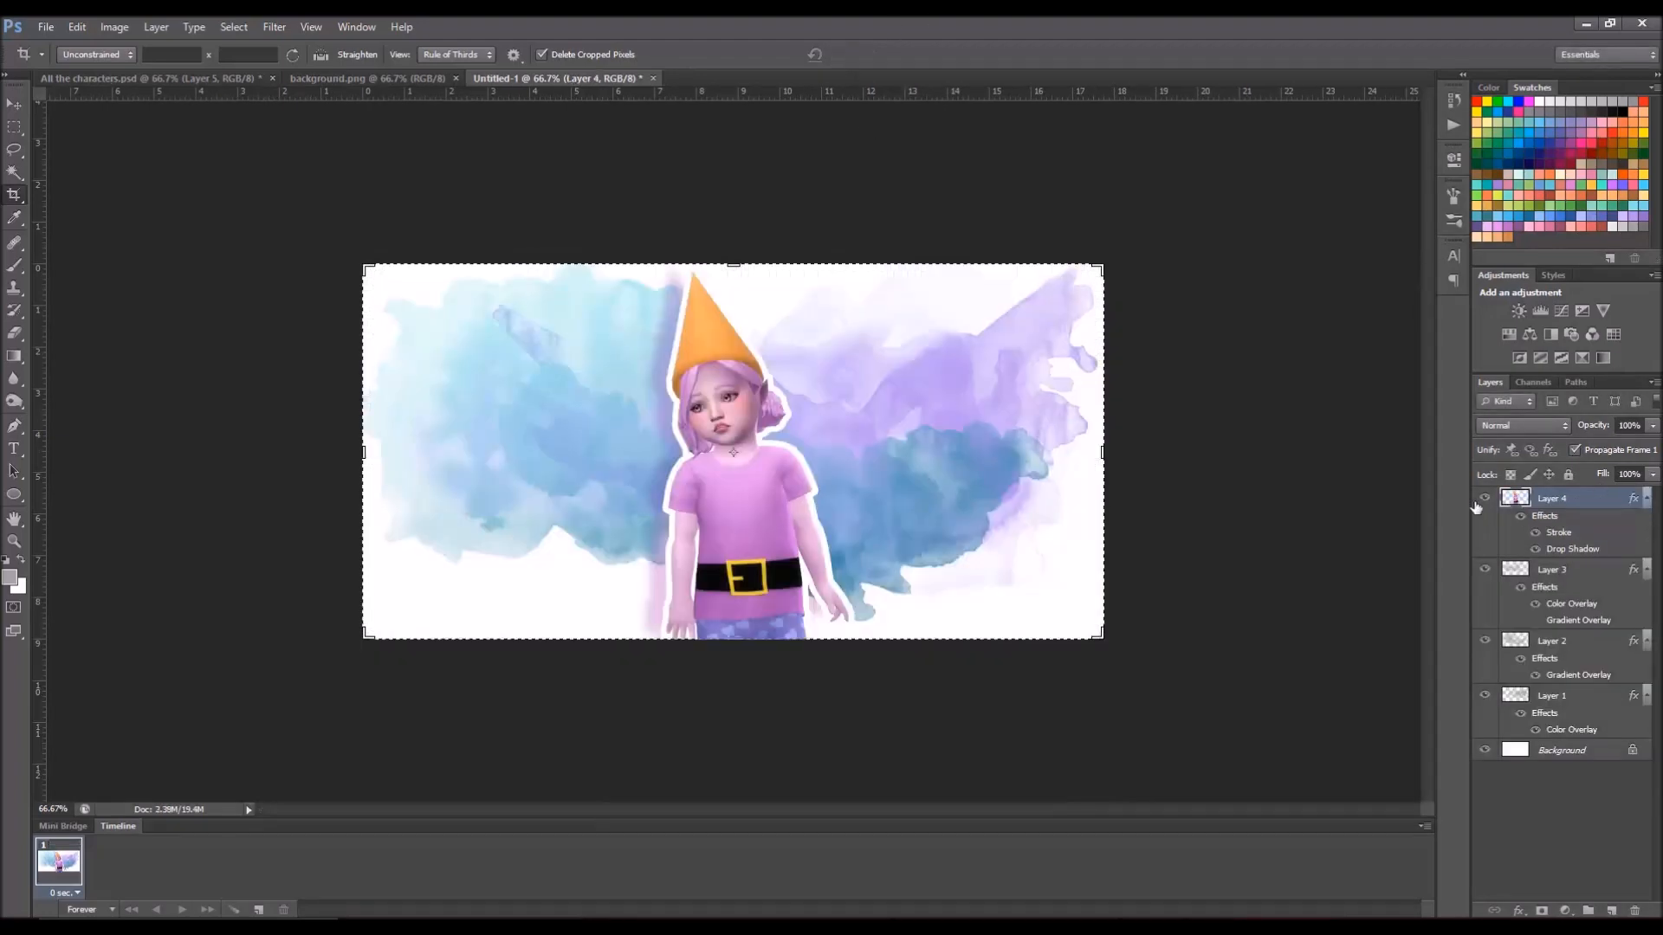
pyautogui.click(1483, 499)
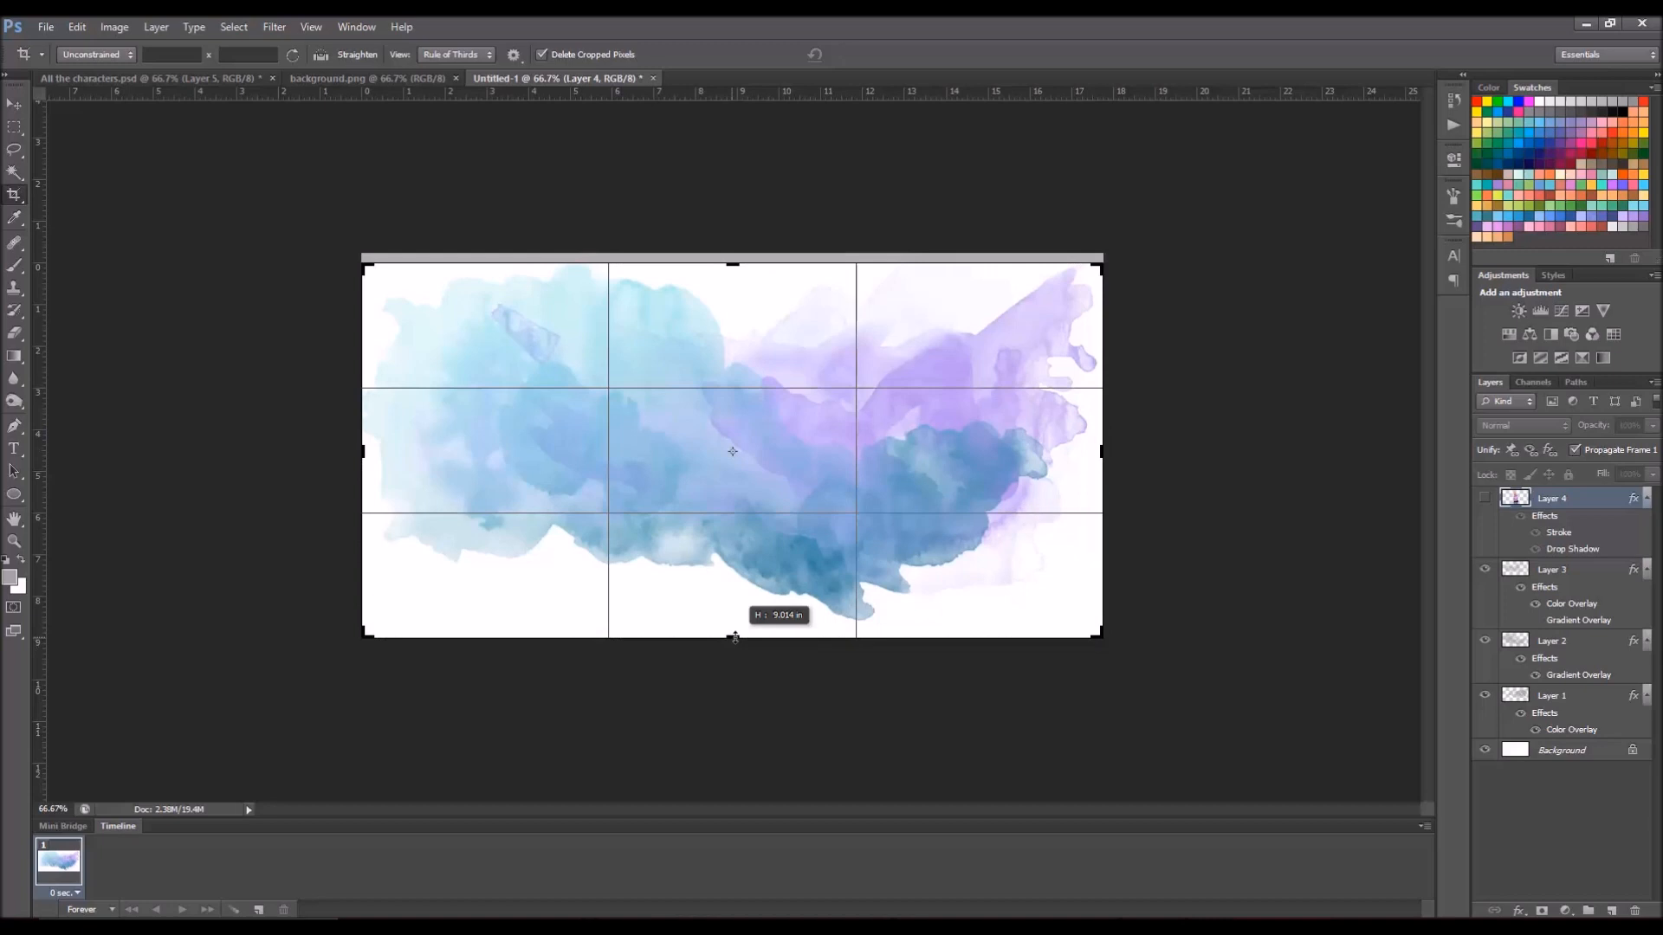
pyautogui.moveTo(731, 636); pyautogui.dragTo(731, 562)
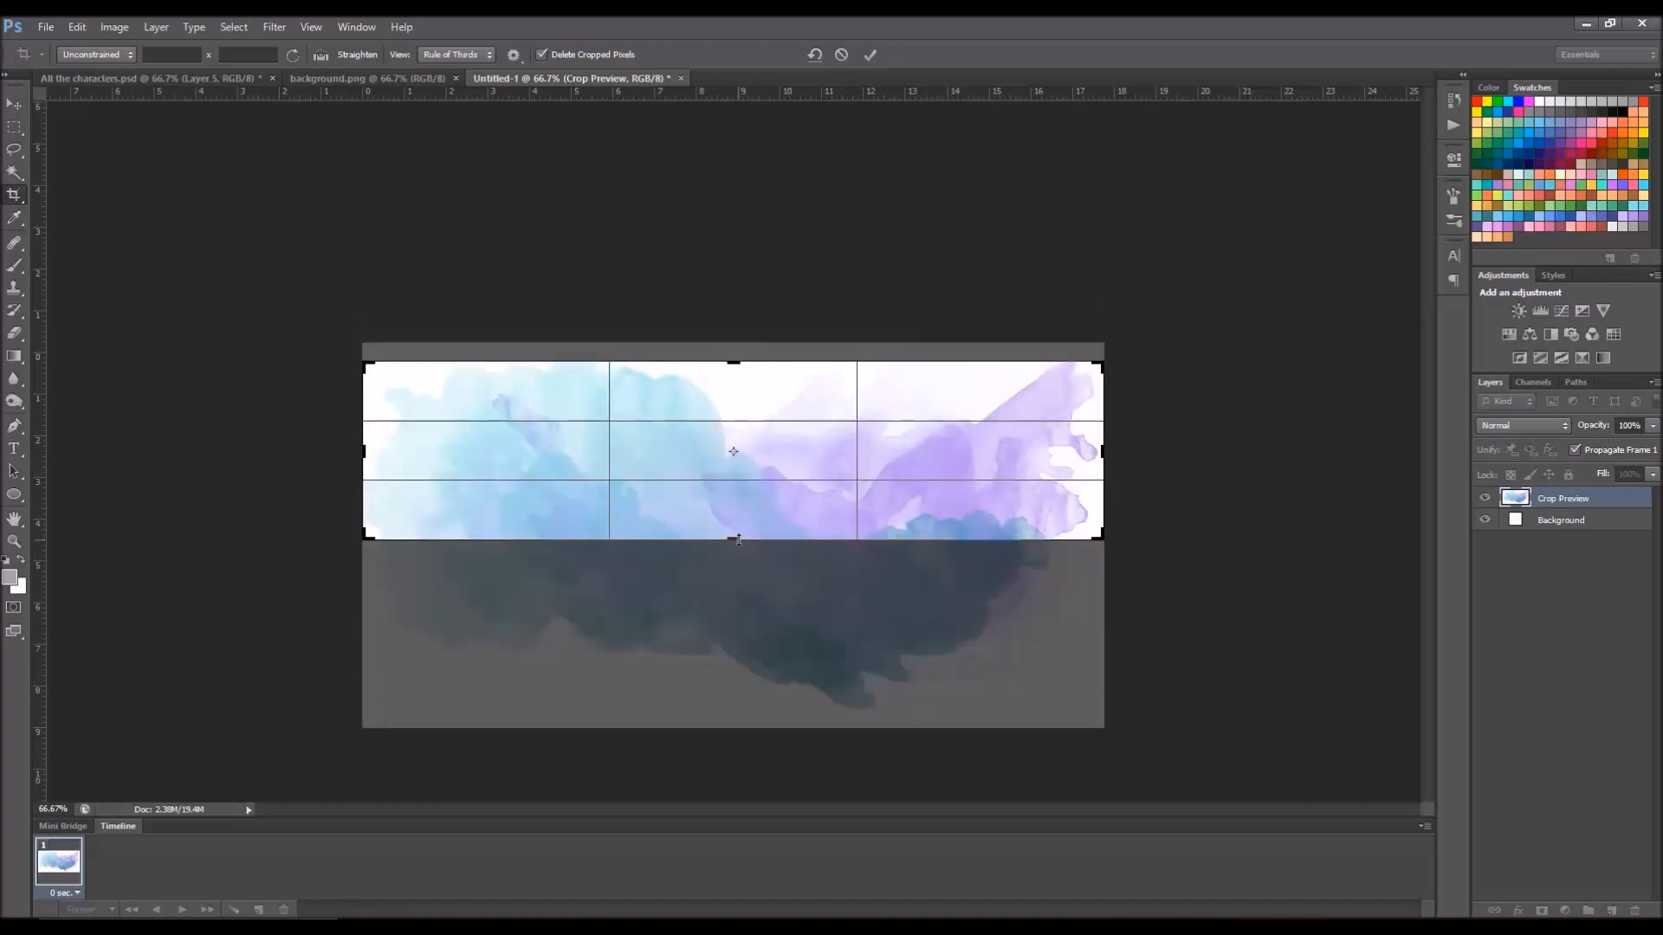
pyautogui.moveTo(738, 540); pyautogui.dragTo(745, 626)
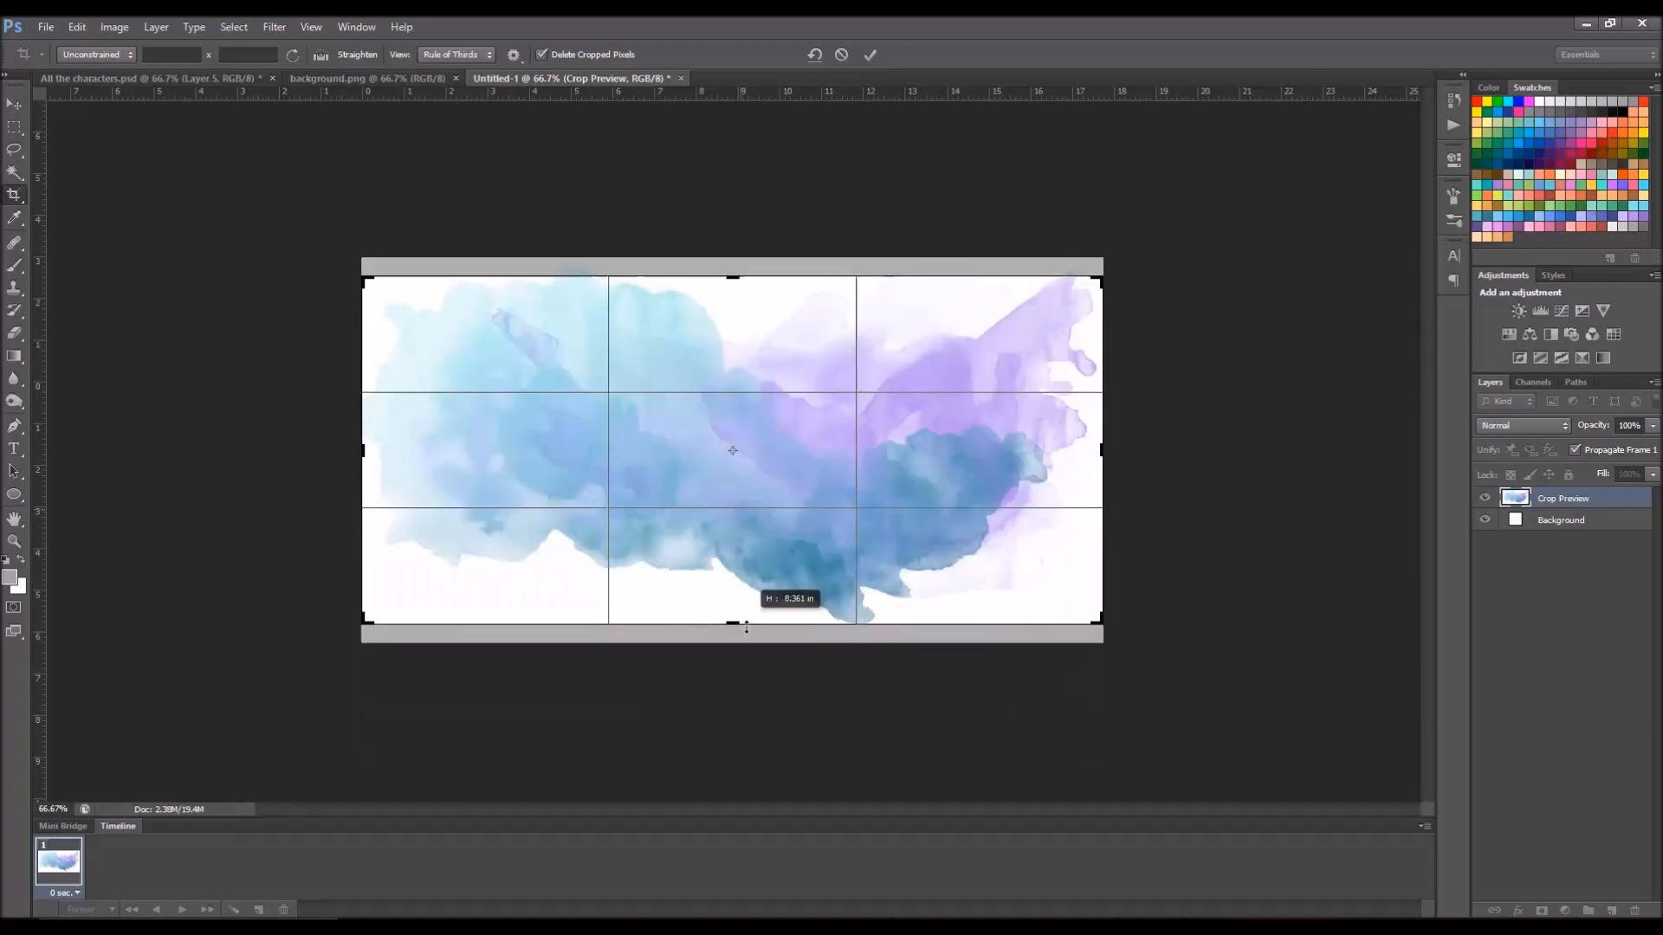
# Step: Test a narrow horizontal crop strip, then cancel the crop
pyautogui.moveTo(745, 282); pyautogui.dragTo(743, 371)
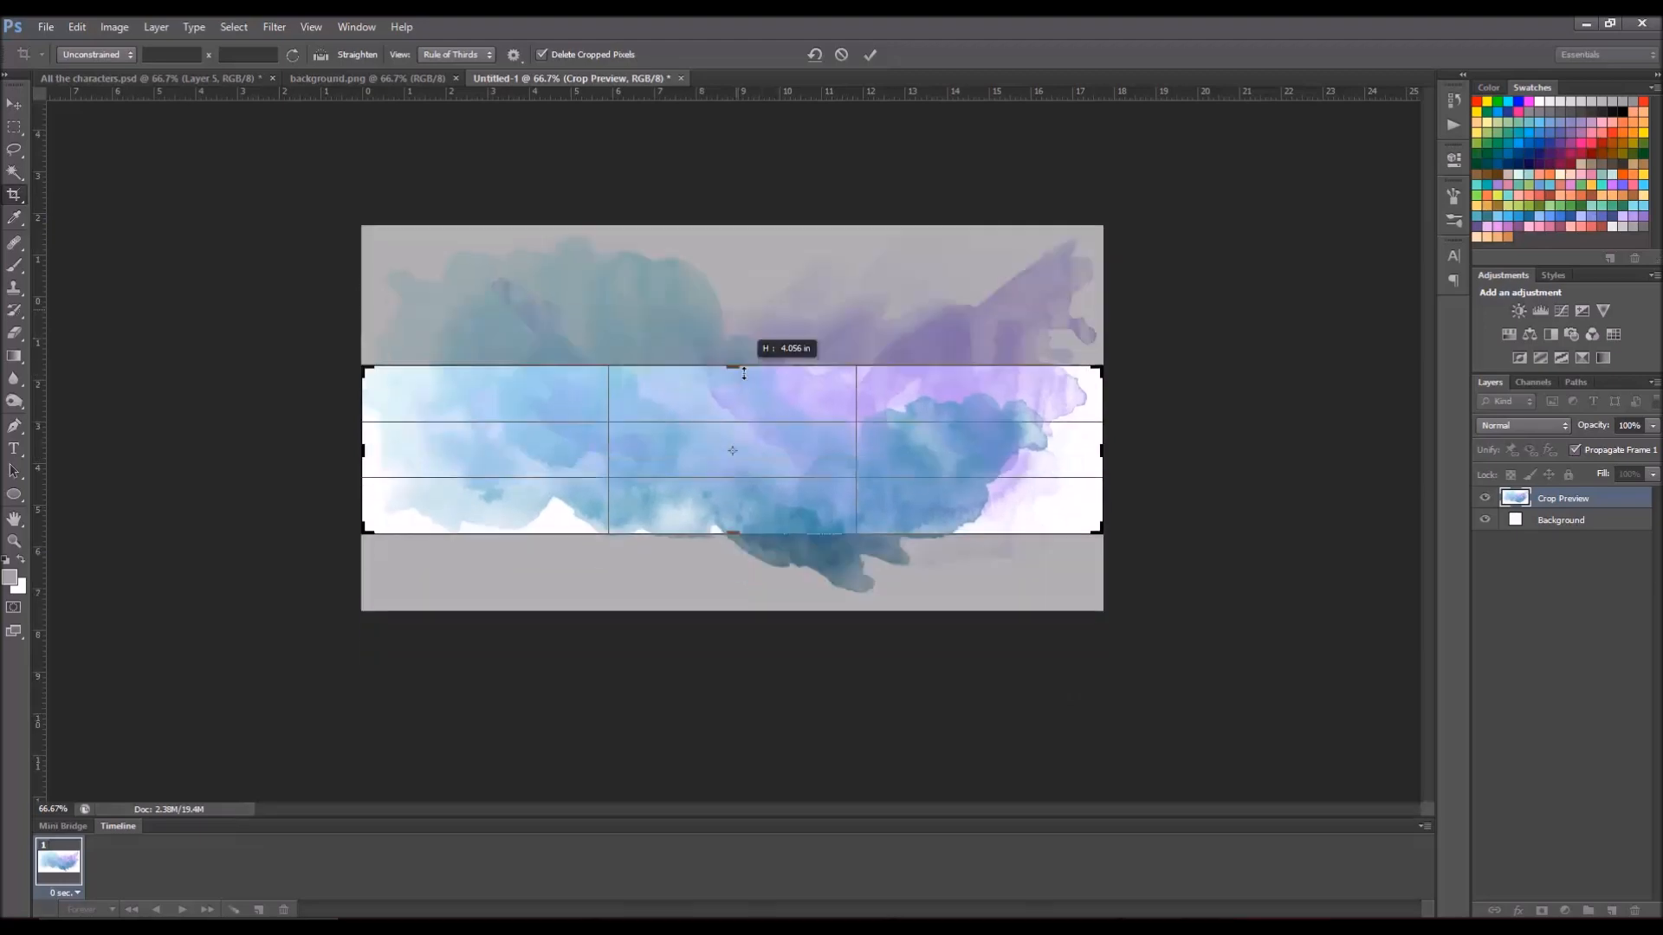
pyautogui.moveTo(731, 530); pyautogui.dragTo(731, 503)
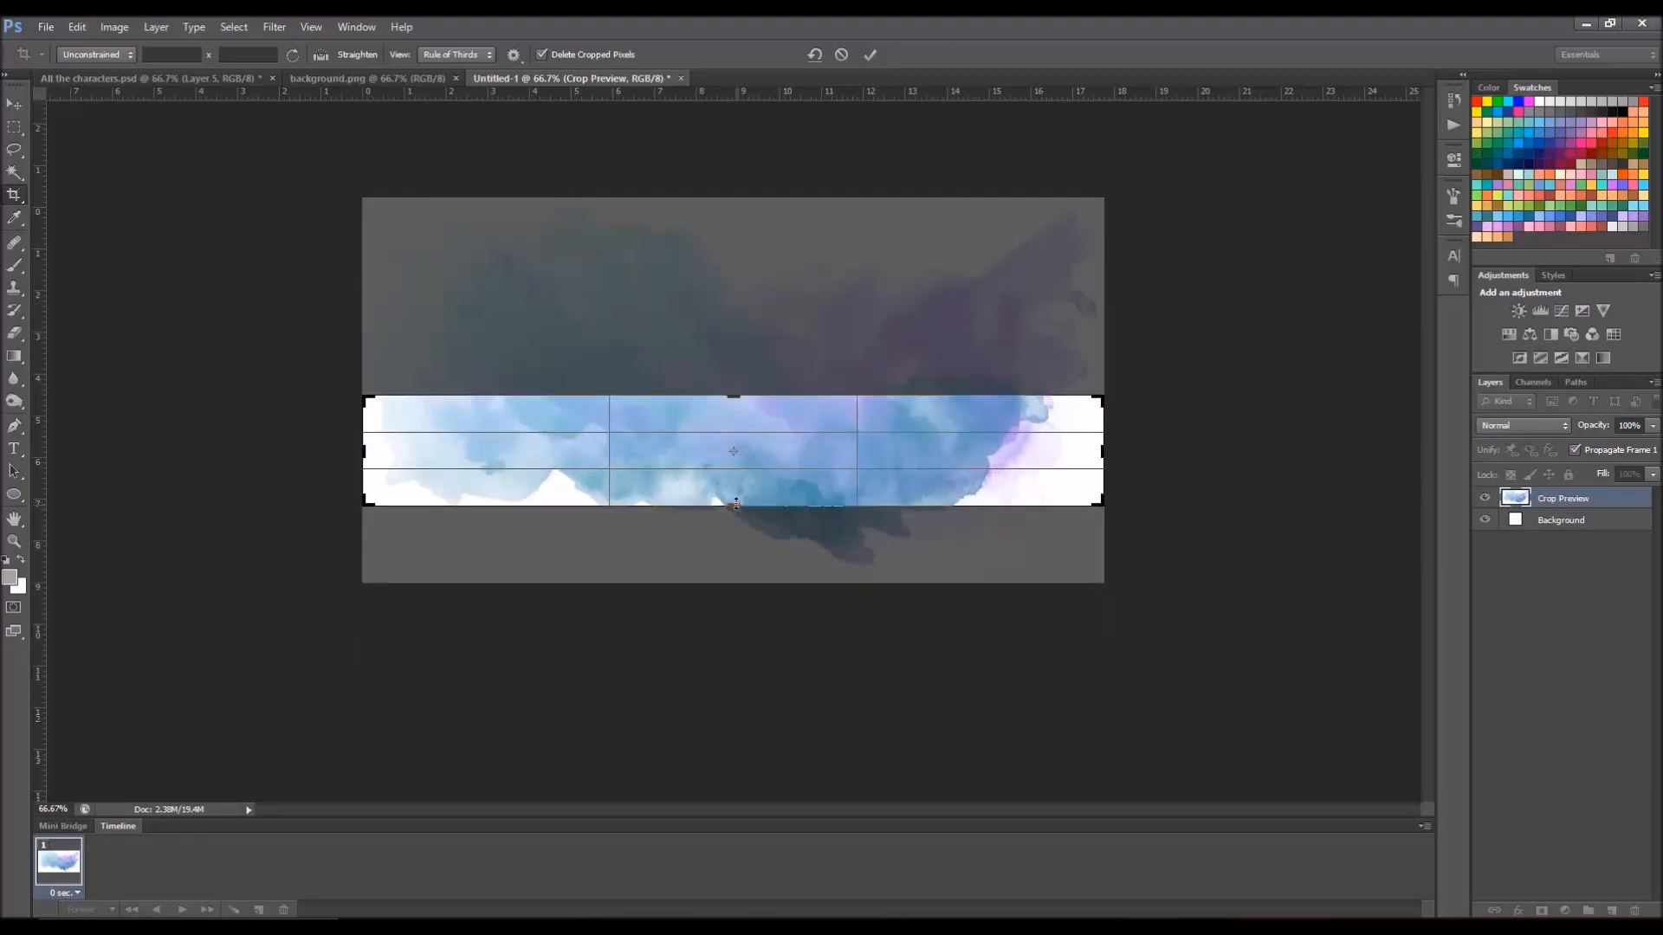
pyautogui.moveTo(731, 397); pyautogui.dragTo(731, 398)
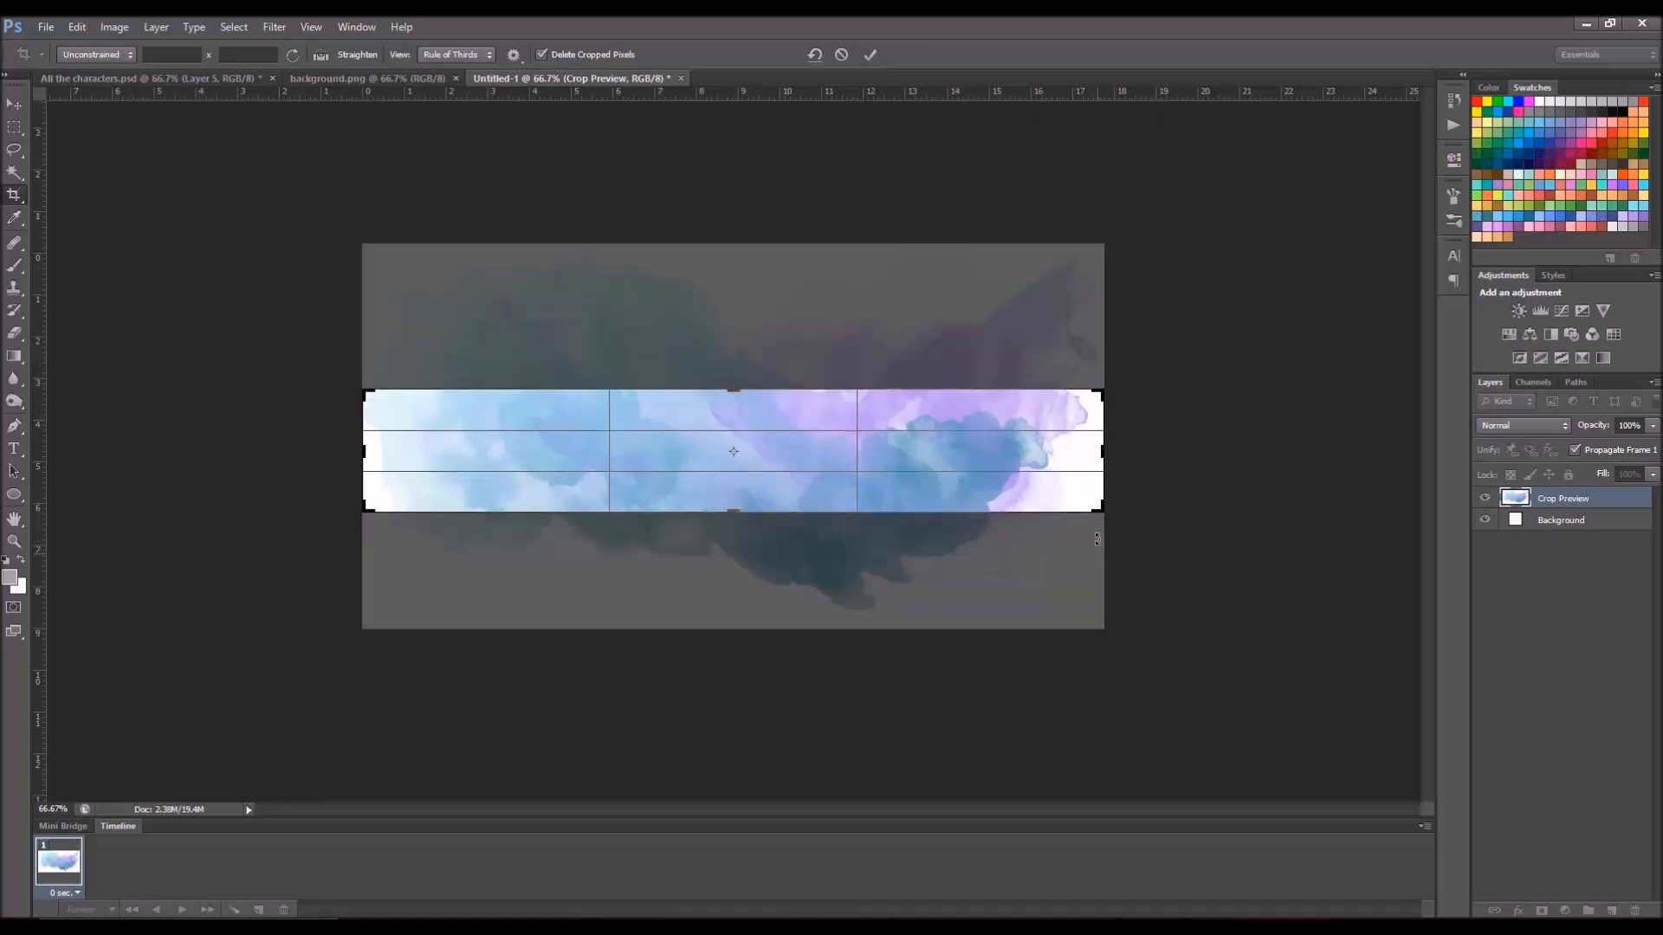
pyautogui.click(873, 54)
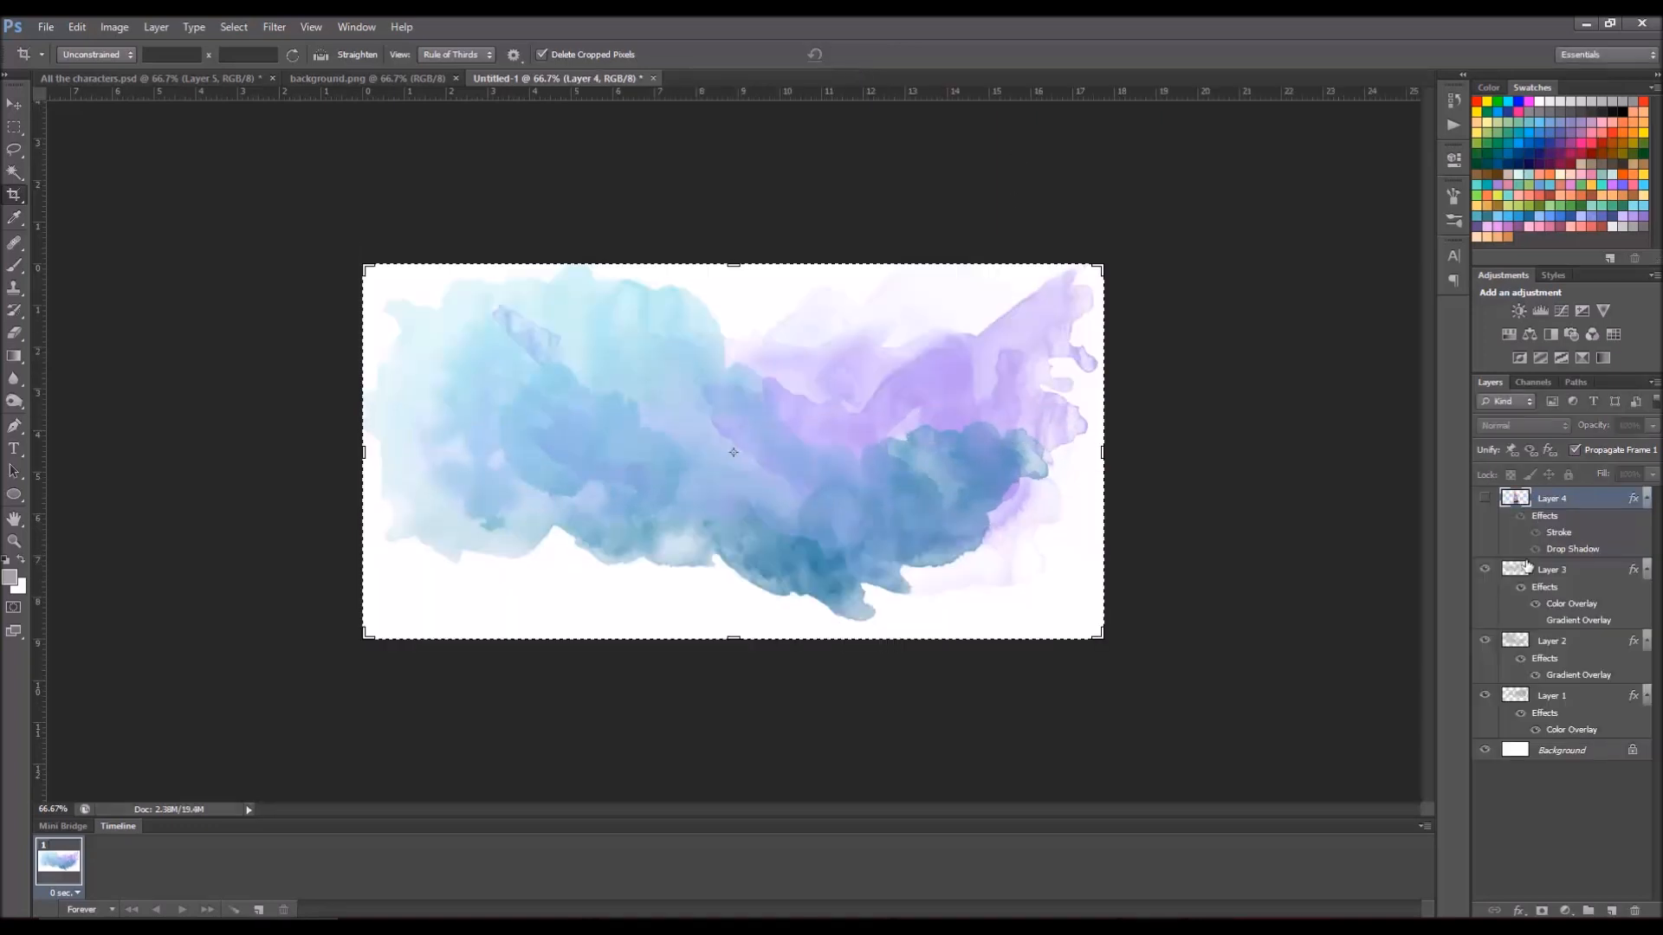
# Step: Reposition the watercolour stroke layers with the Move tool into a softer wash
pyautogui.click(1552, 568)
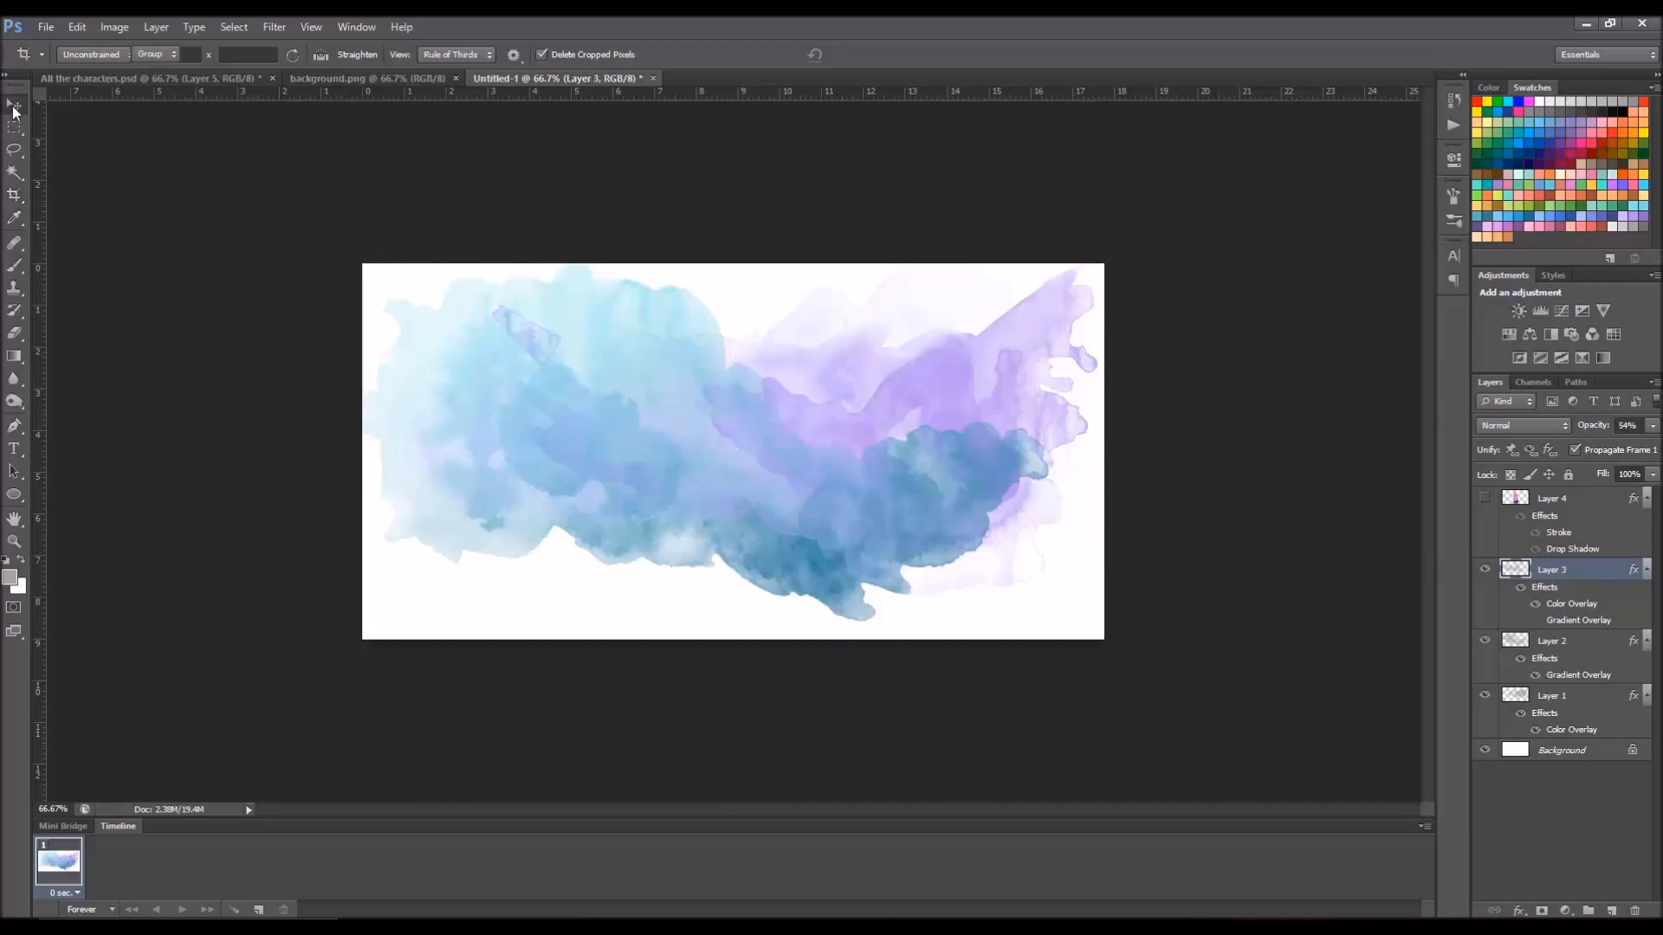
pyautogui.click(11, 108)
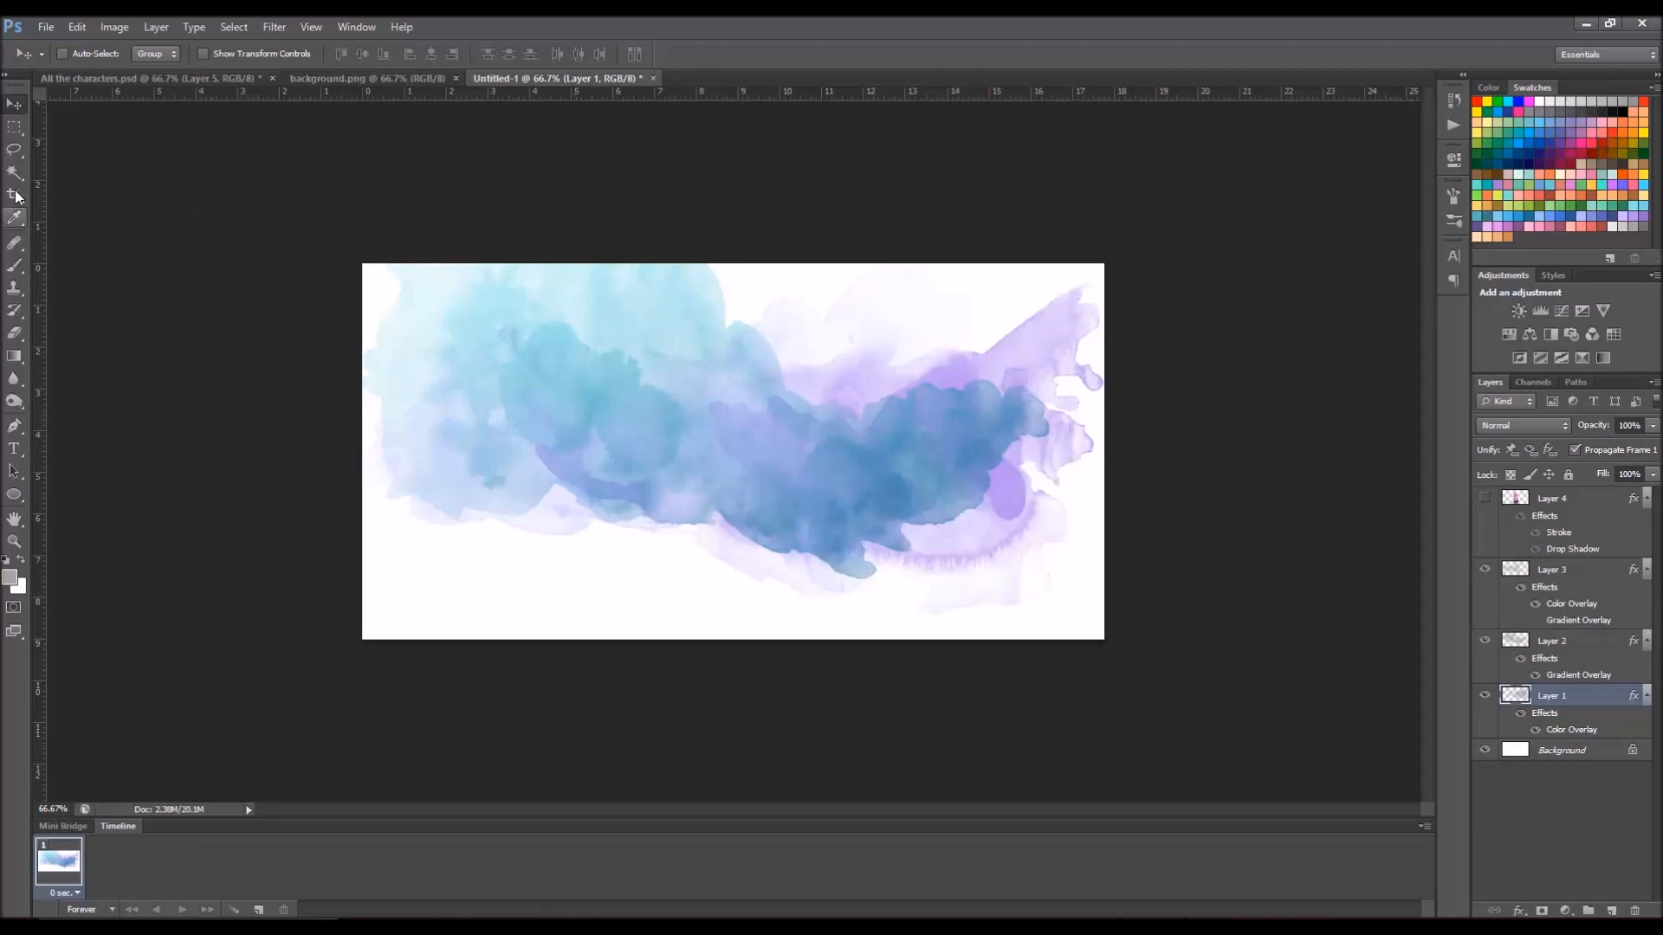
pyautogui.click(12, 194)
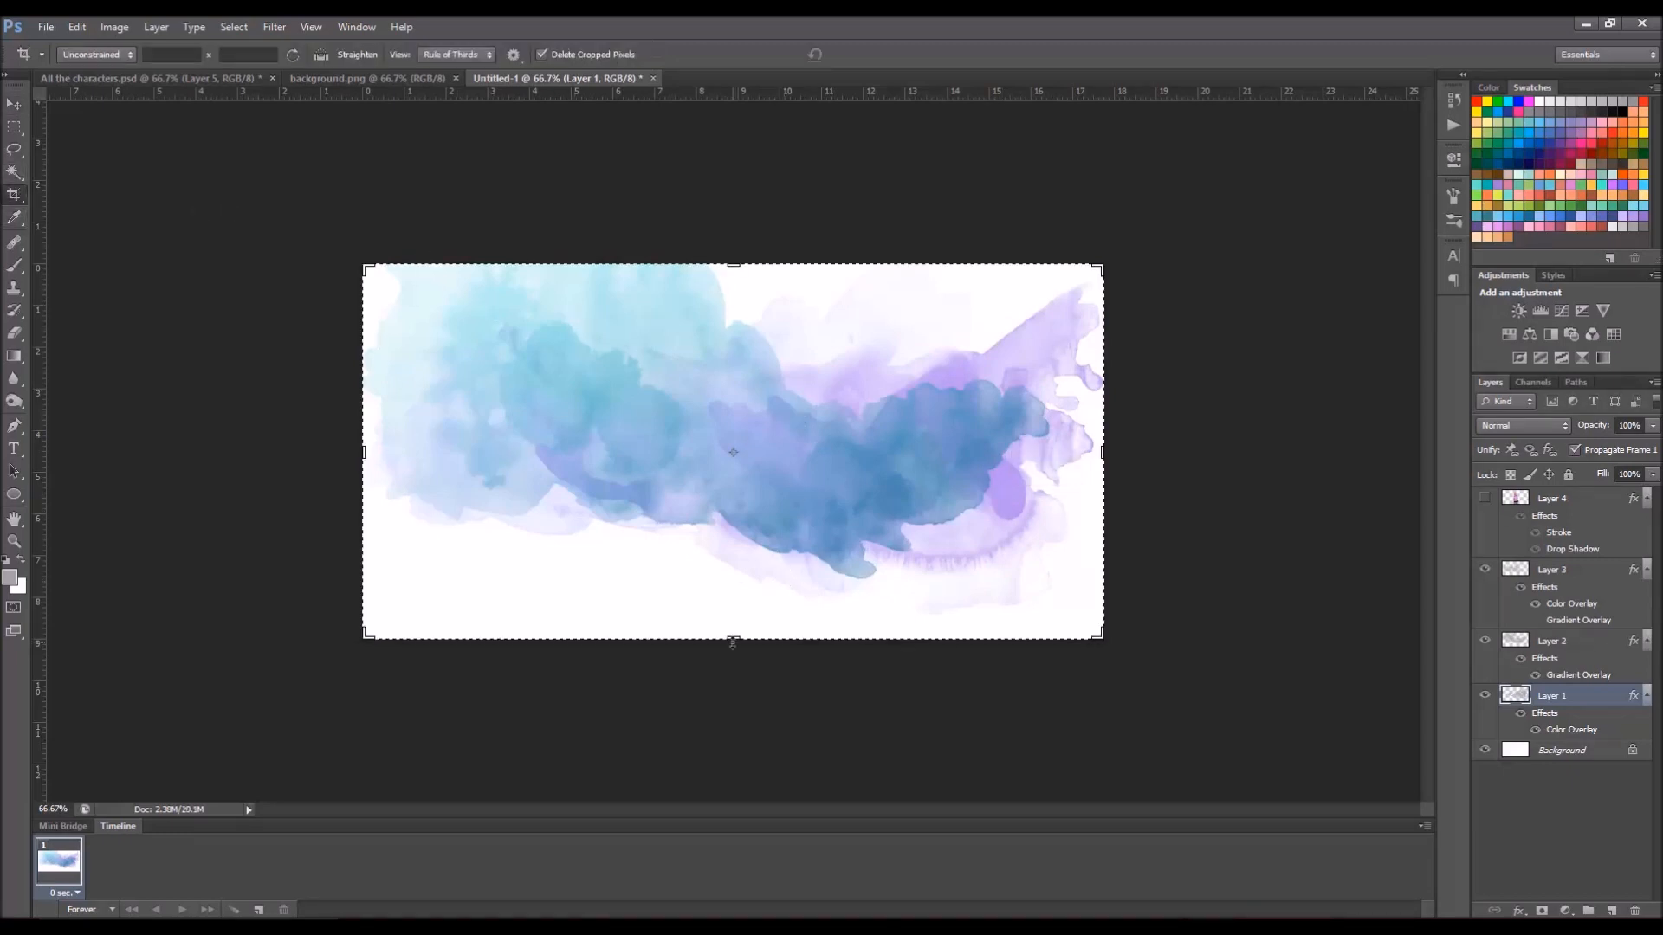
# Step: Crop the canvas down to a thin, wide banner strip
pyautogui.moveTo(733, 639); pyautogui.dragTo(742, 581)
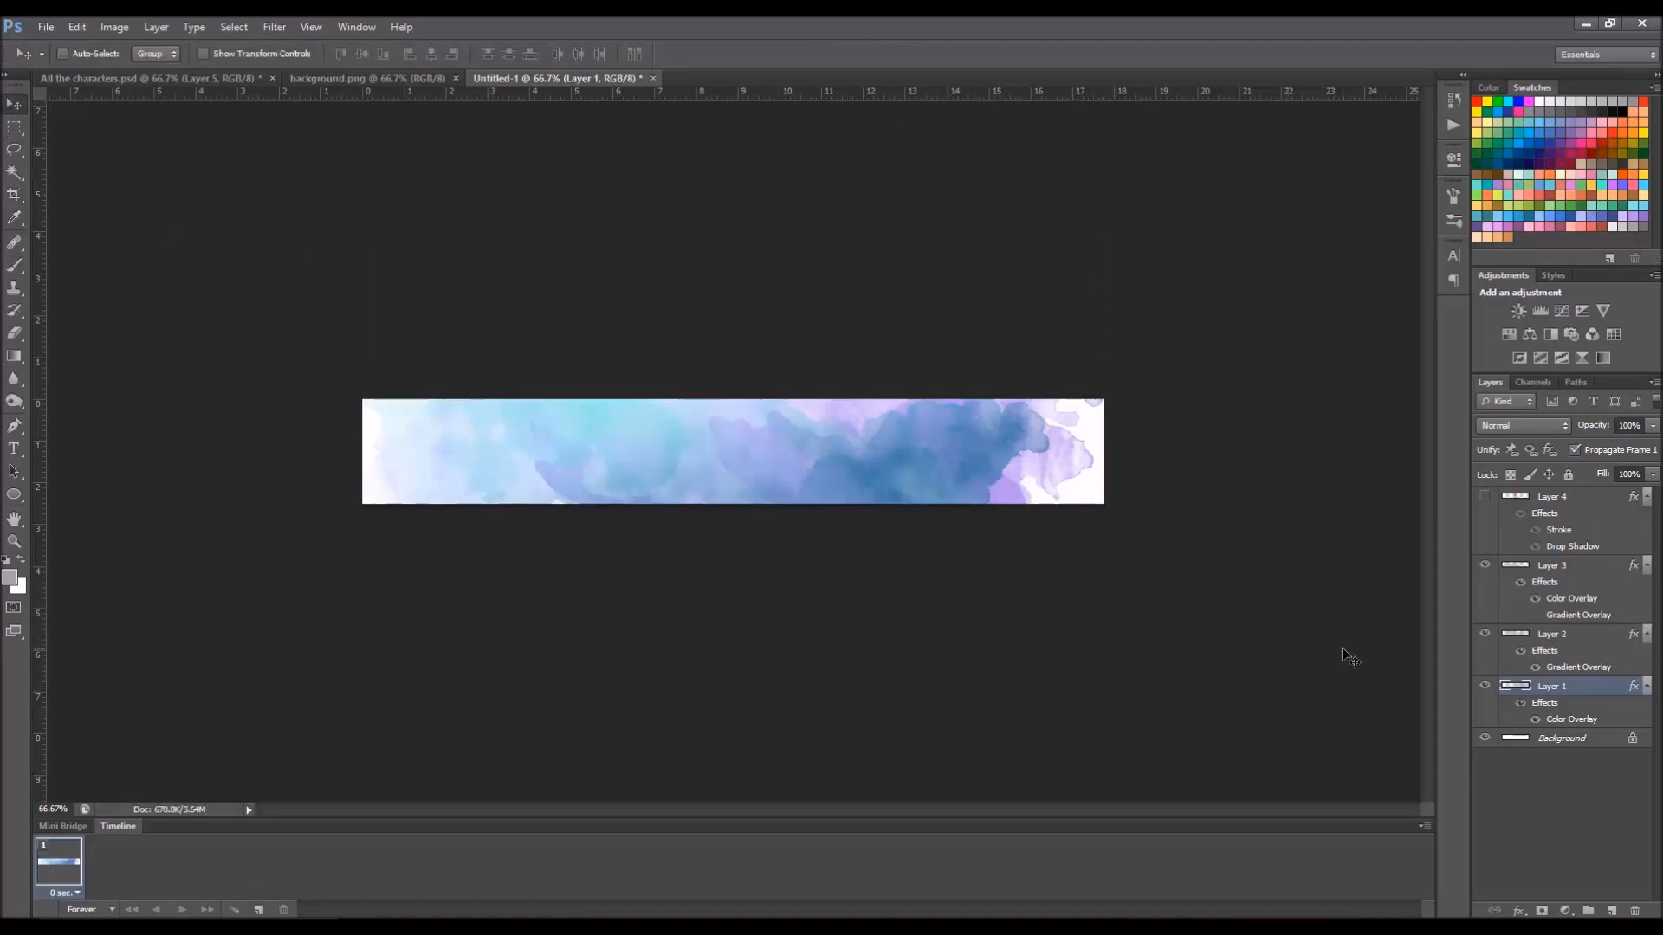
# Step: Reposition the Layer 2 watercolour stroke inside the banner and show the History panel
pyautogui.click(1573, 496)
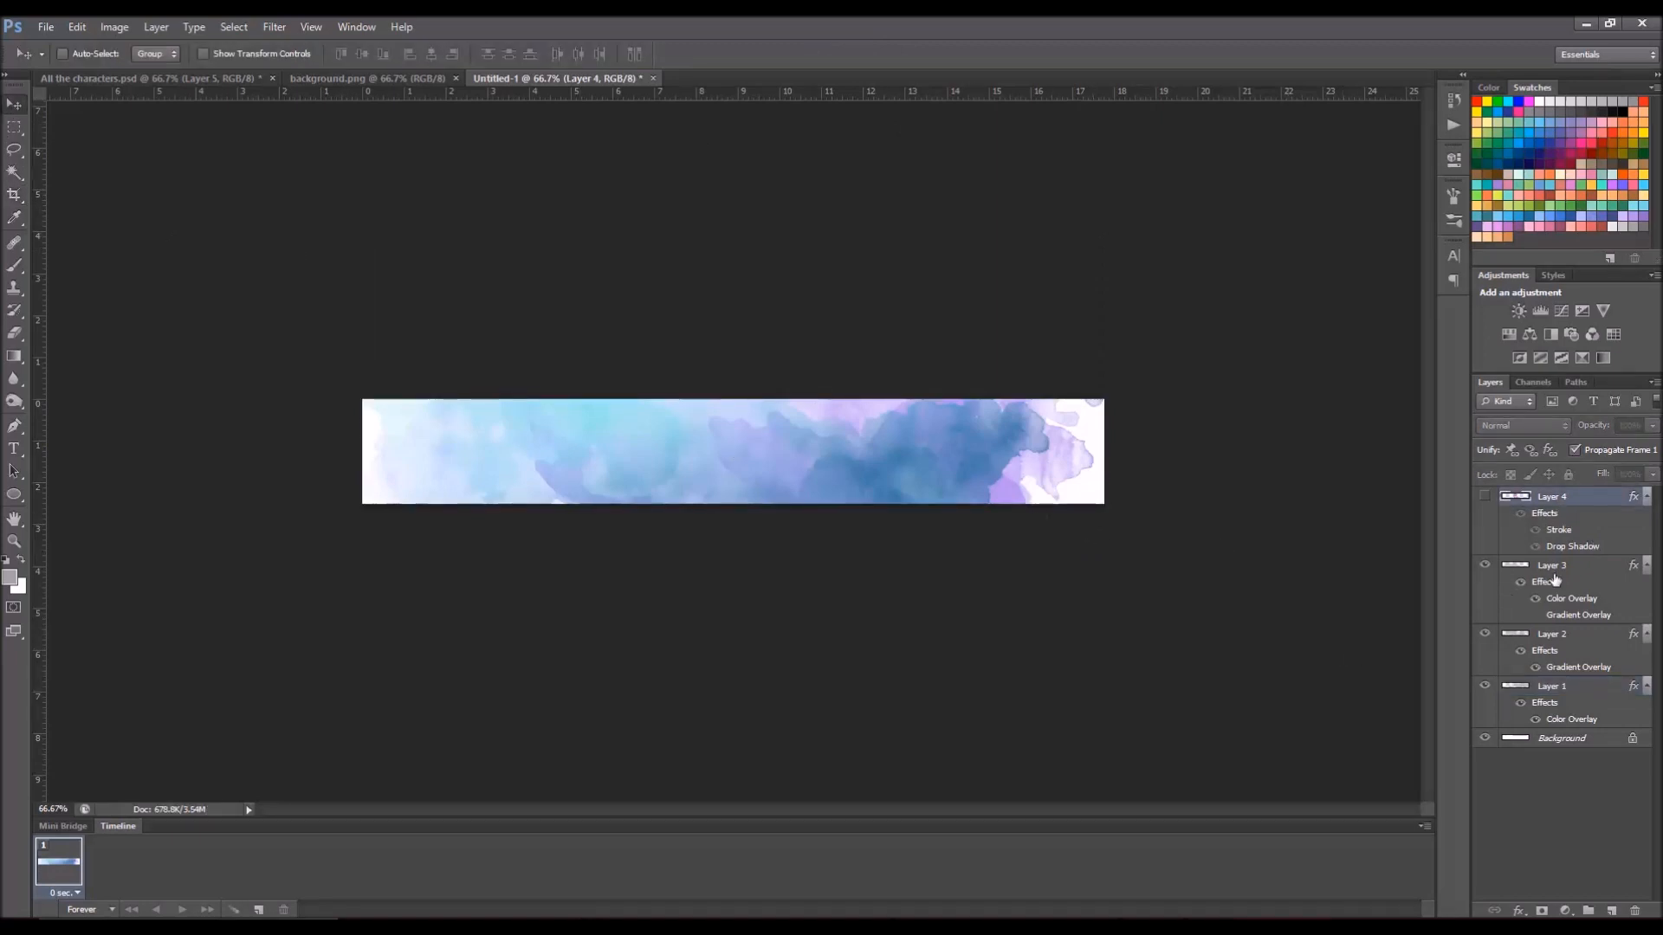
pyautogui.click(1552, 564)
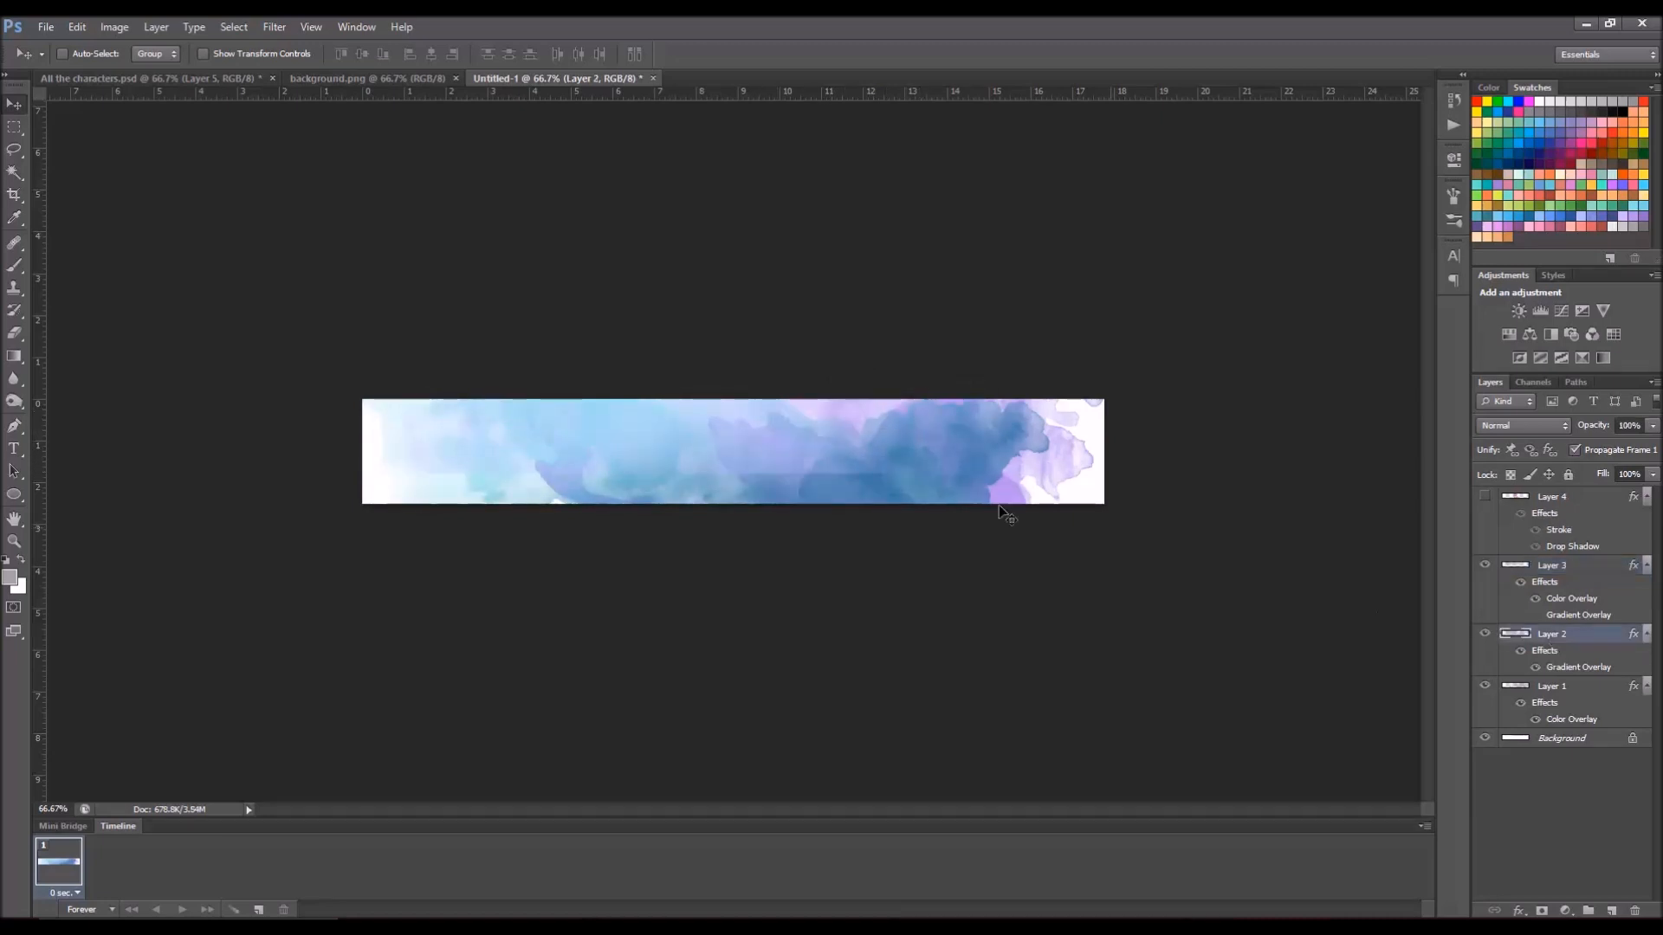
pyautogui.moveTo(1003, 513); pyautogui.dragTo(933, 456)
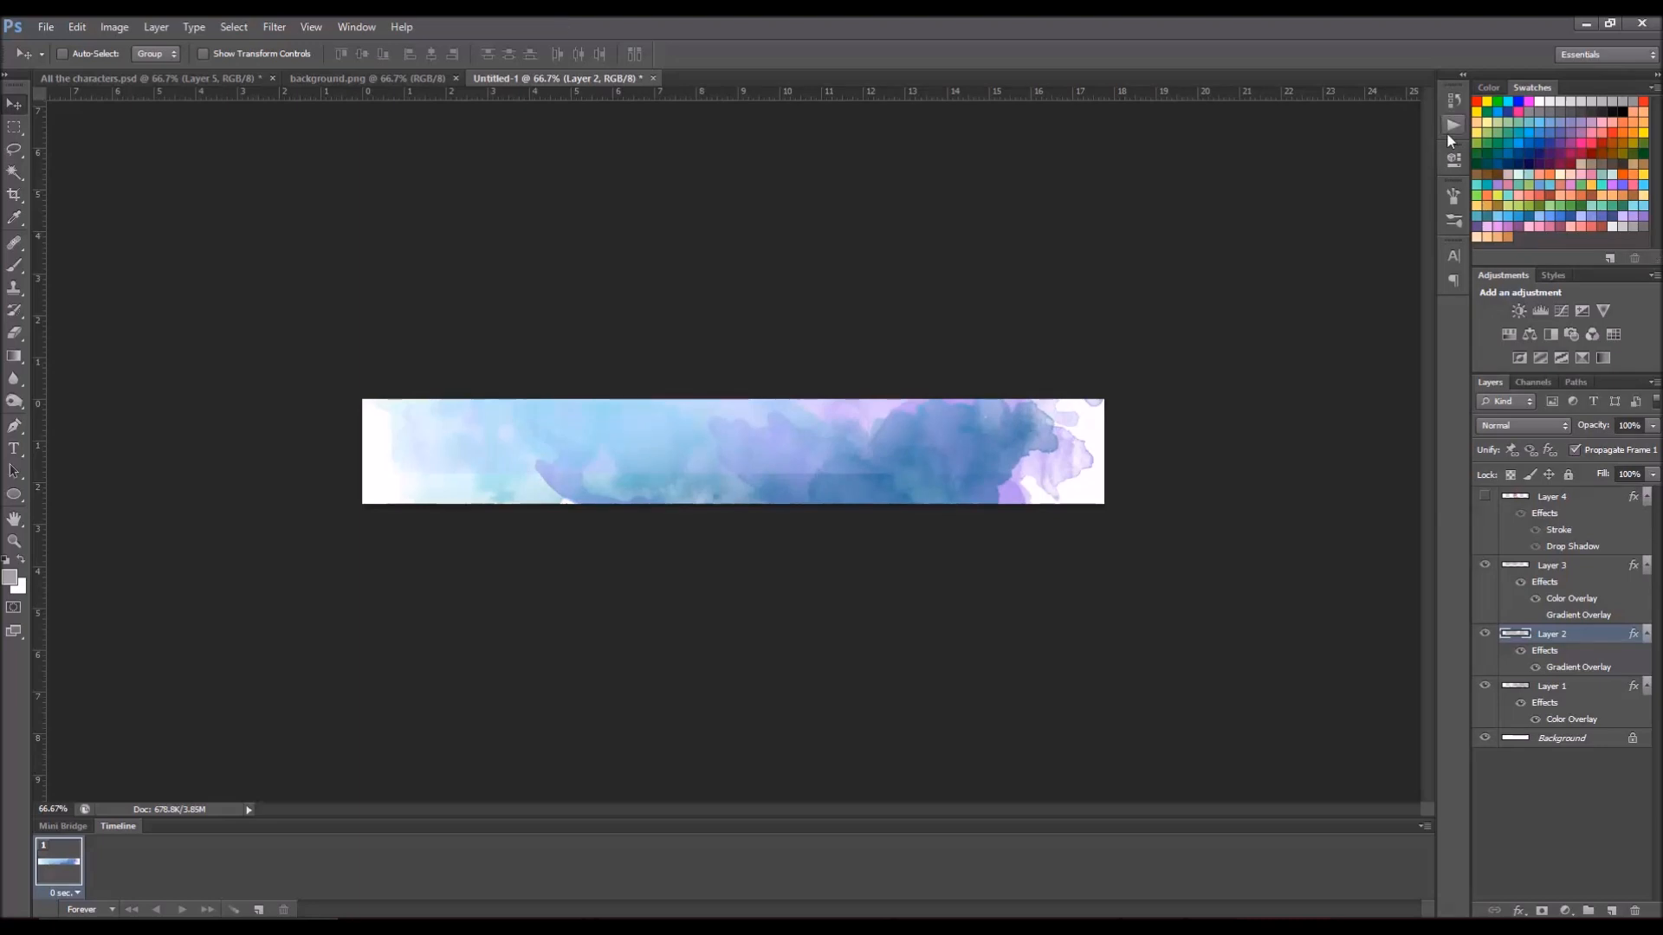
pyautogui.click(1452, 123)
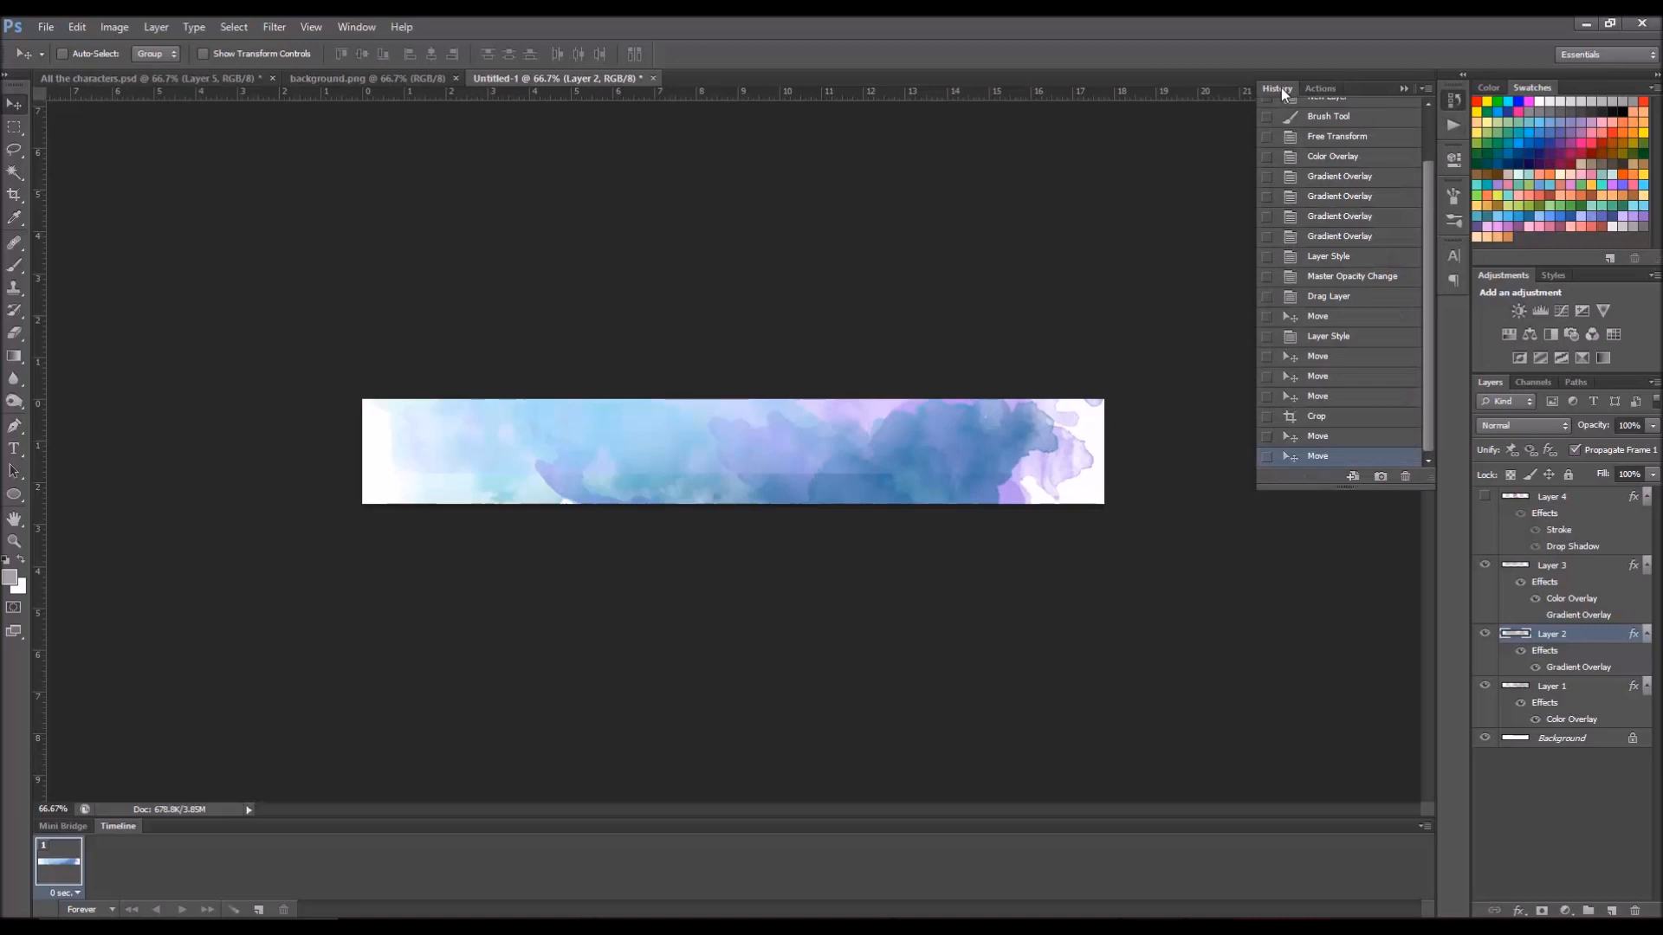
pyautogui.moveTo(1421, 509)
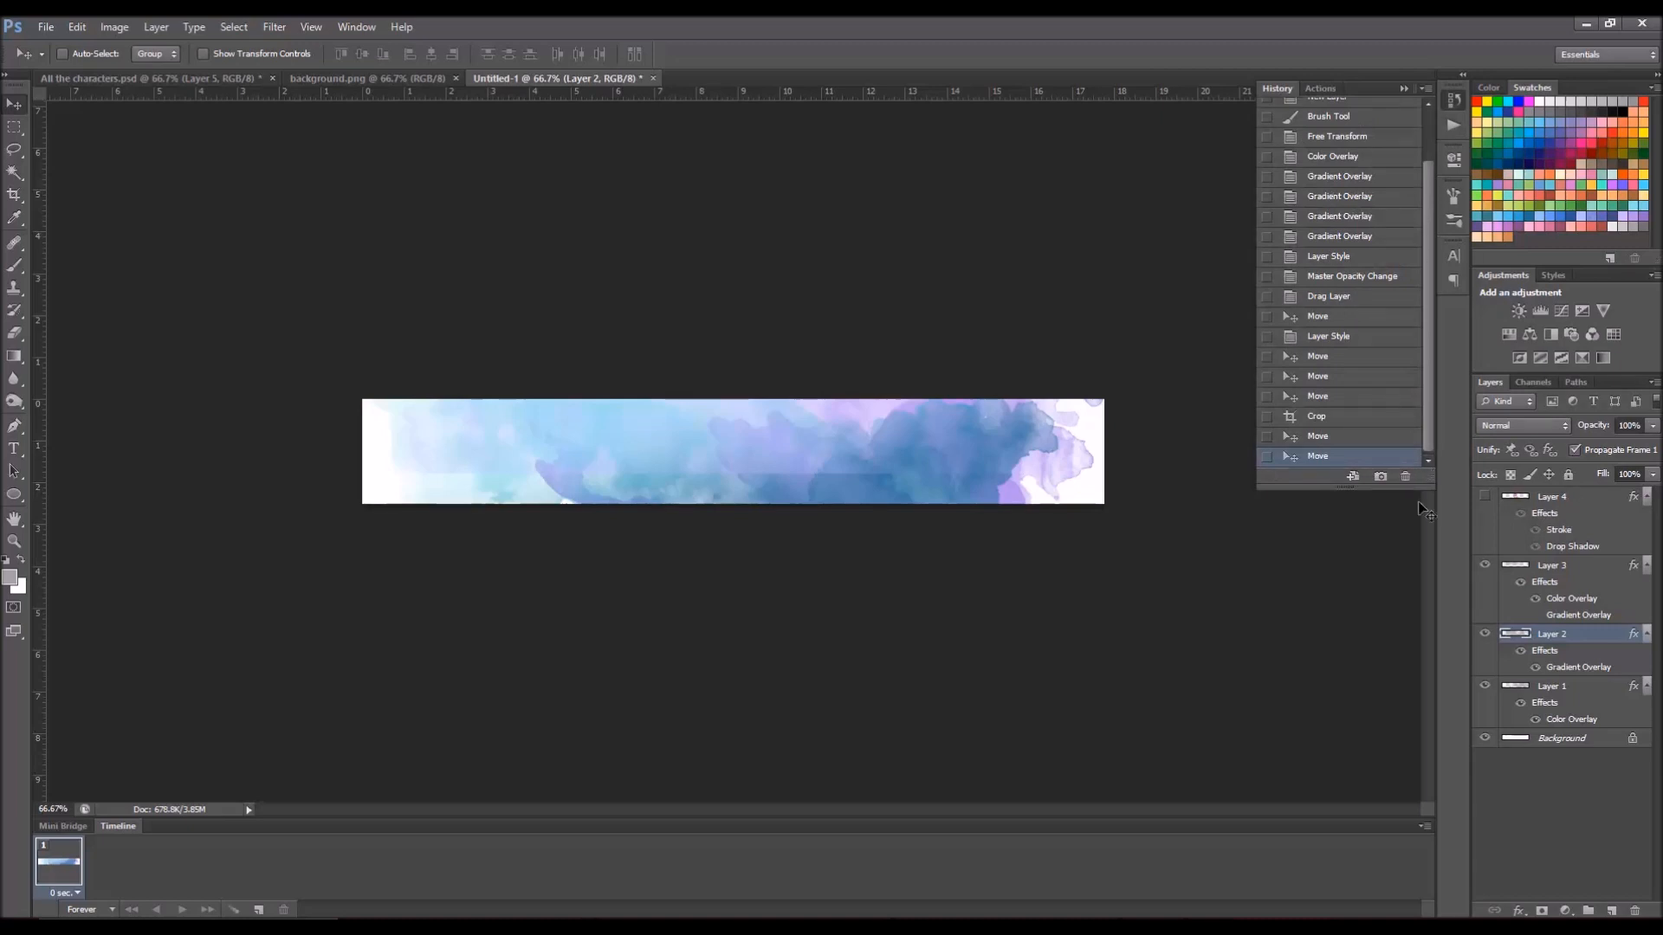
pyautogui.moveTo(1323, 398)
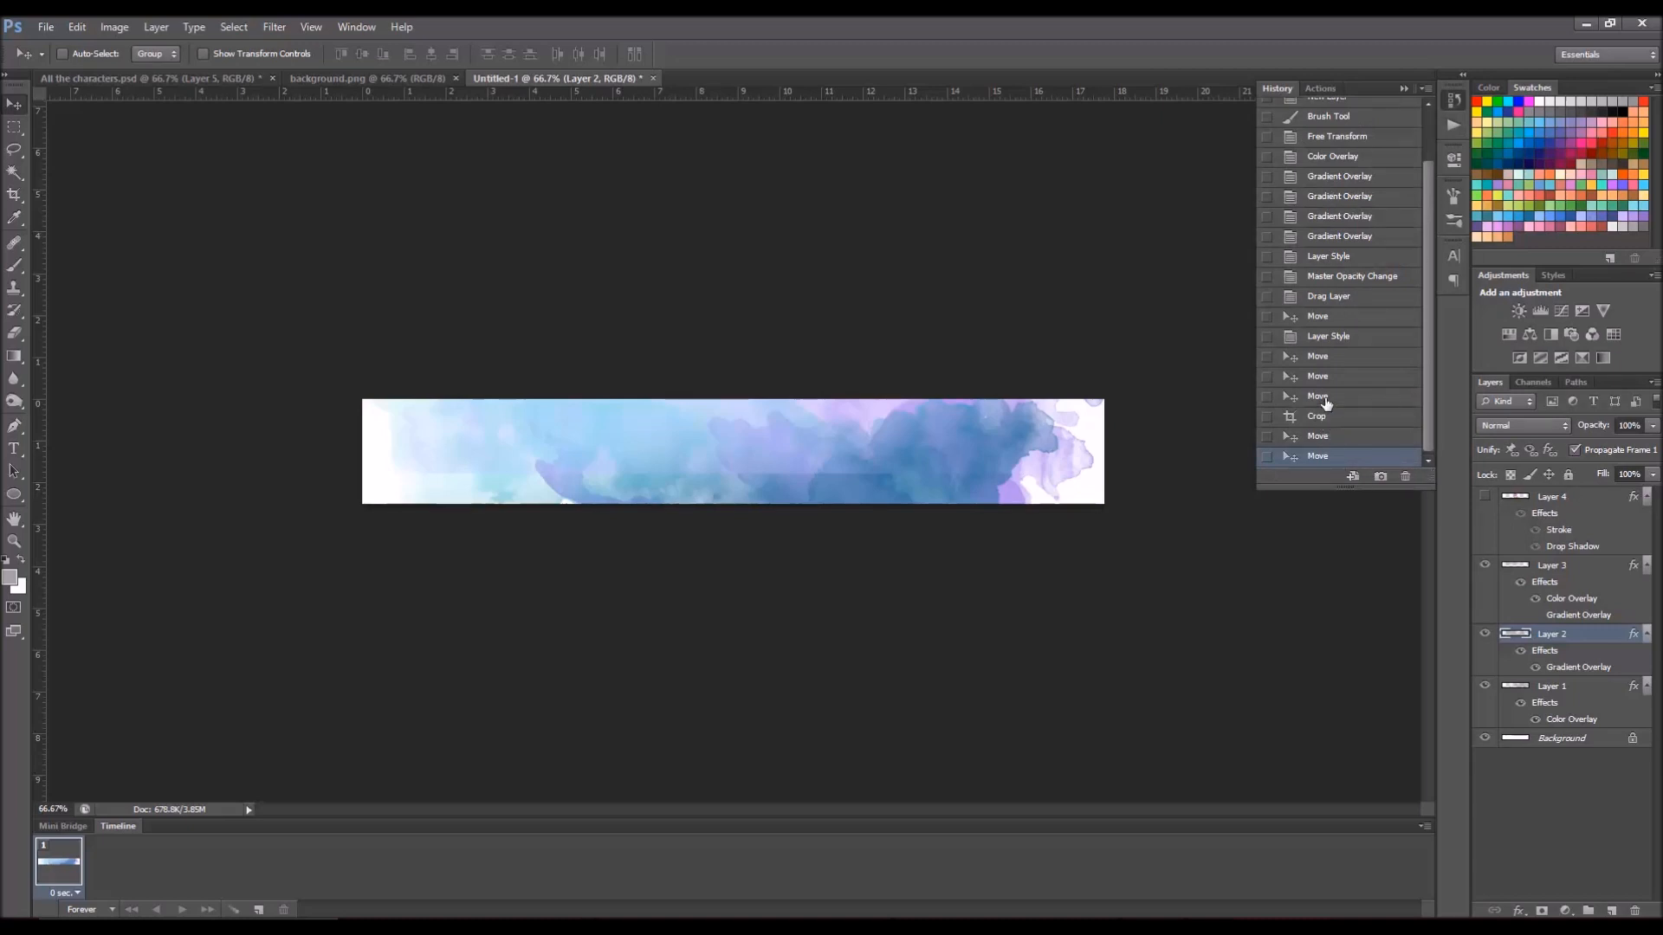